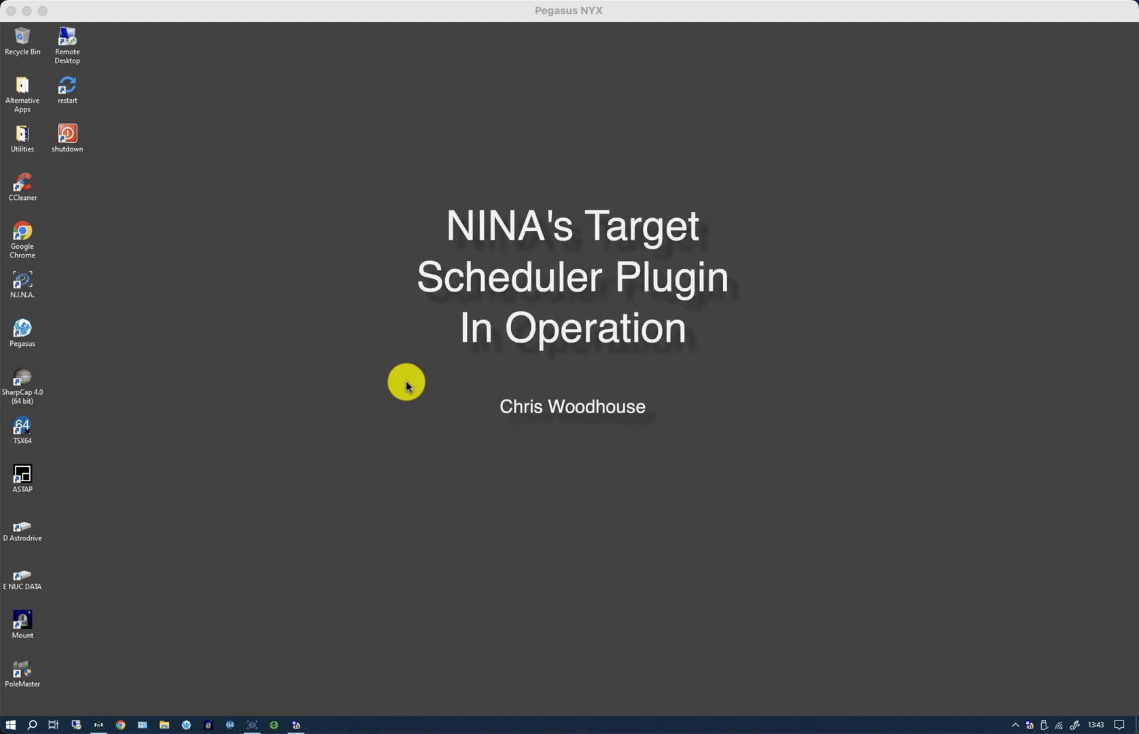
pyautogui.moveTo(255, 558)
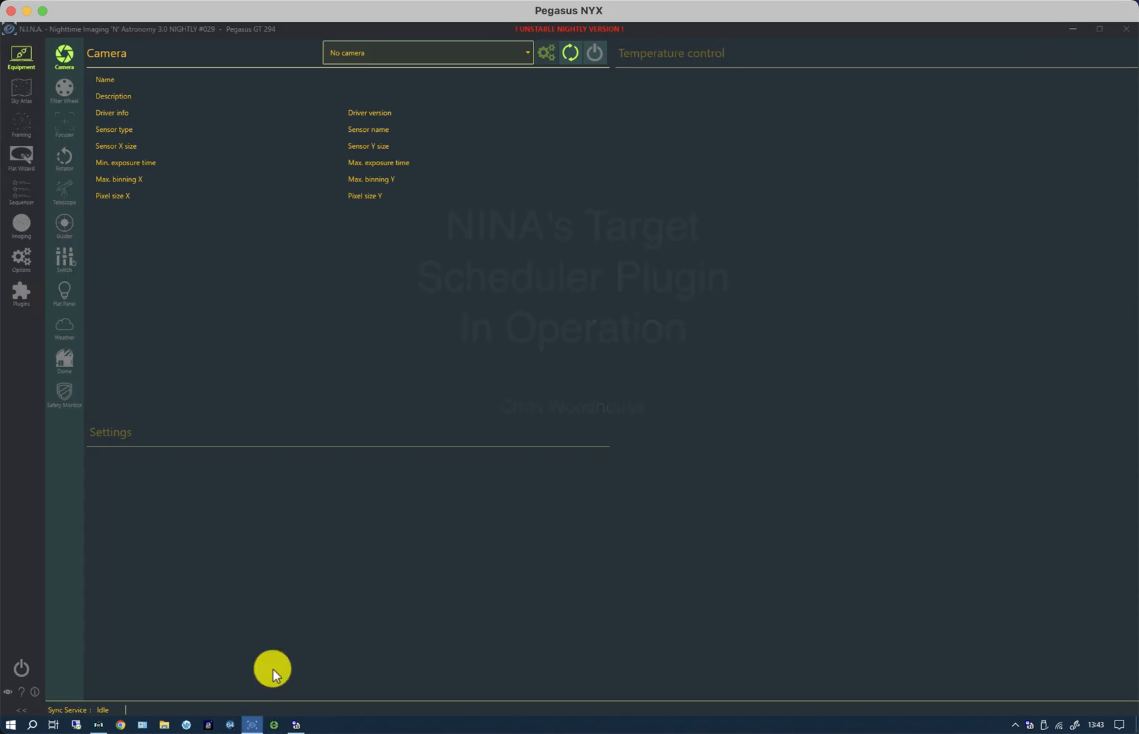
pyautogui.moveTo(120, 313)
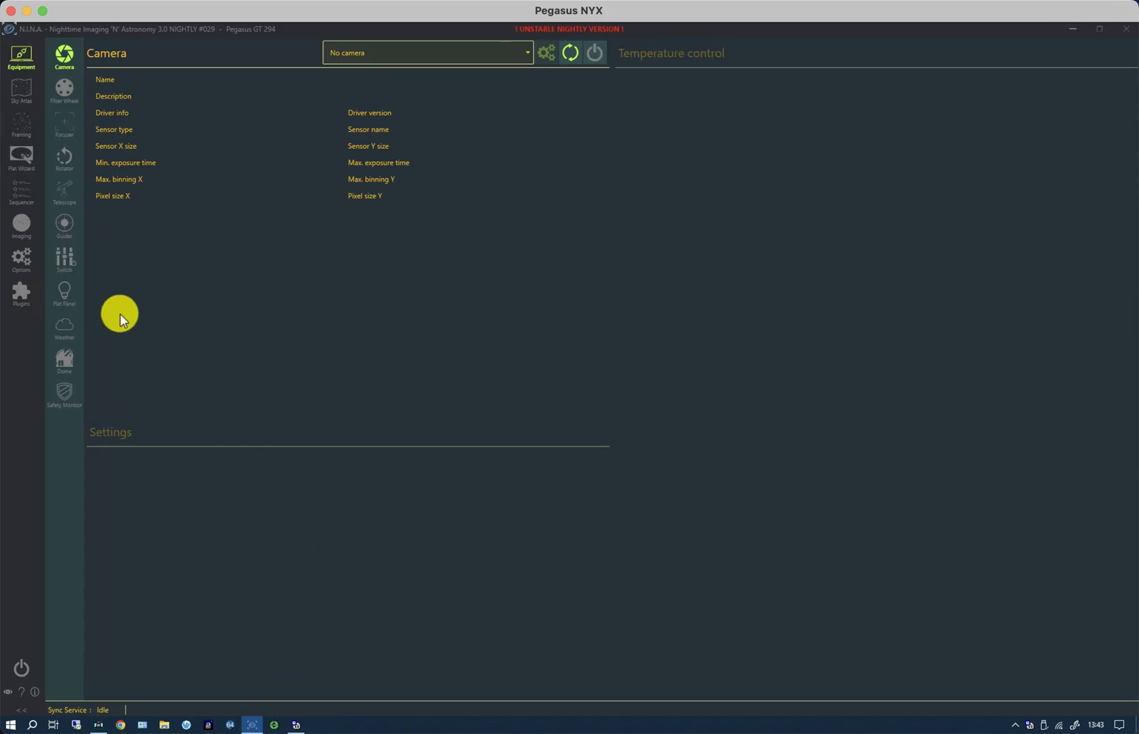
pyautogui.moveTo(128, 319)
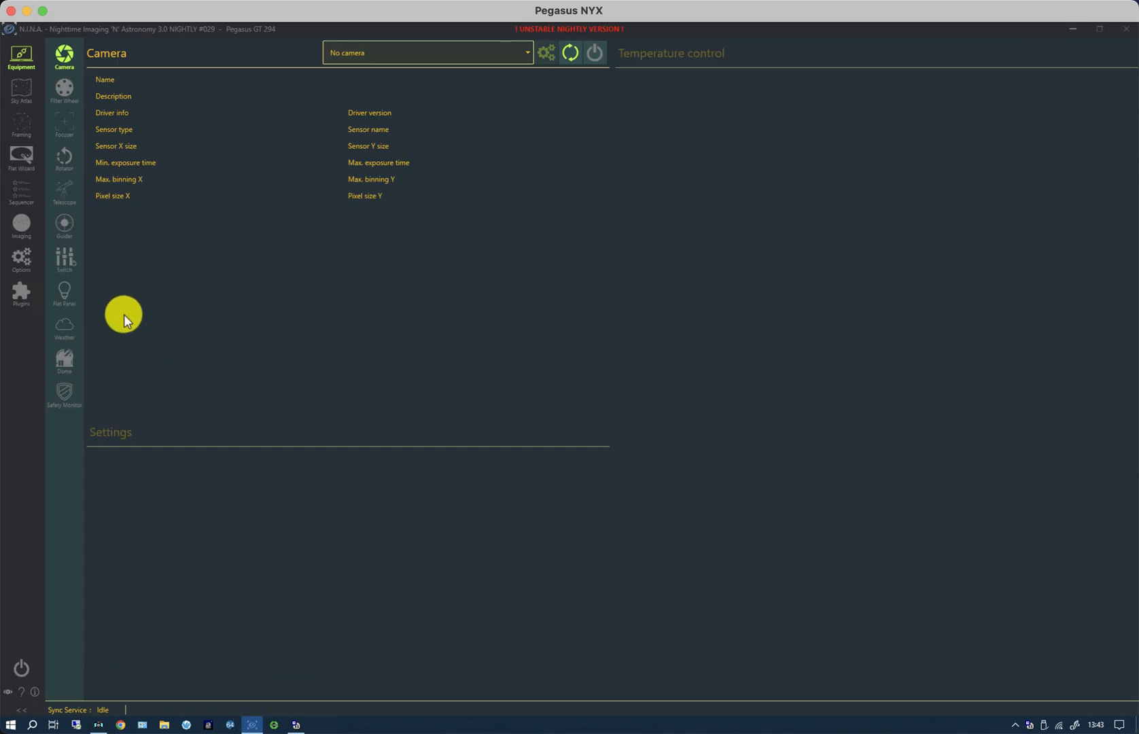
pyautogui.moveTo(114, 322)
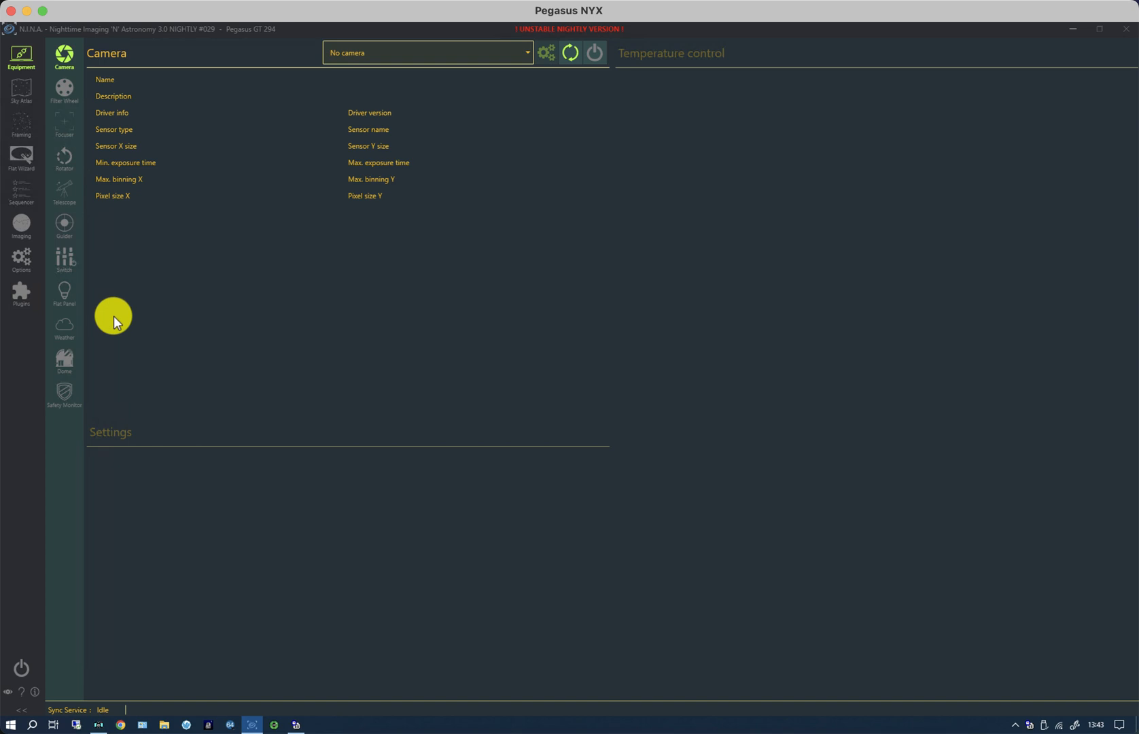
# - Expand the Pegasus GT 294 Copy profile's Virgo project and its exposure templates test 1 and test 2
pyautogui.click(20, 290)
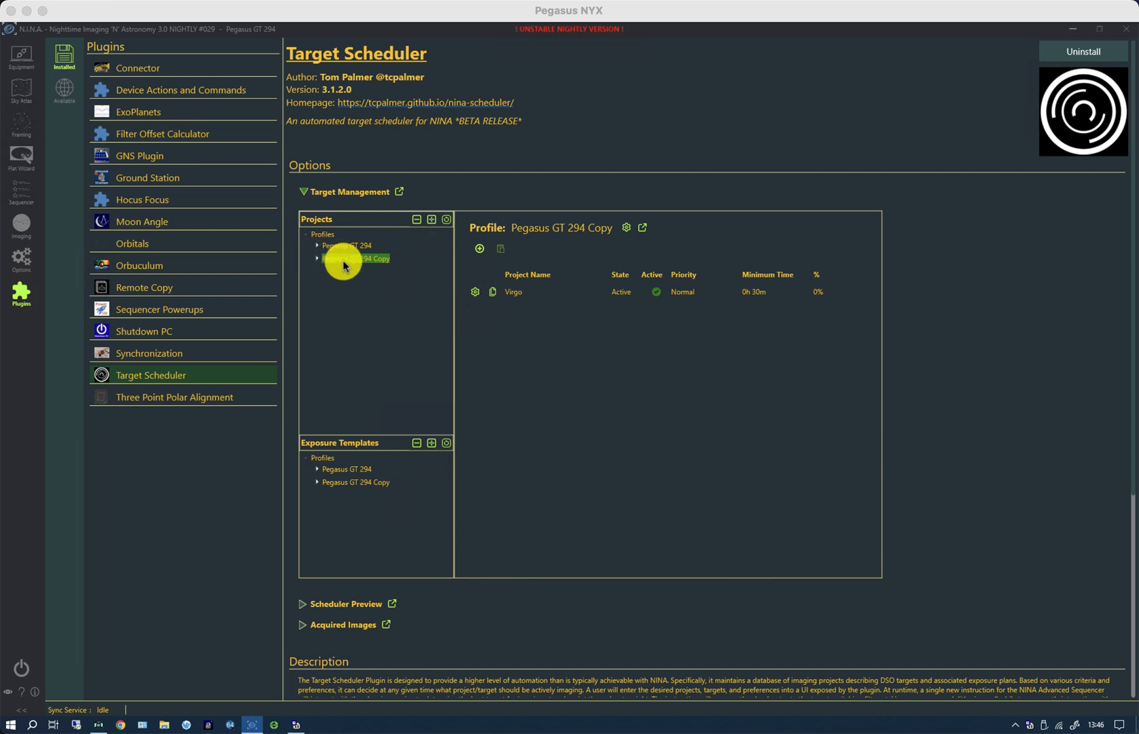
pyautogui.click(355, 261)
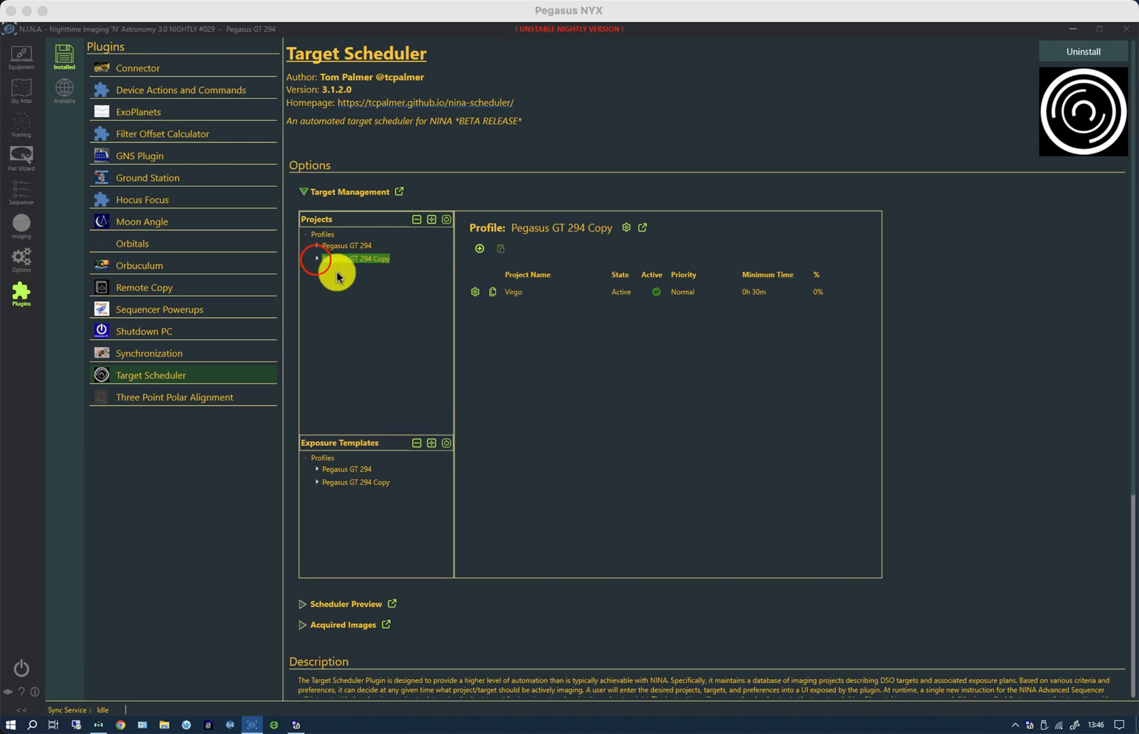
pyautogui.click(315, 259)
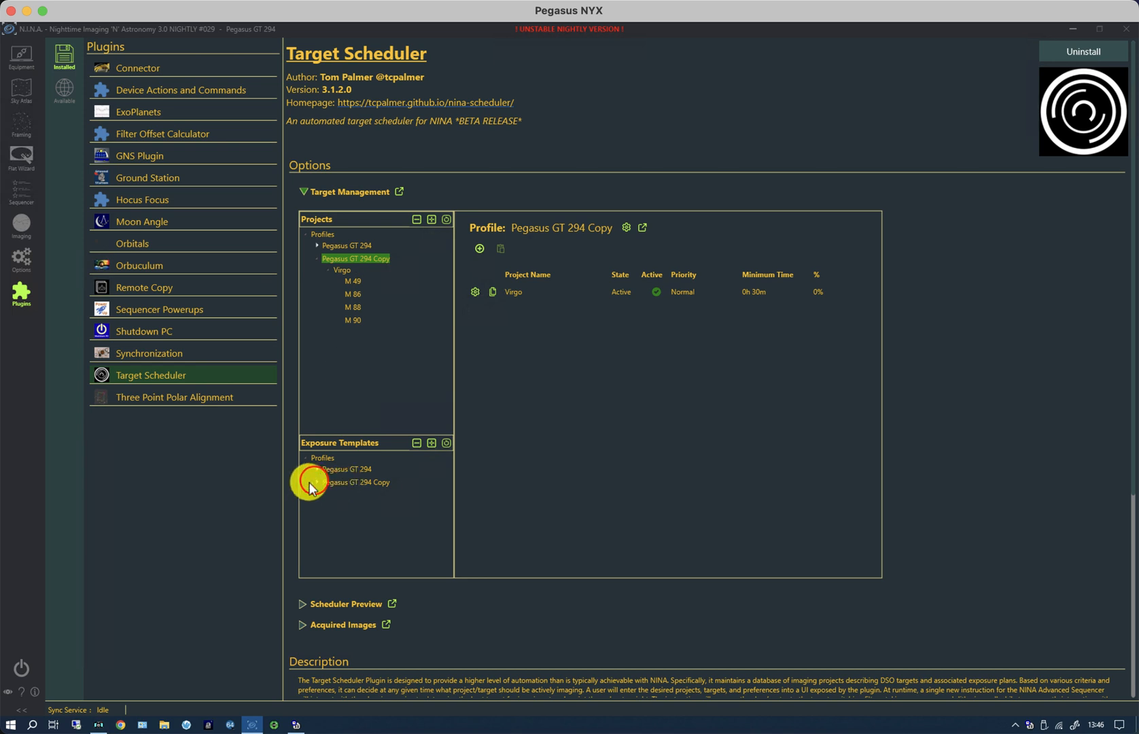
pyautogui.click(343, 494)
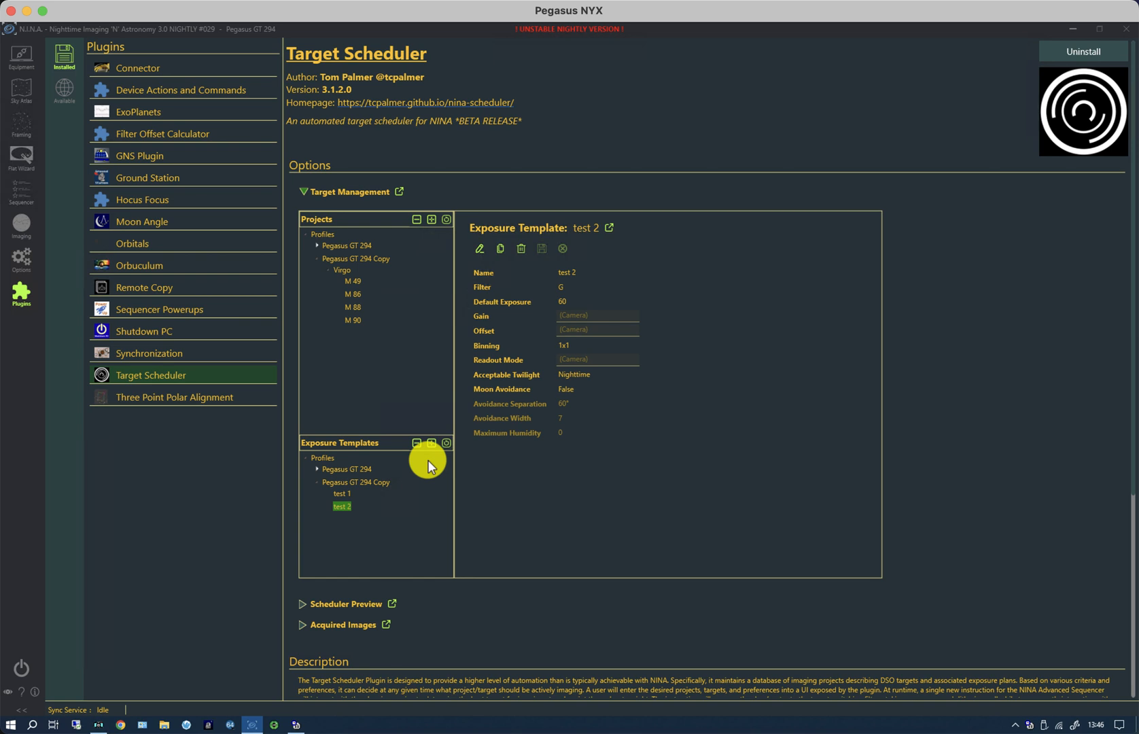
pyautogui.moveTo(363, 485)
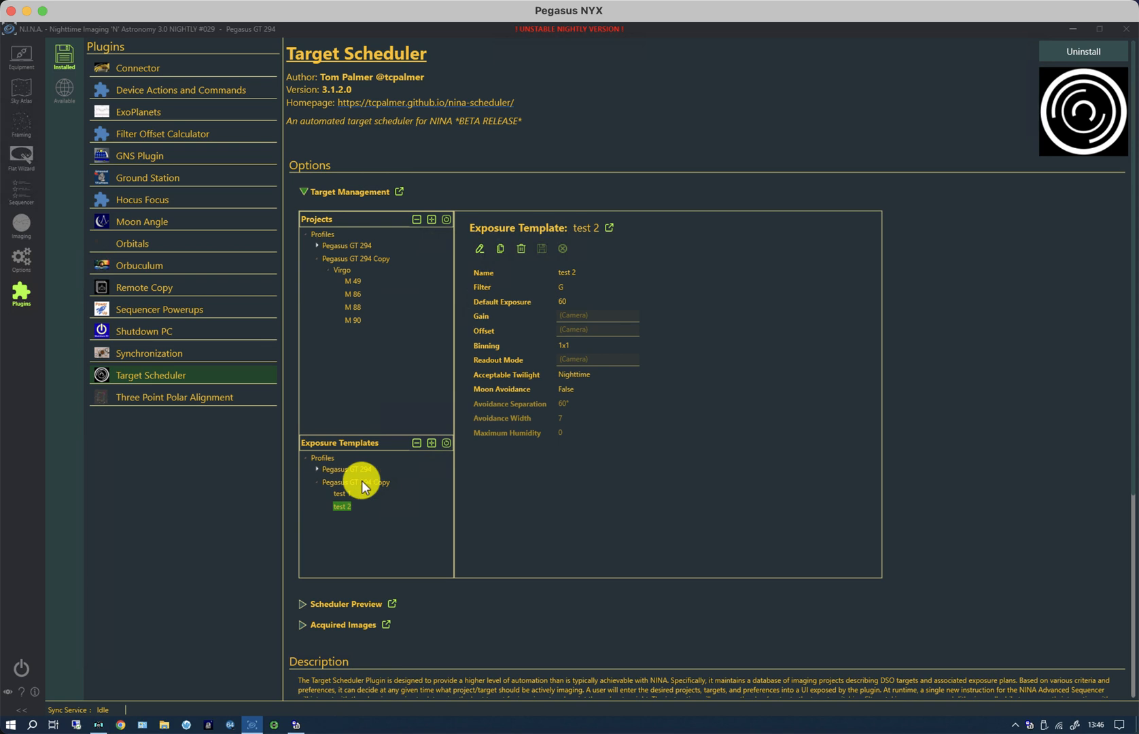
pyautogui.moveTo(341, 247)
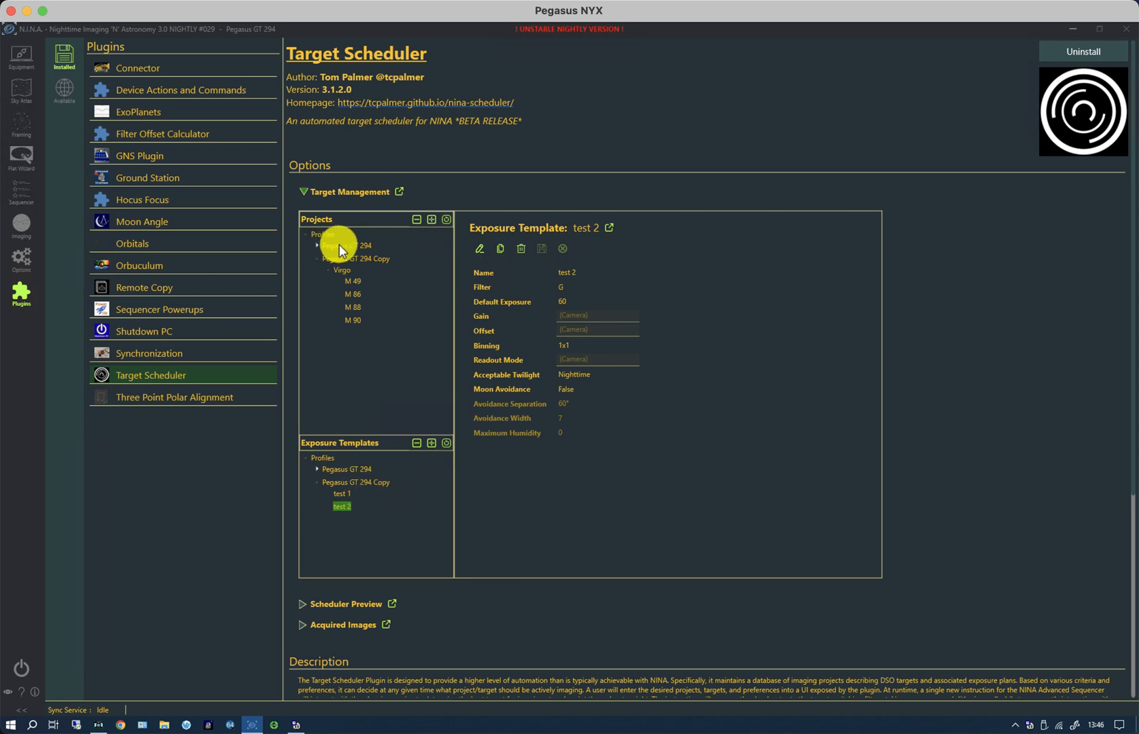
# - Expand the Pegasus GT 294 profile to show its Messier Marathon projects and LRGB, HSO, NB templates
pyautogui.click(341, 245)
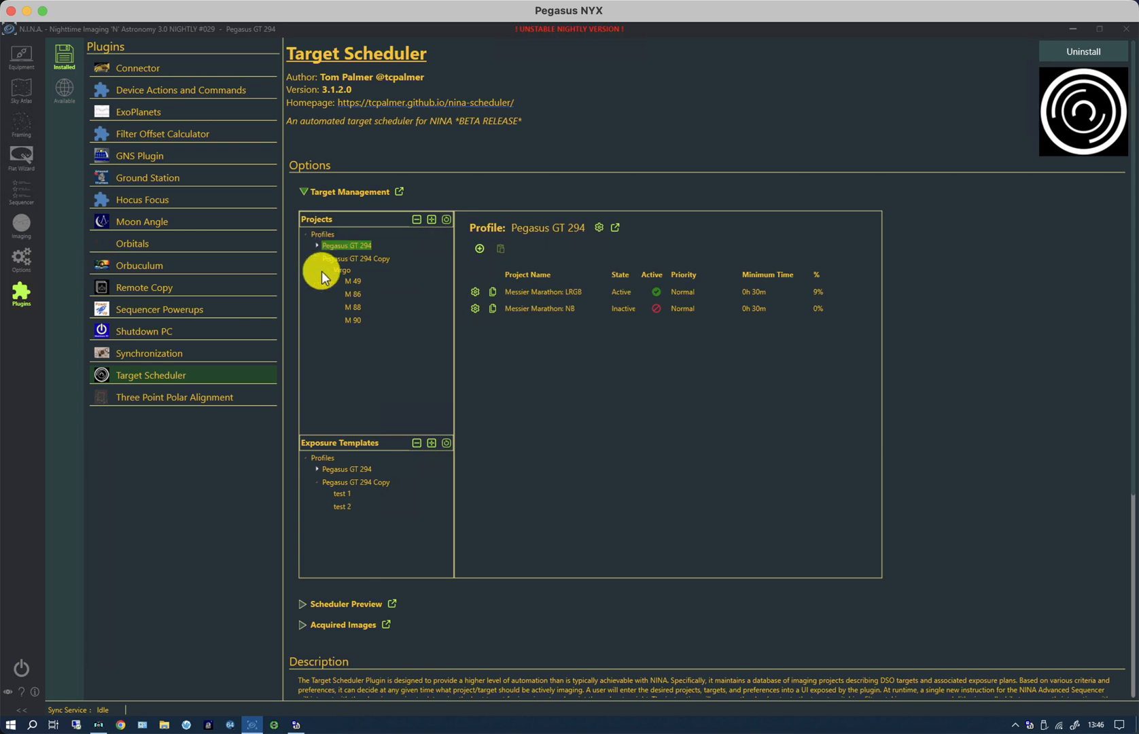
pyautogui.click(316, 469)
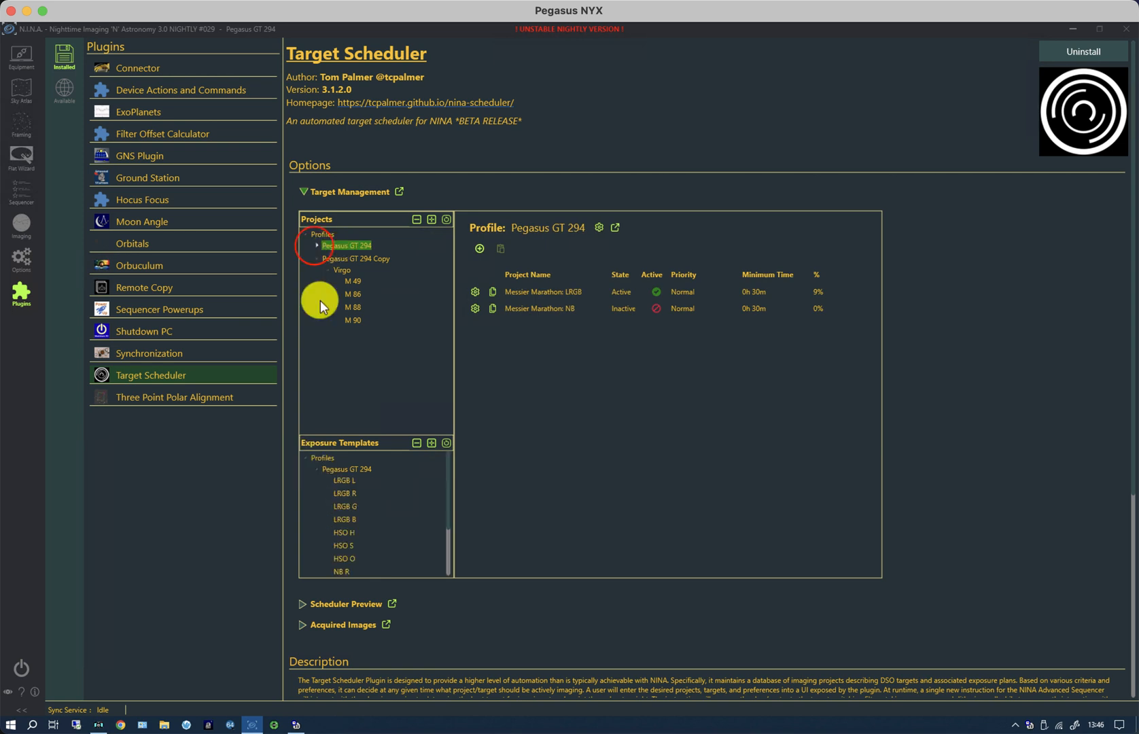
pyautogui.click(315, 244)
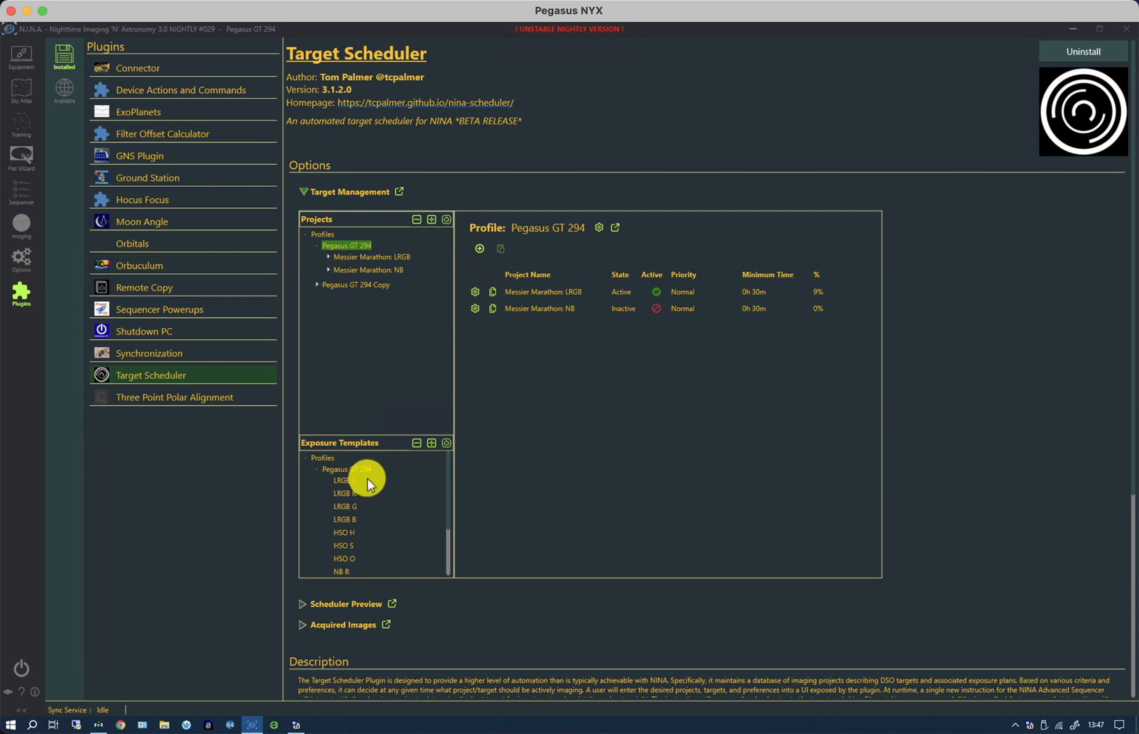
pyautogui.scroll(-3)
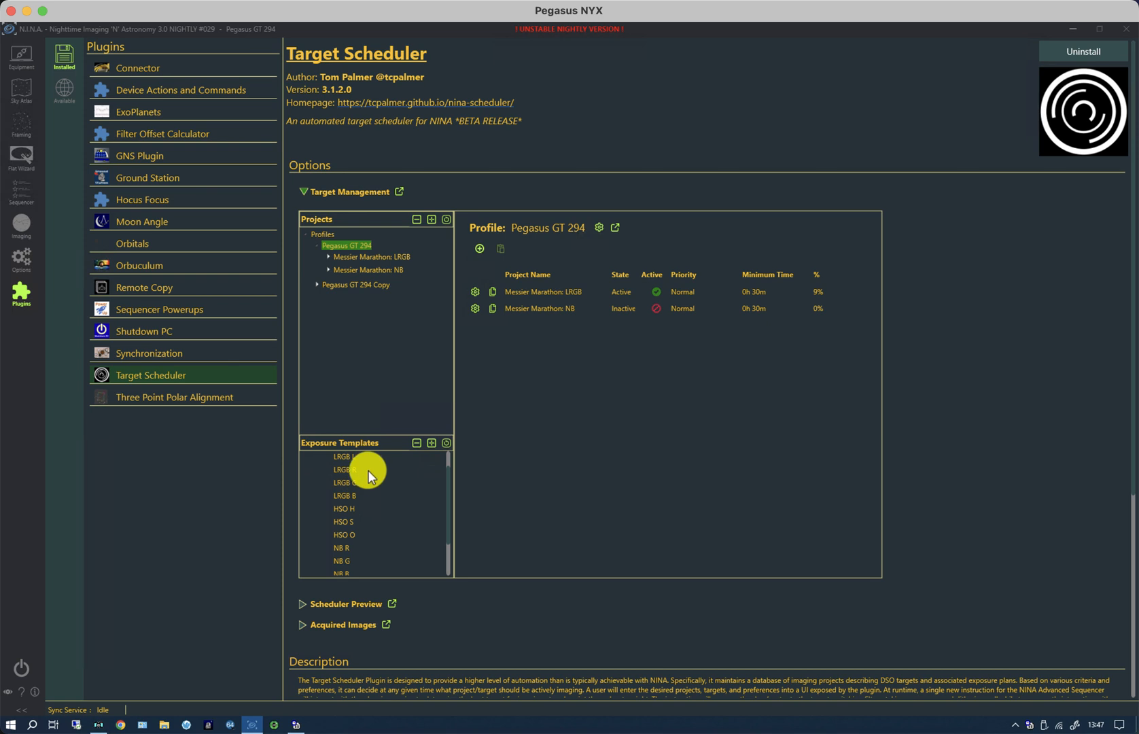
pyautogui.moveTo(371, 560)
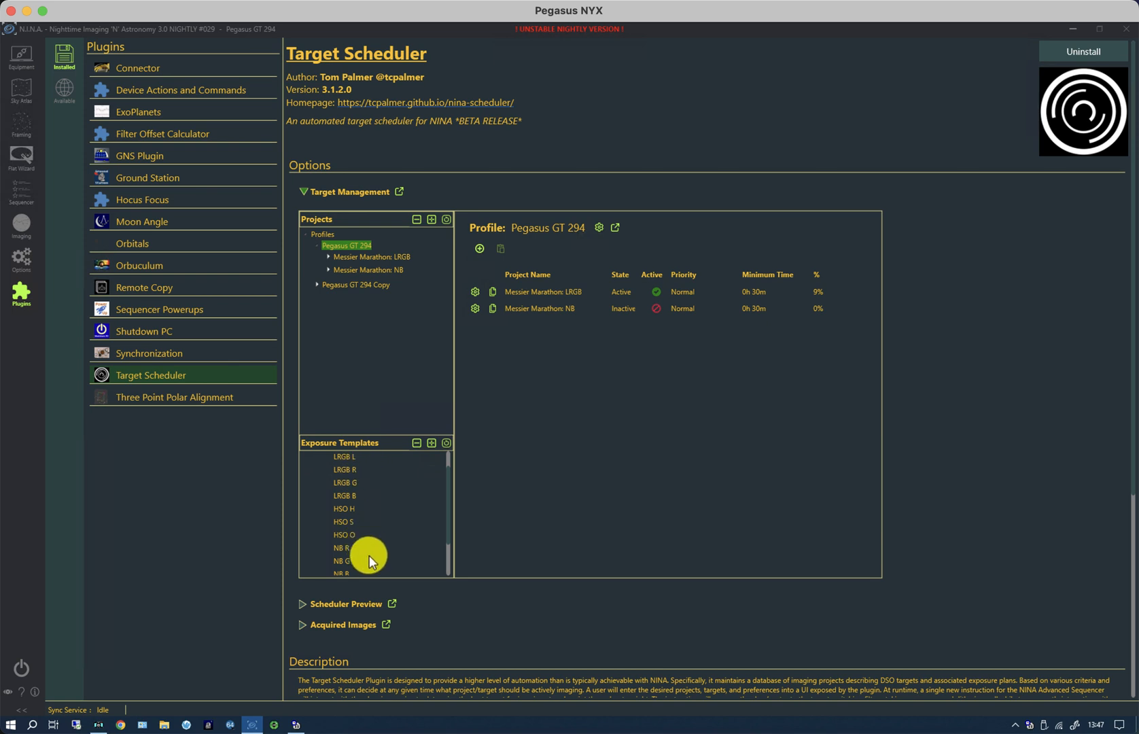
pyautogui.moveTo(557, 335)
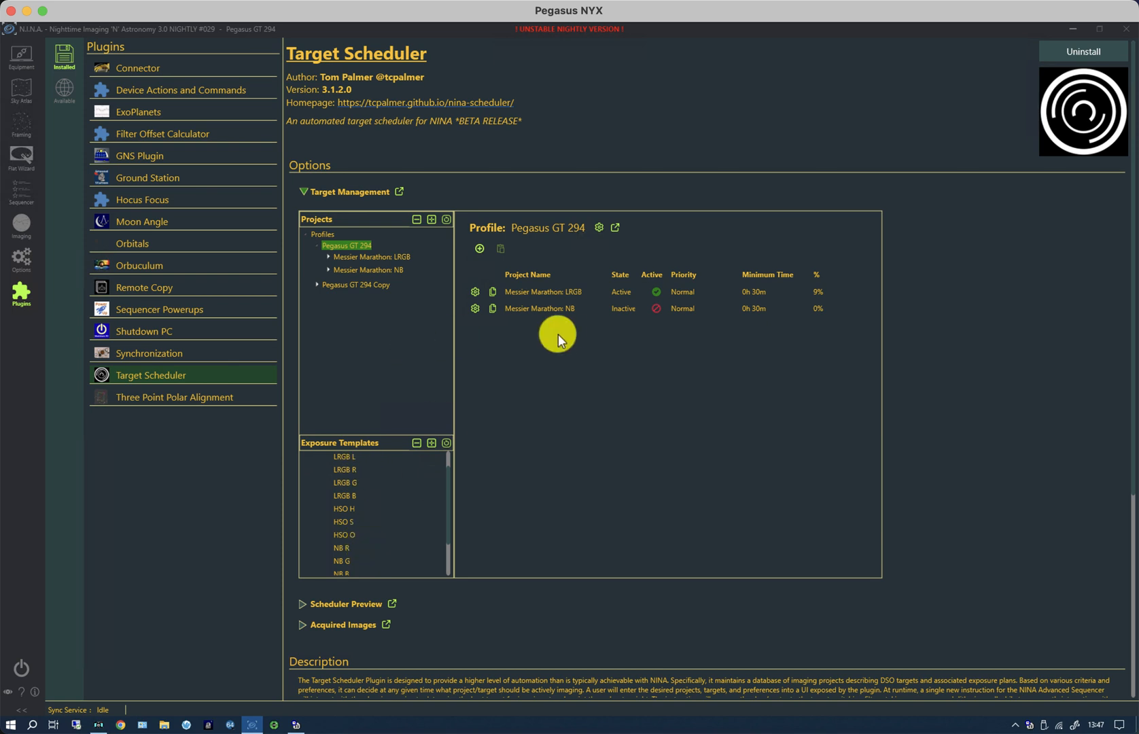
pyautogui.moveTo(657, 315)
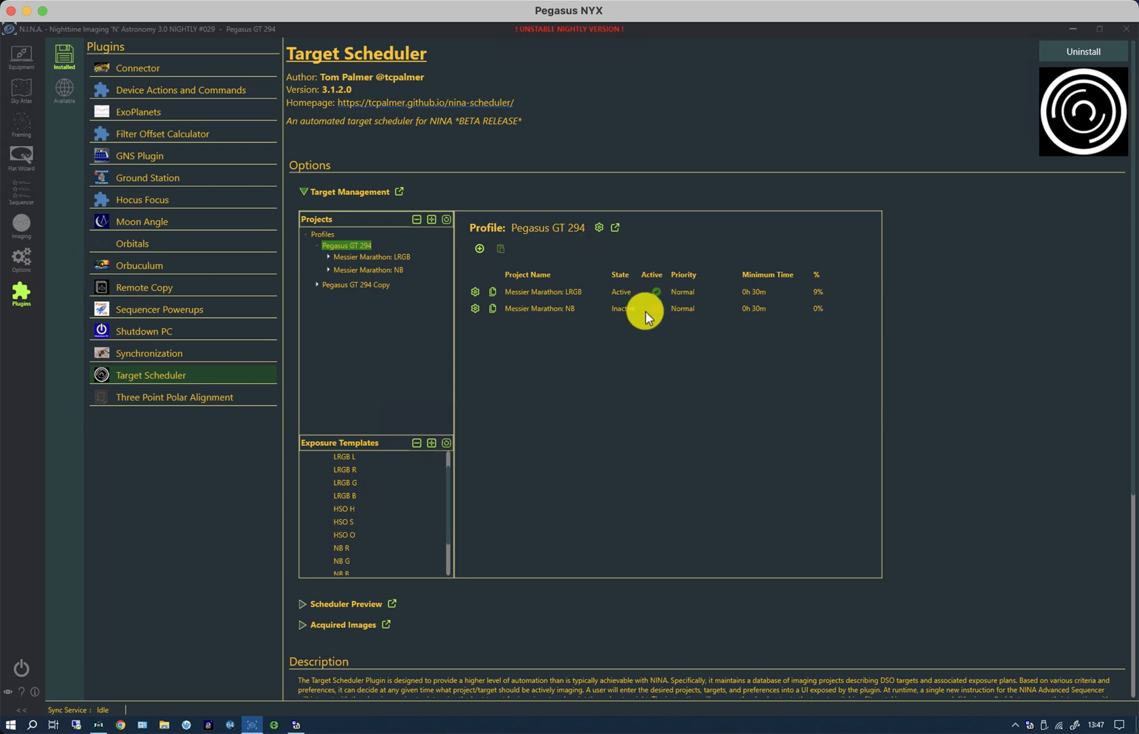
pyautogui.moveTo(650, 316)
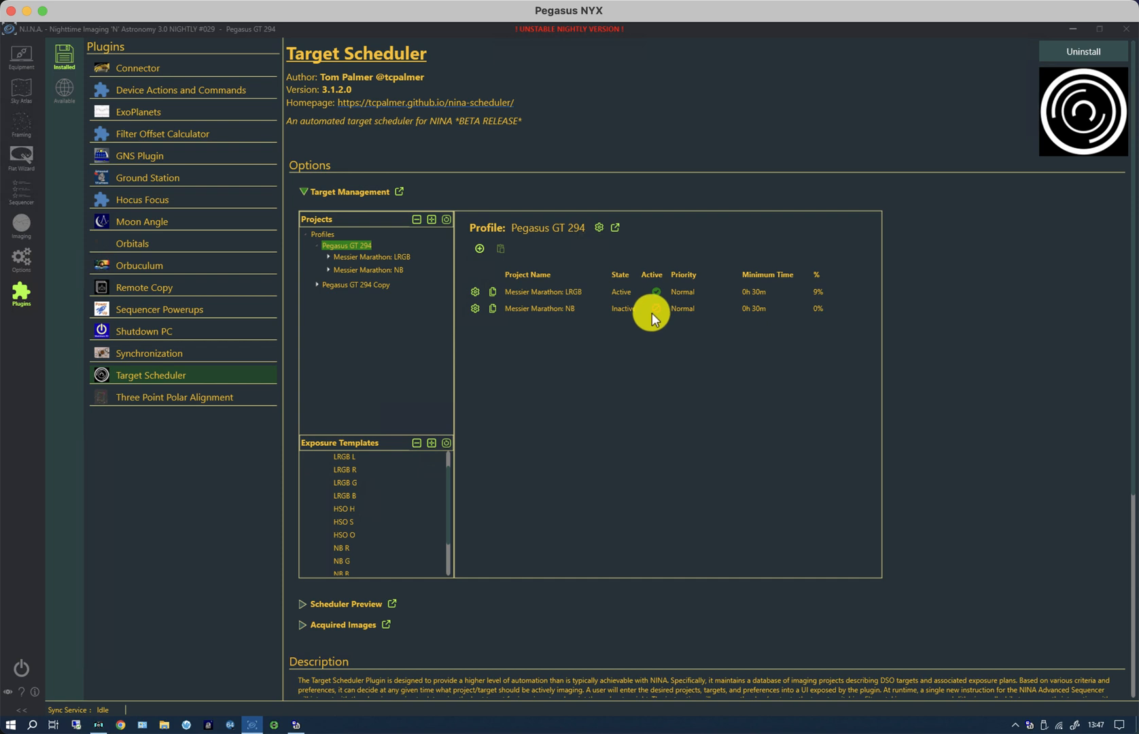
pyautogui.moveTo(660, 313)
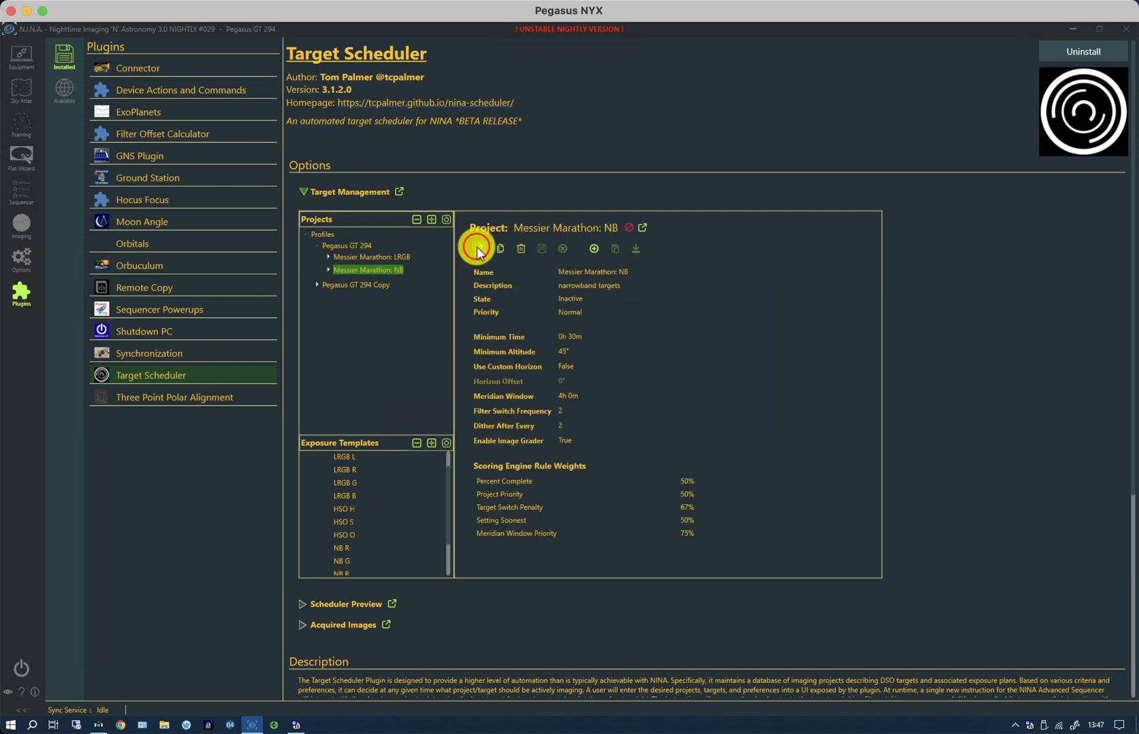
pyautogui.click(479, 248)
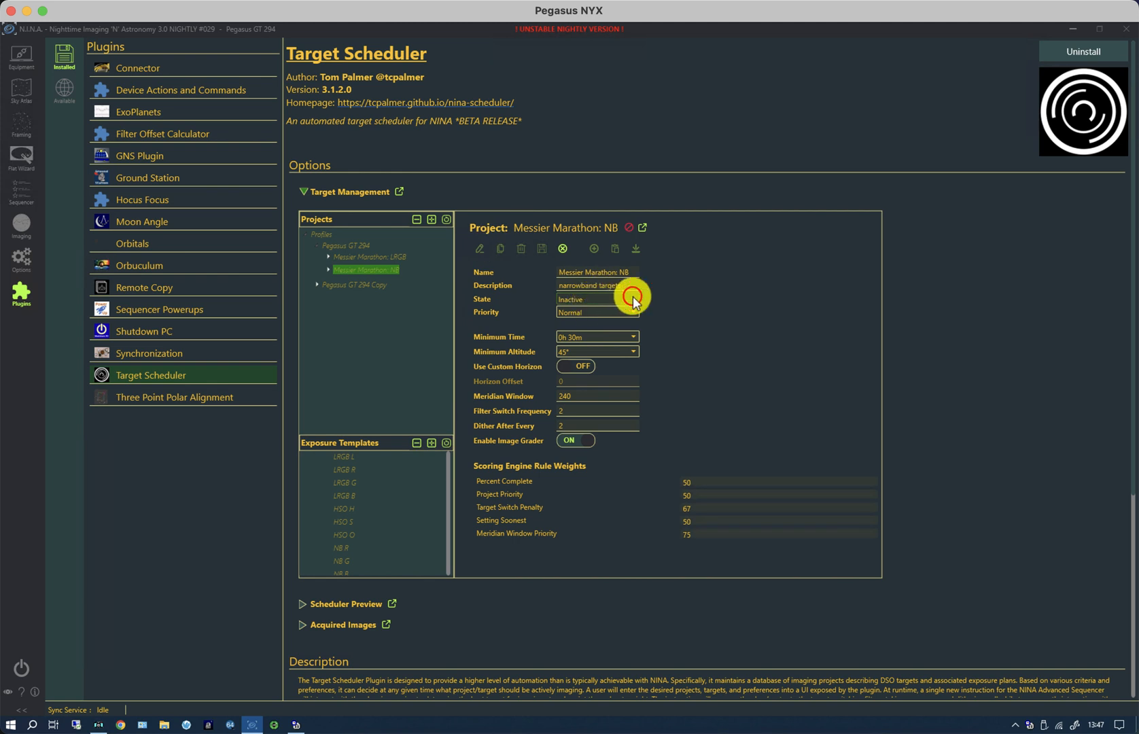
pyautogui.click(631, 299)
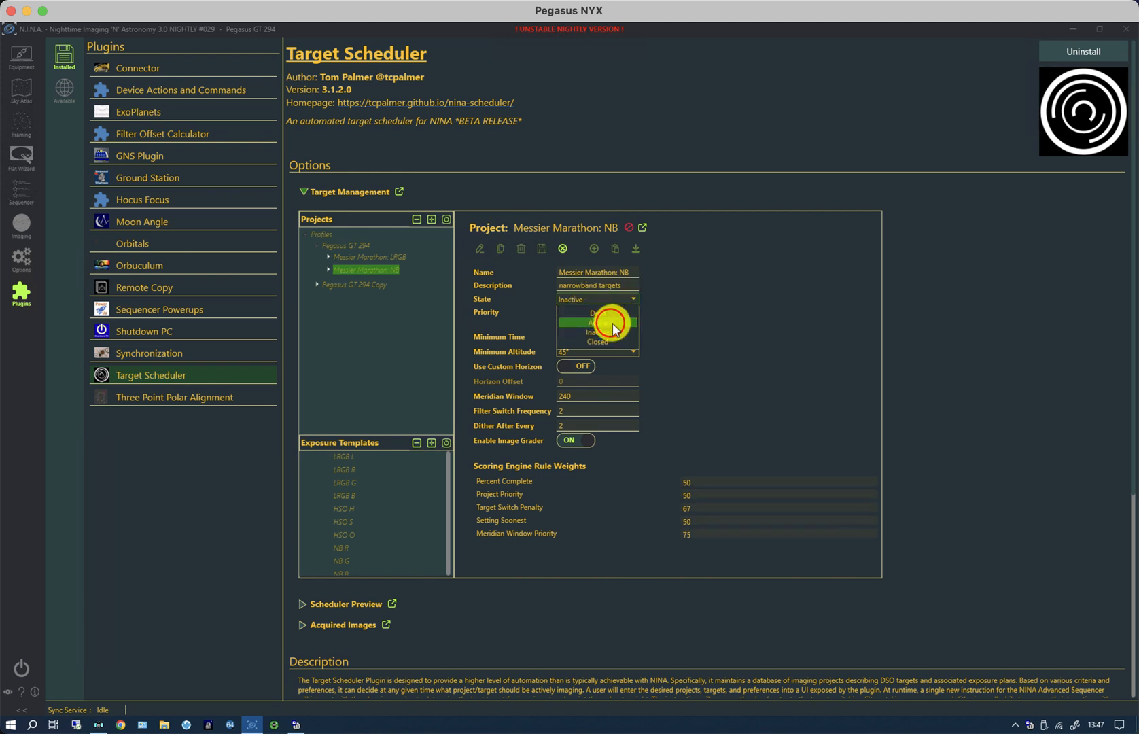
pyautogui.click(595, 322)
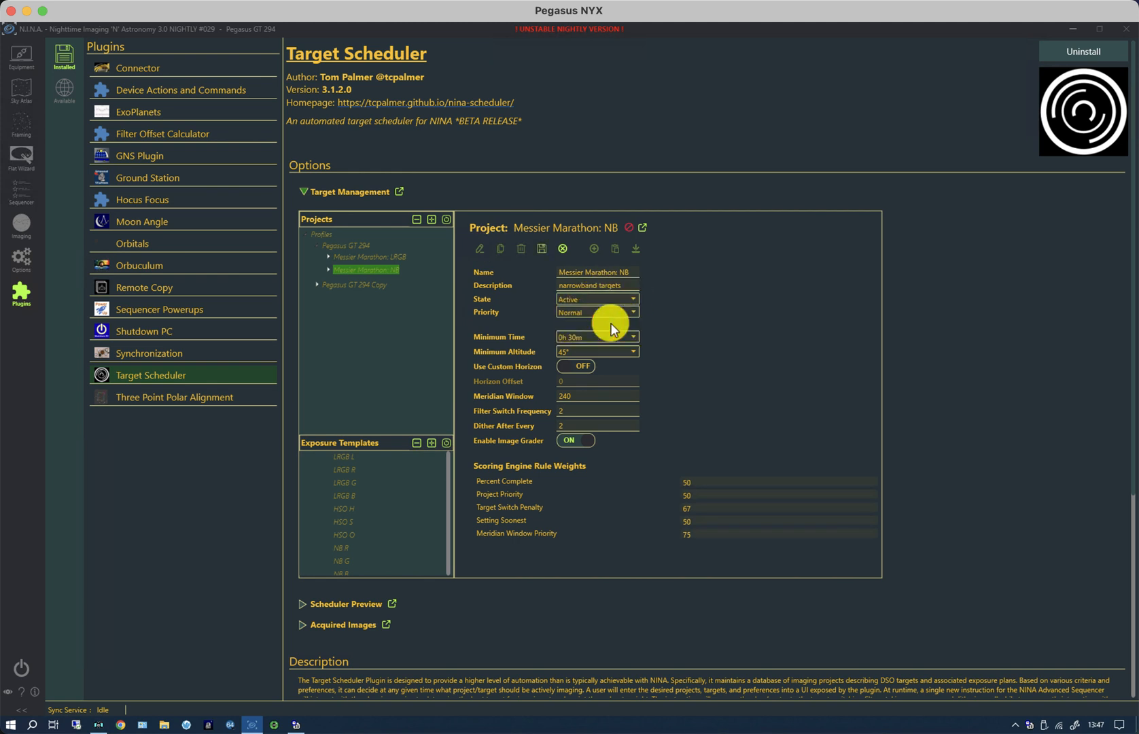
pyautogui.moveTo(536, 248)
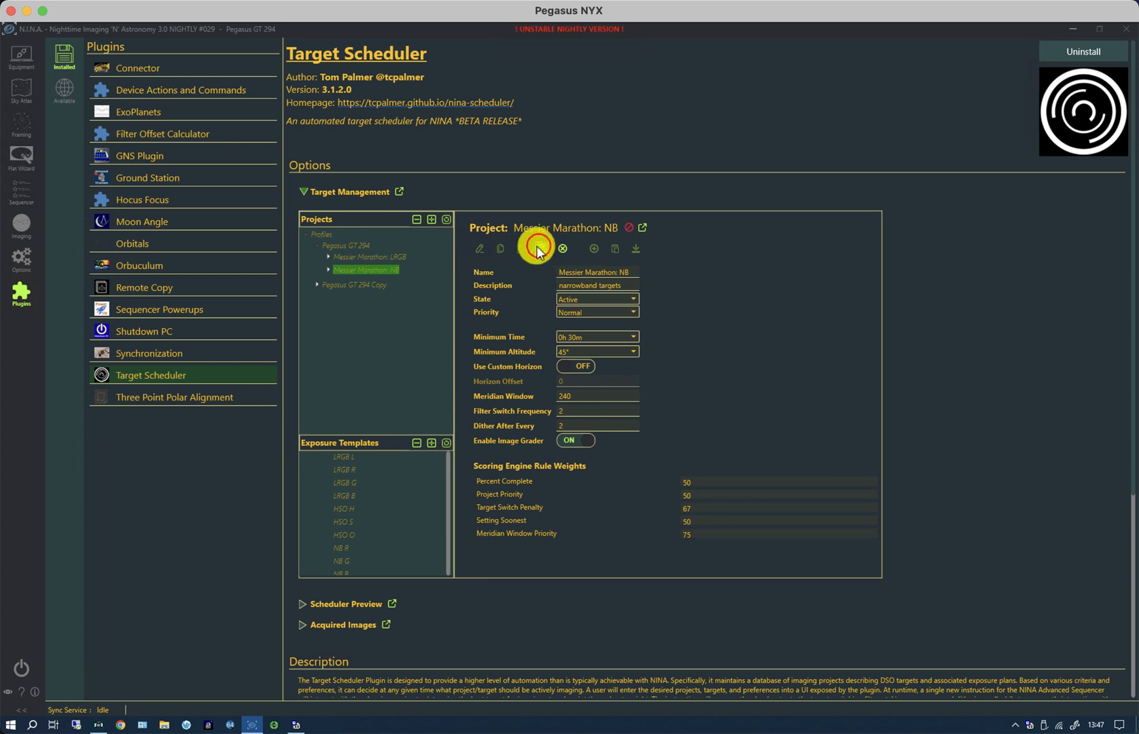
pyautogui.click(535, 247)
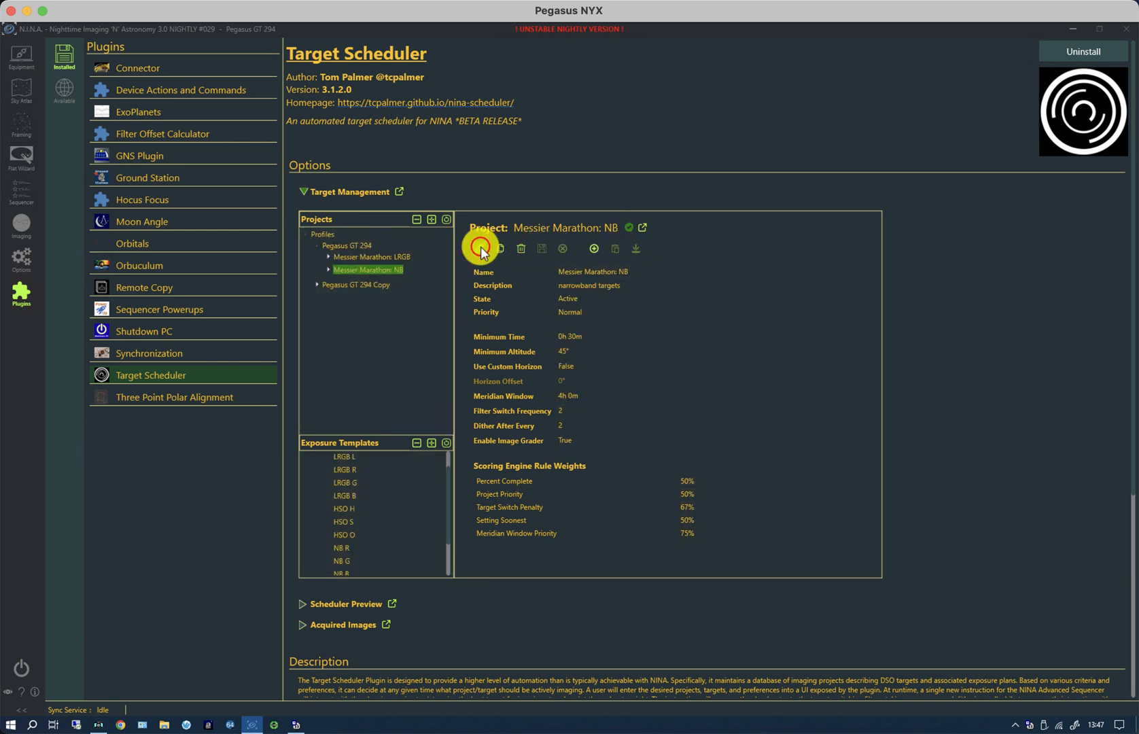
pyautogui.click(480, 248)
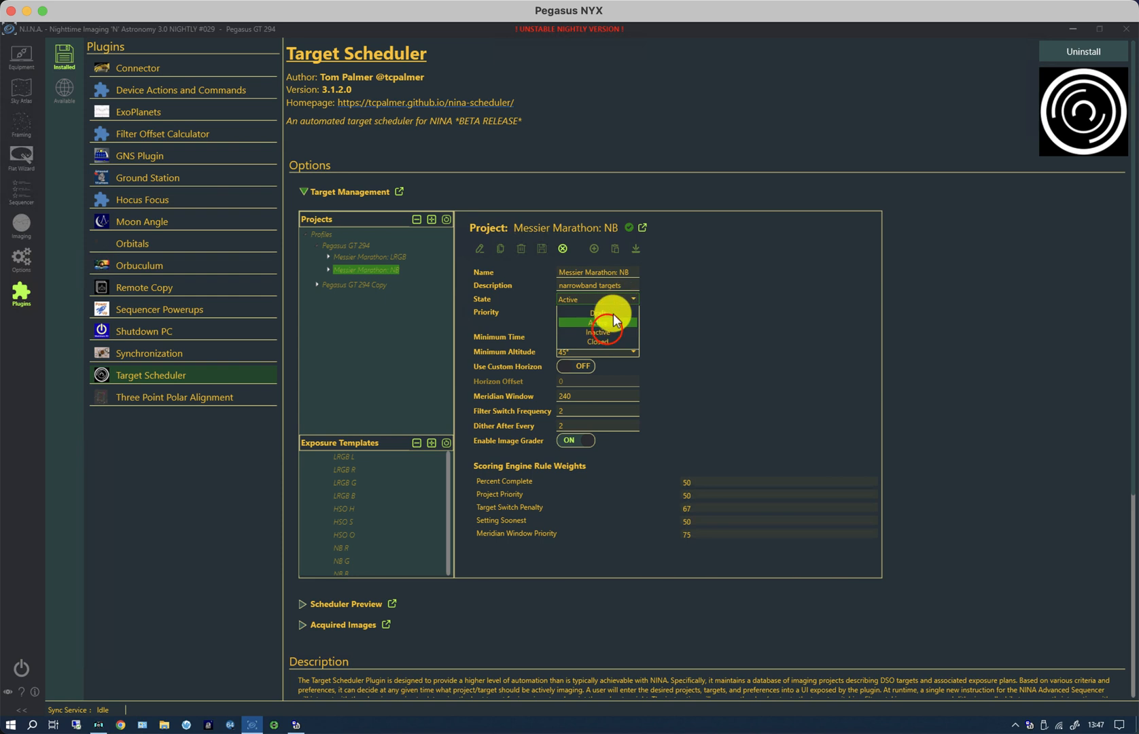
pyautogui.click(596, 333)
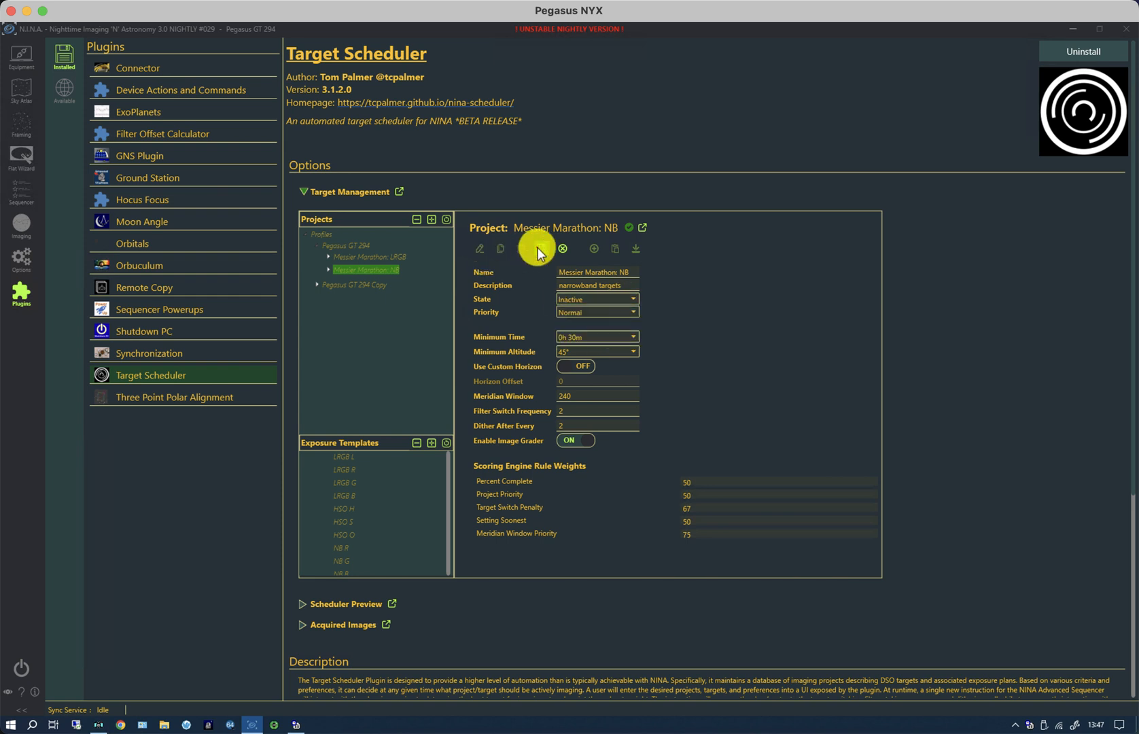
pyautogui.click(540, 248)
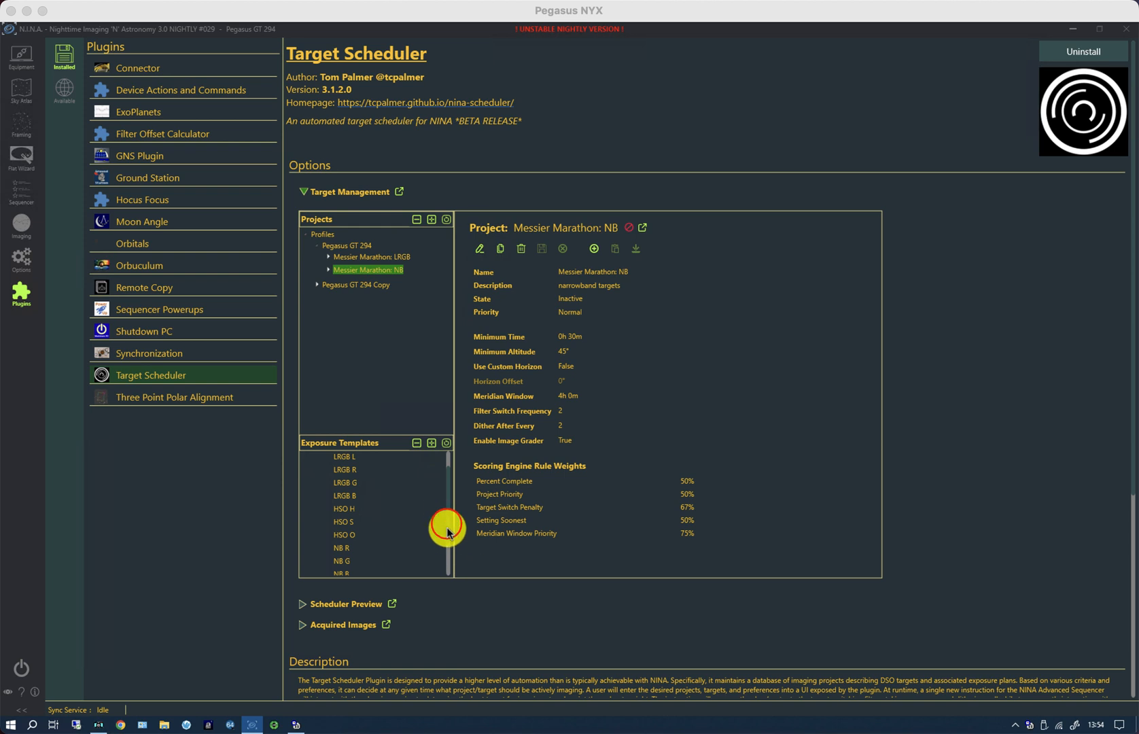
pyautogui.scroll(3)
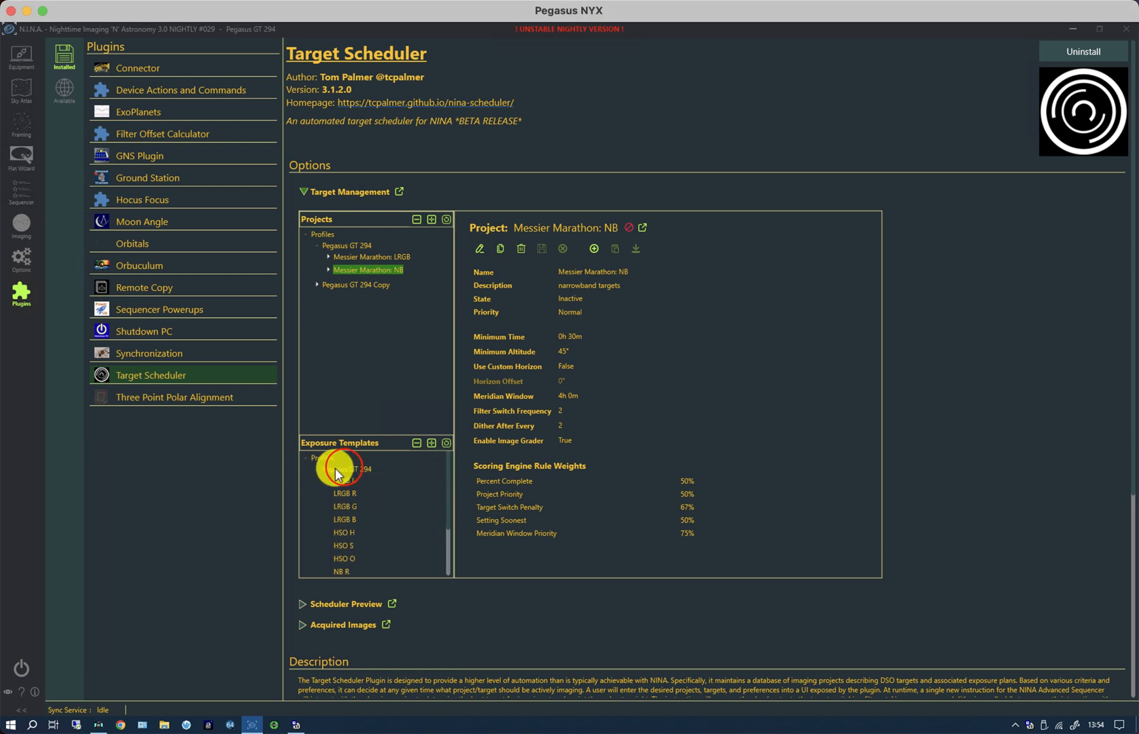
pyautogui.click(341, 469)
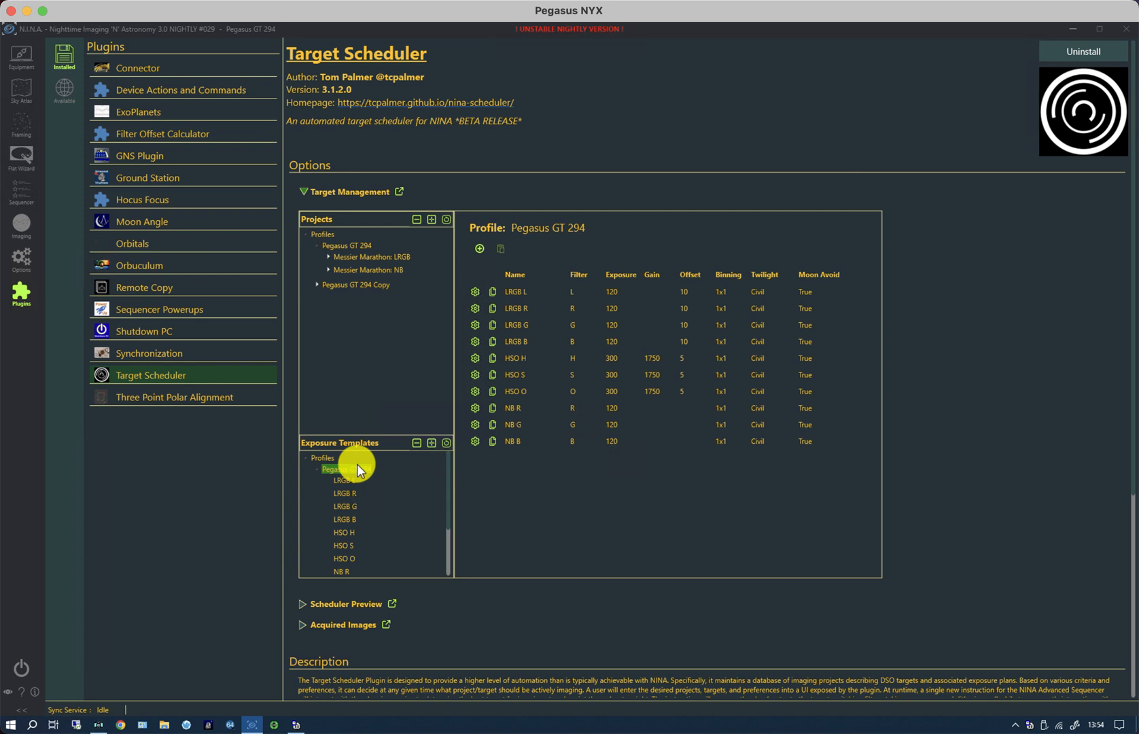
pyautogui.moveTo(766, 269)
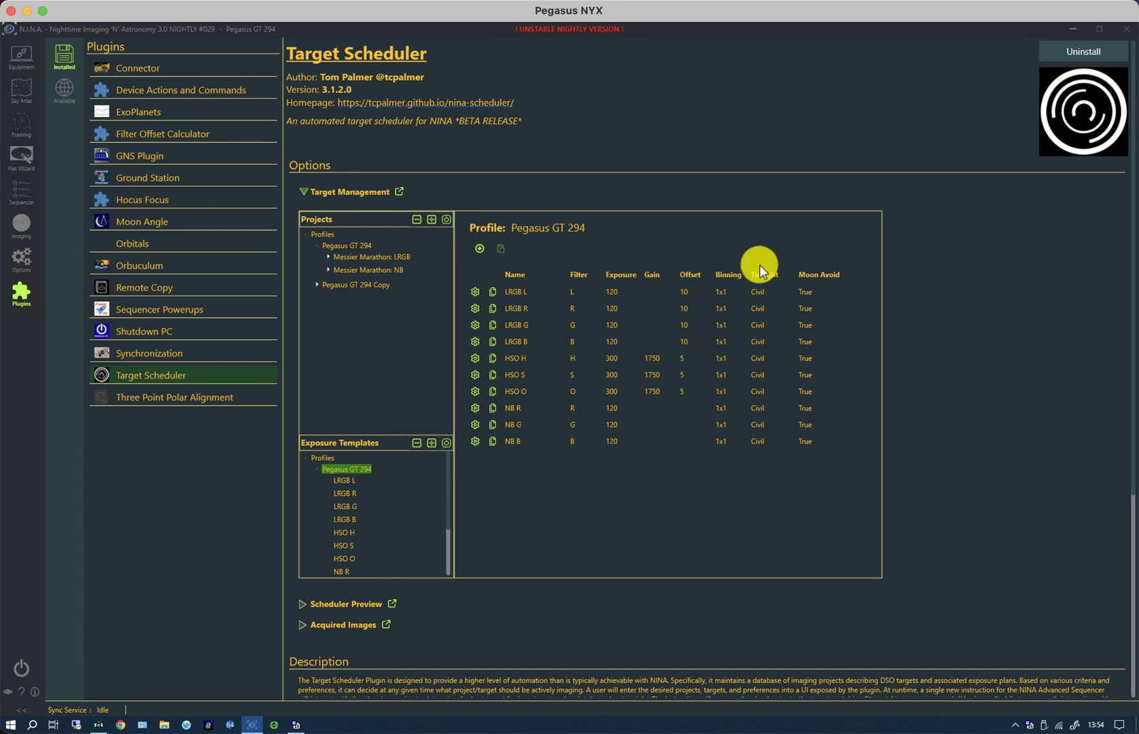
pyautogui.moveTo(746, 481)
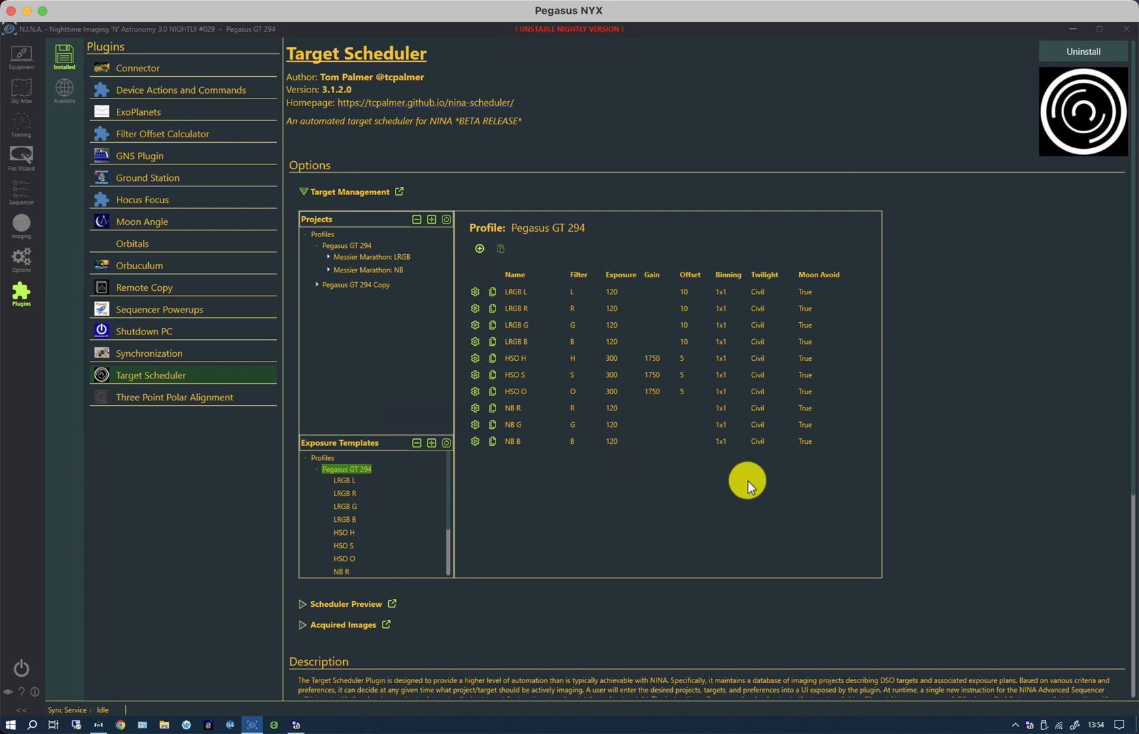
pyautogui.moveTo(764, 485)
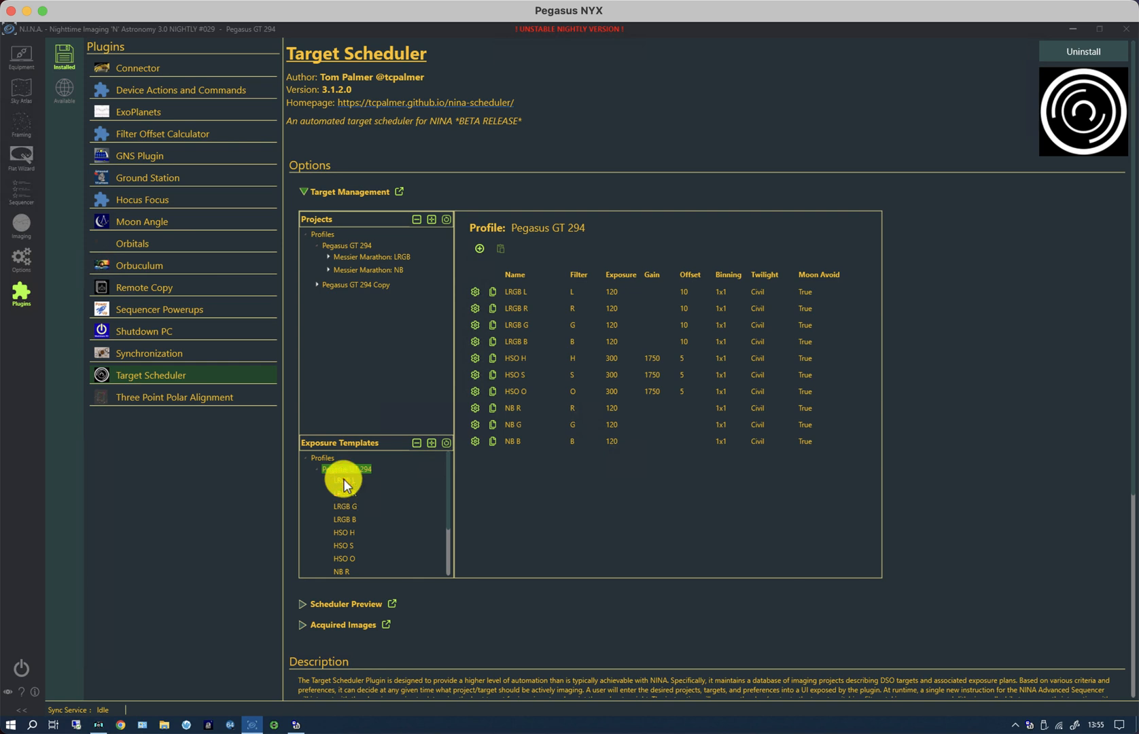
# - Edit the LRGB L exposure template and review its acceptable twilight choices
pyautogui.click(344, 480)
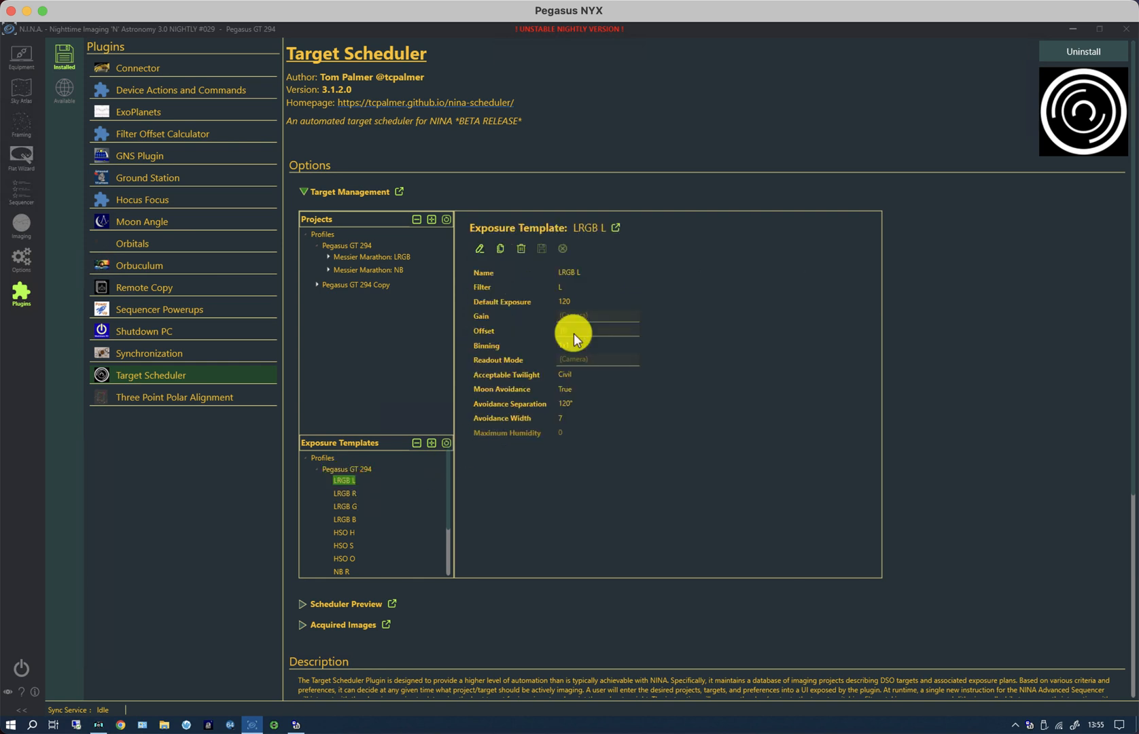
pyautogui.click(479, 249)
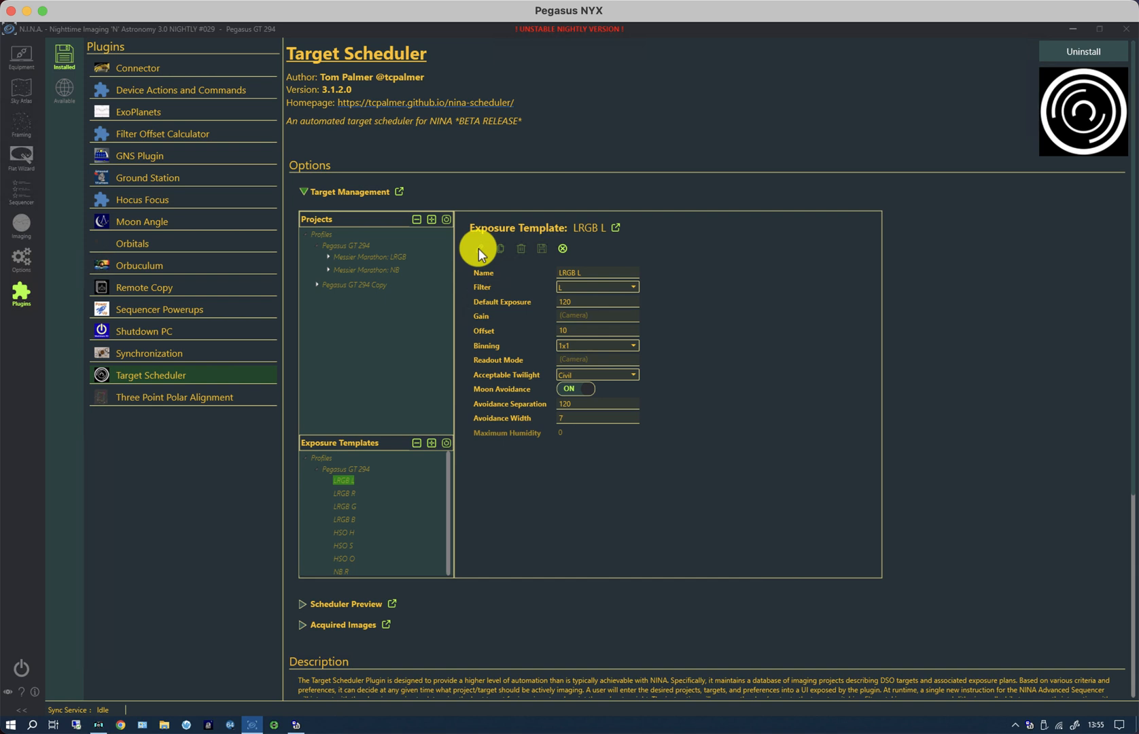
pyautogui.click(630, 373)
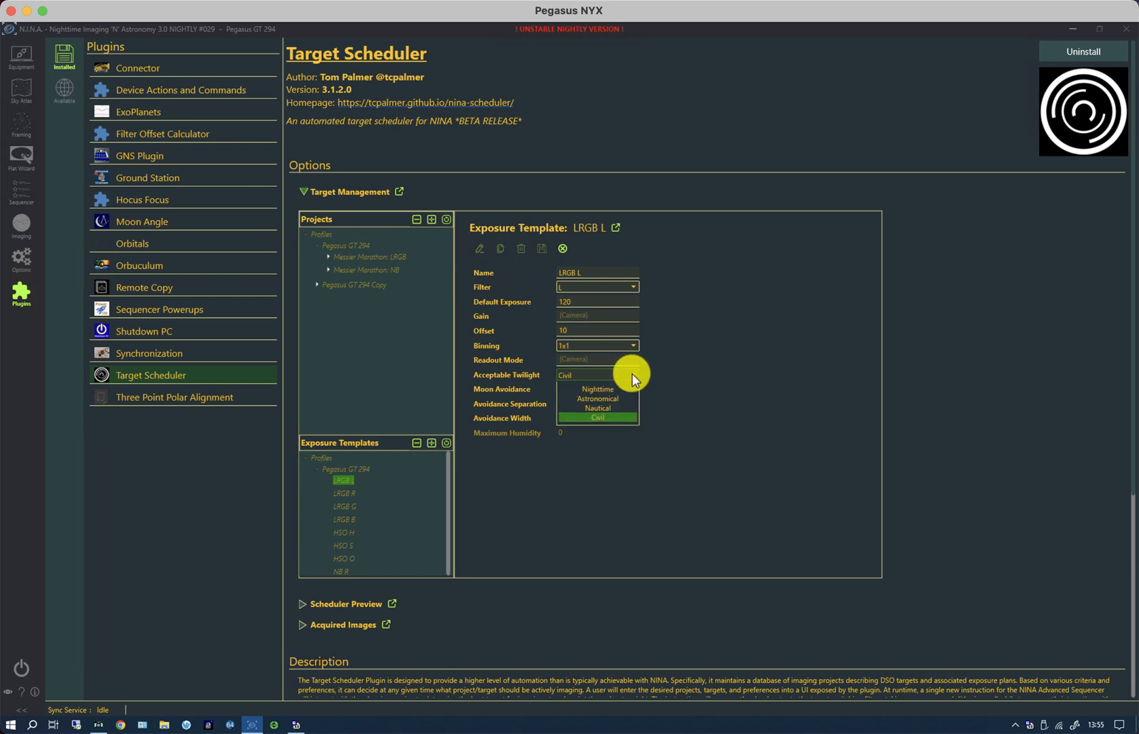
pyautogui.moveTo(609, 417)
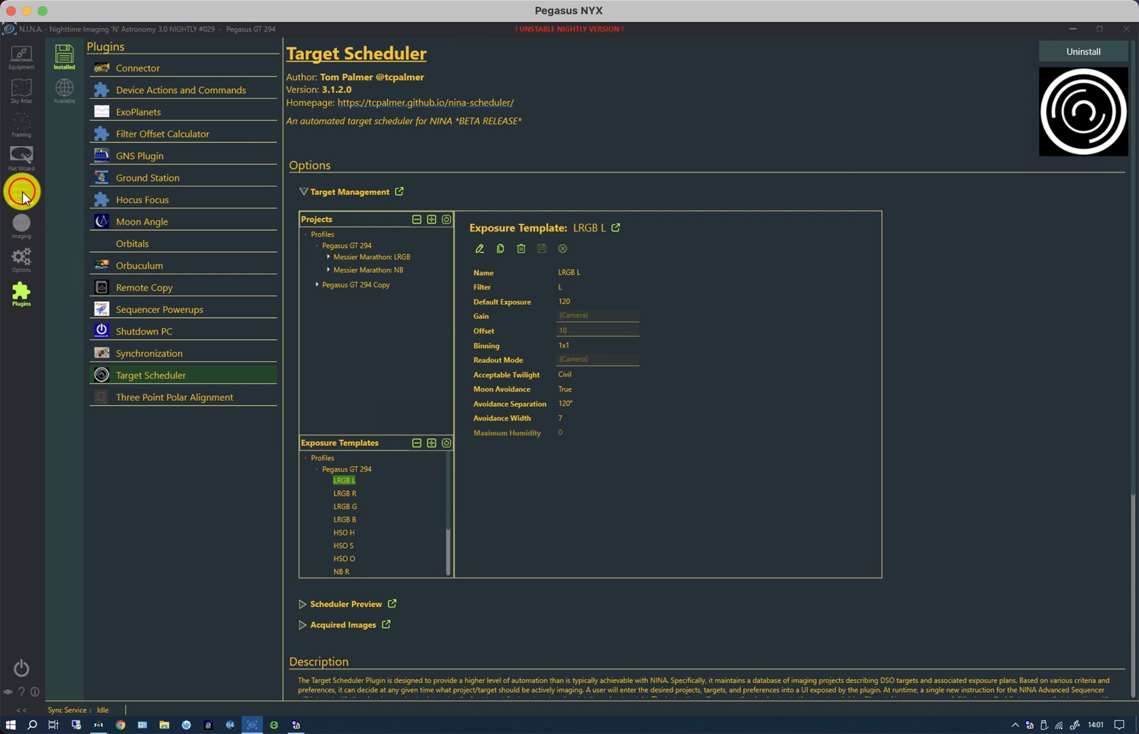
# - Show the sequencer with Start Up Portable expanded and peek inside Cool Down to Dusk
pyautogui.click(20, 191)
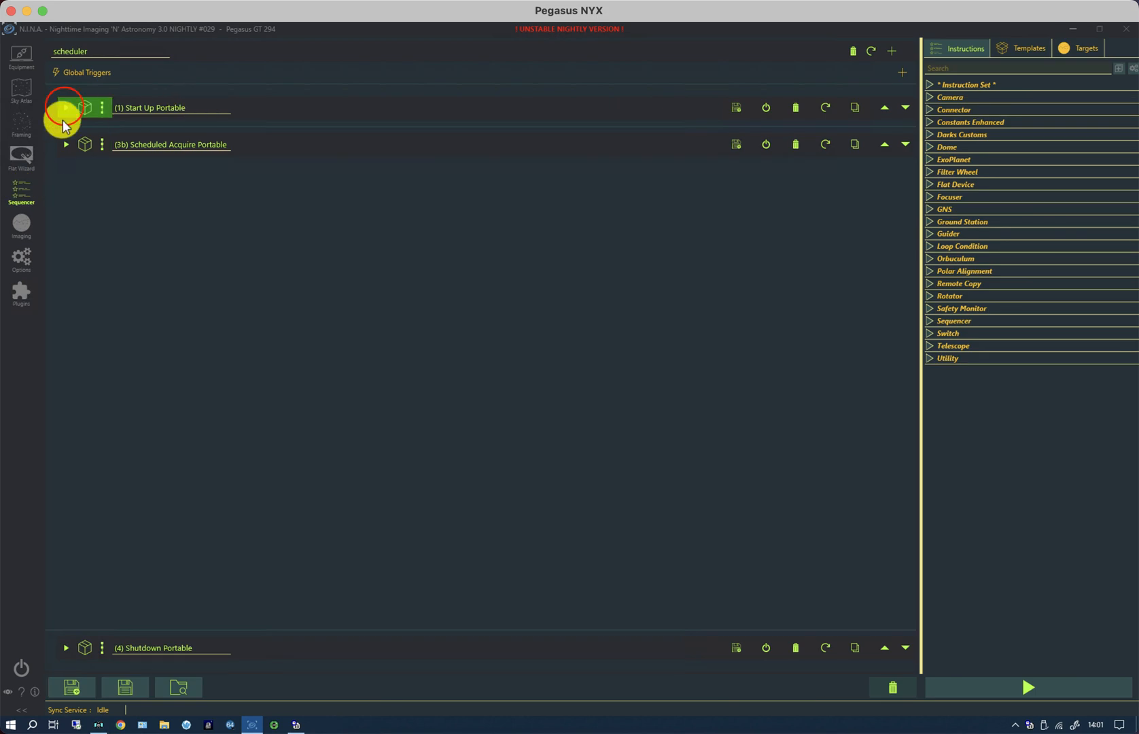
pyautogui.click(65, 108)
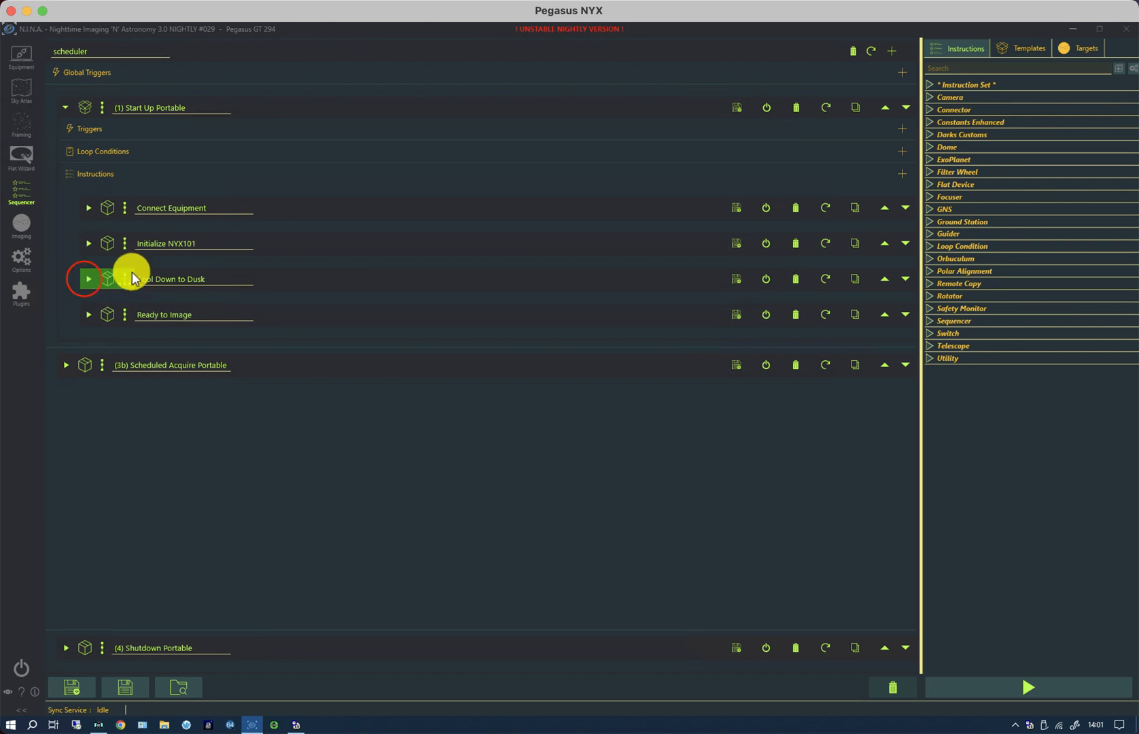
pyautogui.click(87, 278)
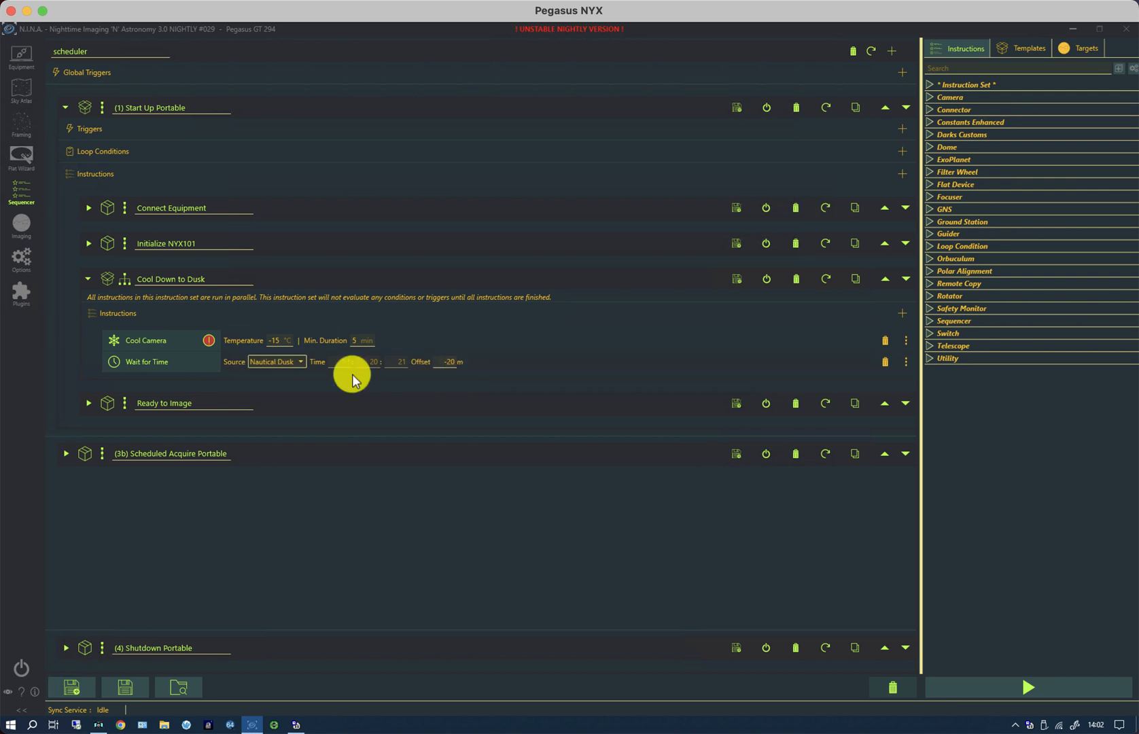
pyautogui.click(87, 278)
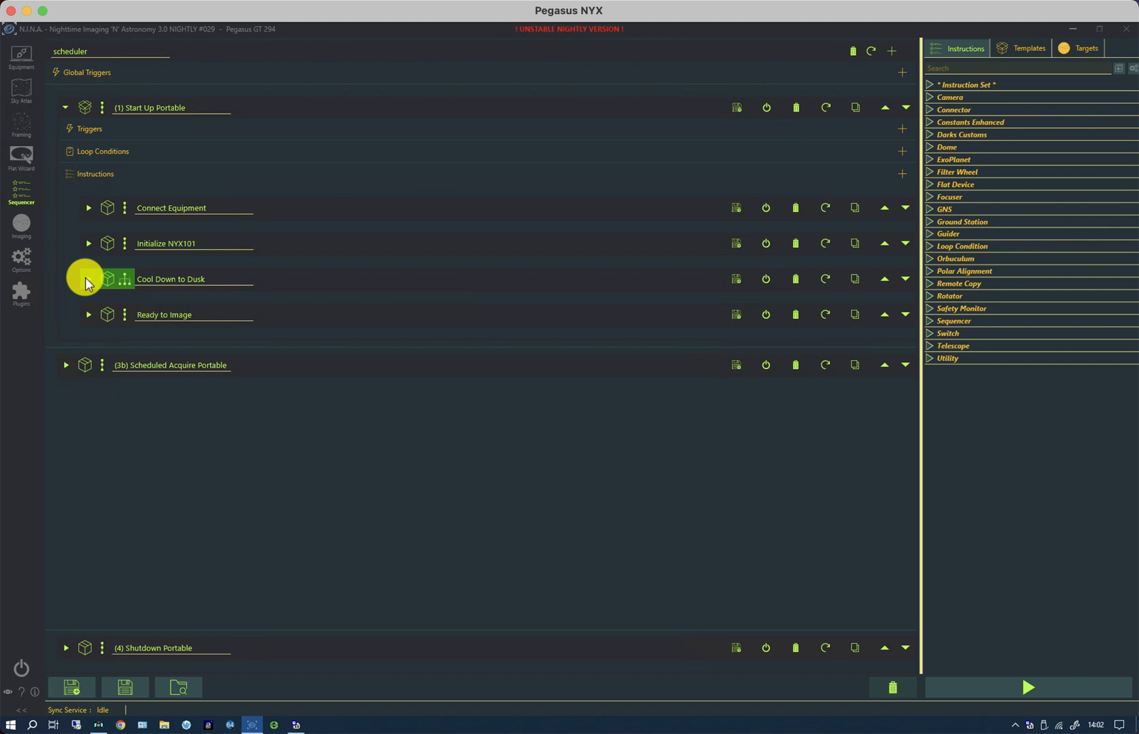
pyautogui.moveTo(89, 319)
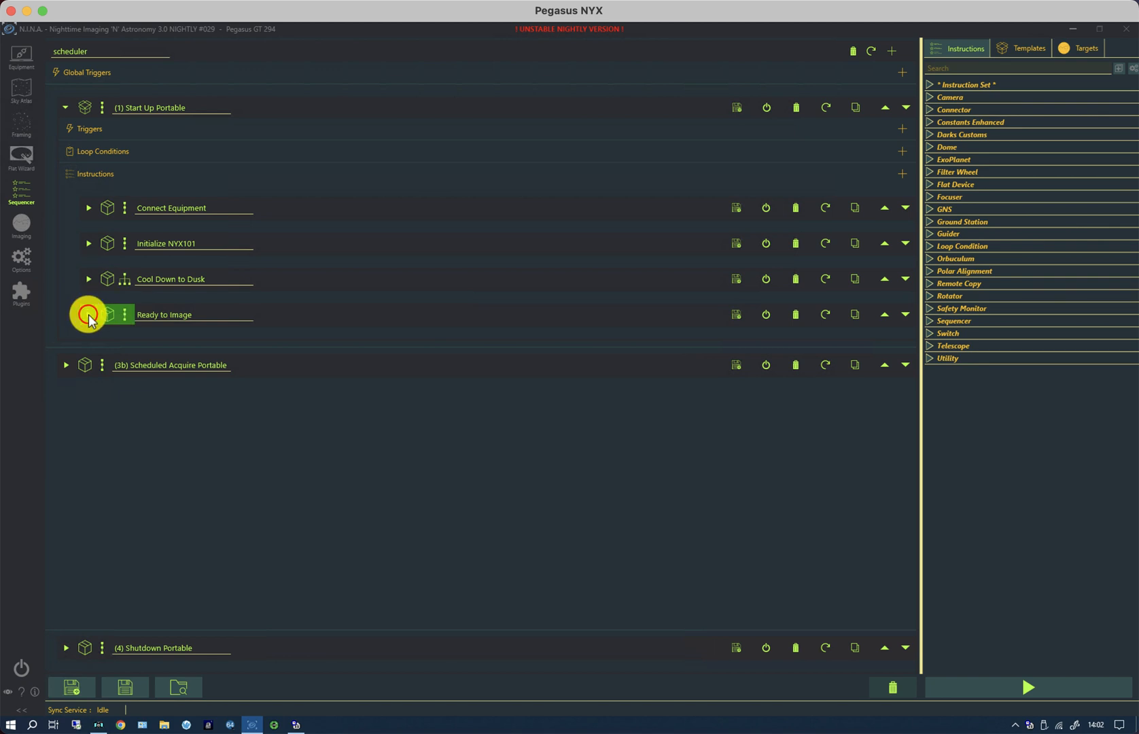
# - Peek inside Ready to Image, then expand Scheduled Acquire Portable with its triggers and container
pyautogui.click(89, 314)
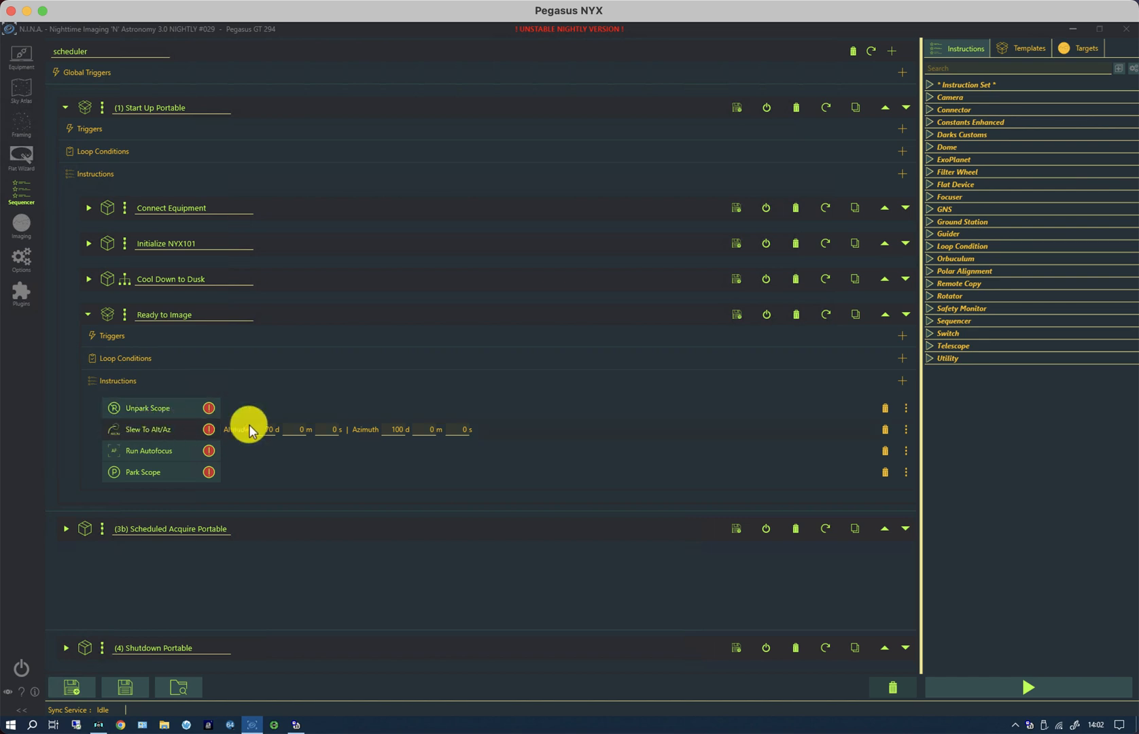
pyautogui.moveTo(174, 459)
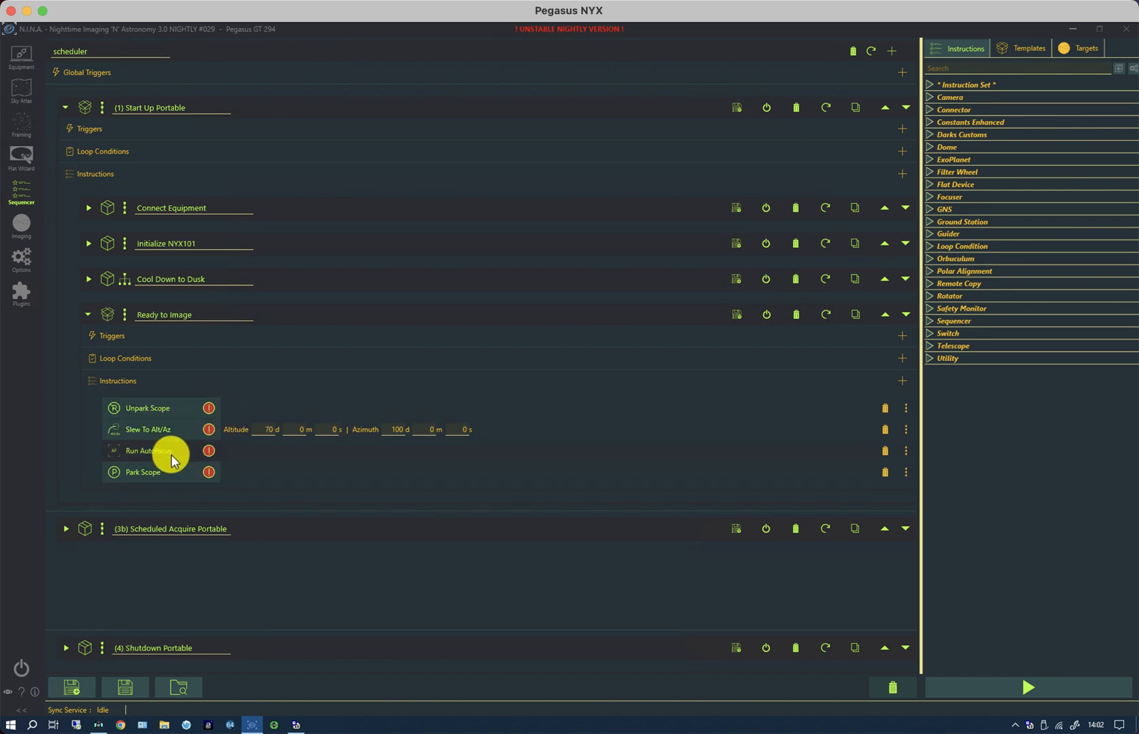
pyautogui.moveTo(185, 474)
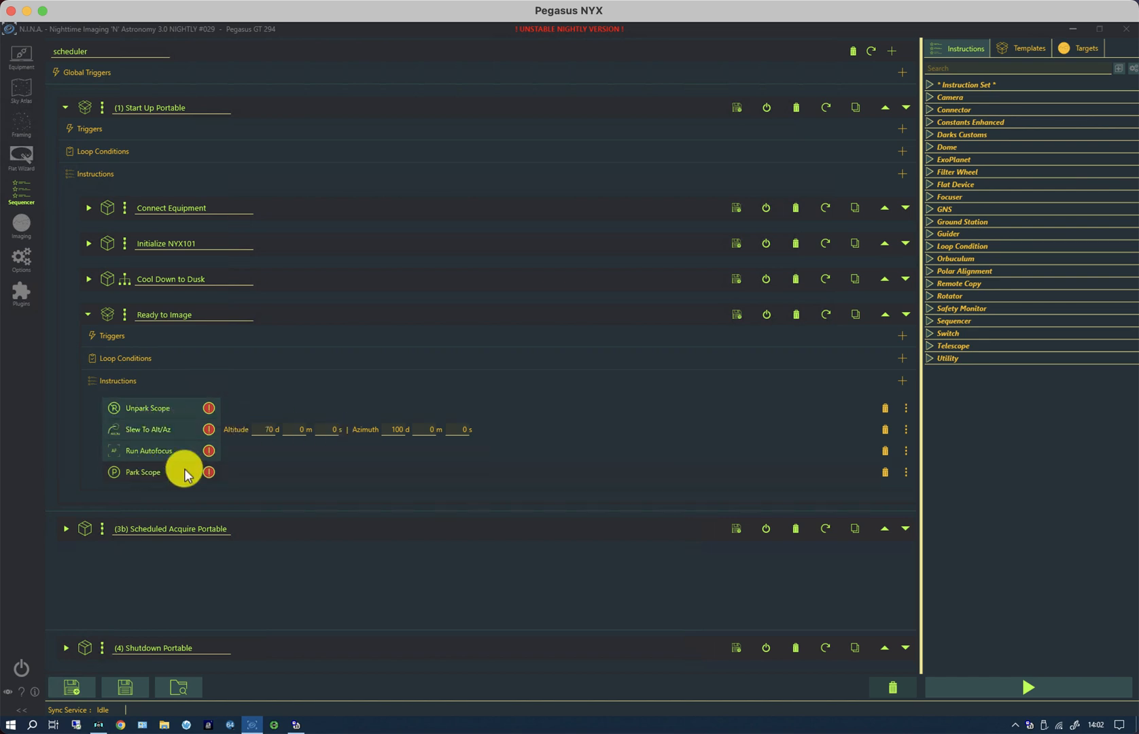
pyautogui.moveTo(87, 314)
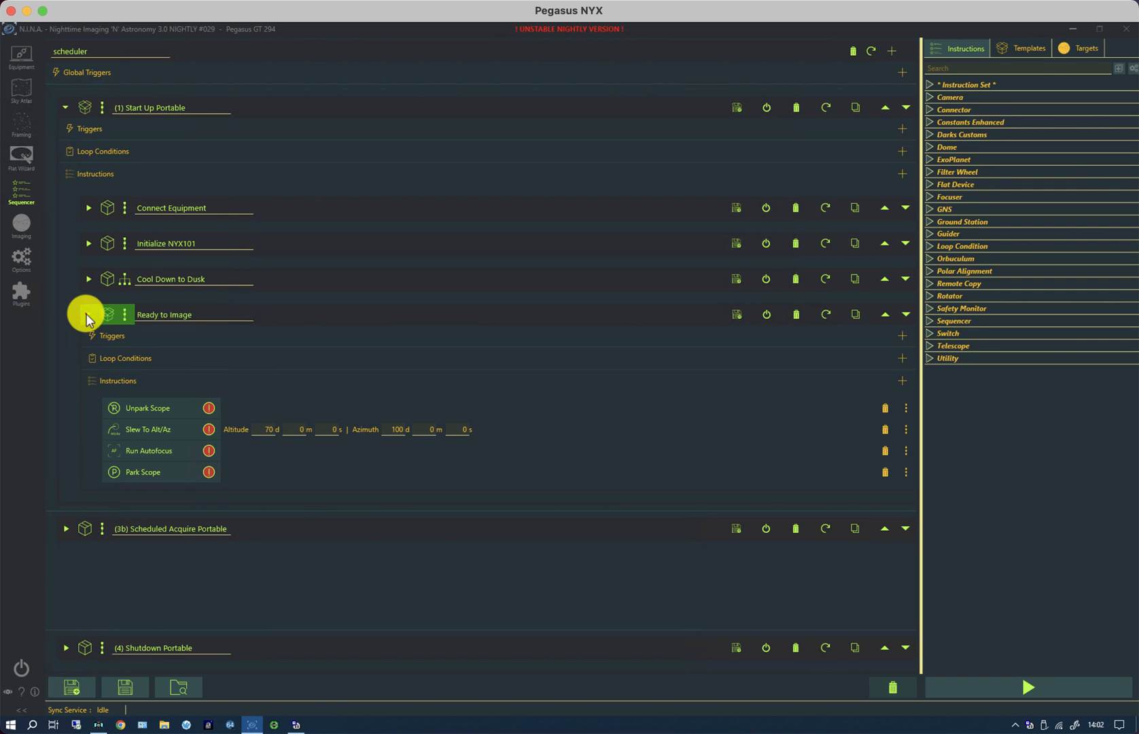
pyautogui.click(87, 313)
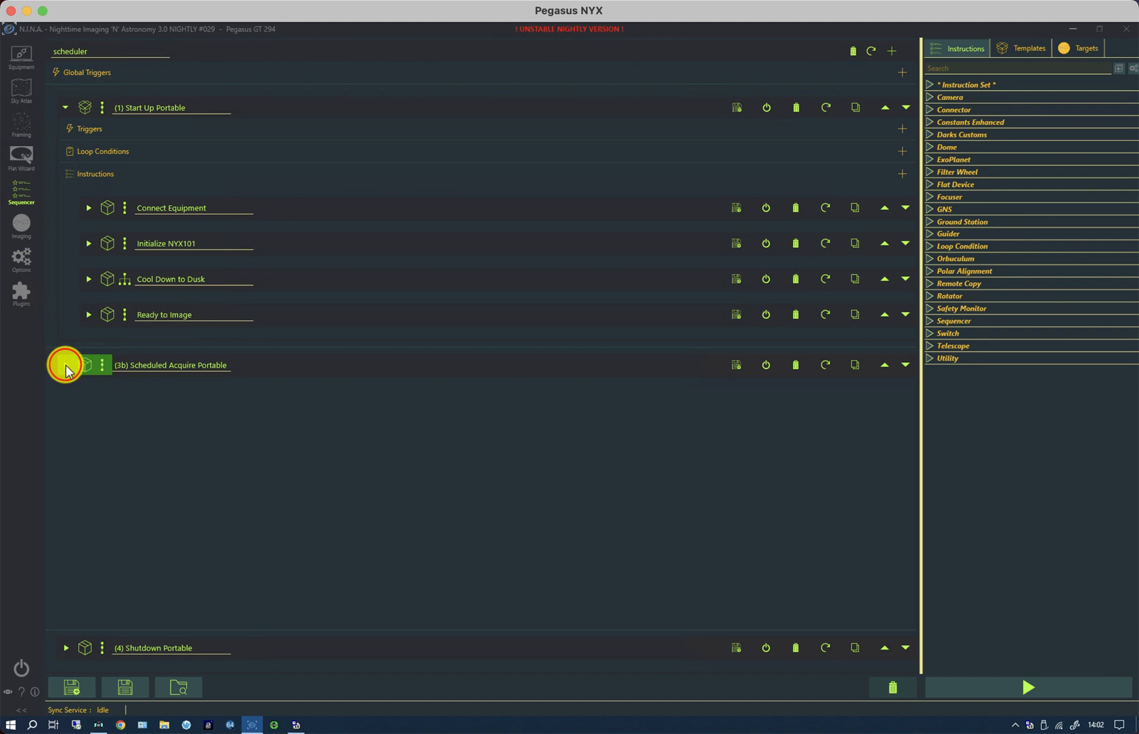
pyautogui.click(65, 364)
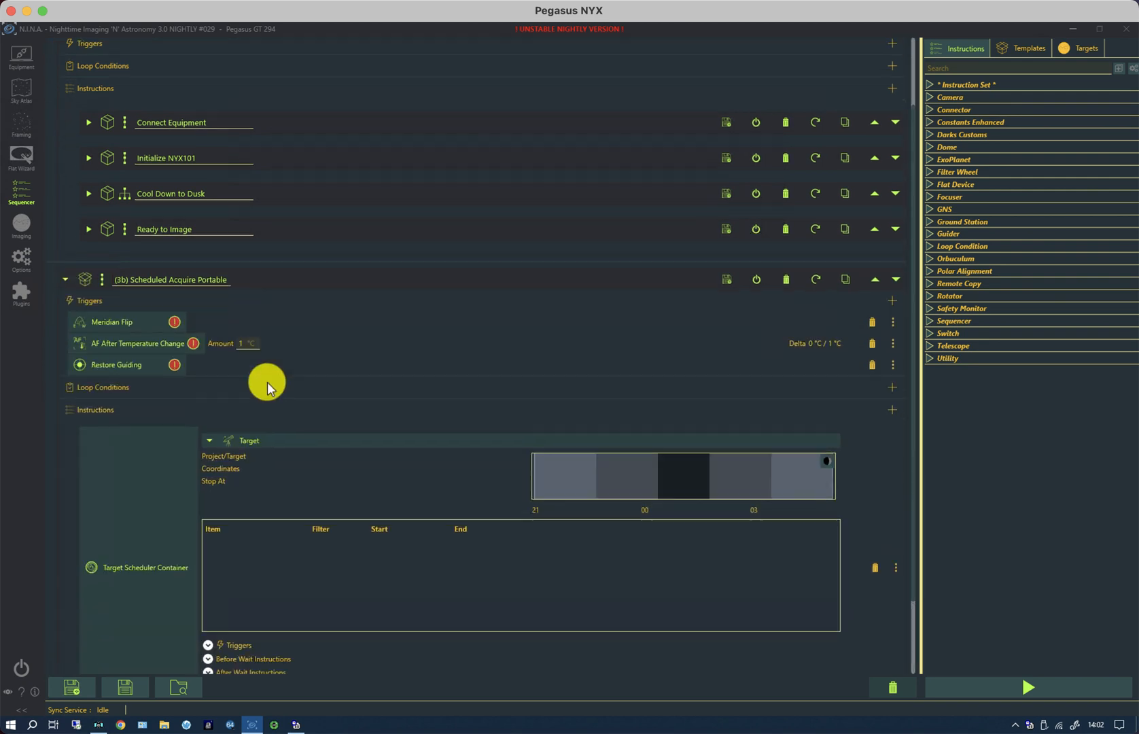
# - List the Telescope instructions to place Unpark Scope before the Target Scheduler Container
pyautogui.scroll(-3)
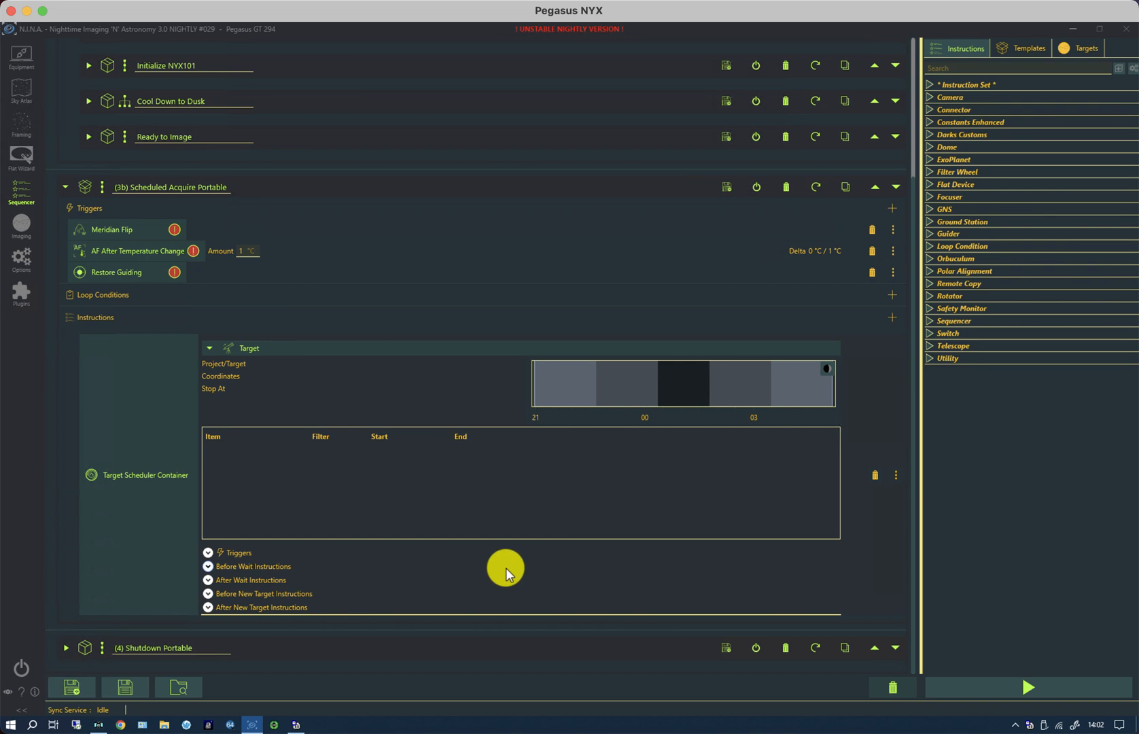
pyautogui.moveTo(113, 329)
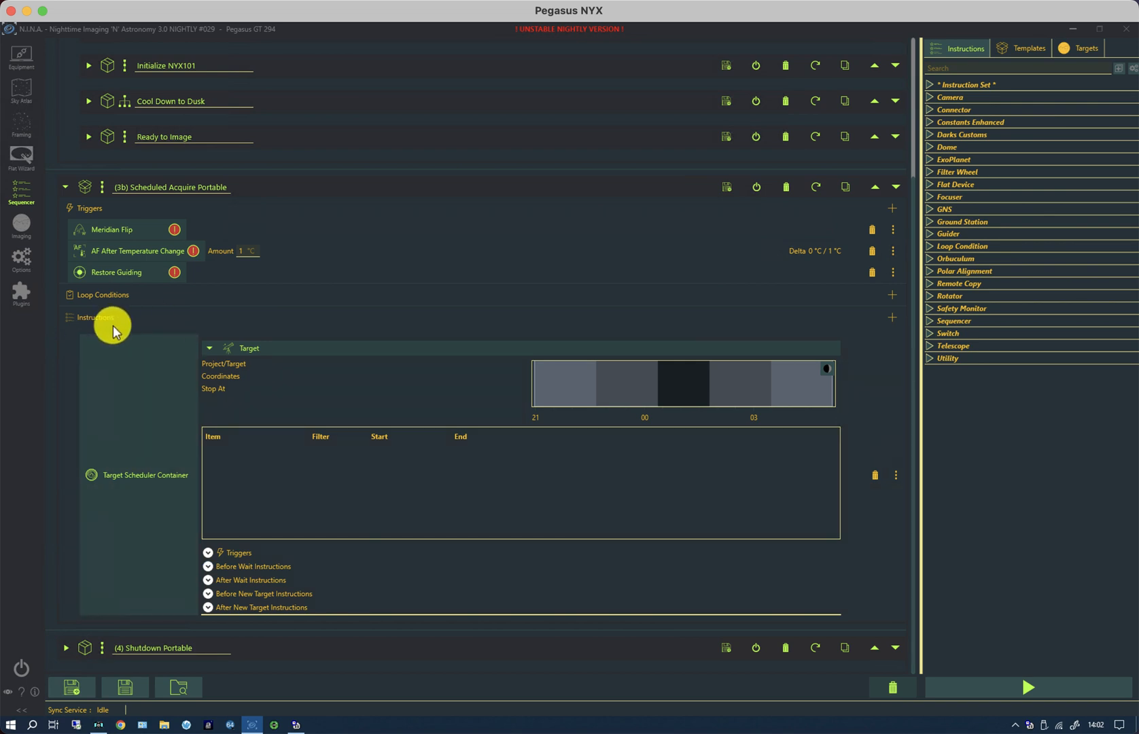
pyautogui.moveTo(940, 349)
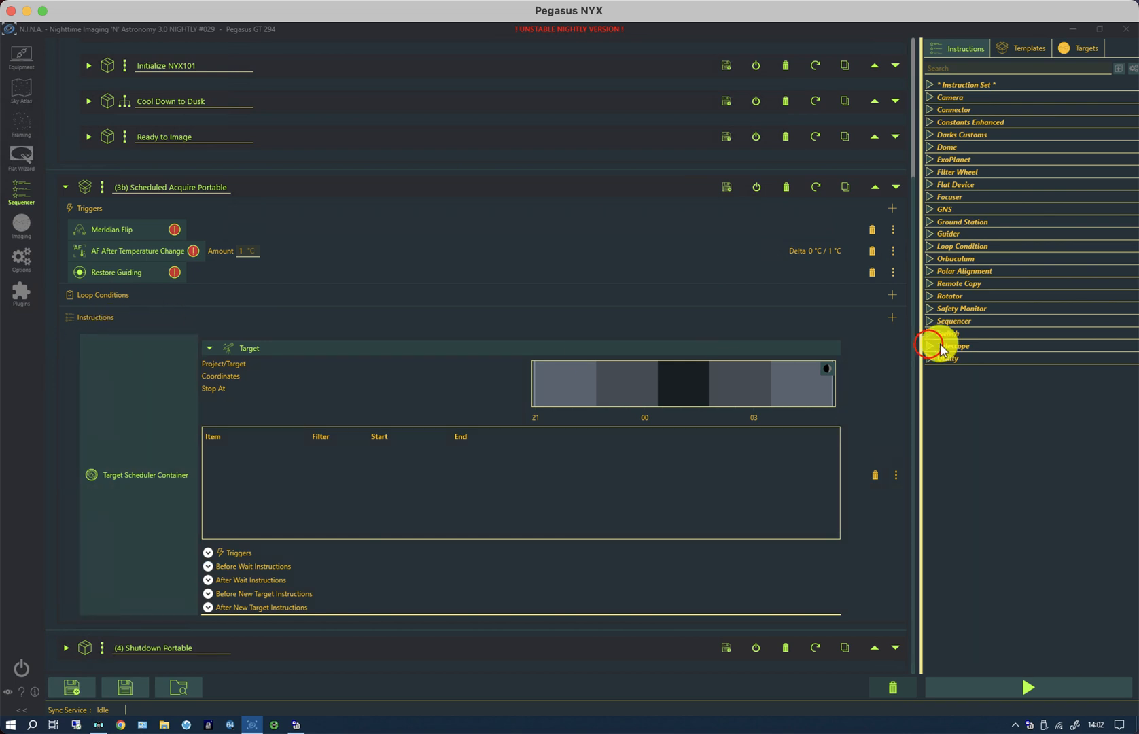
pyautogui.click(941, 345)
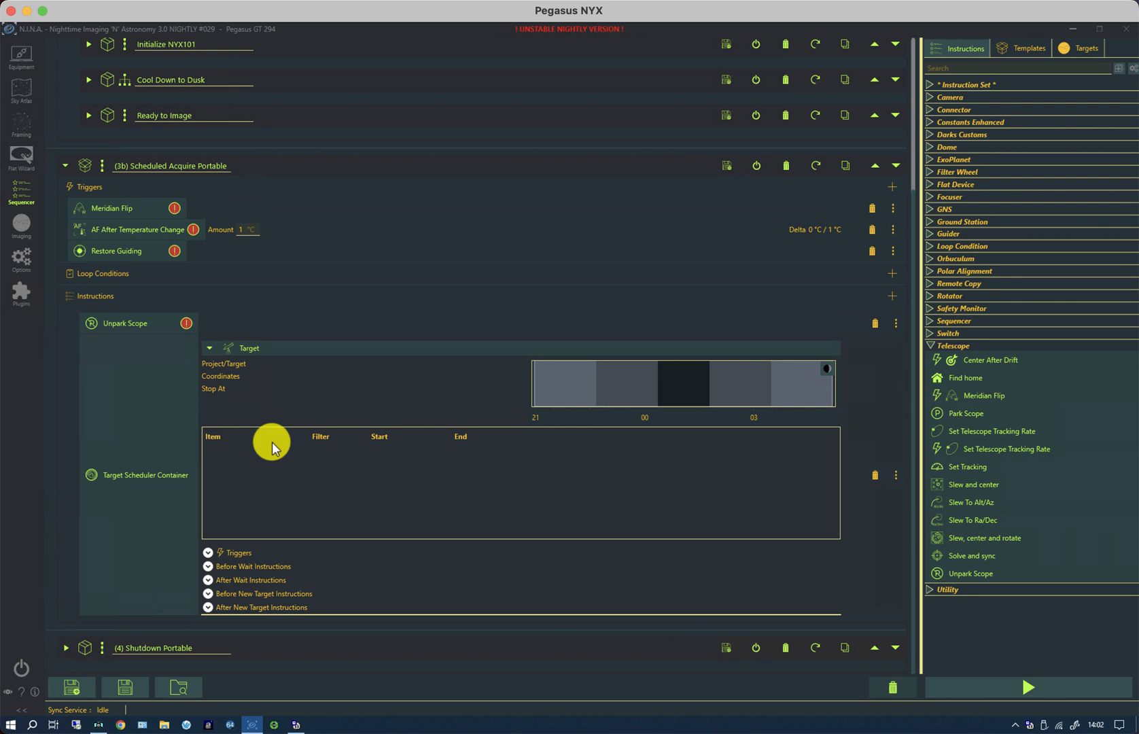
pyautogui.moveTo(284, 425)
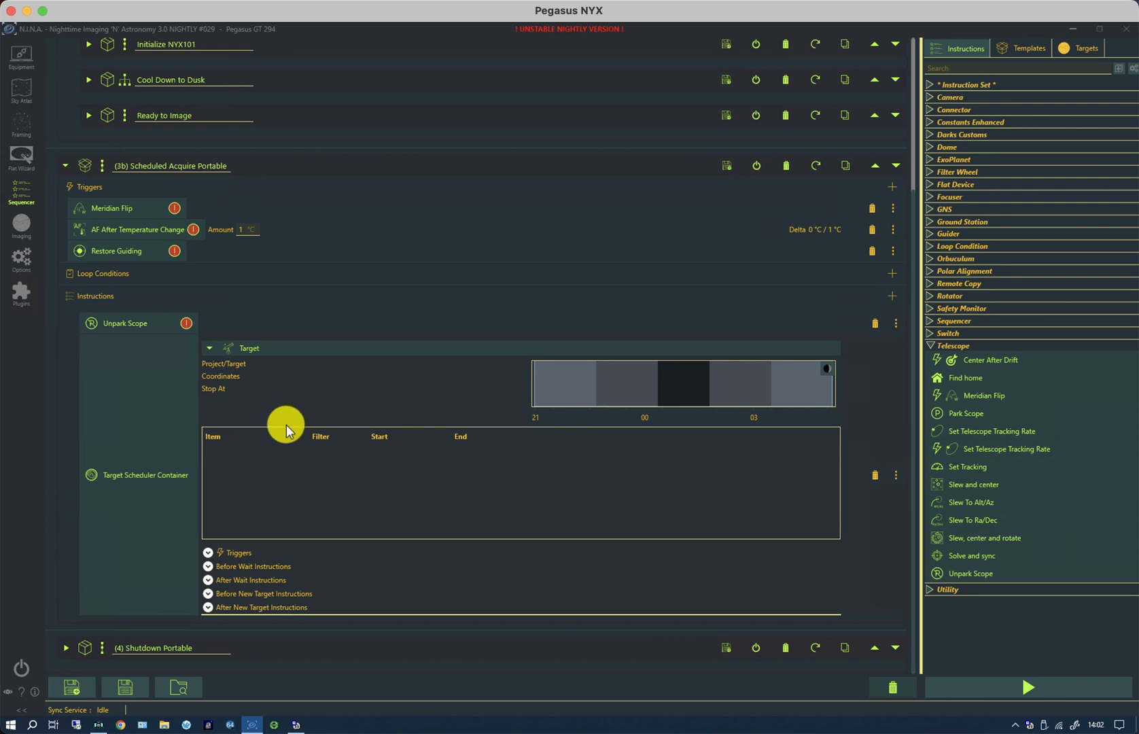
pyautogui.moveTo(243, 581)
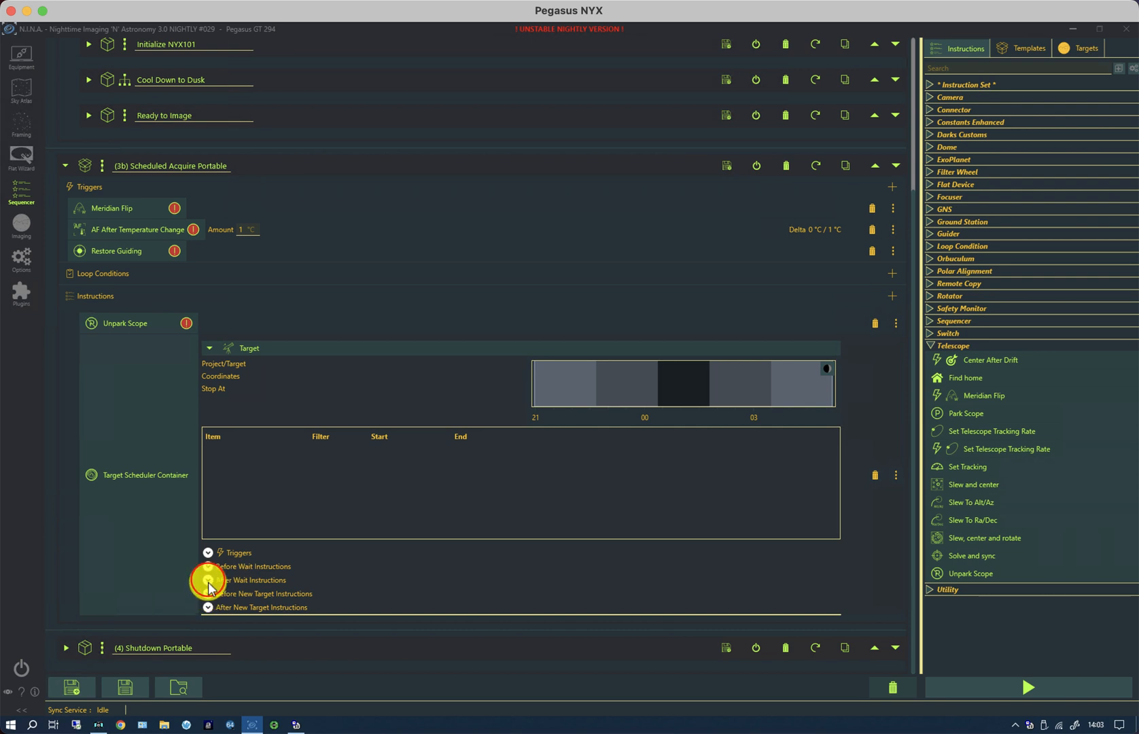
# - Reveal Park Scope before waiting and Unpark Scope after waiting in the container
pyautogui.click(207, 580)
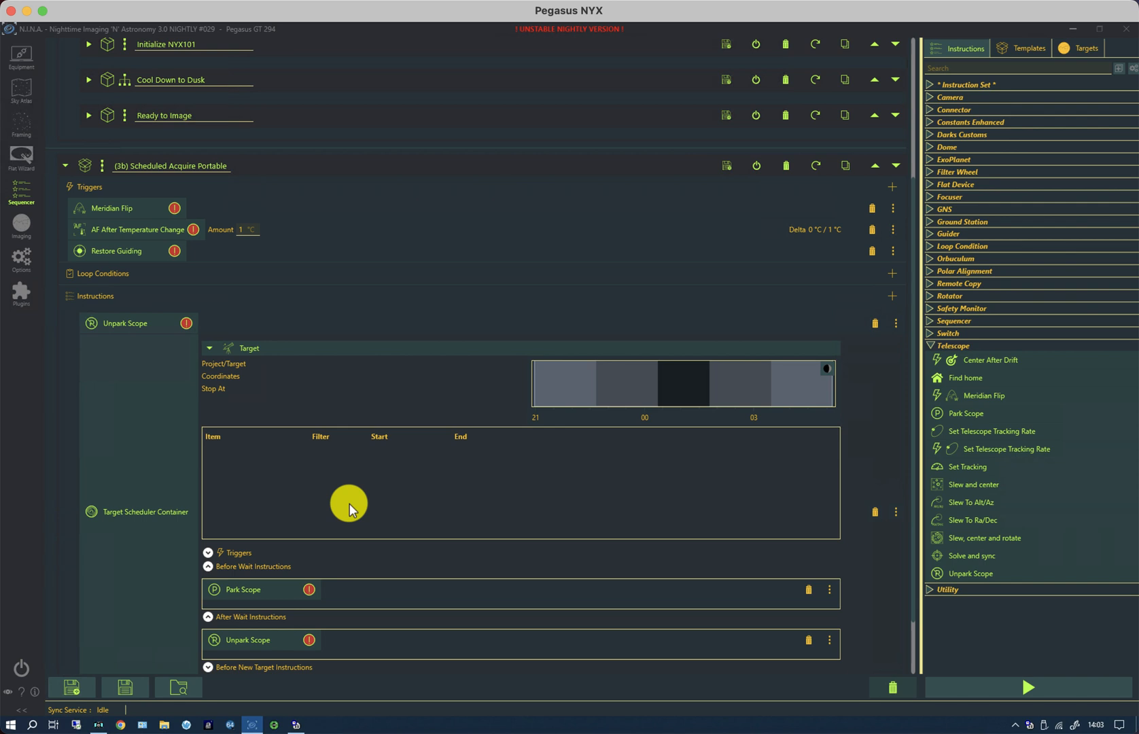
pyautogui.moveTo(130, 322)
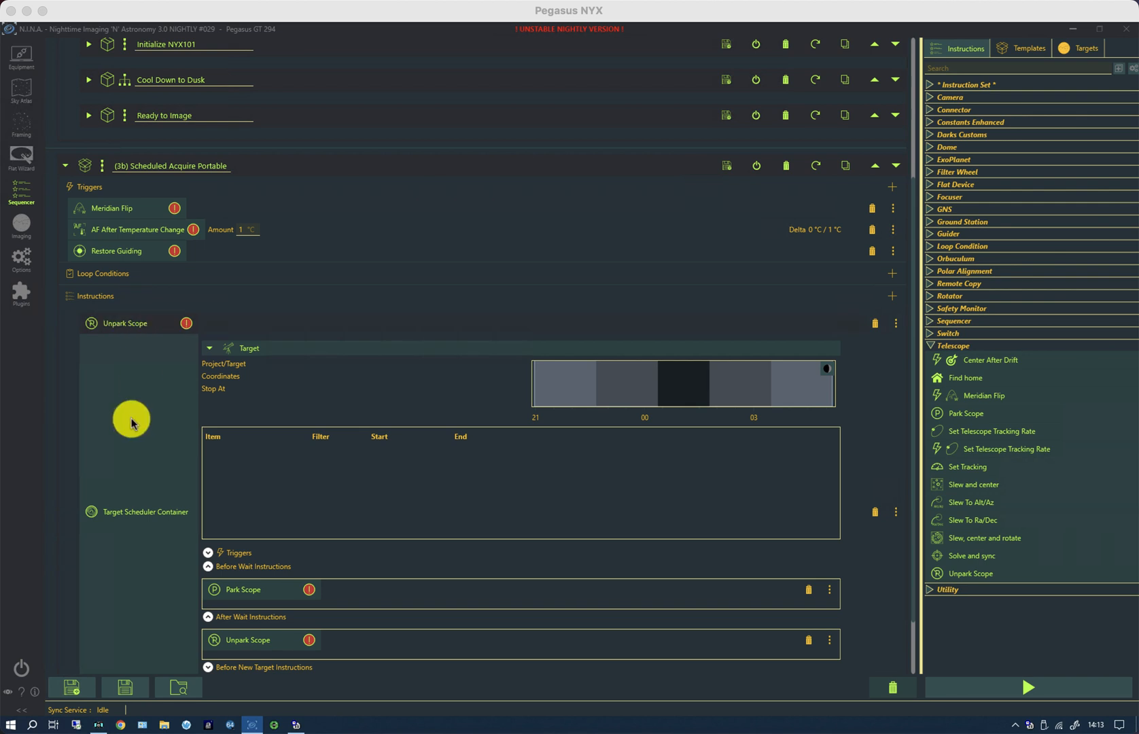
pyautogui.moveTo(146, 521)
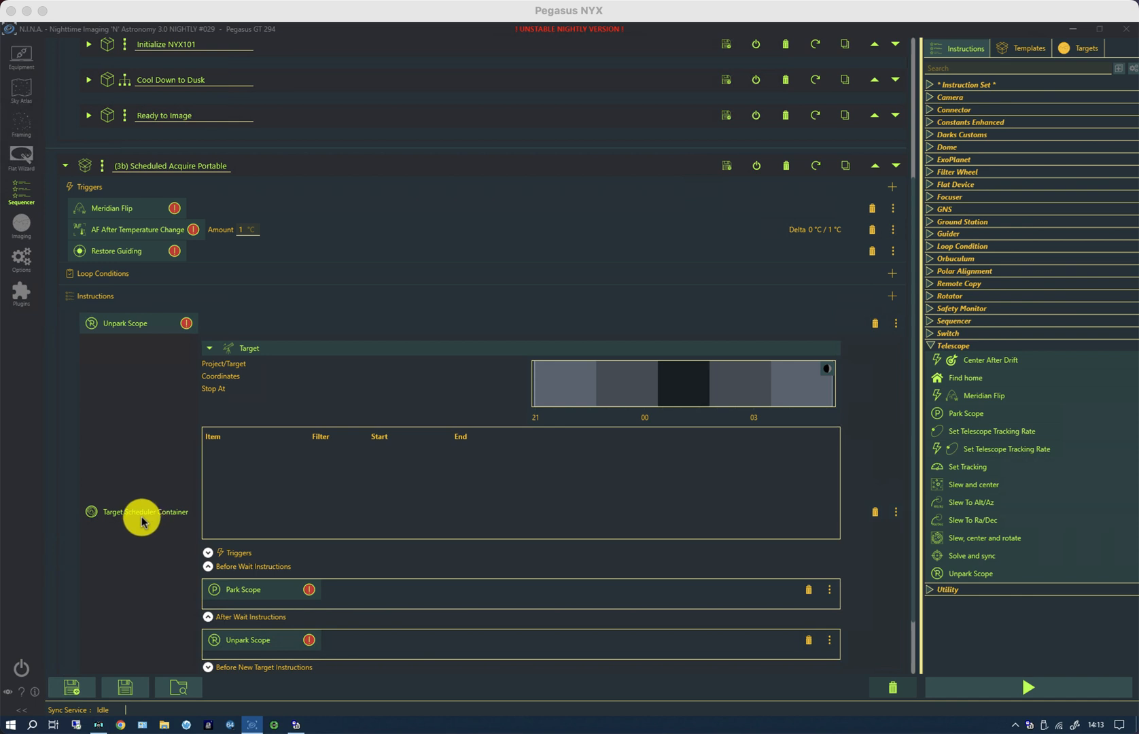
pyautogui.moveTo(136, 322)
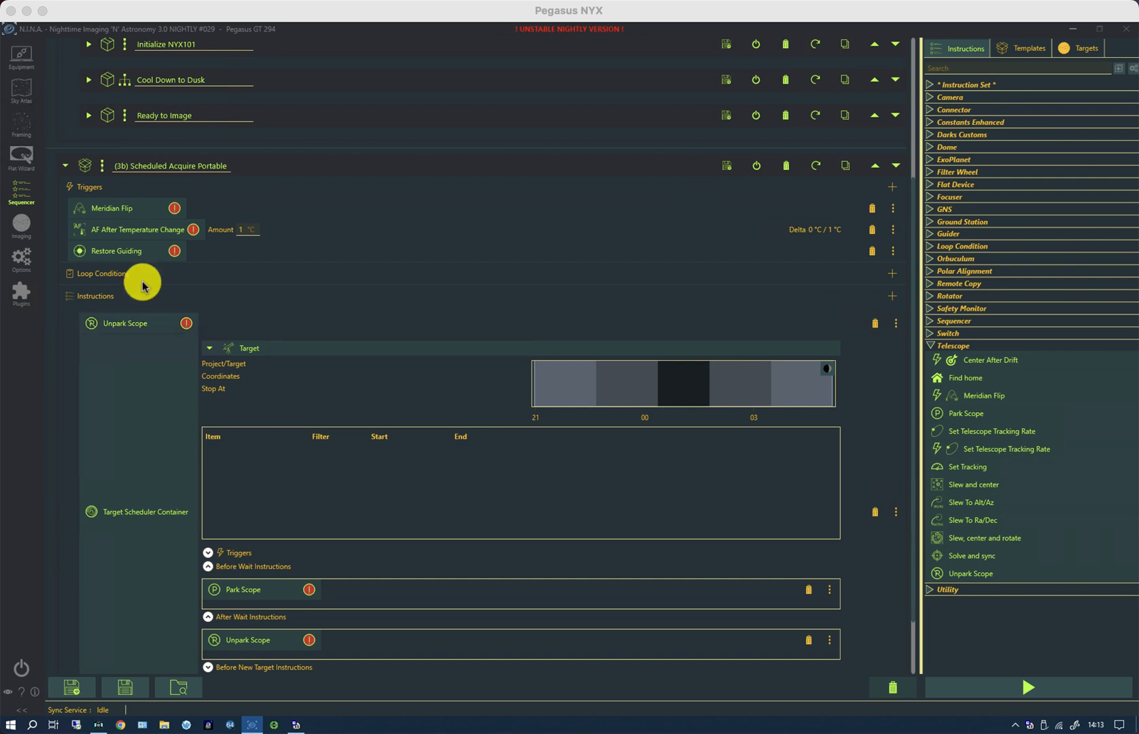
pyautogui.moveTo(256, 278)
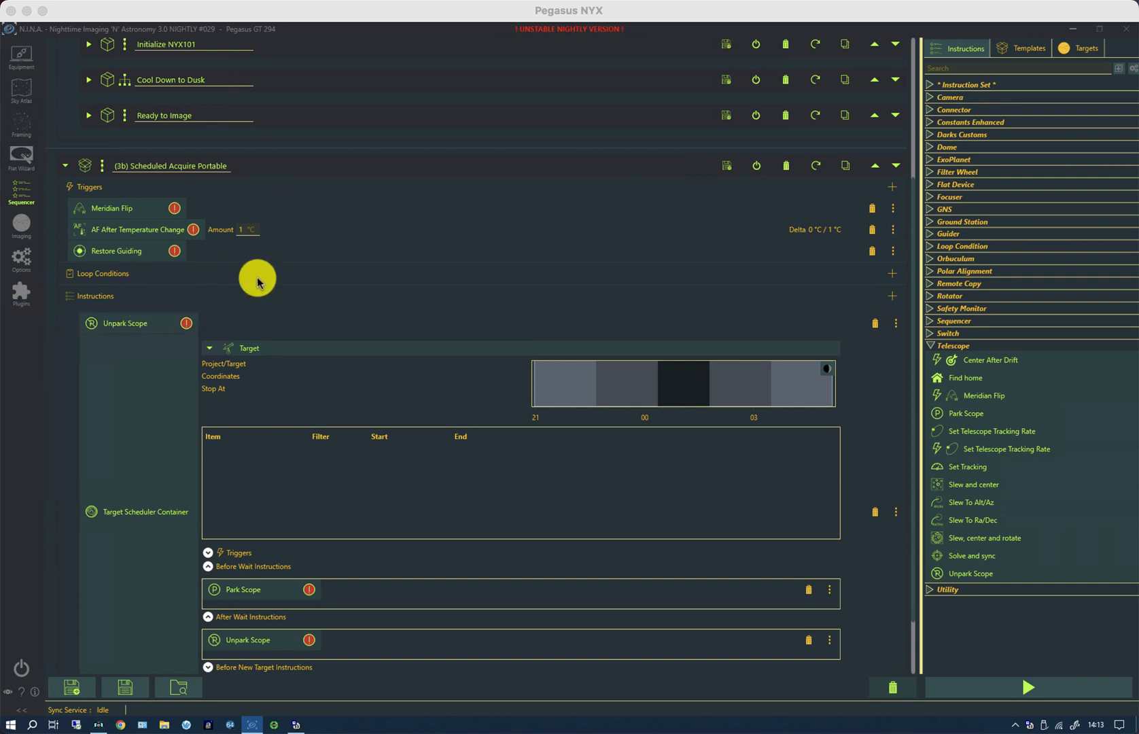
pyautogui.moveTo(852, 282)
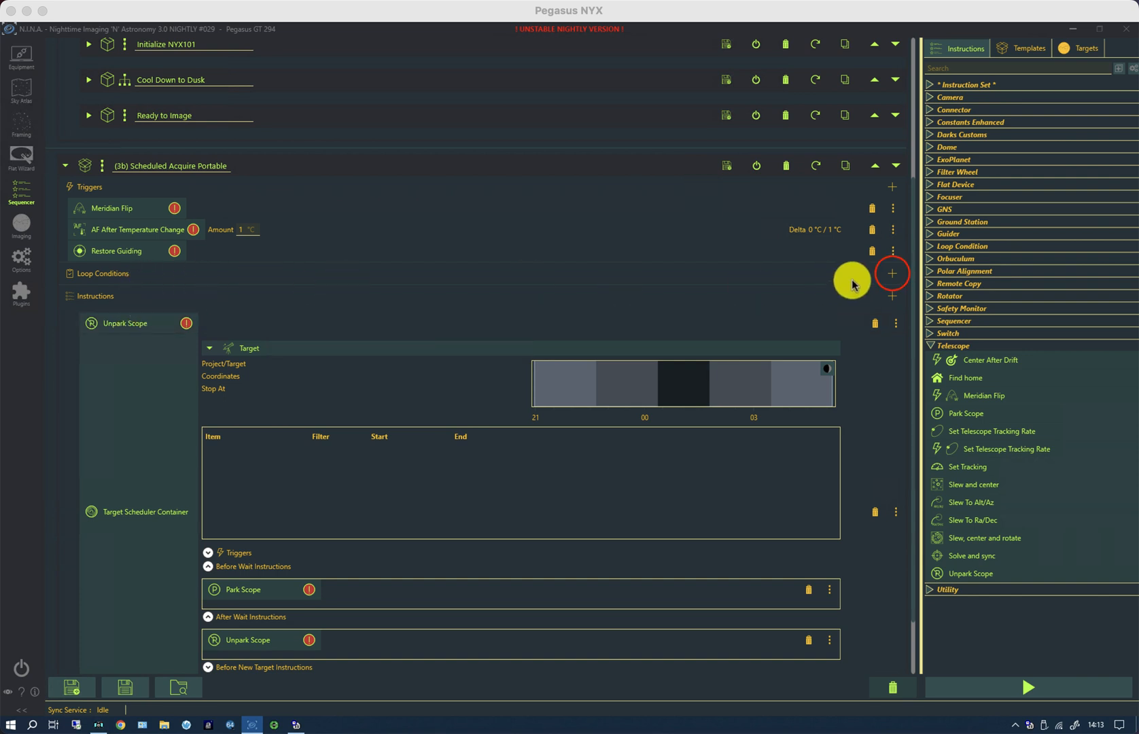
# - Add a Target Scheduler Condition loop condition kept at While Targets Remain Tonight
pyautogui.click(891, 275)
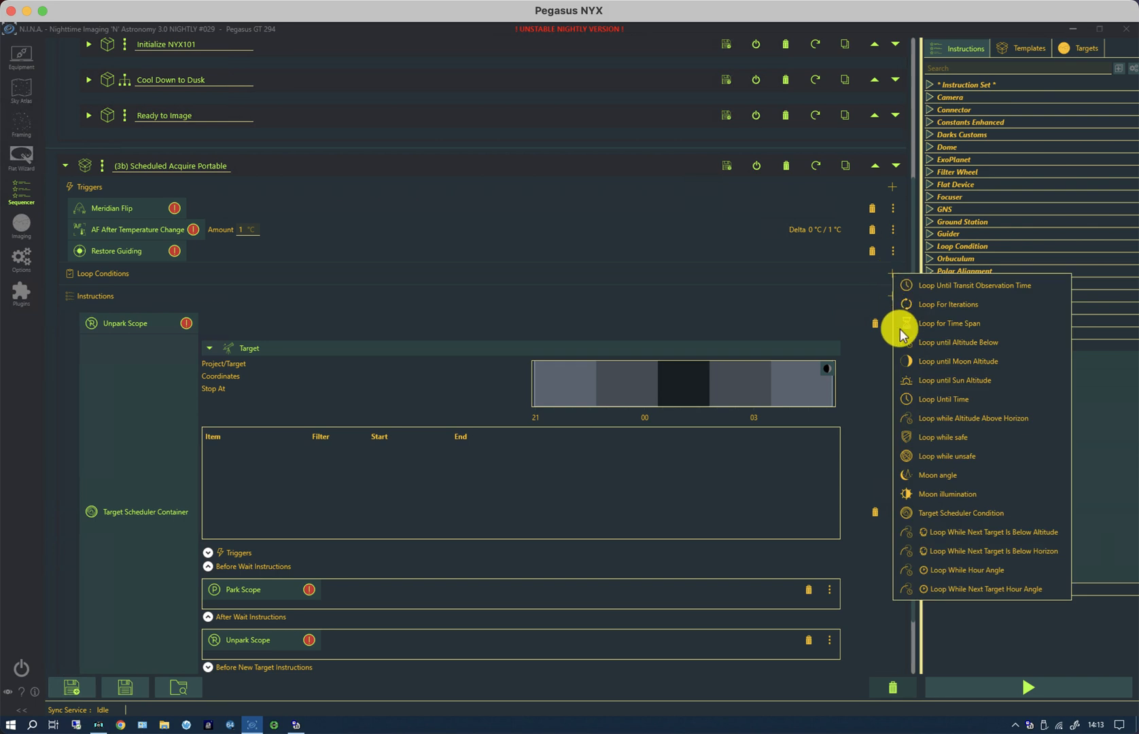
pyautogui.moveTo(964, 516)
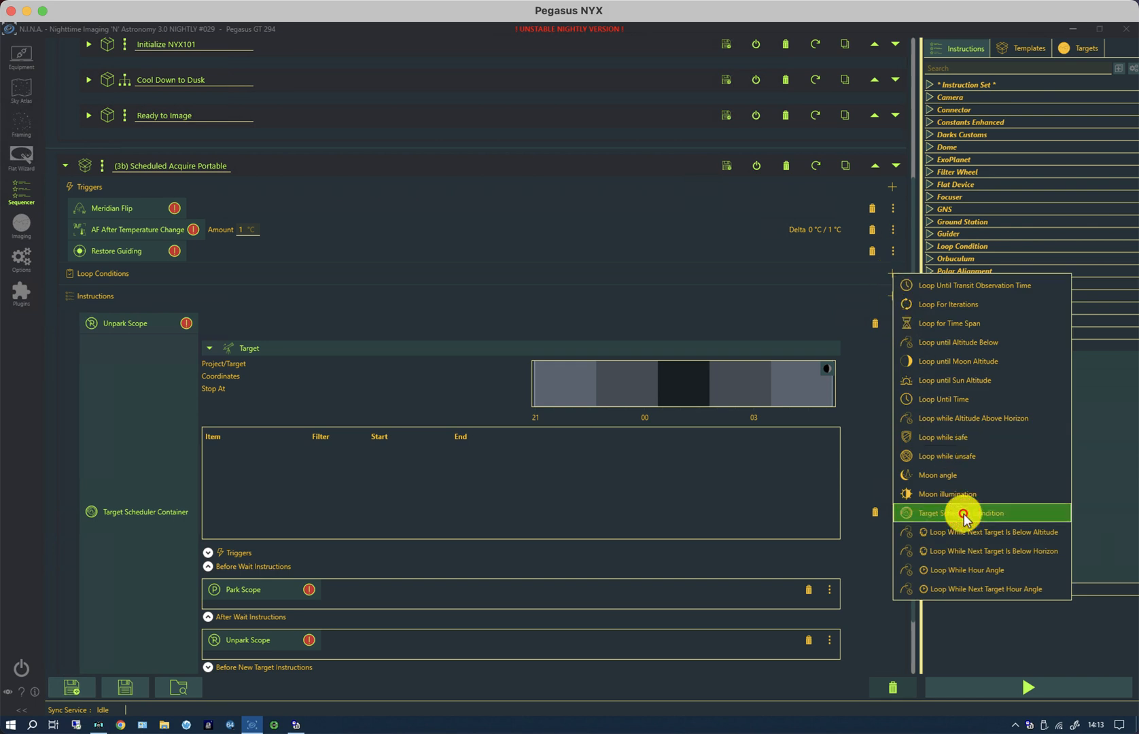
pyautogui.click(962, 512)
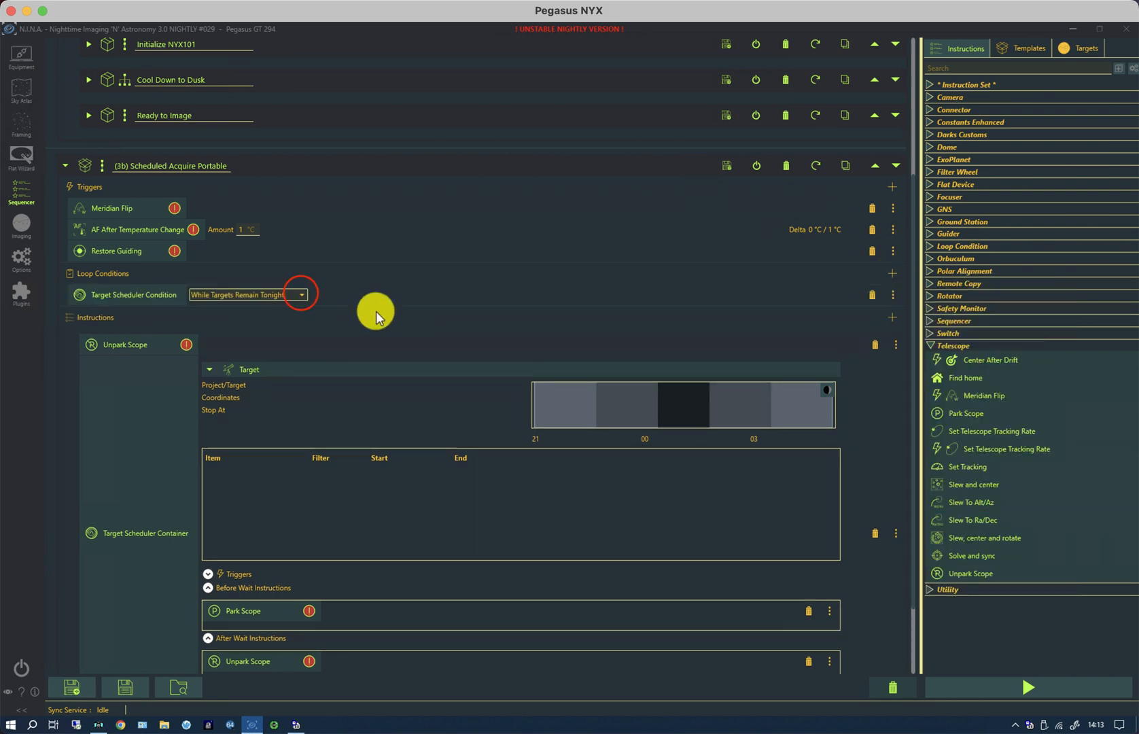
pyautogui.click(301, 295)
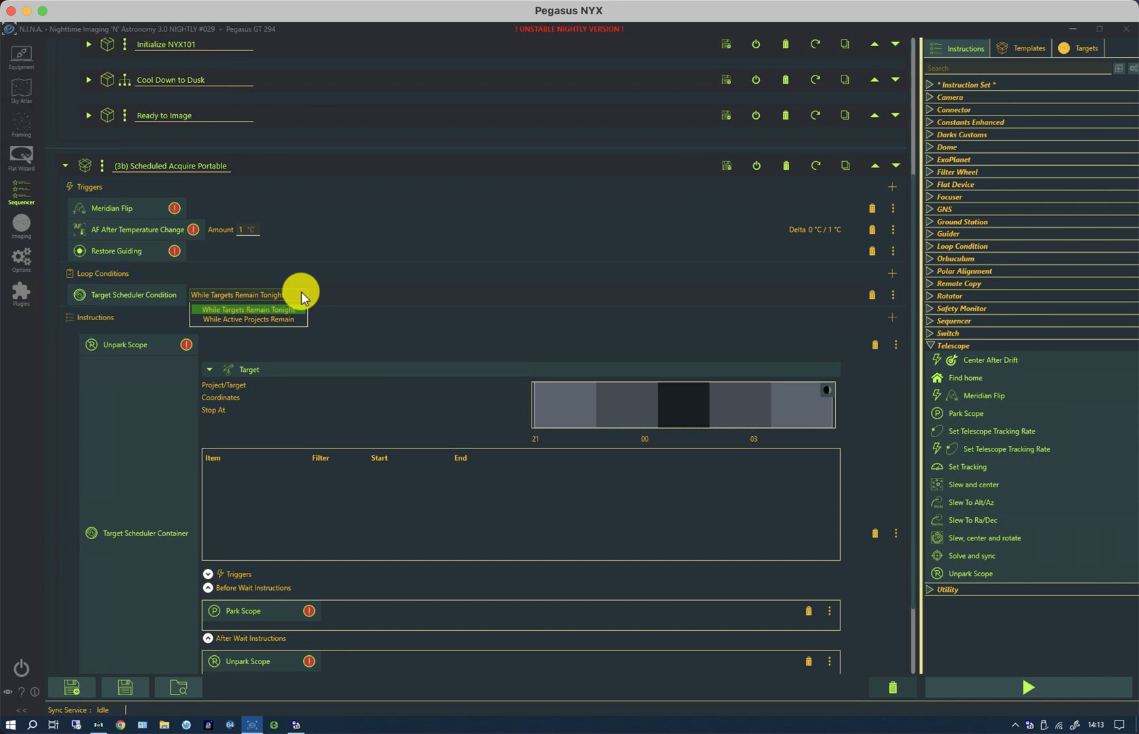
pyautogui.moveTo(276, 319)
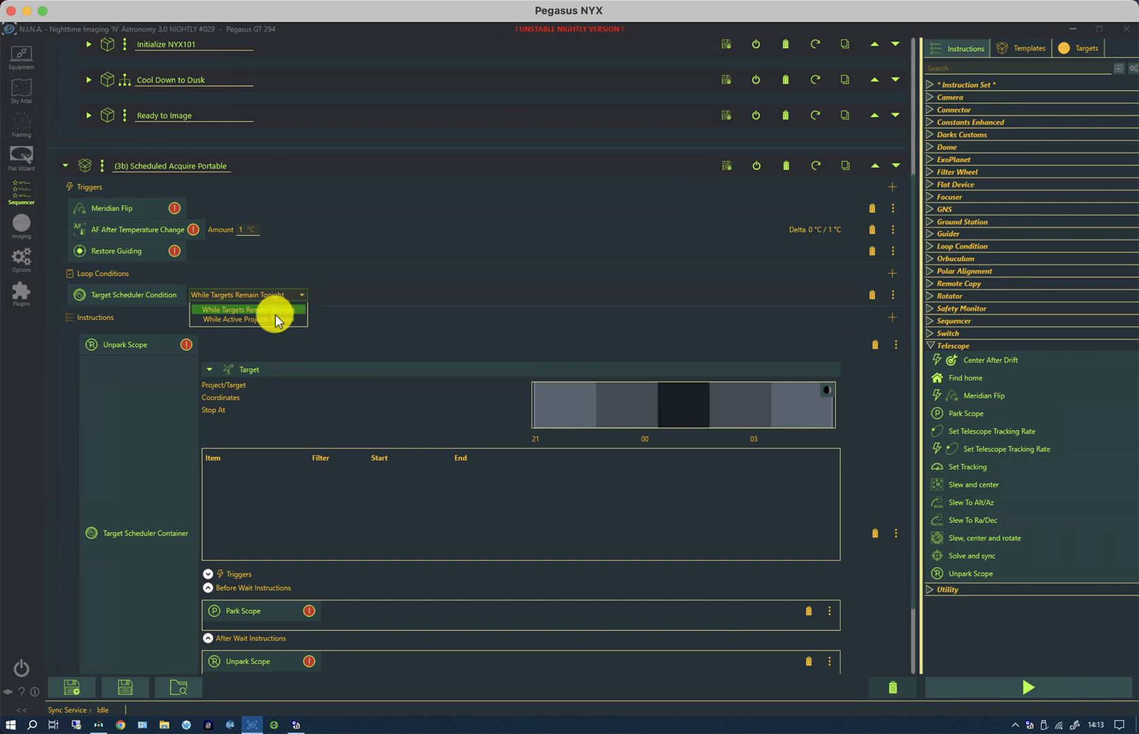
pyautogui.click(241, 308)
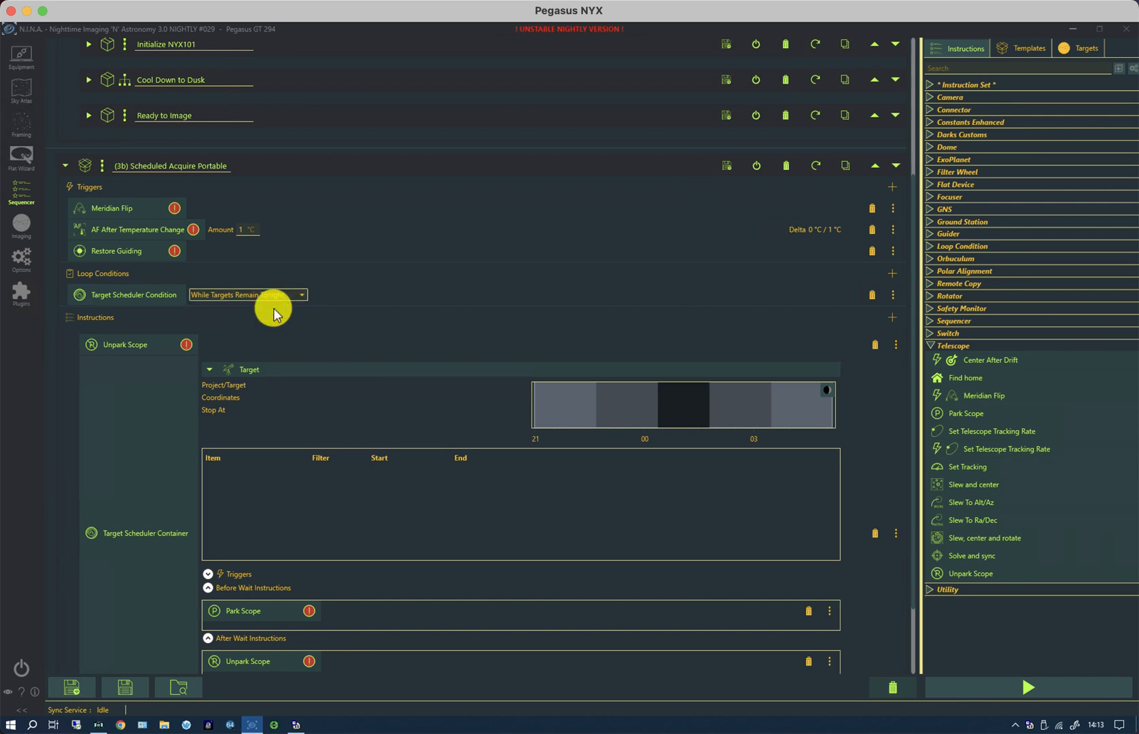
pyautogui.click(246, 295)
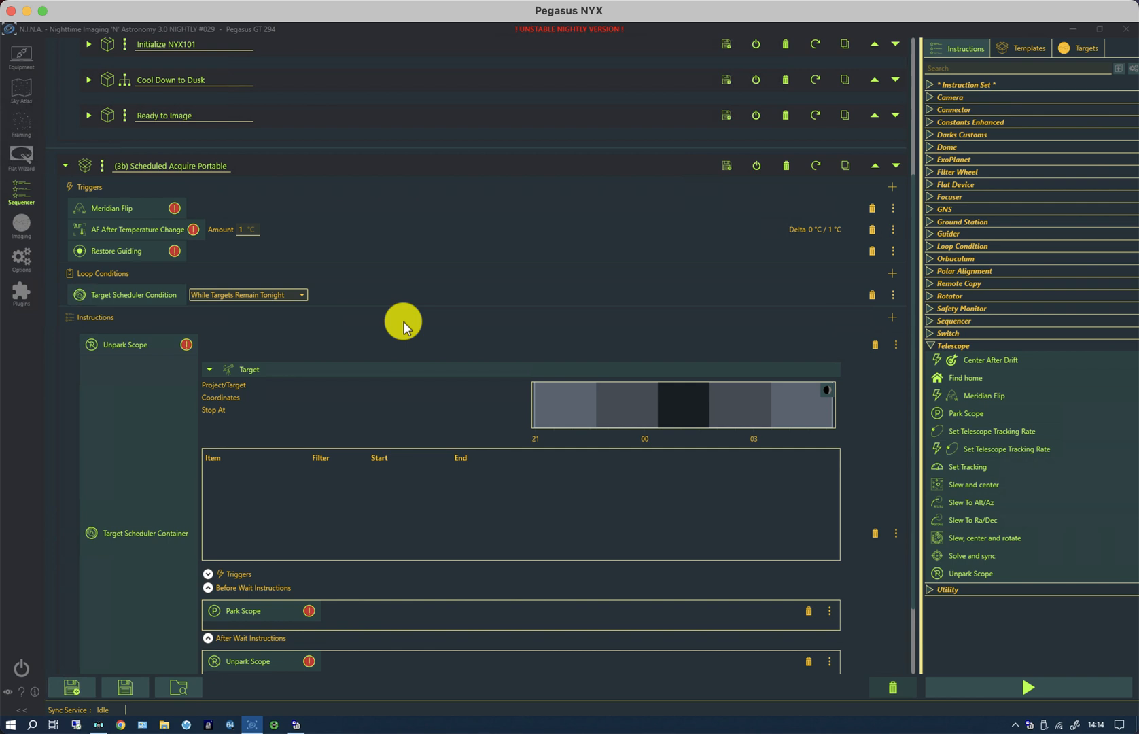
pyautogui.moveTo(397, 322)
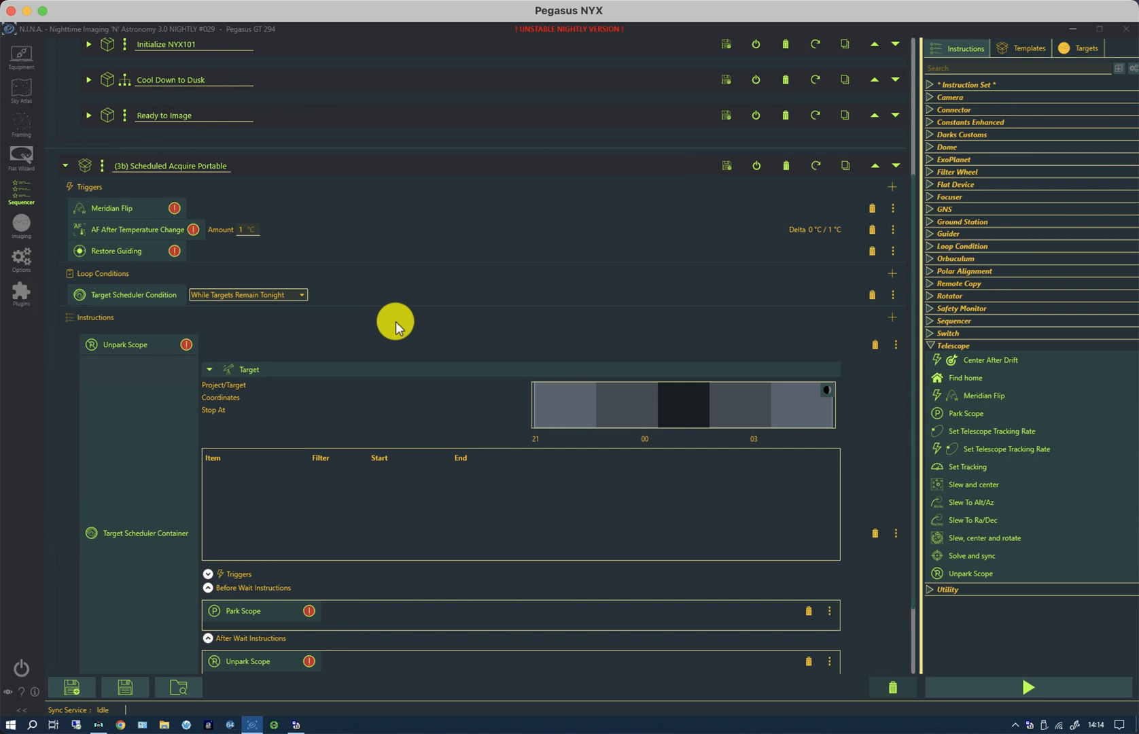
pyautogui.moveTo(402, 583)
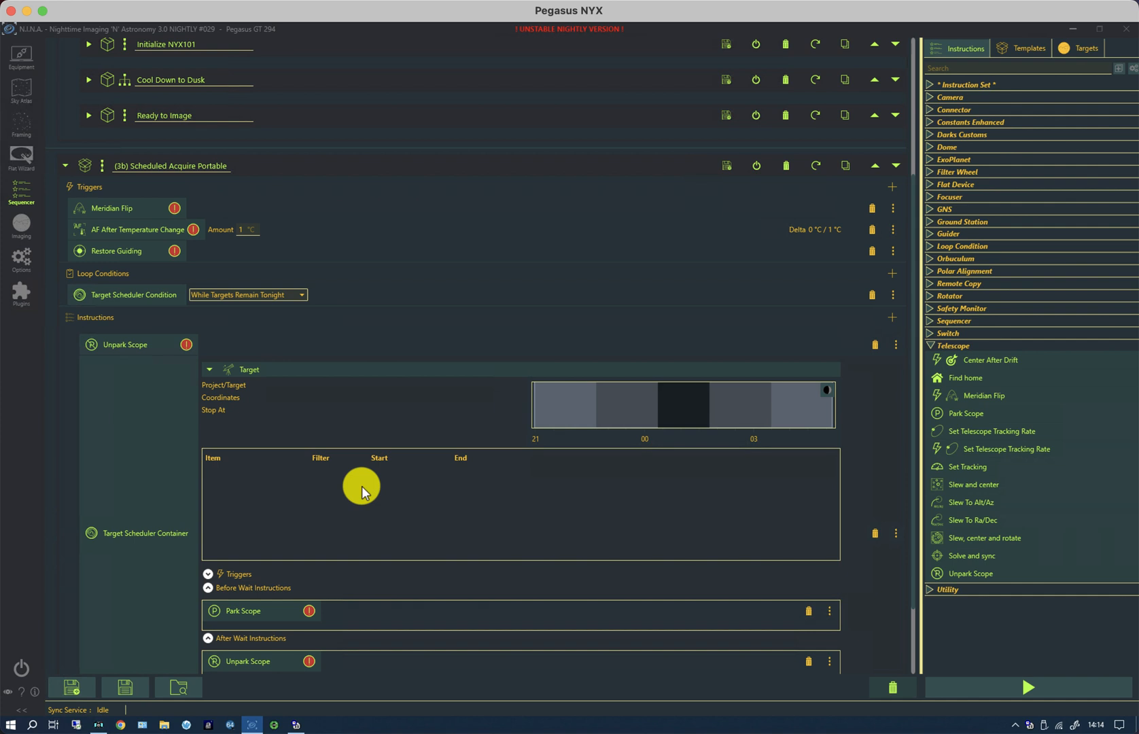
pyautogui.moveTo(447, 560)
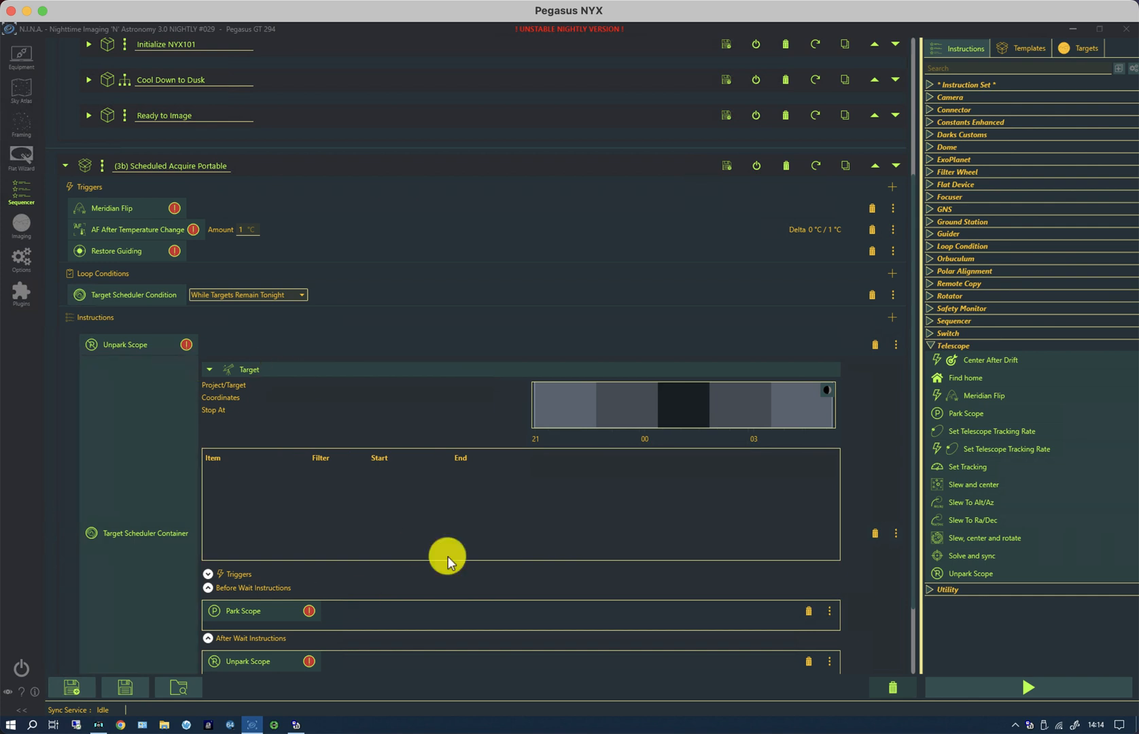
pyautogui.moveTo(405, 574)
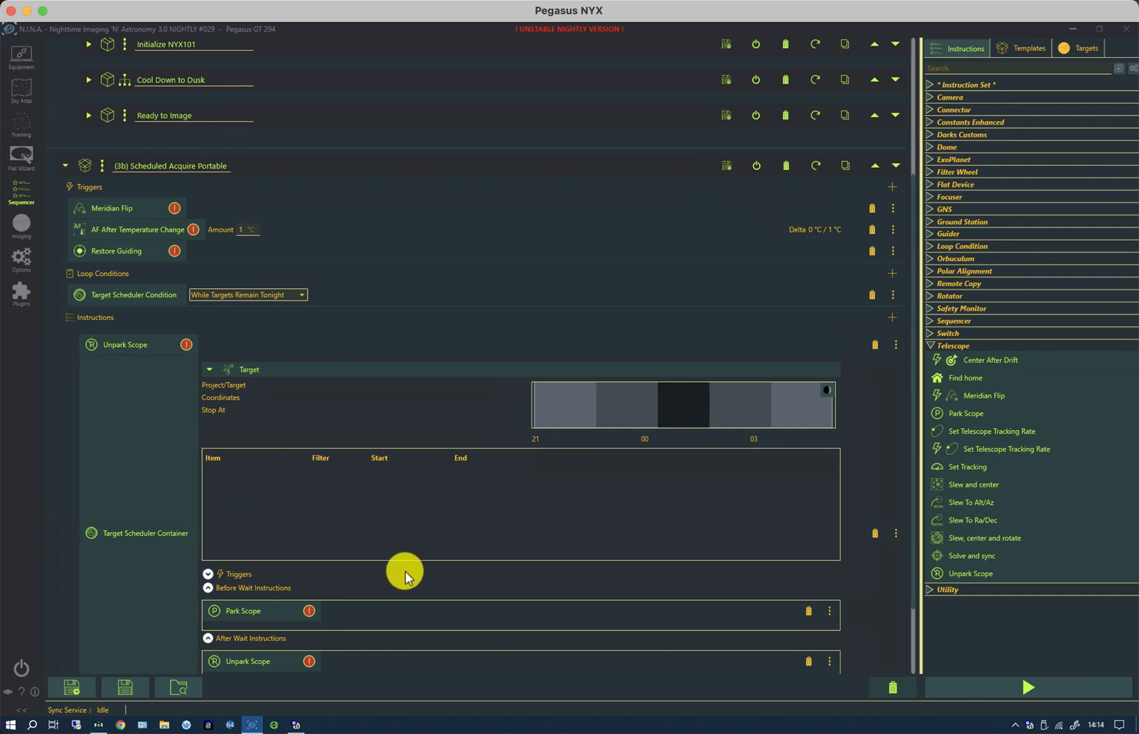
pyautogui.moveTo(347, 409)
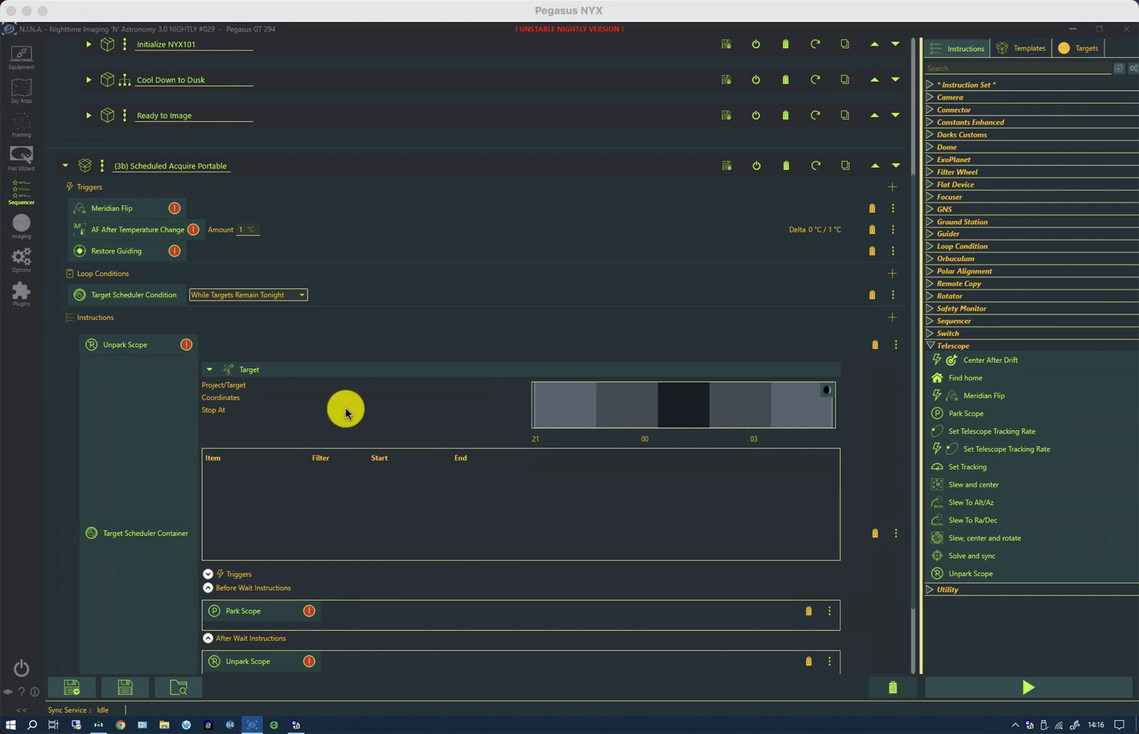
pyautogui.moveTo(293, 341)
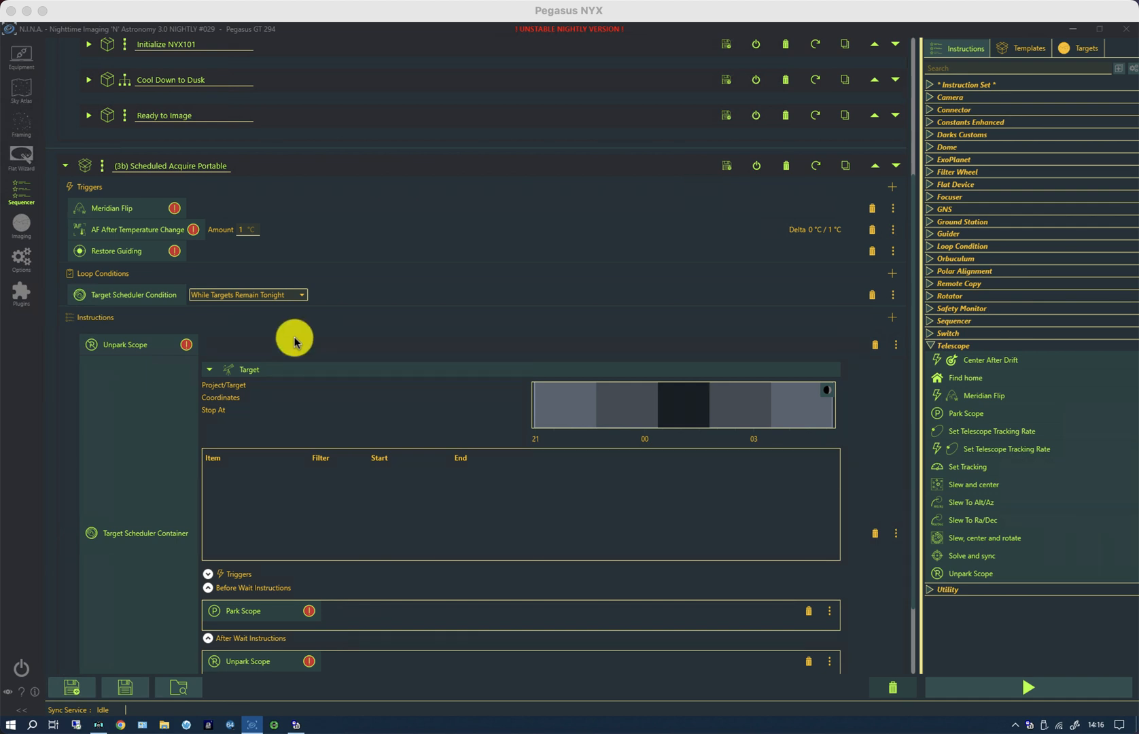
pyautogui.moveTo(166, 343)
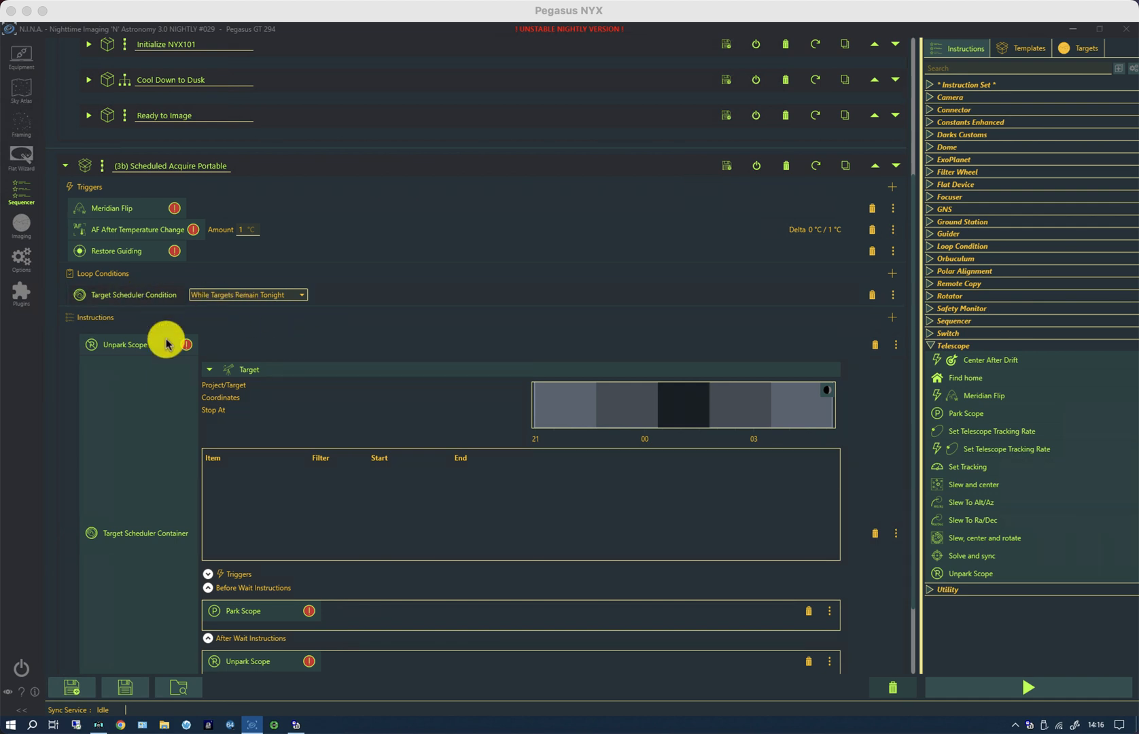
pyautogui.moveTo(159, 351)
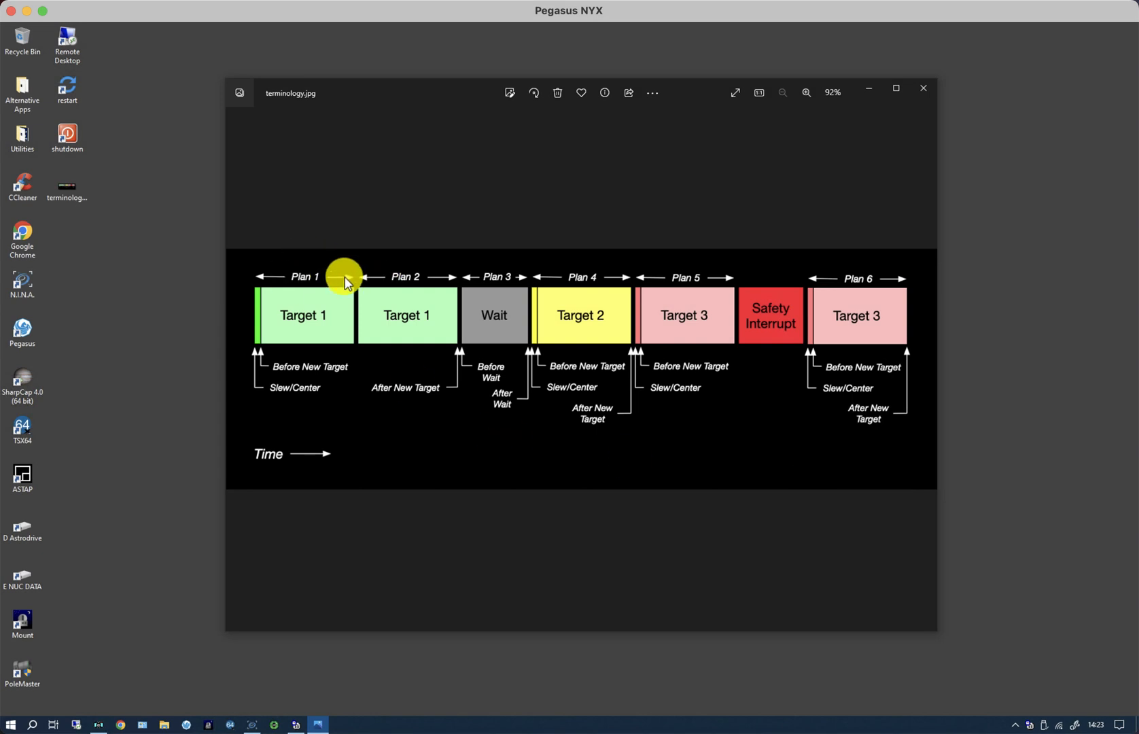
pyautogui.moveTo(804, 314)
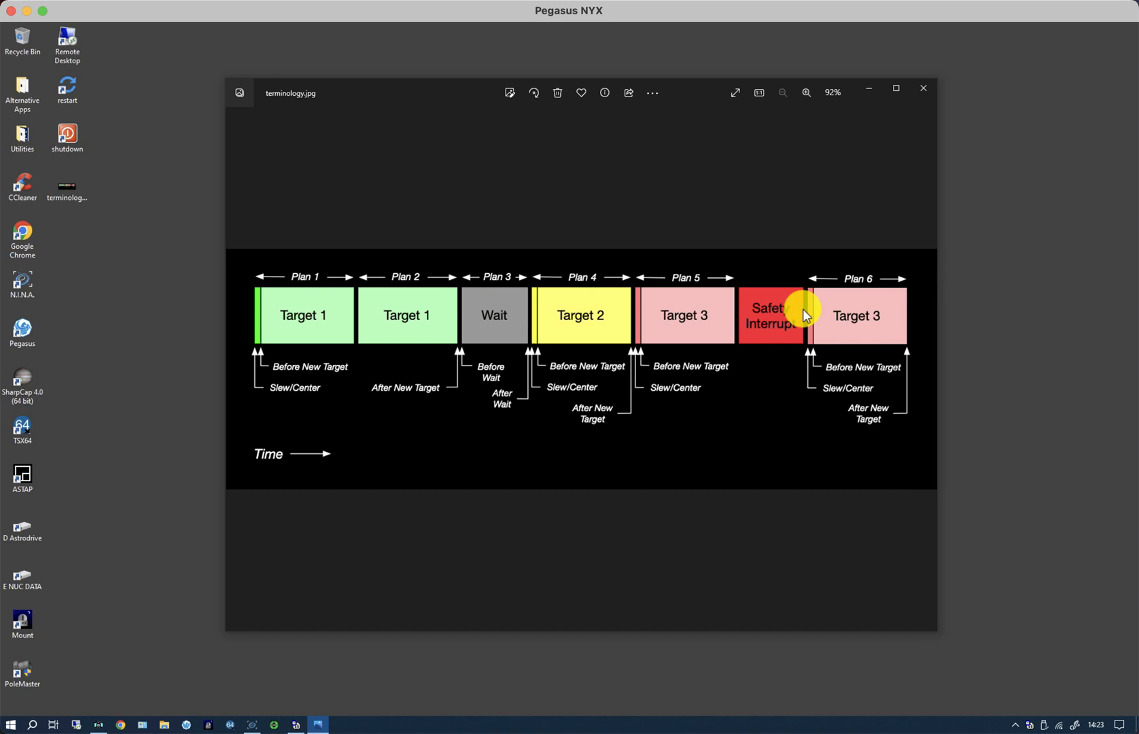
pyautogui.moveTo(281, 301)
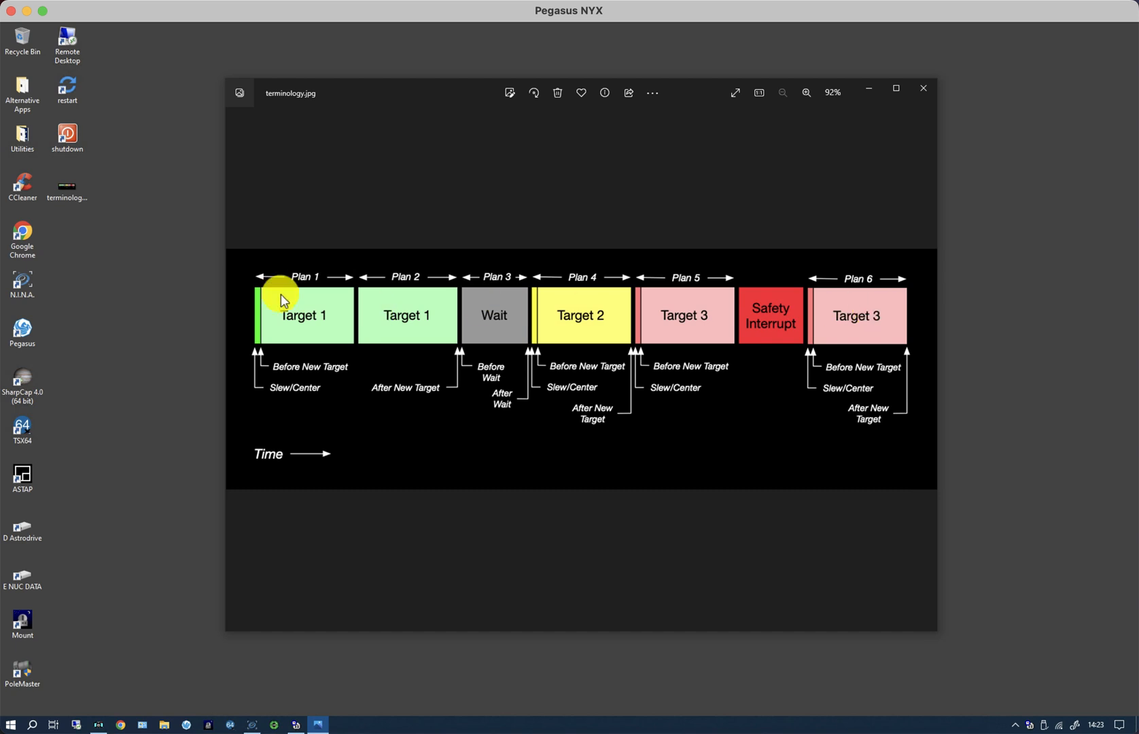
pyautogui.moveTo(356, 283)
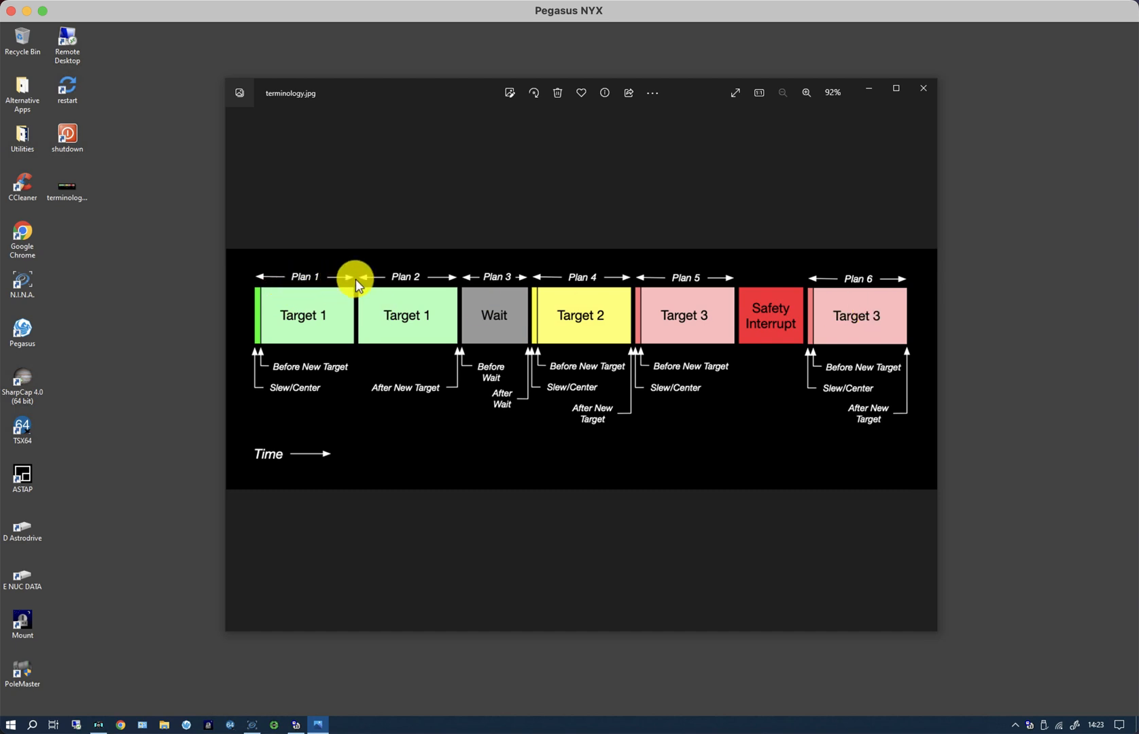
pyautogui.moveTo(367, 282)
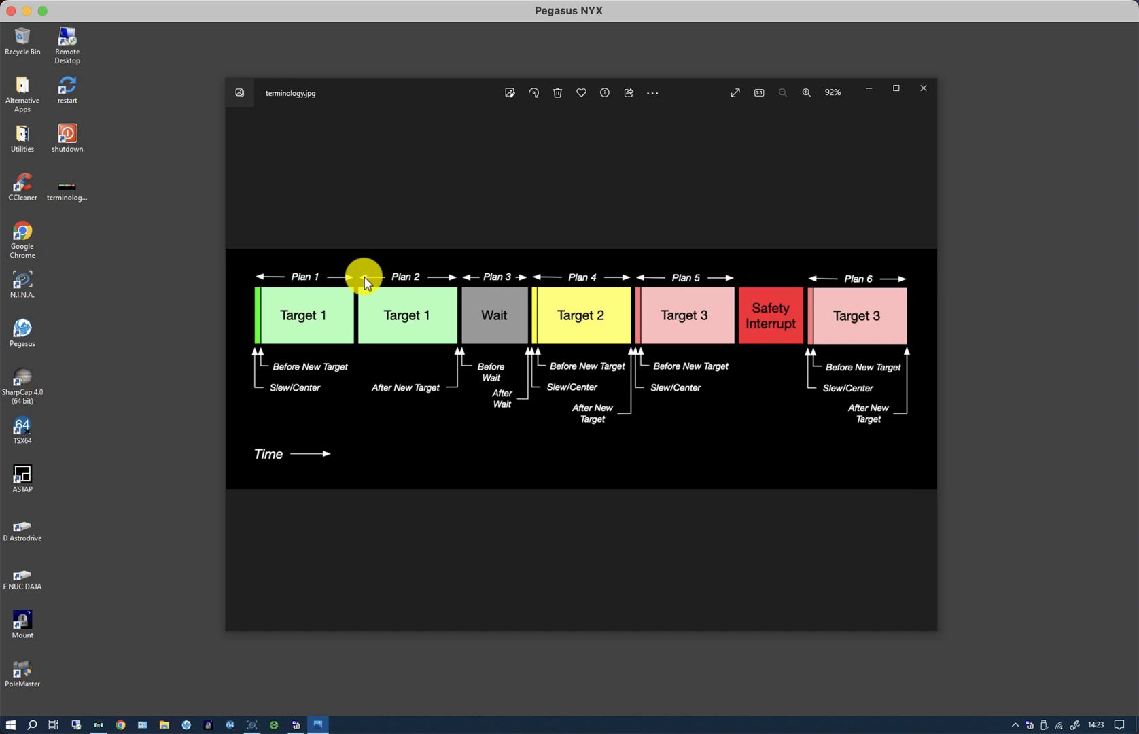
pyautogui.moveTo(303, 280)
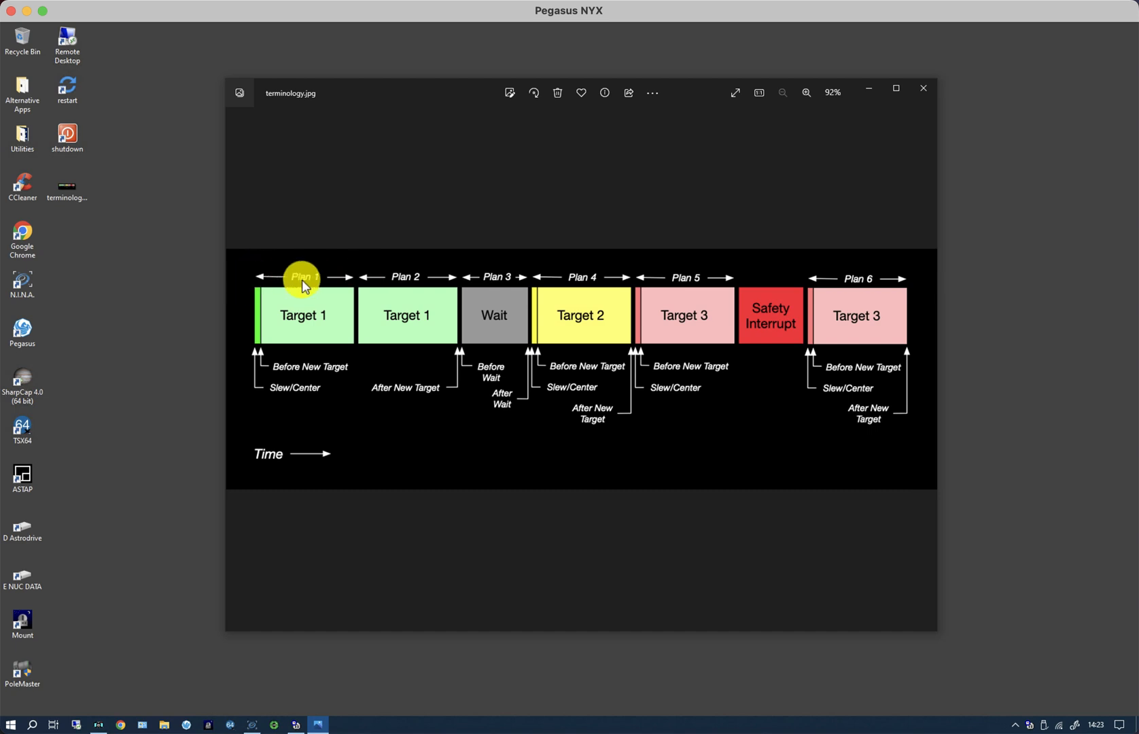
pyautogui.moveTo(327, 317)
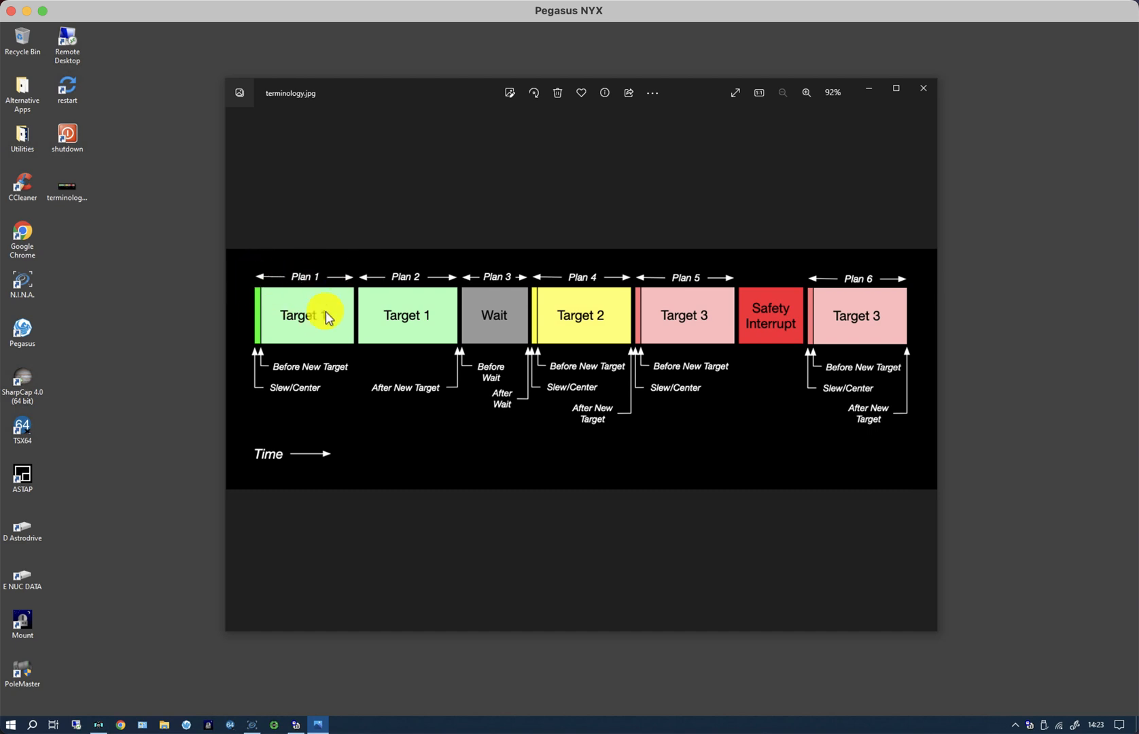
pyautogui.moveTo(309, 396)
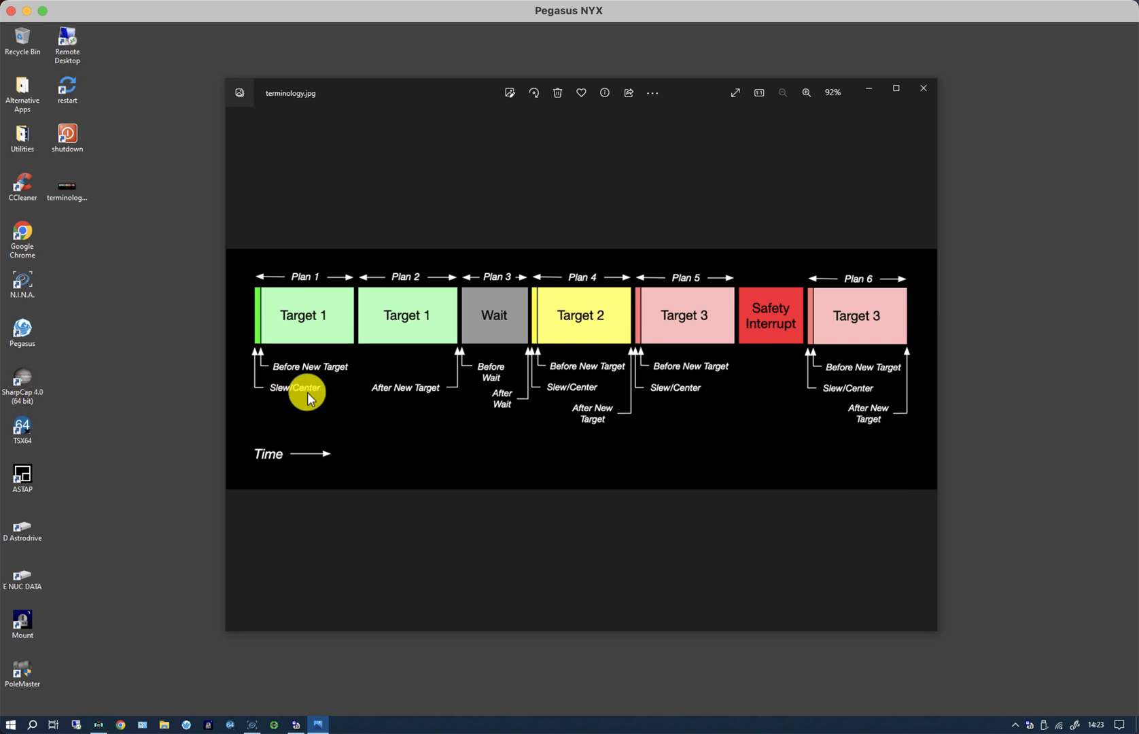
pyautogui.moveTo(343, 278)
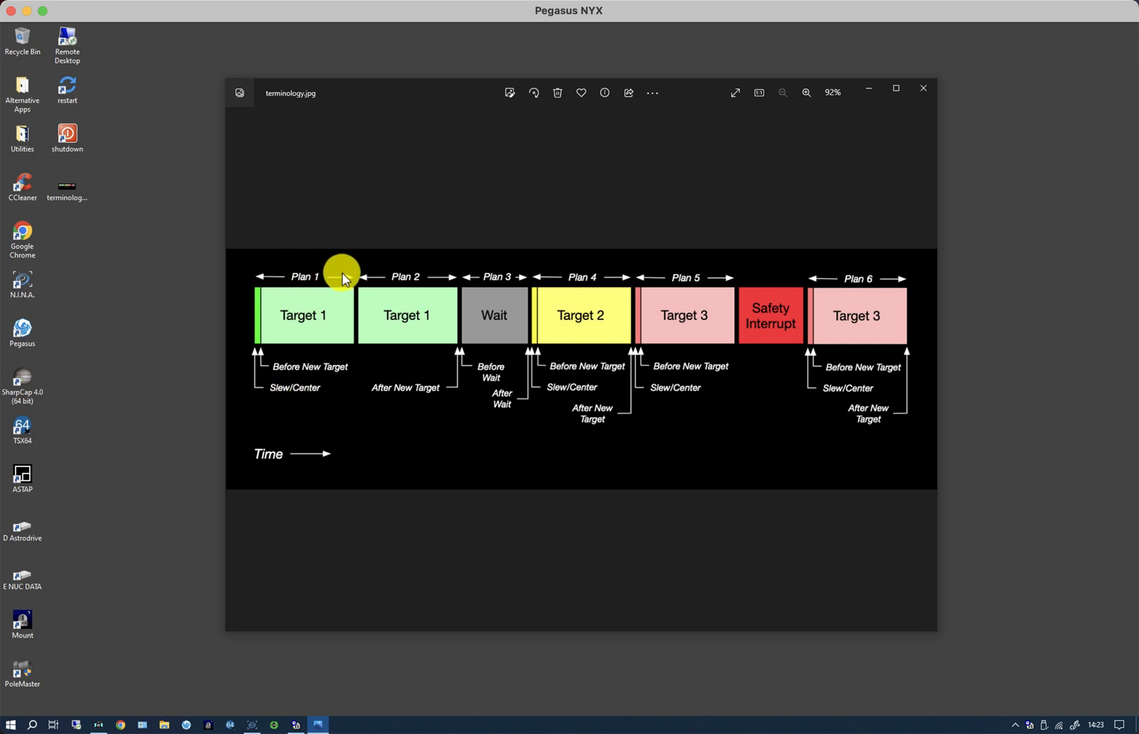
pyautogui.moveTo(352, 282)
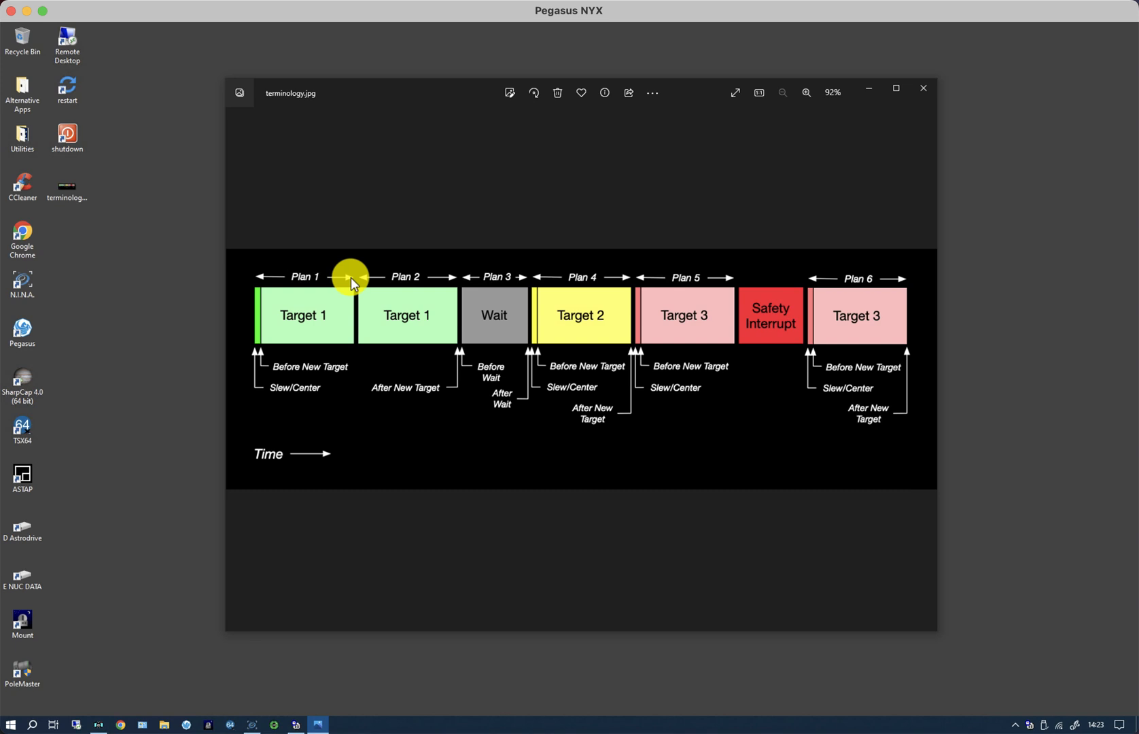
pyautogui.moveTo(353, 318)
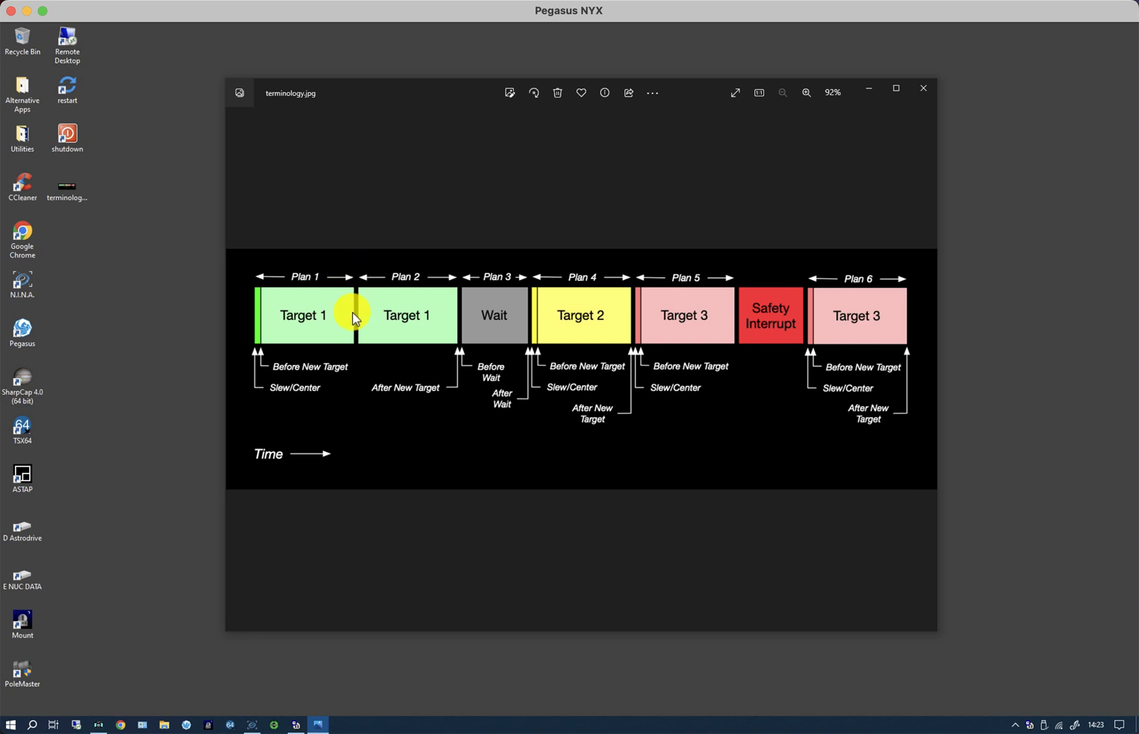
pyautogui.moveTo(404, 290)
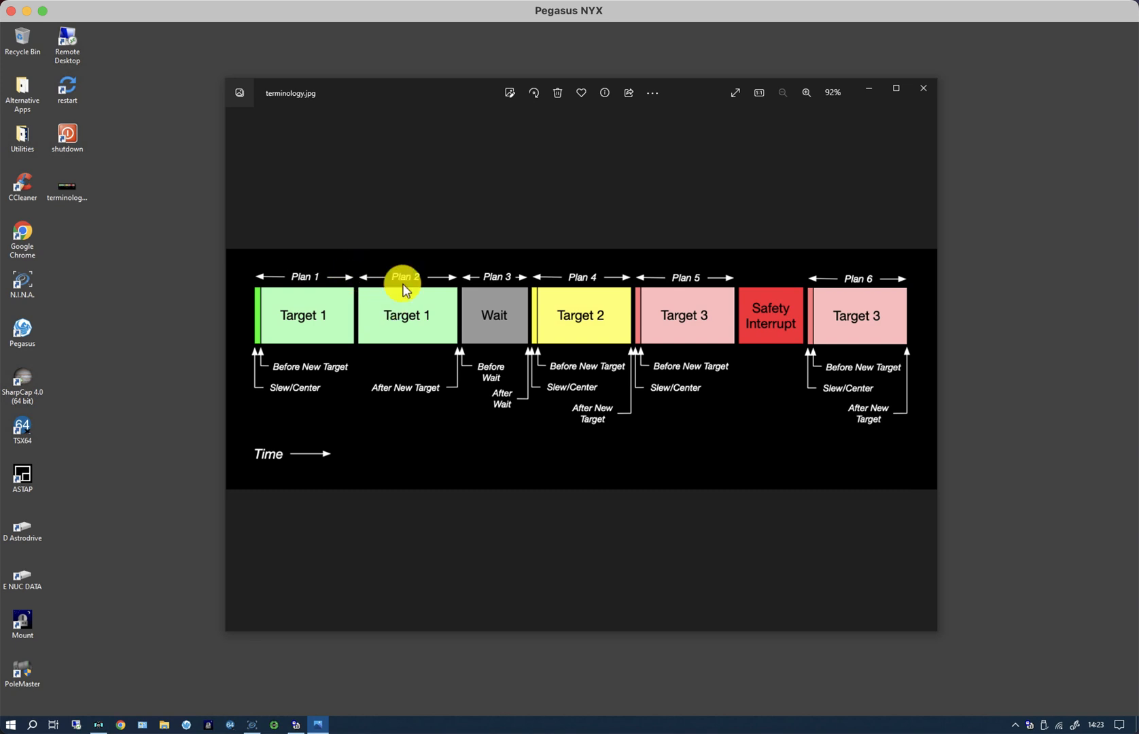
pyautogui.moveTo(423, 321)
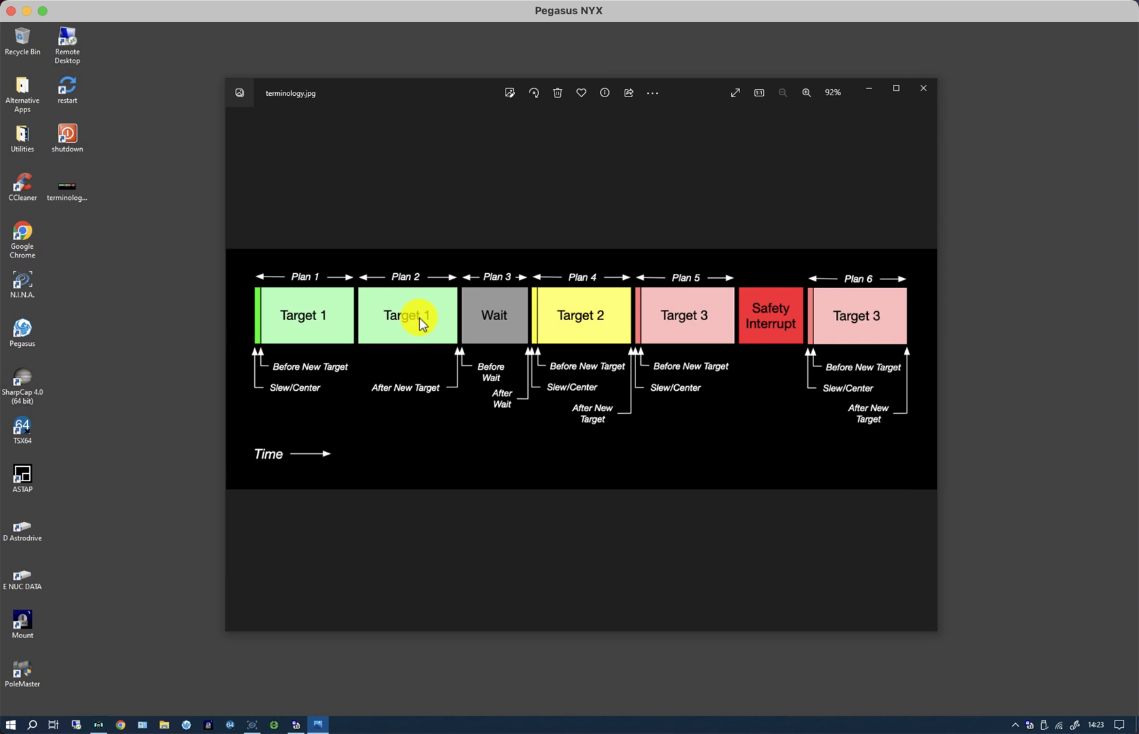
pyautogui.moveTo(458, 276)
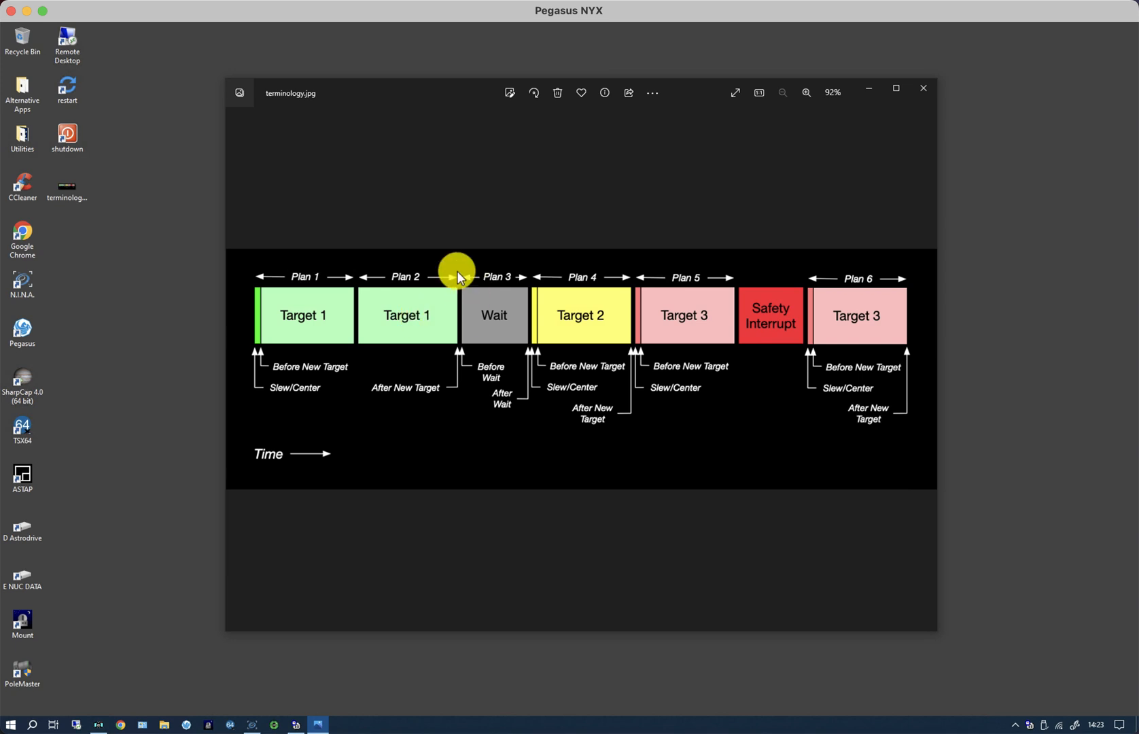
pyautogui.moveTo(460, 321)
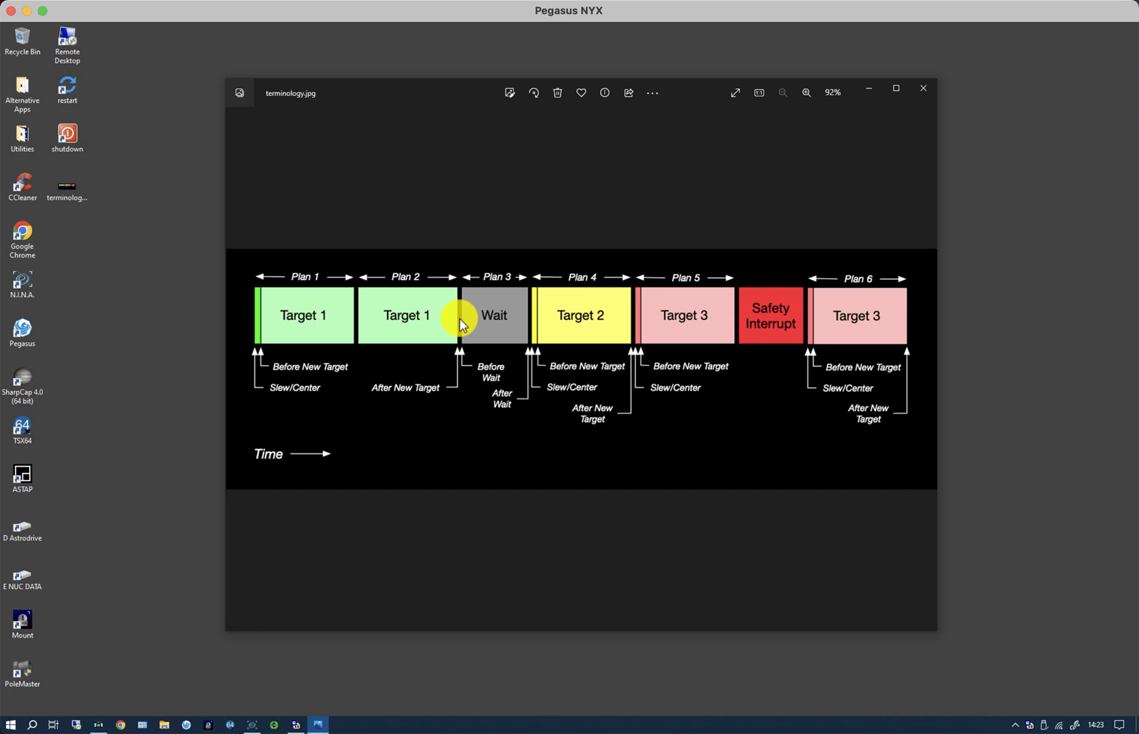
pyautogui.moveTo(530, 315)
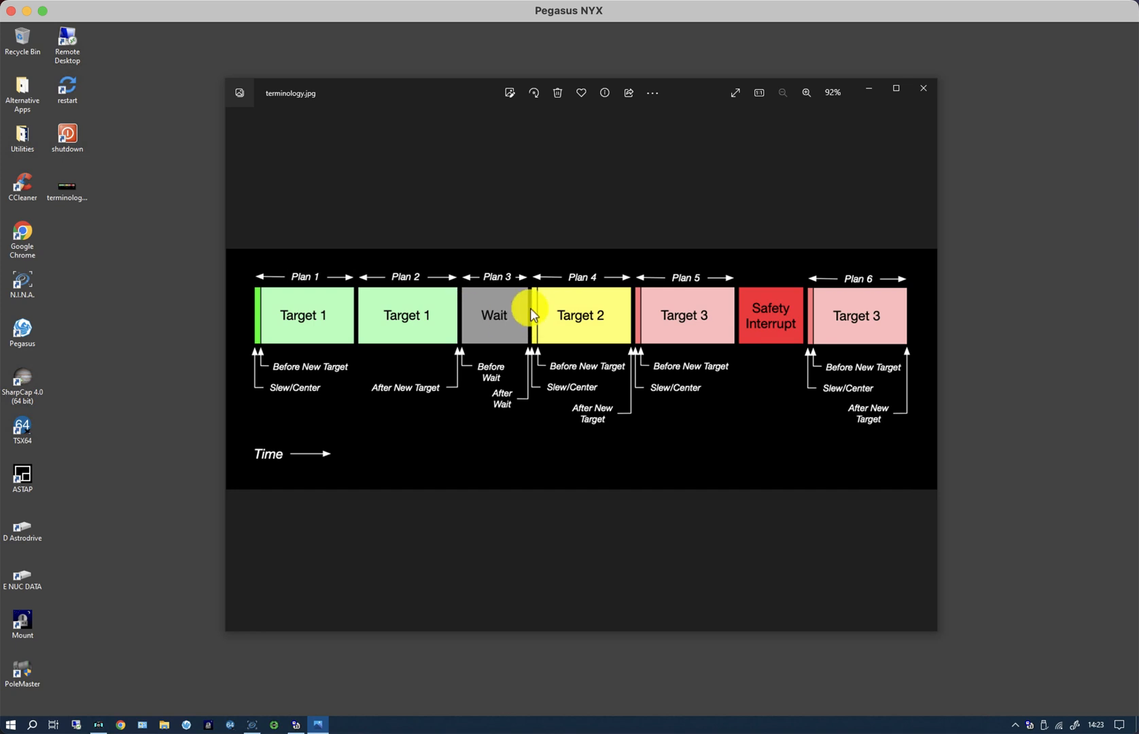
pyautogui.moveTo(527, 292)
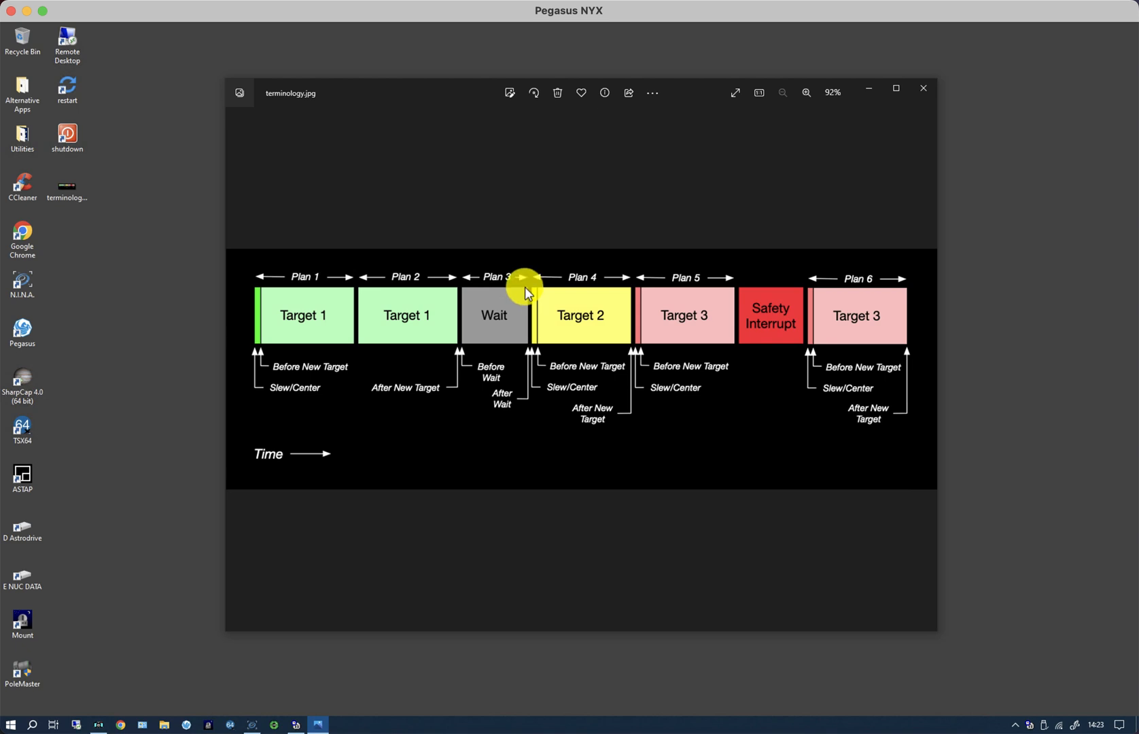
pyautogui.moveTo(591, 293)
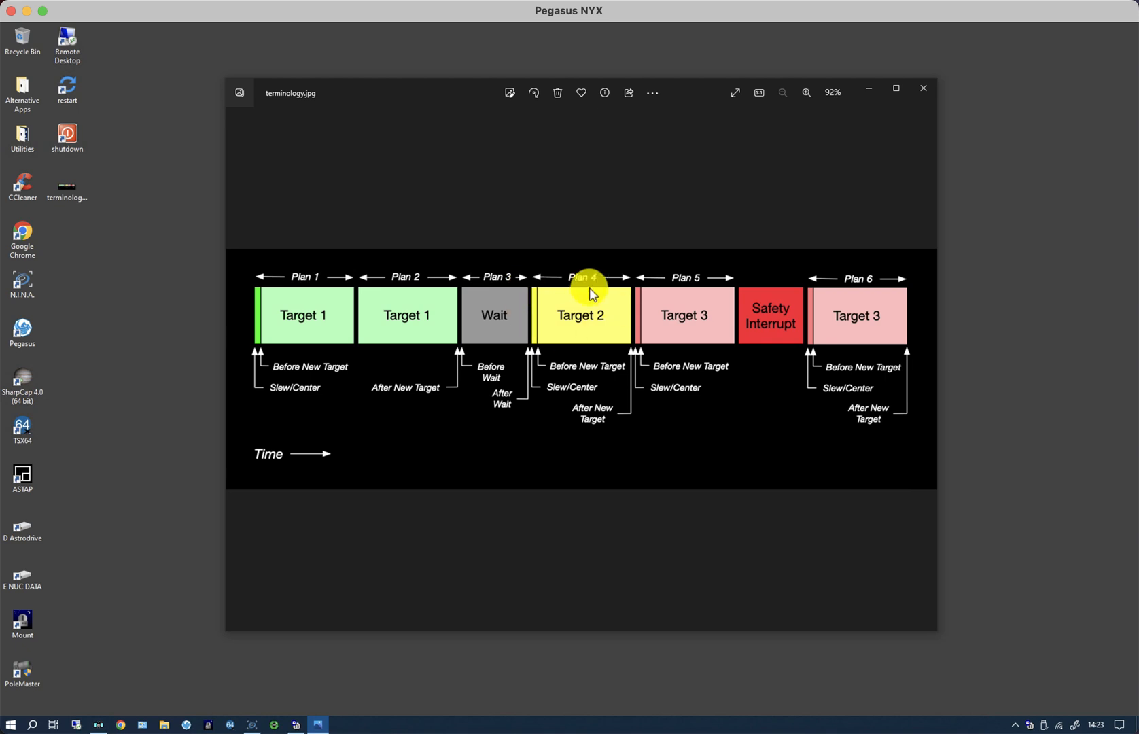
pyautogui.moveTo(550, 399)
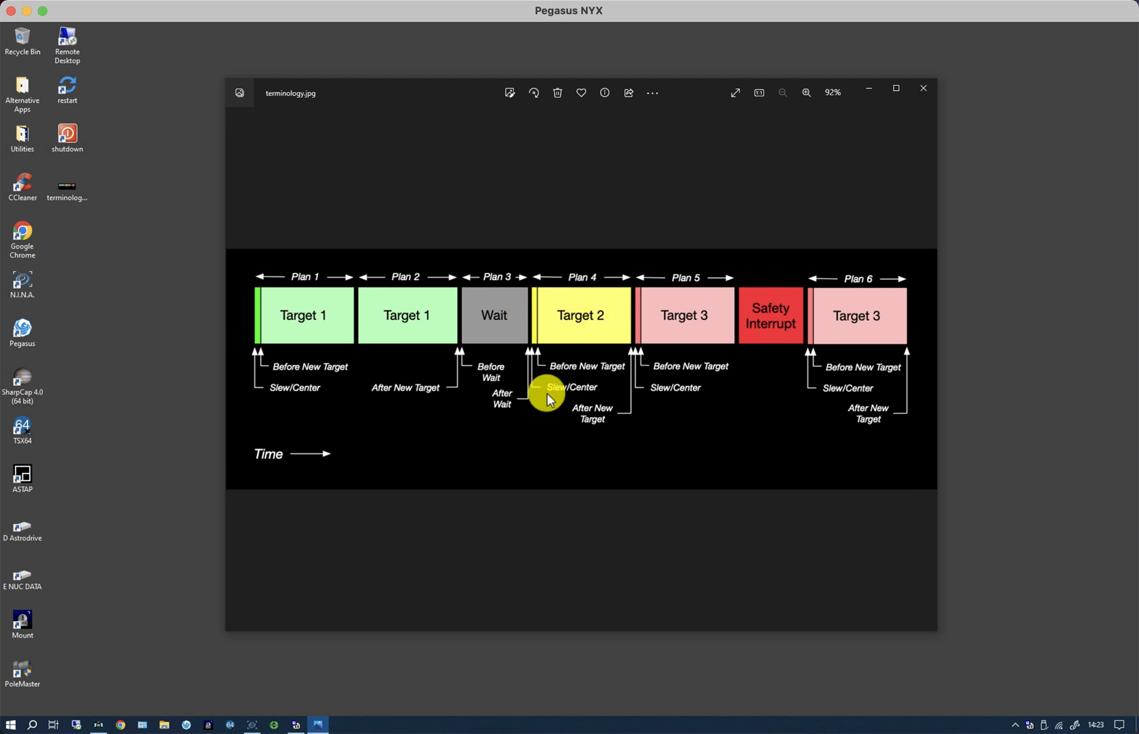
pyautogui.moveTo(603, 315)
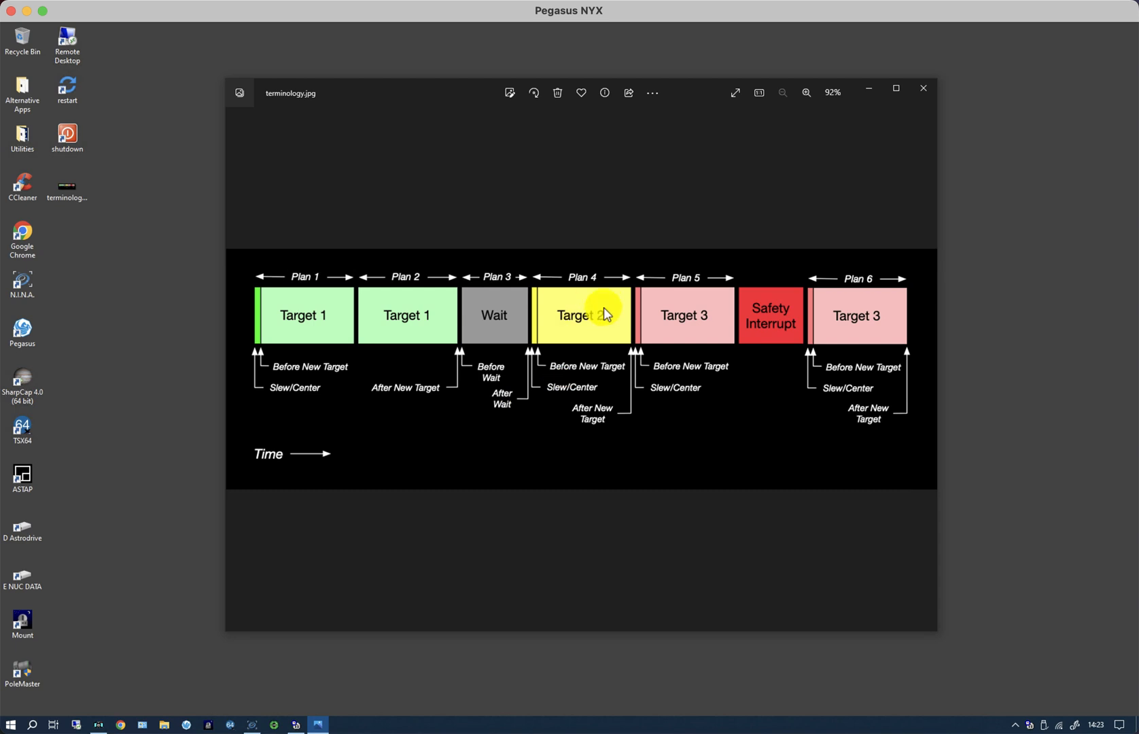
pyautogui.moveTo(656, 321)
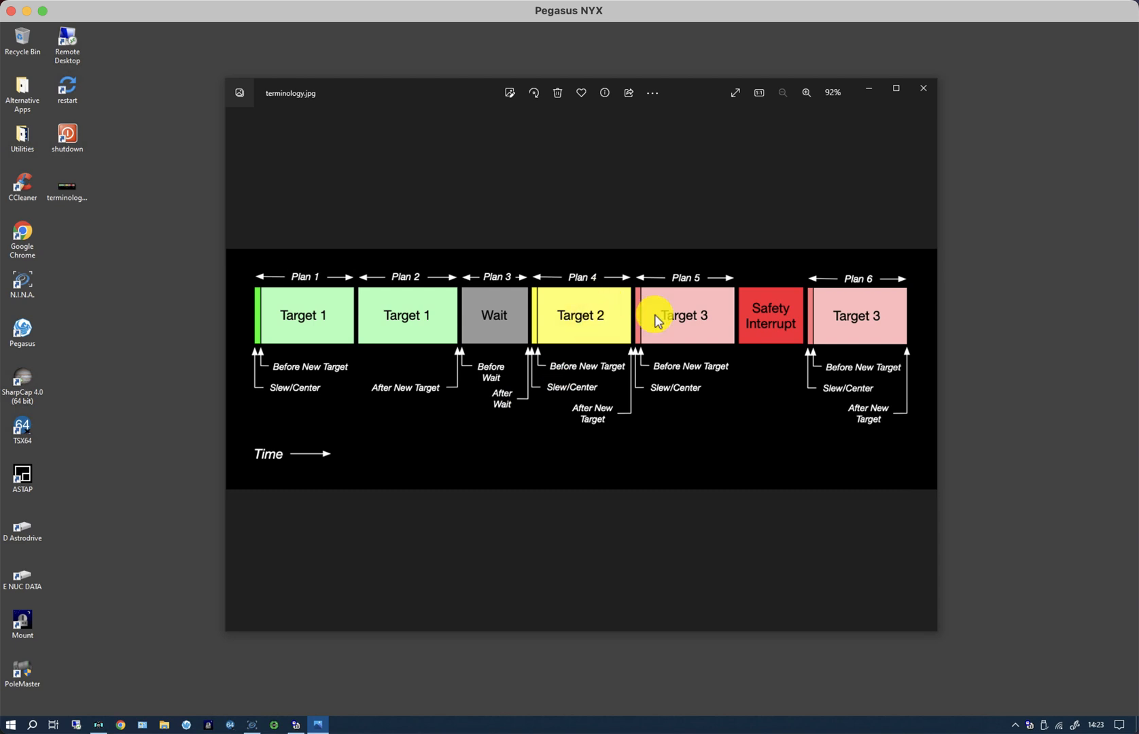
pyautogui.moveTo(574, 315)
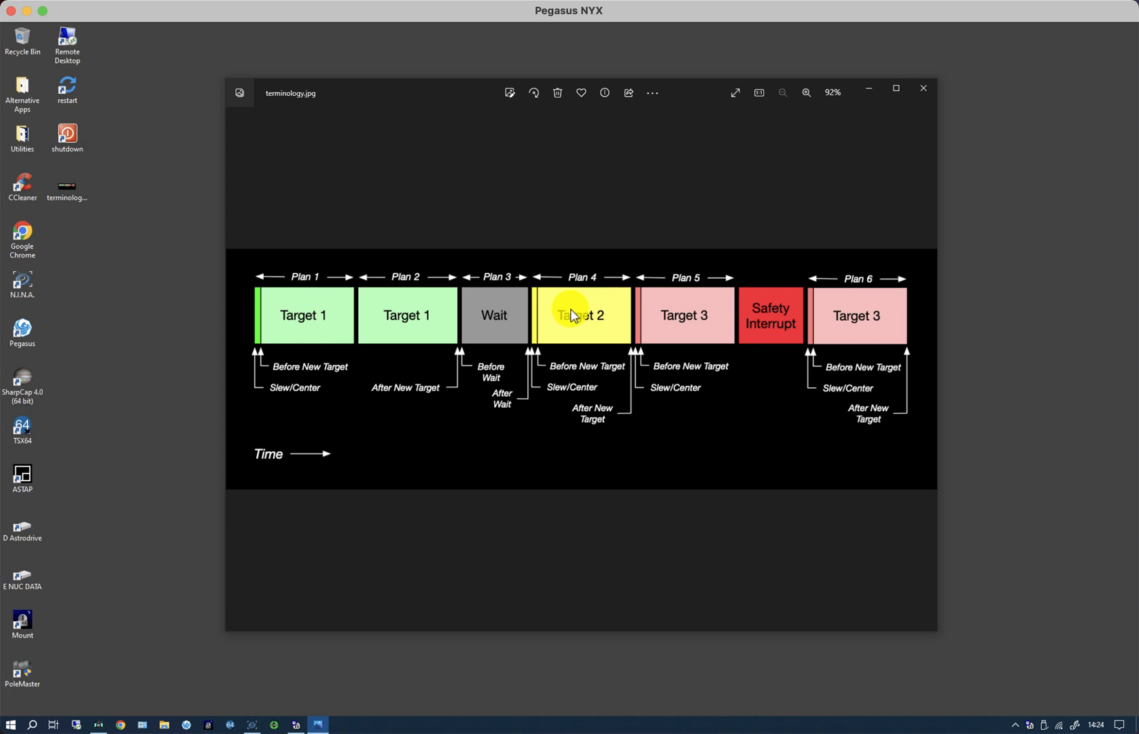
pyautogui.moveTo(708, 316)
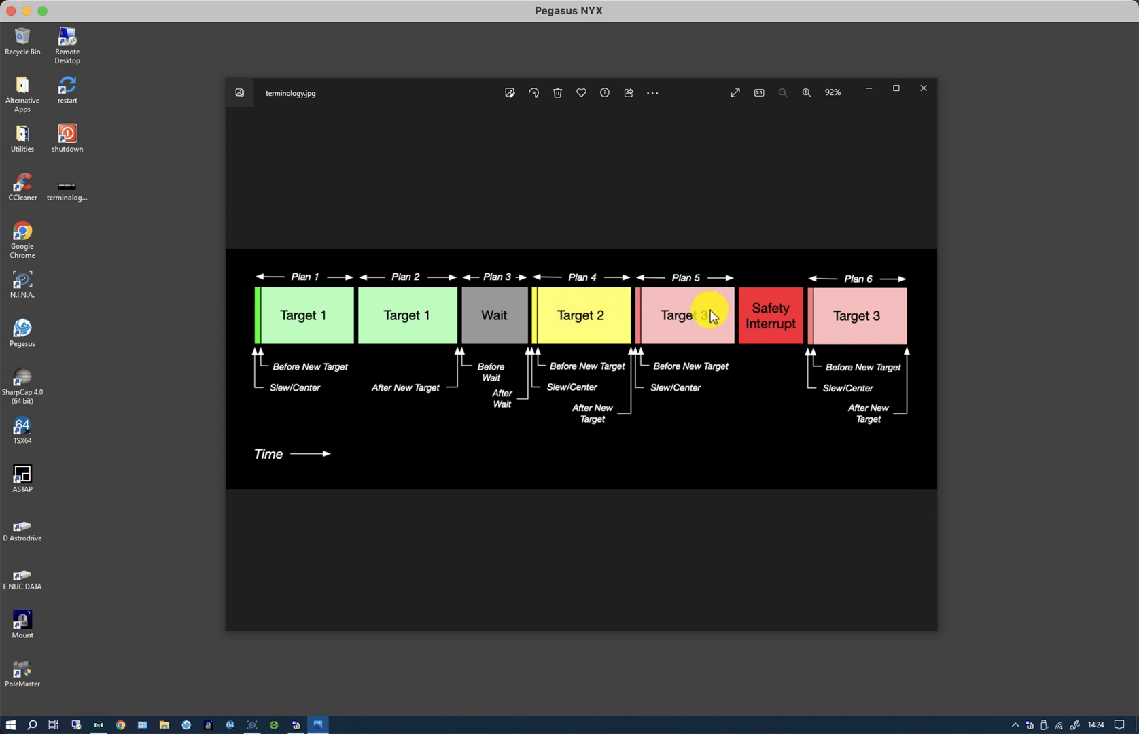
pyautogui.moveTo(697, 327)
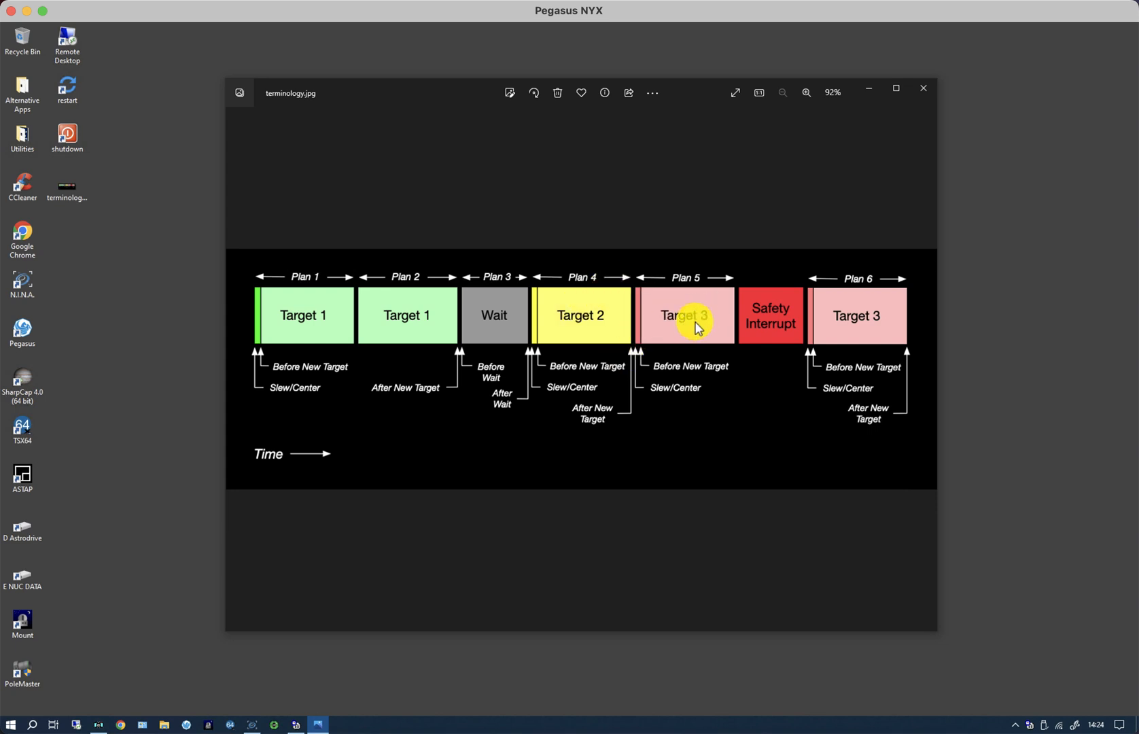
pyautogui.moveTo(686, 318)
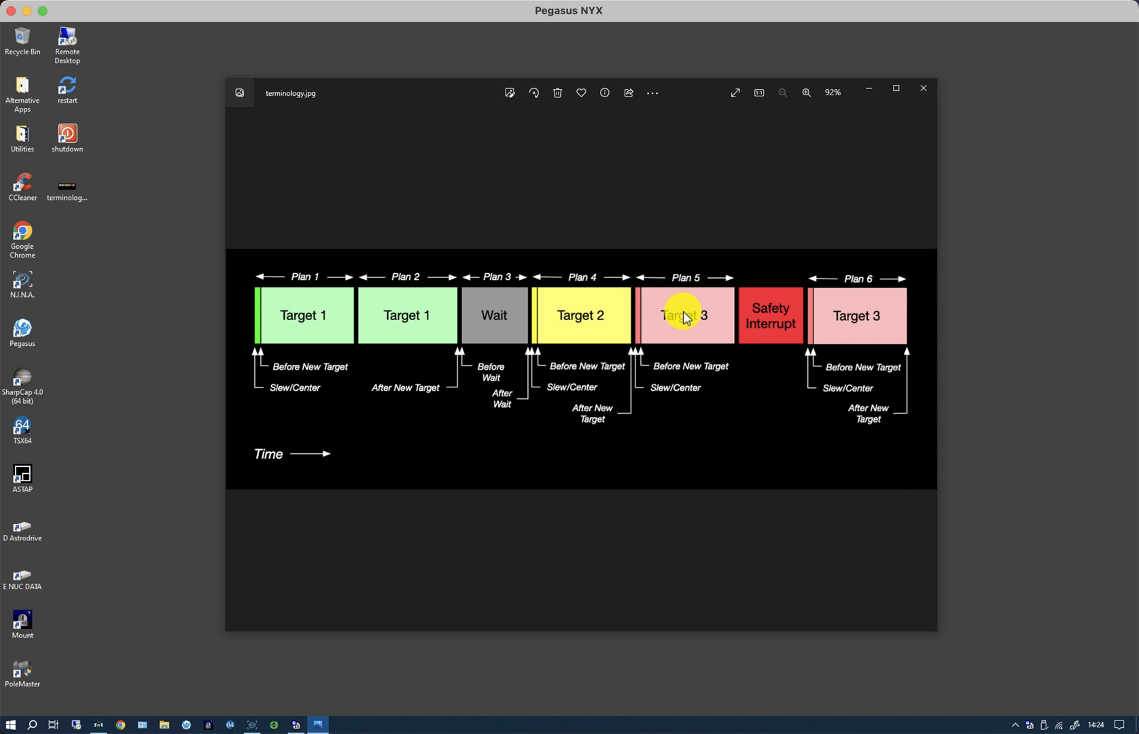
pyautogui.moveTo(758, 340)
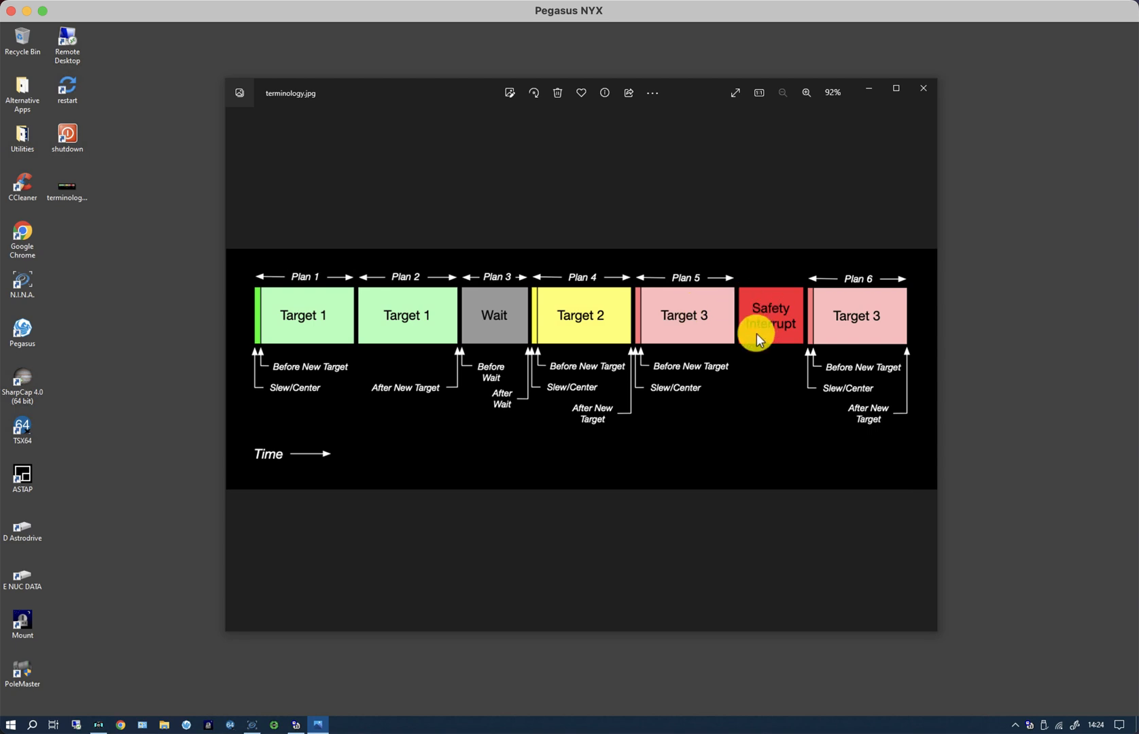
pyautogui.moveTo(730, 336)
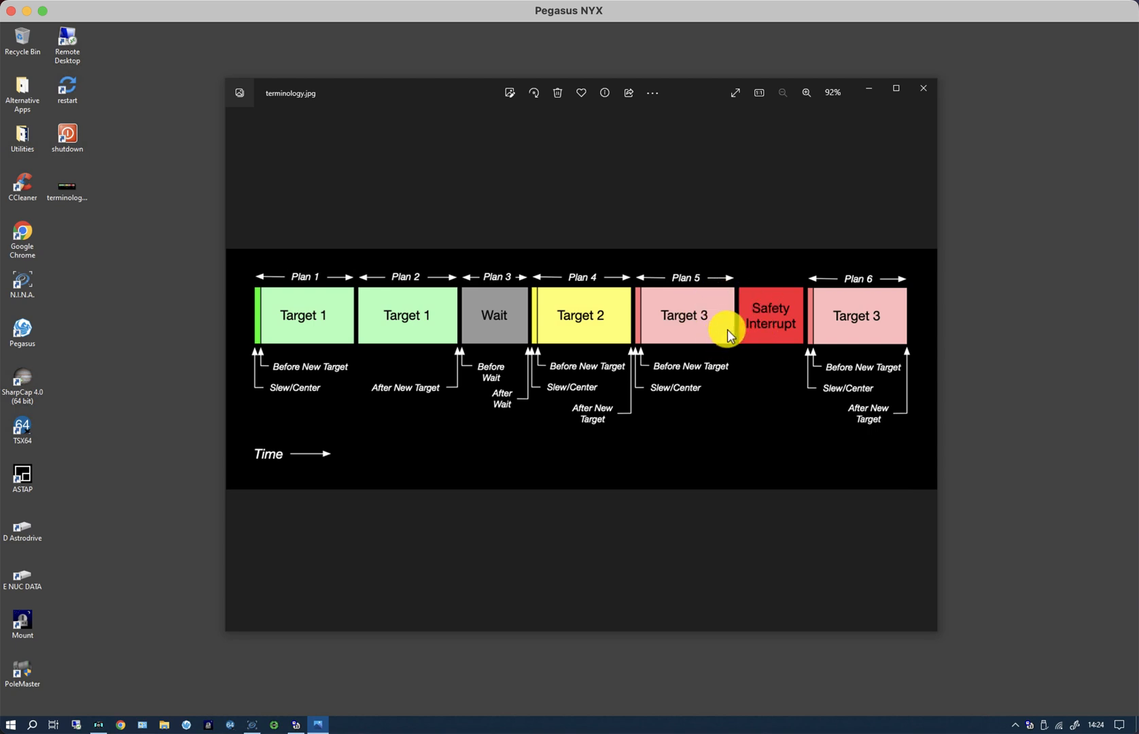
pyautogui.moveTo(778, 315)
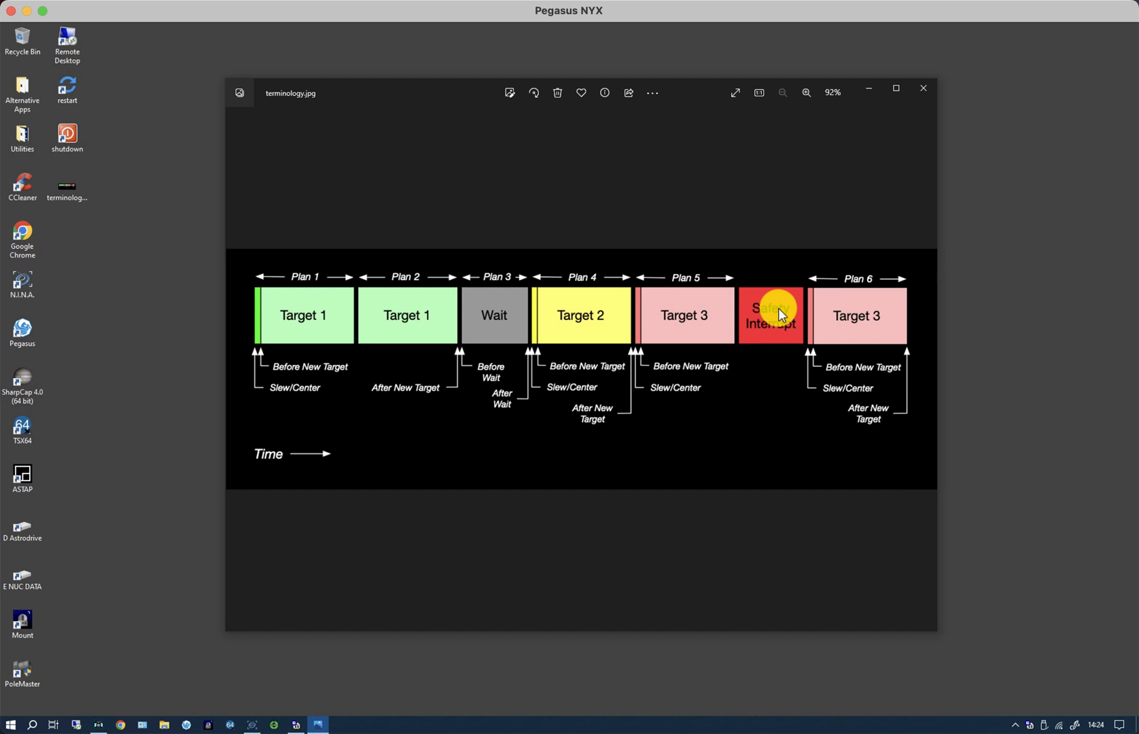
pyautogui.moveTo(766, 331)
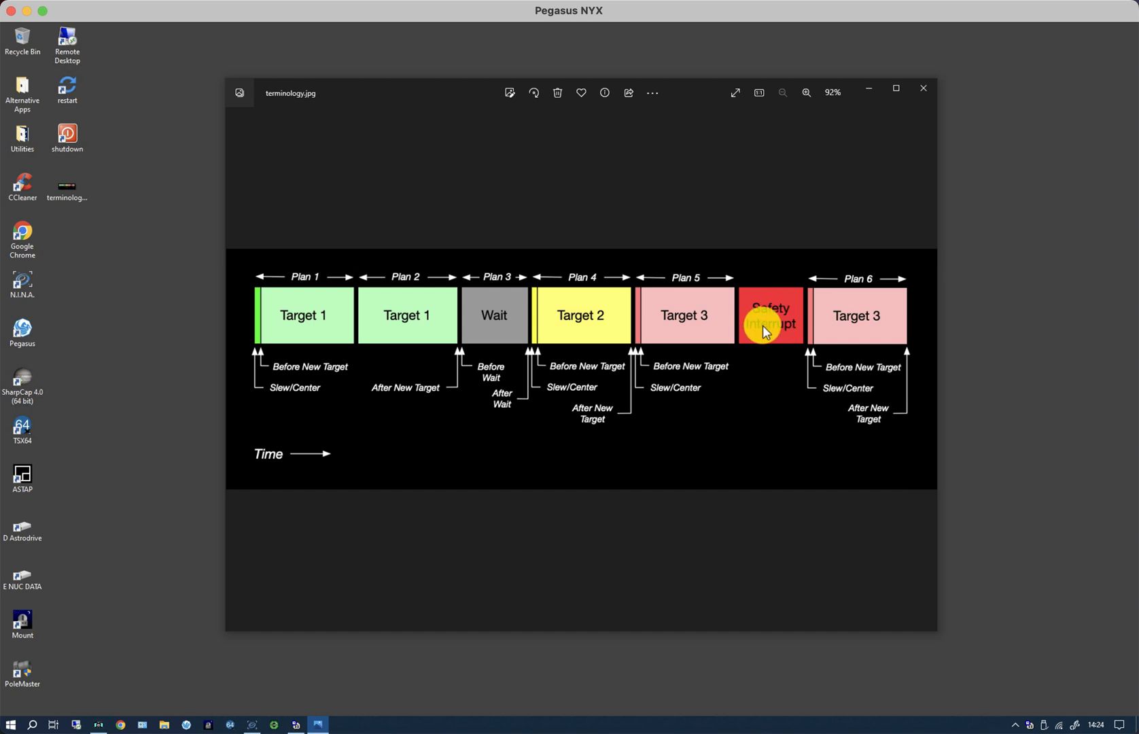
pyautogui.moveTo(819, 331)
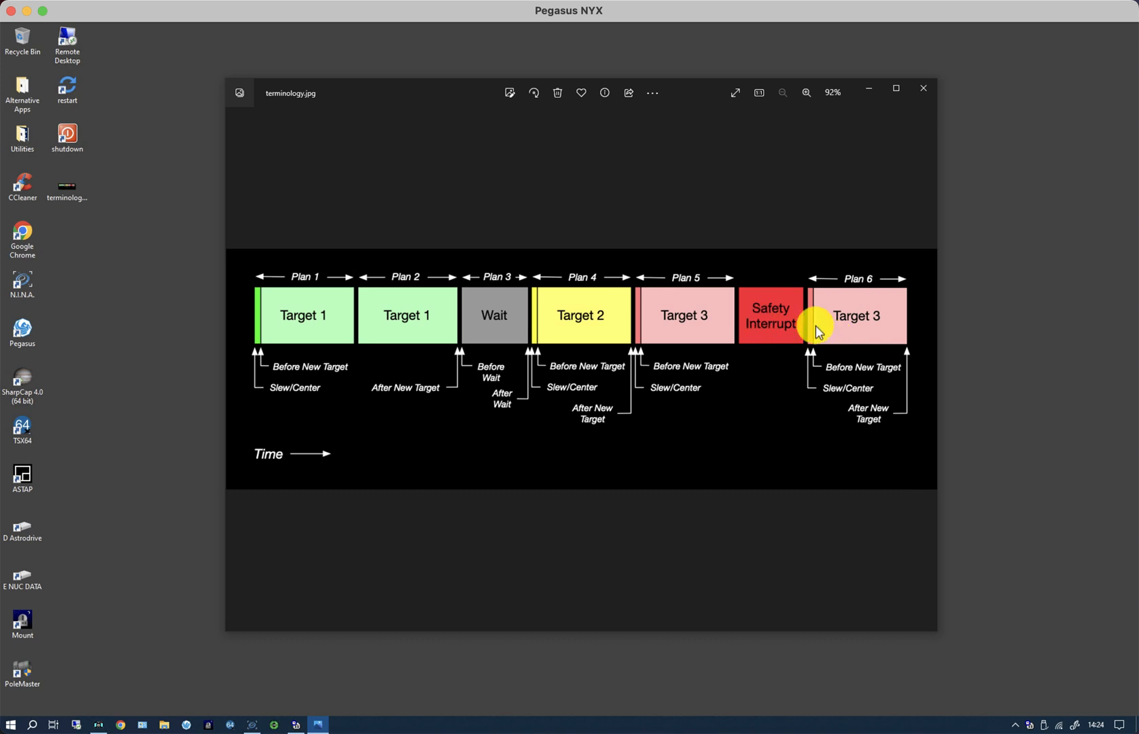
pyautogui.moveTo(871, 327)
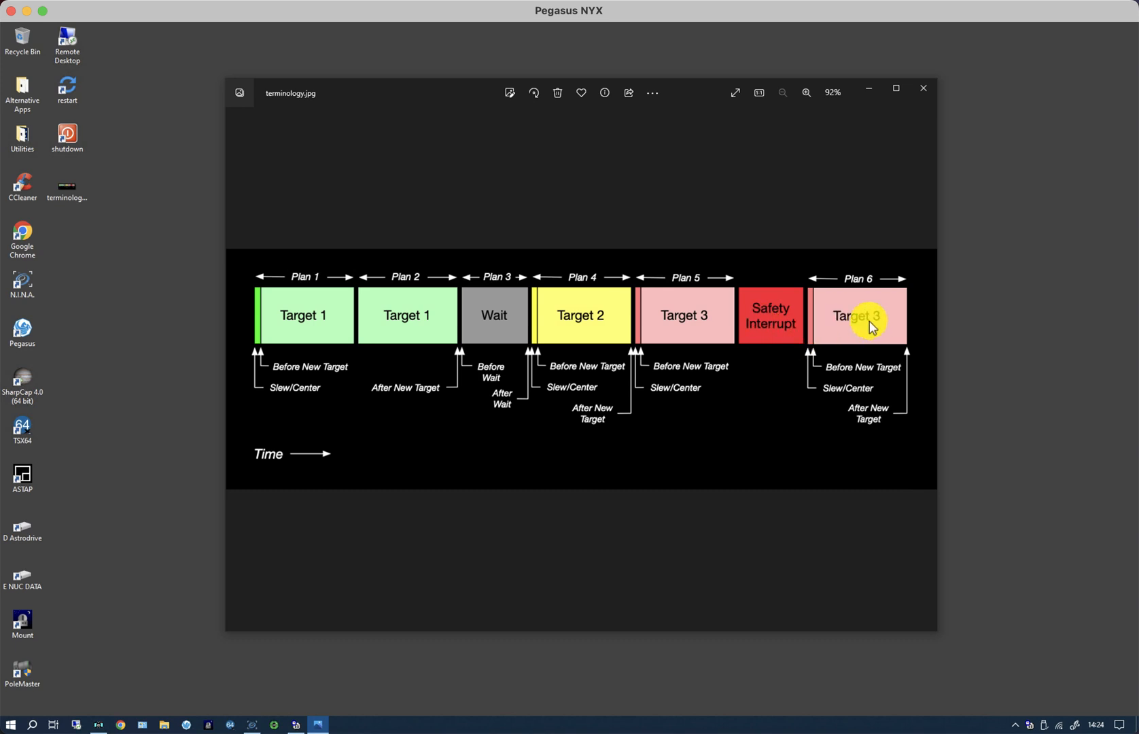
pyautogui.moveTo(419, 279)
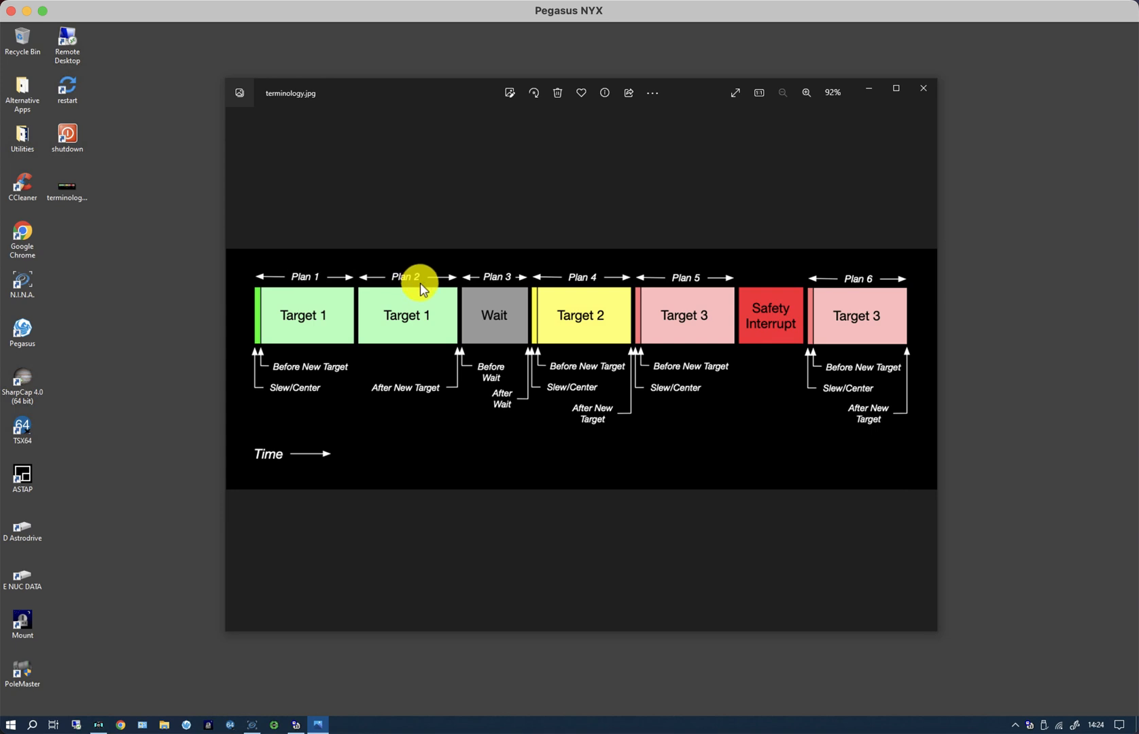
pyautogui.moveTo(807, 400)
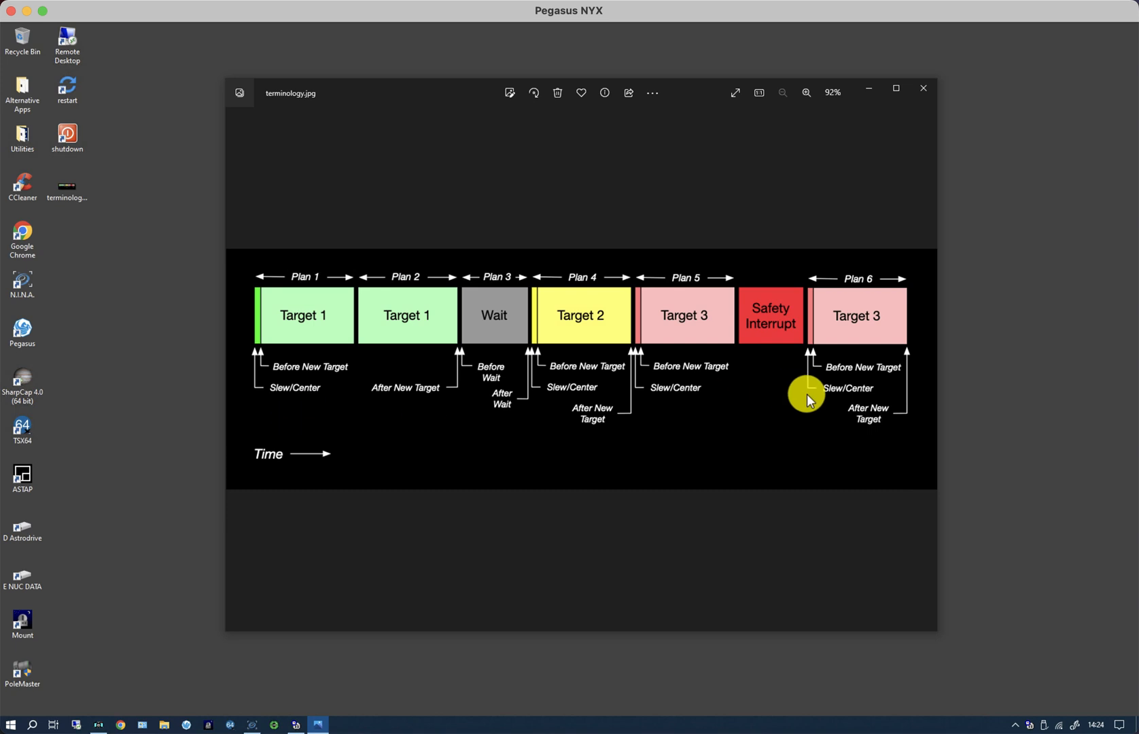
pyautogui.moveTo(275, 398)
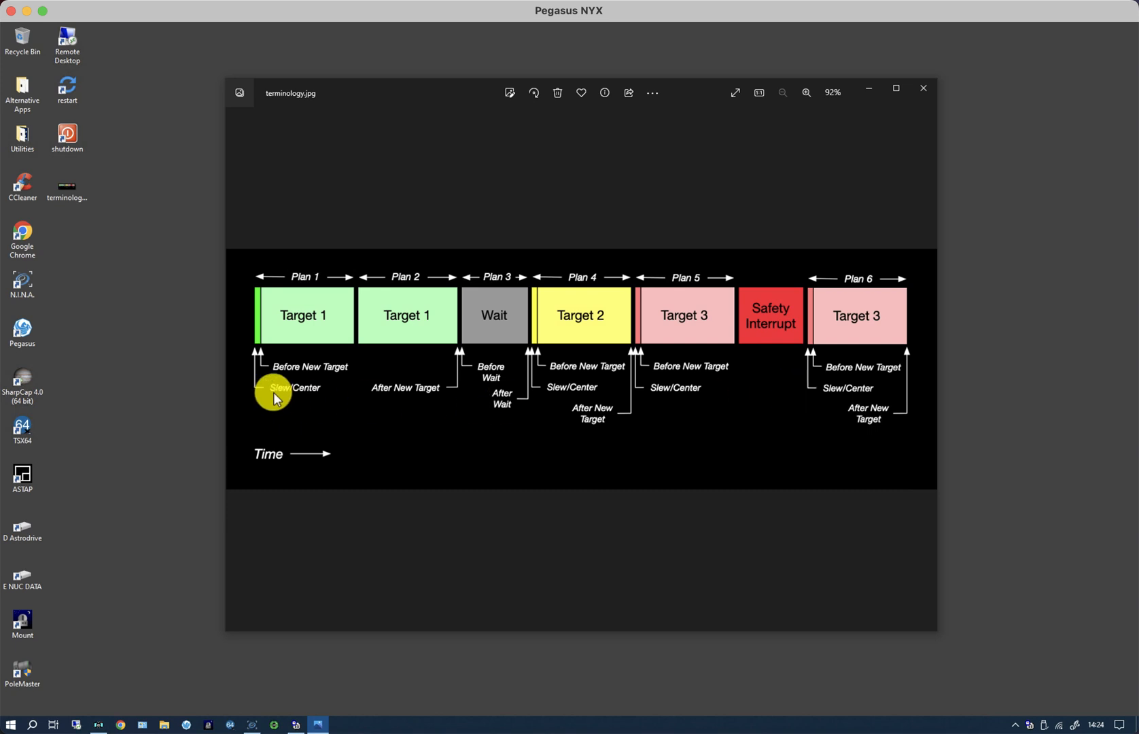
pyautogui.moveTo(278, 385)
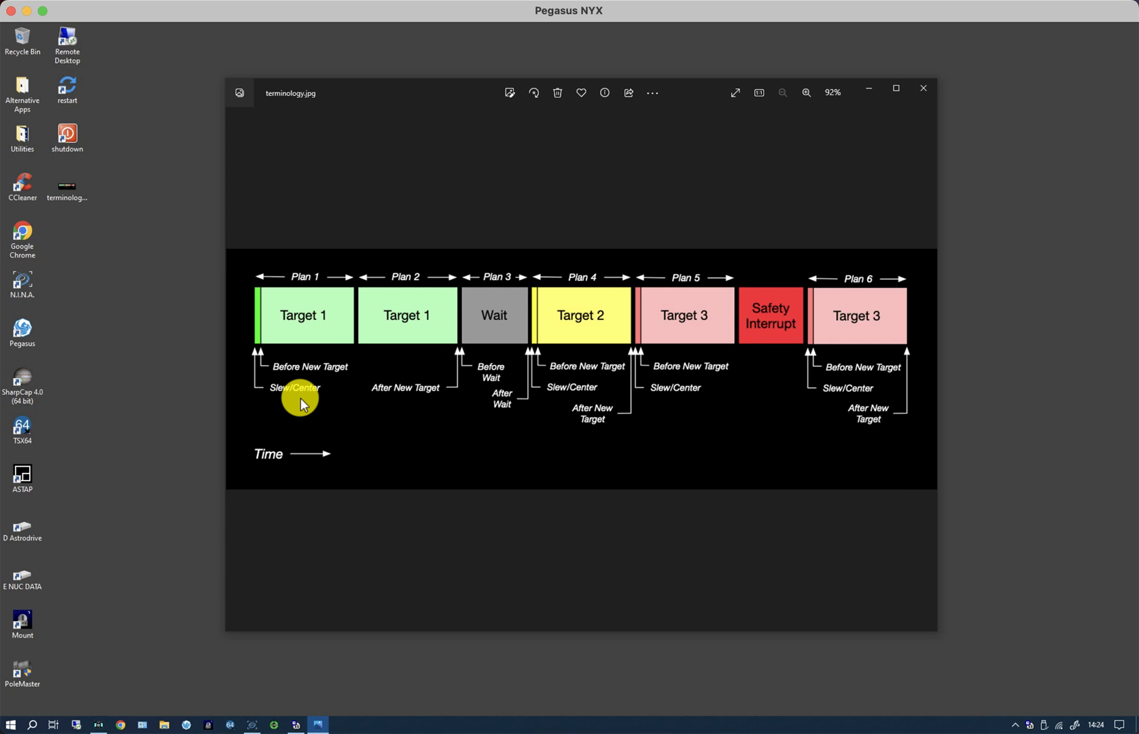
pyautogui.moveTo(296, 377)
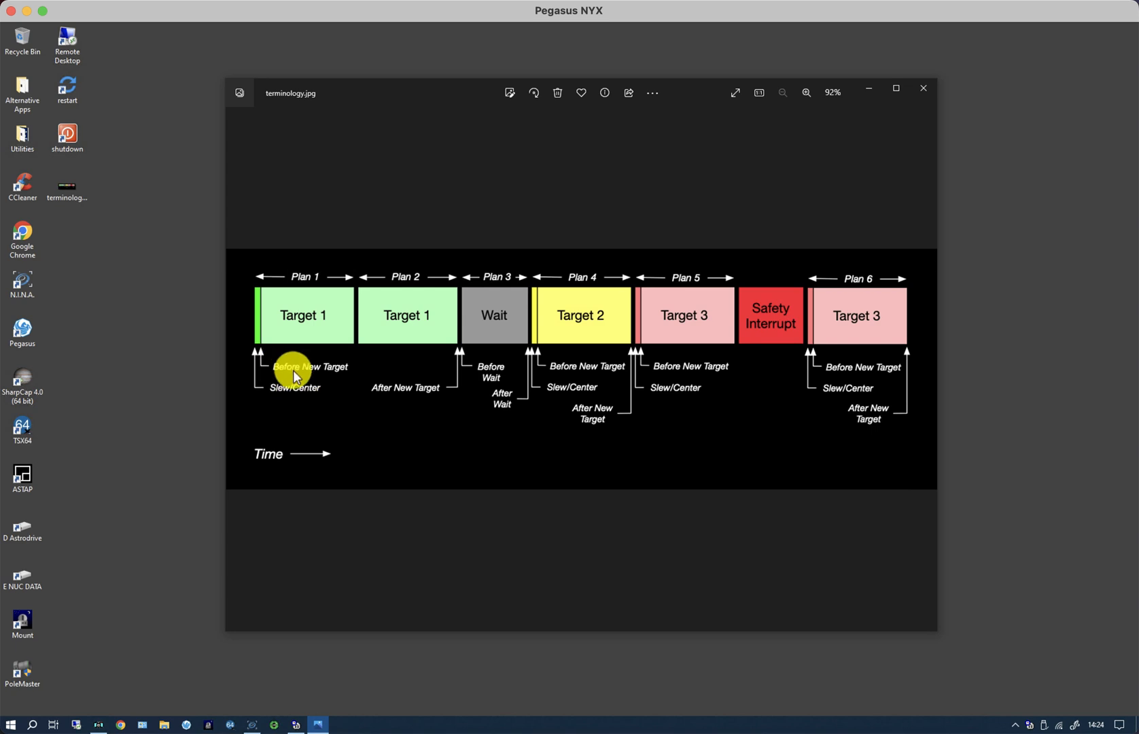
pyautogui.moveTo(443, 394)
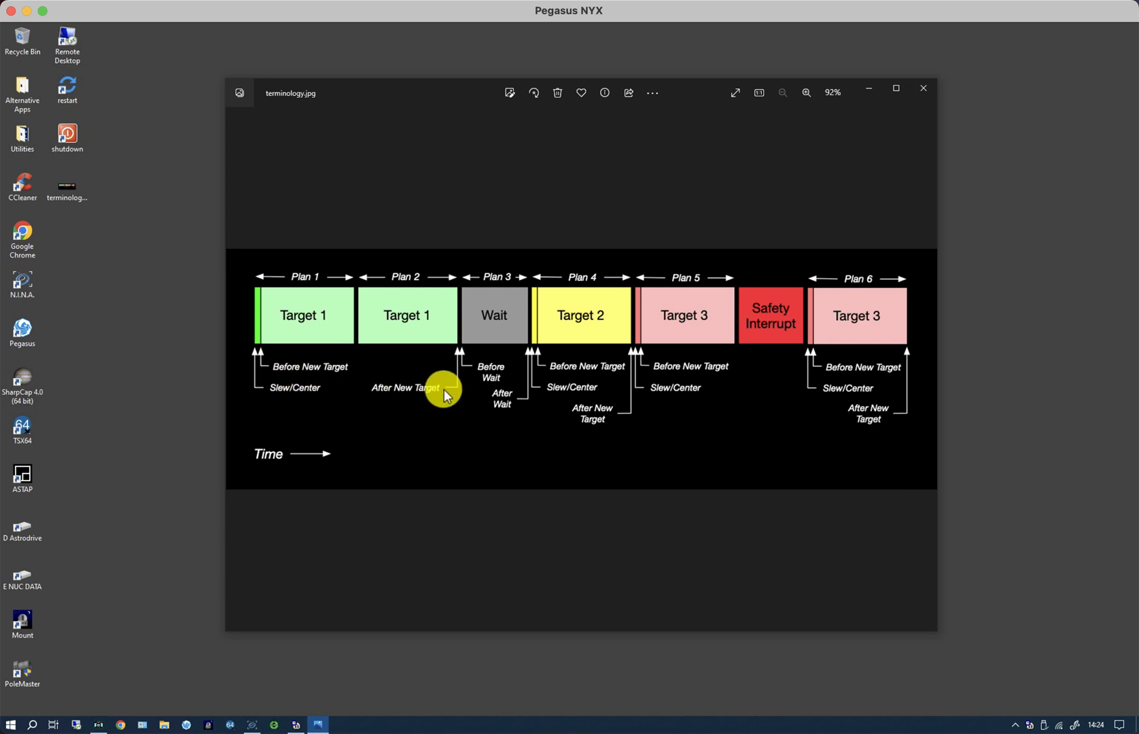
pyautogui.moveTo(502, 403)
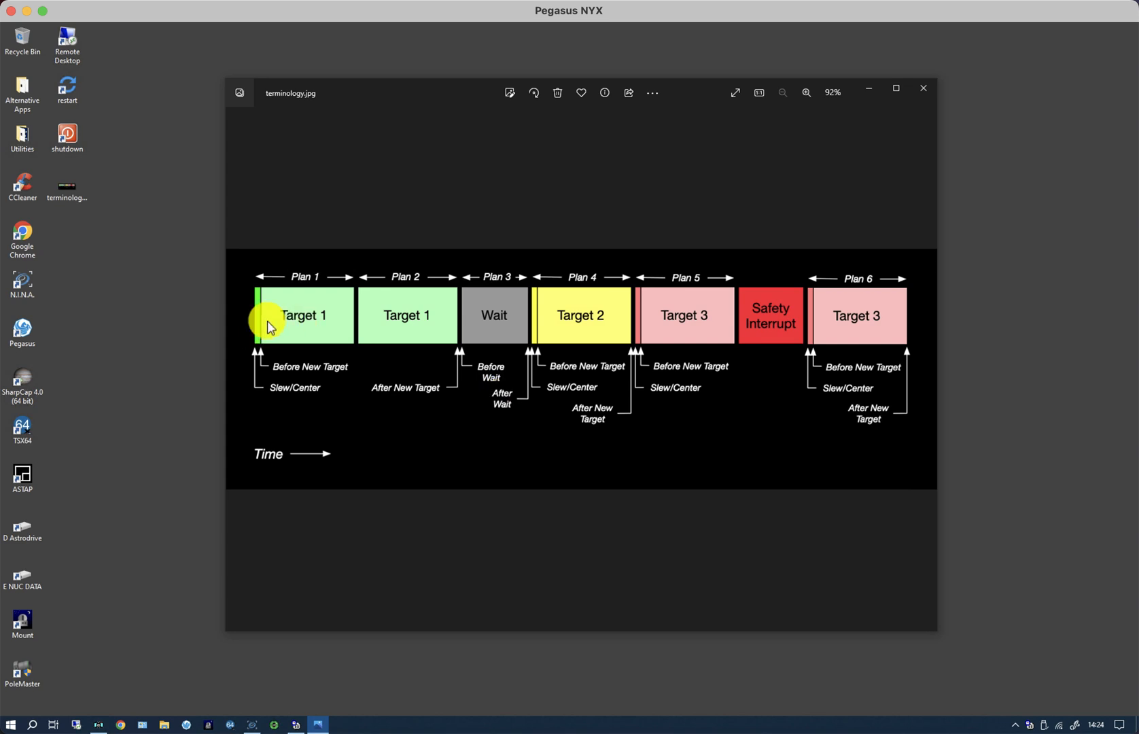
pyautogui.moveTo(448, 323)
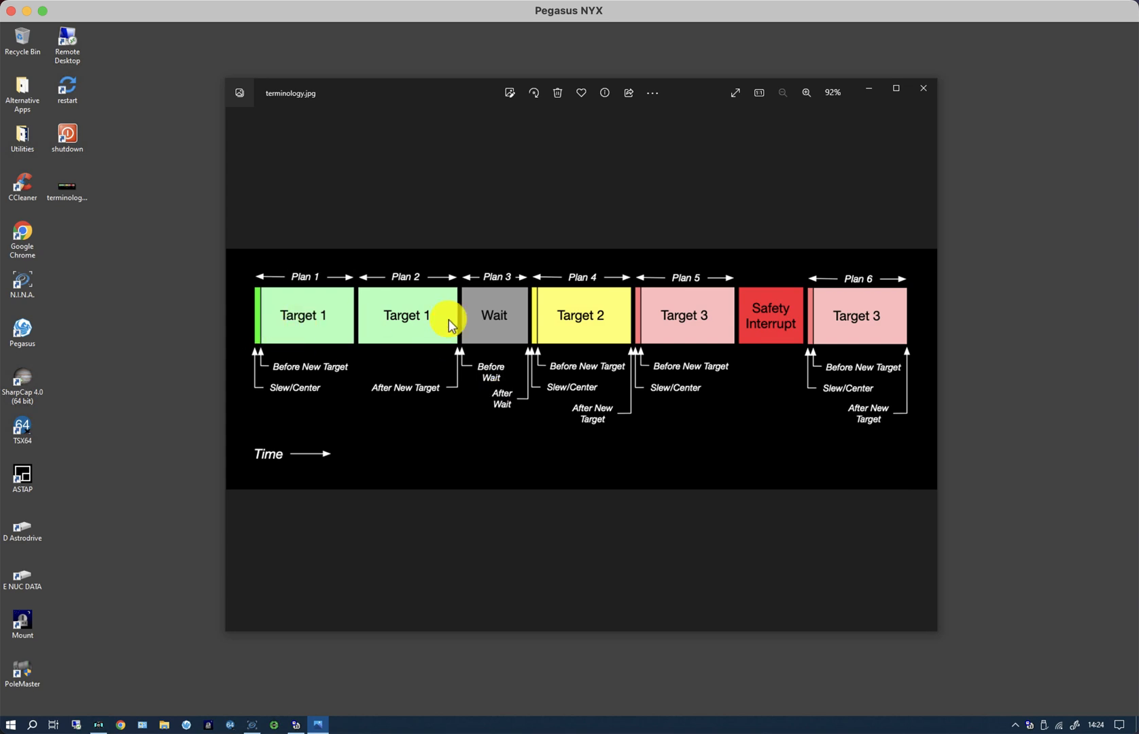
pyautogui.moveTo(335, 391)
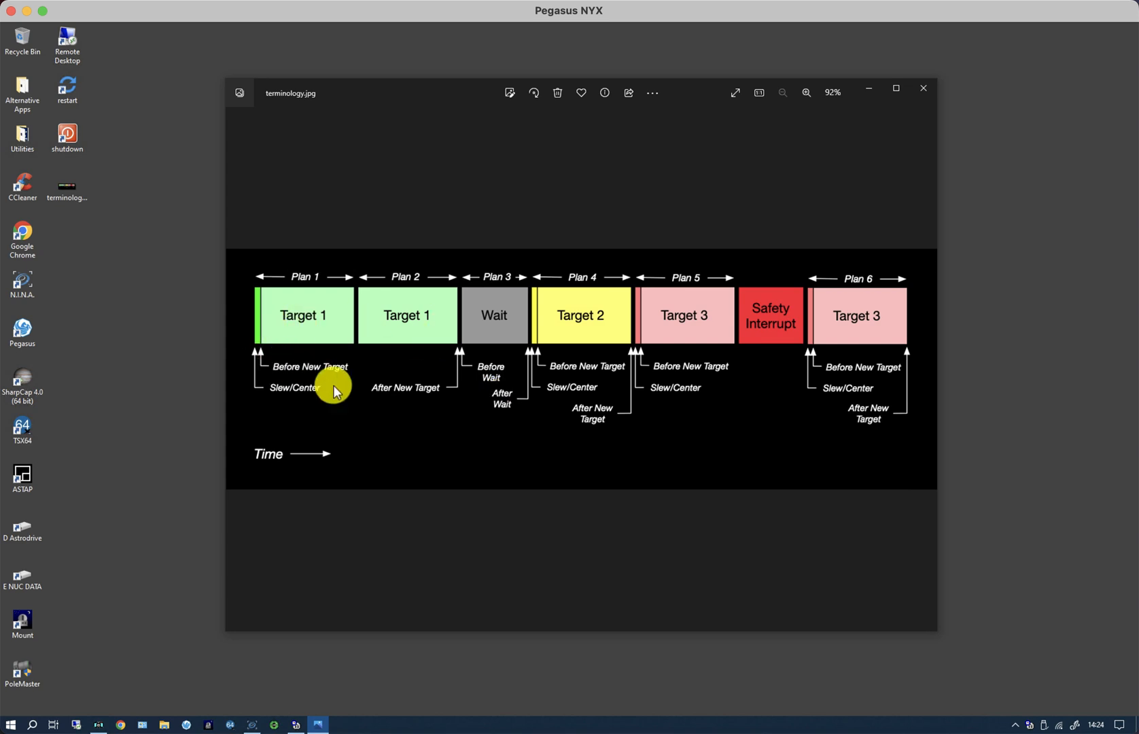
pyautogui.moveTo(462, 399)
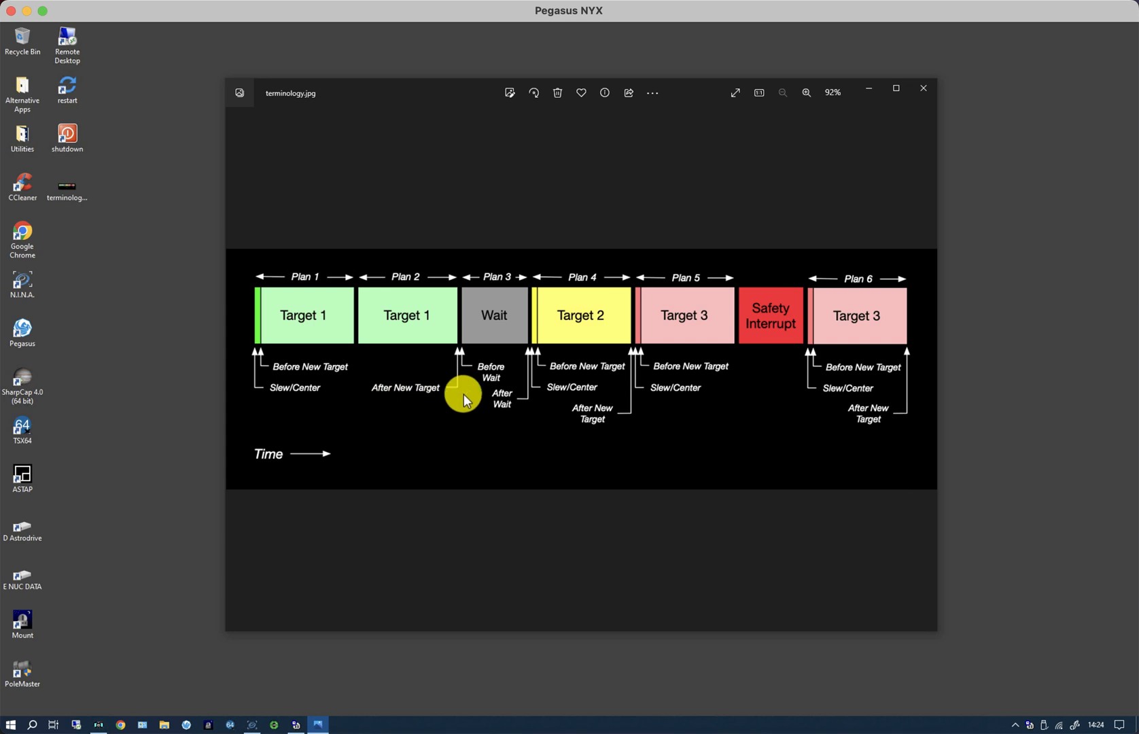
pyautogui.moveTo(606, 345)
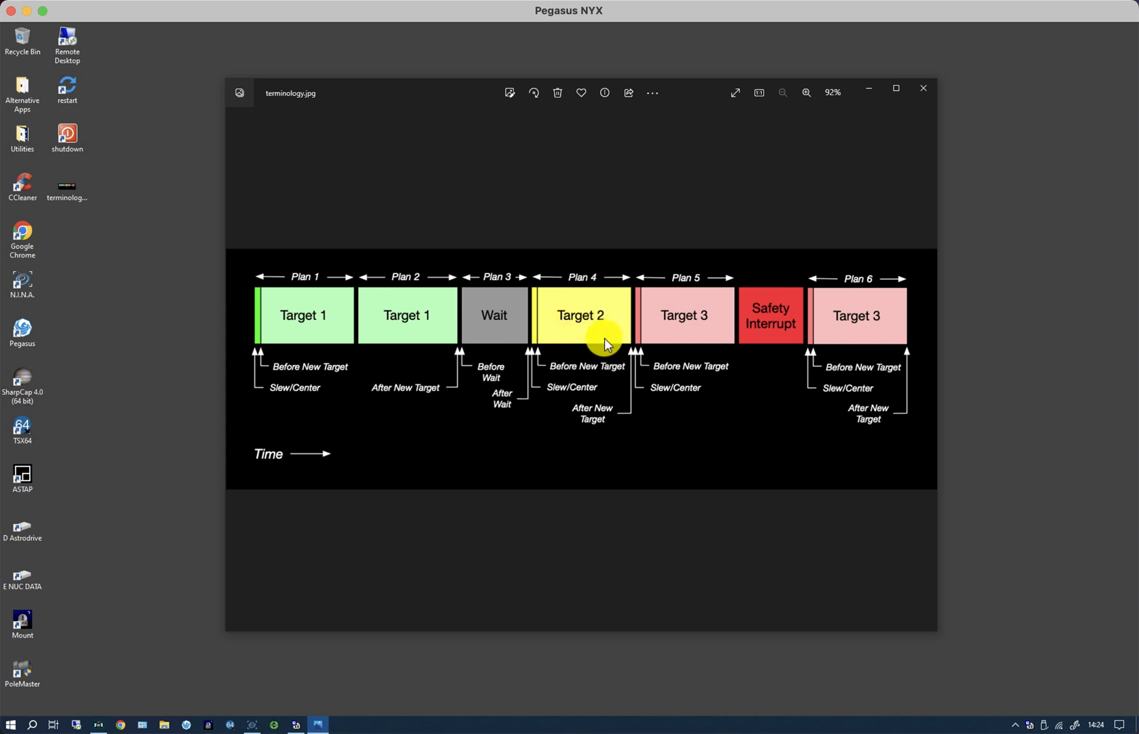
pyautogui.moveTo(588, 415)
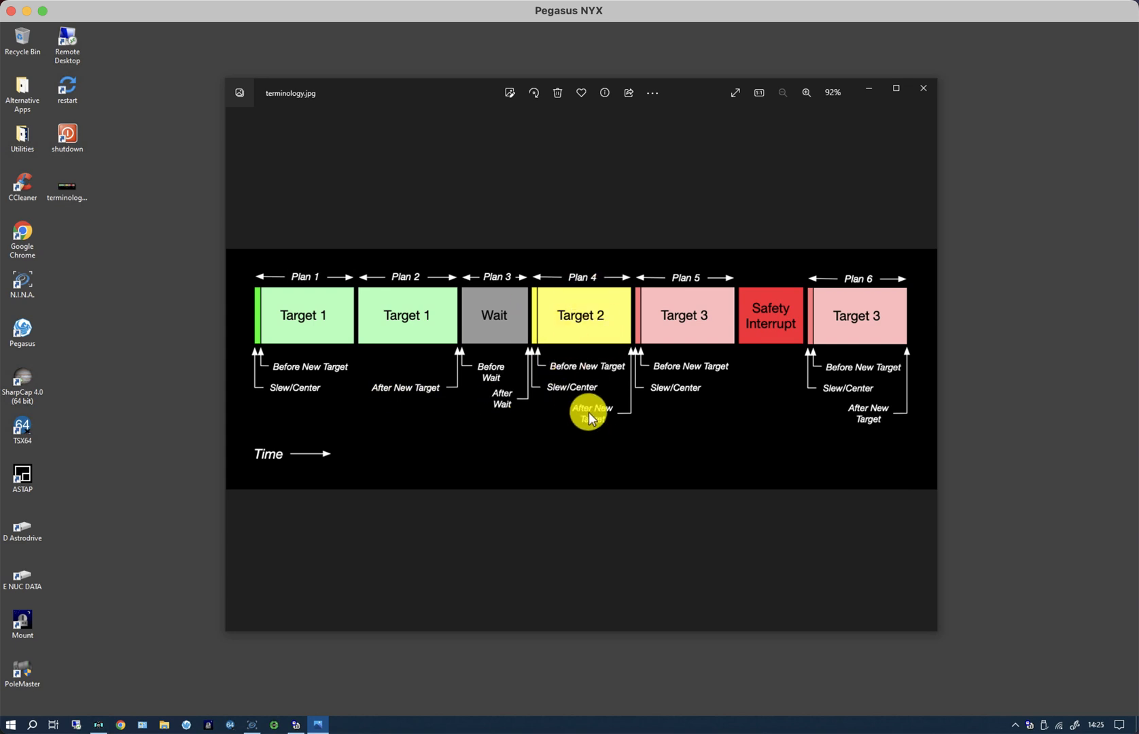
pyautogui.moveTo(608, 427)
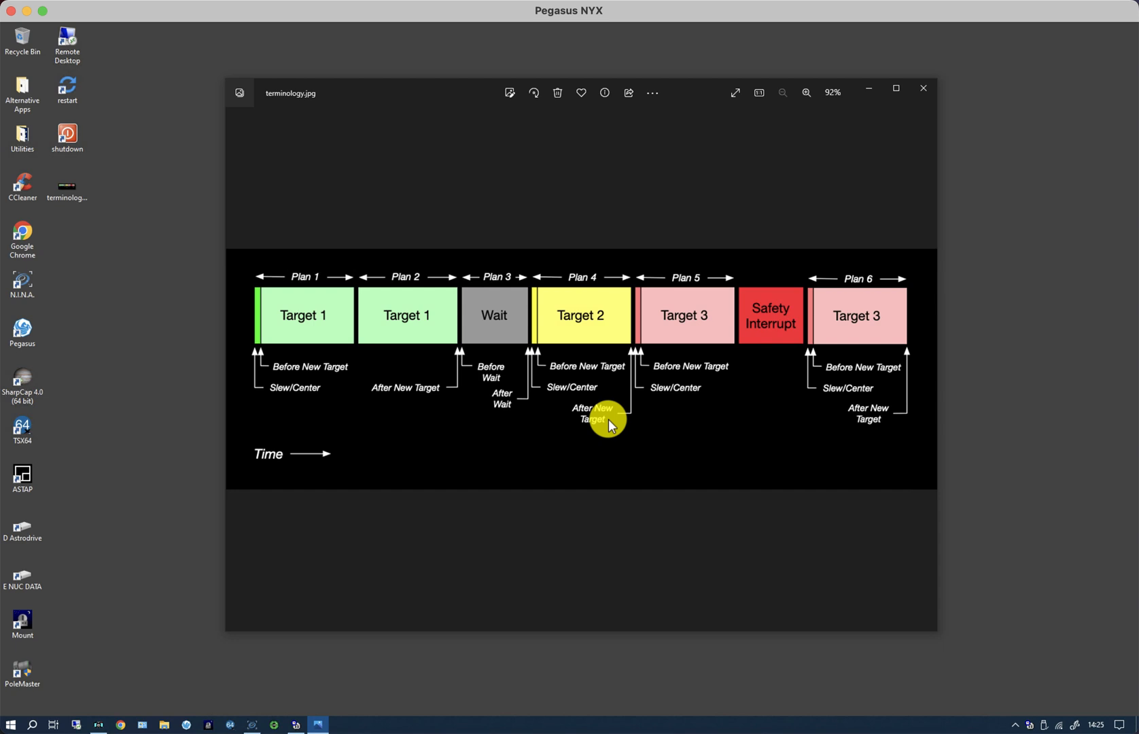
pyautogui.moveTo(224, 402)
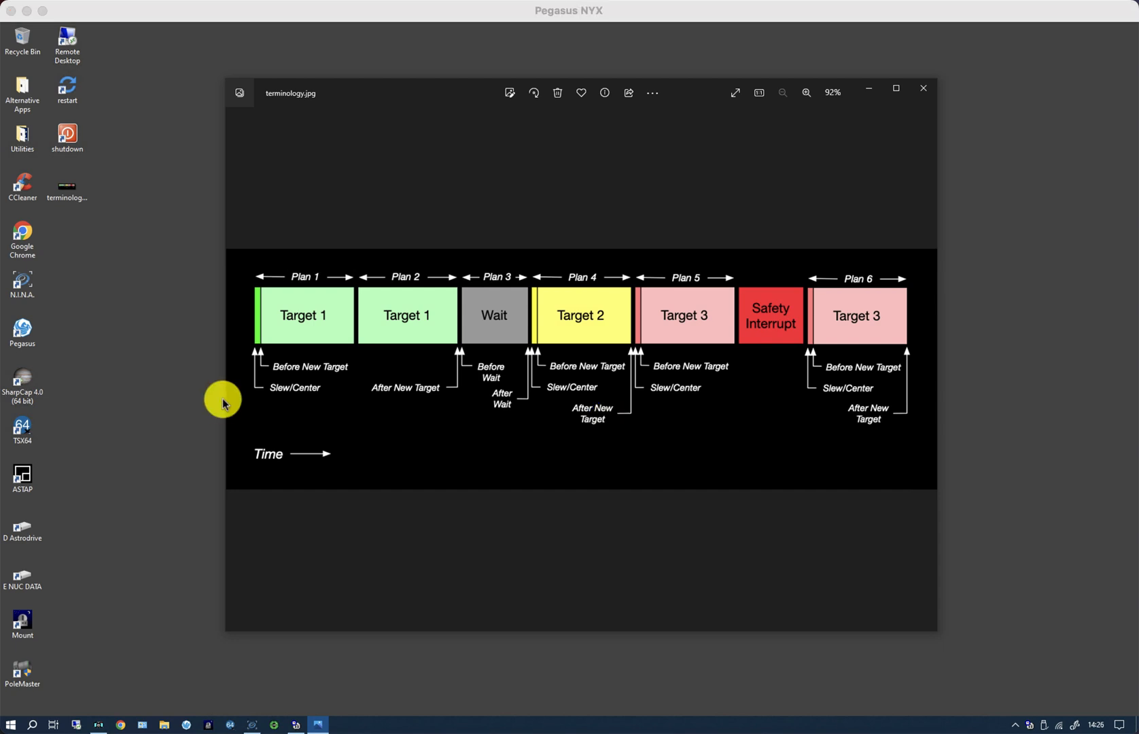
pyautogui.moveTo(282, 399)
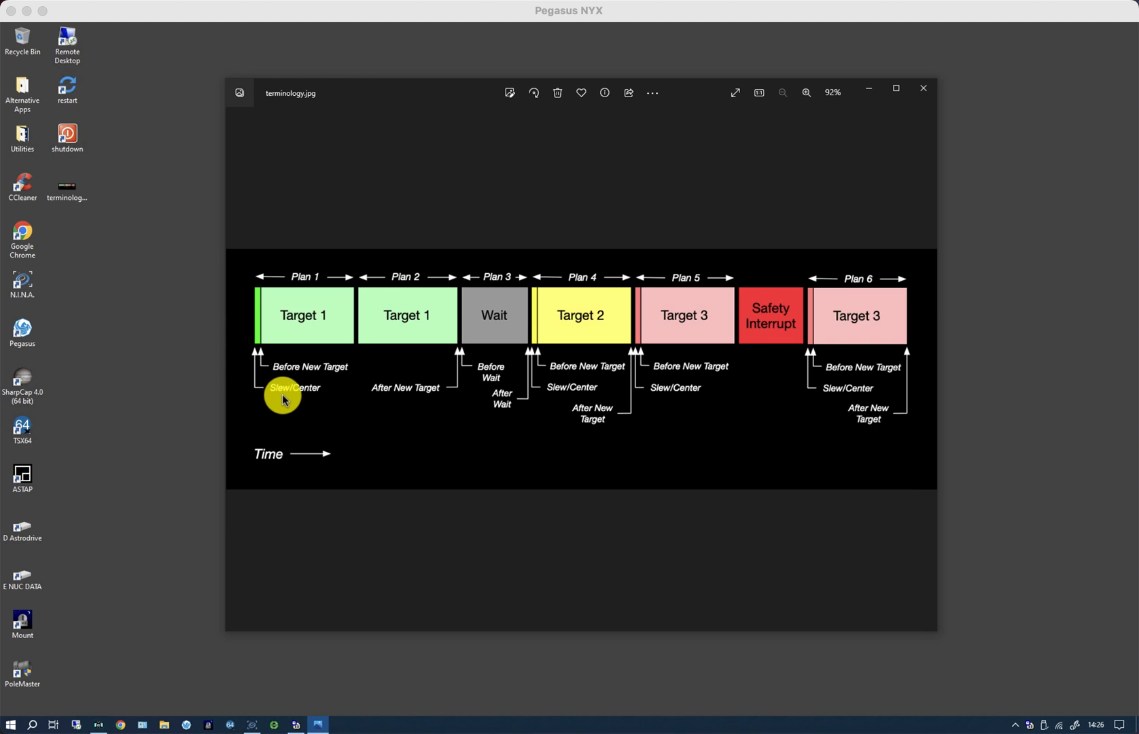
pyautogui.moveTo(313, 396)
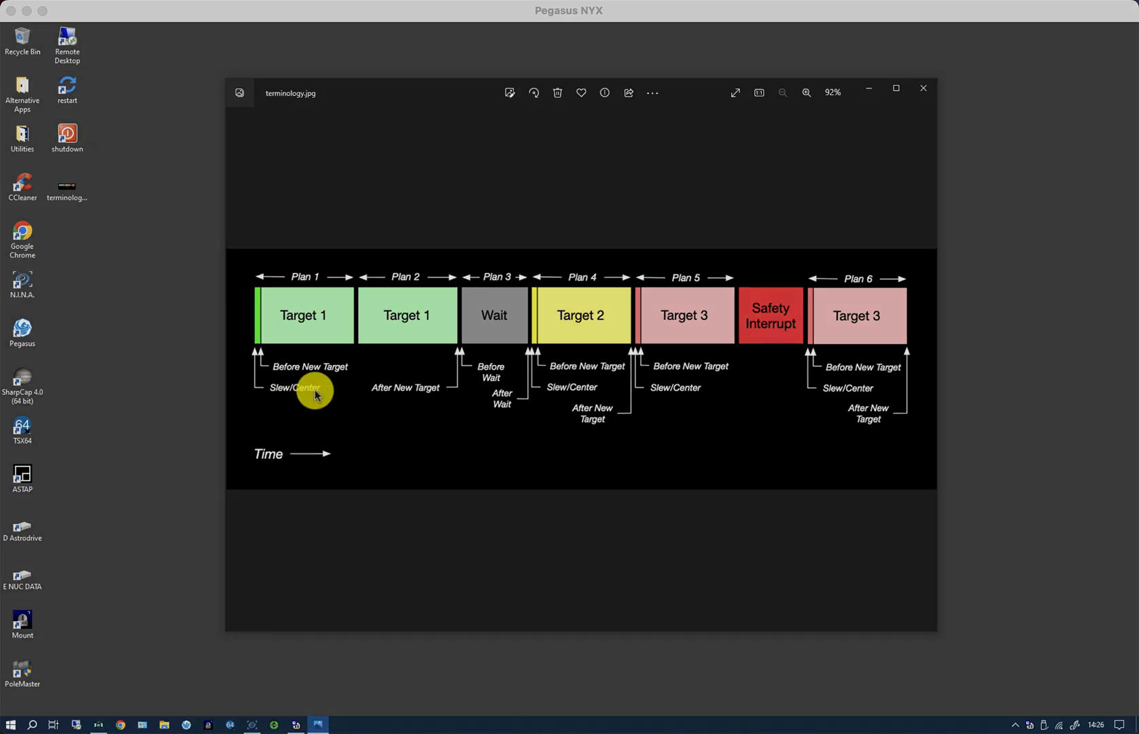
pyautogui.moveTo(276, 447)
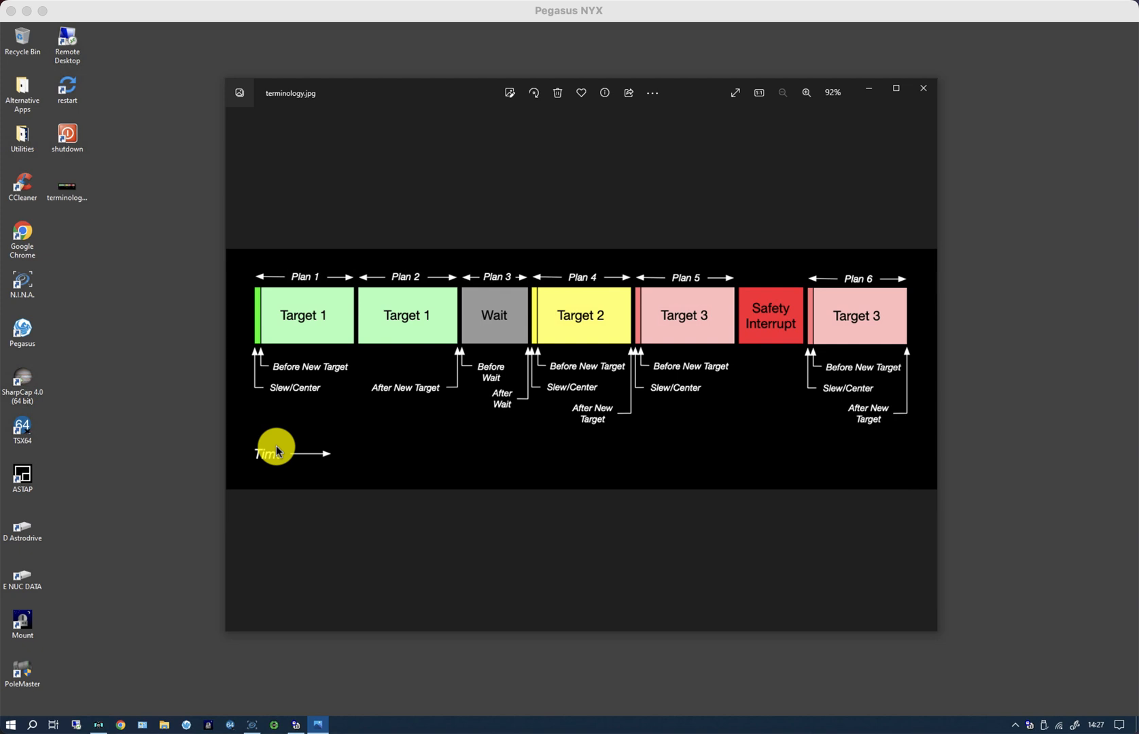
pyautogui.moveTo(922, 90)
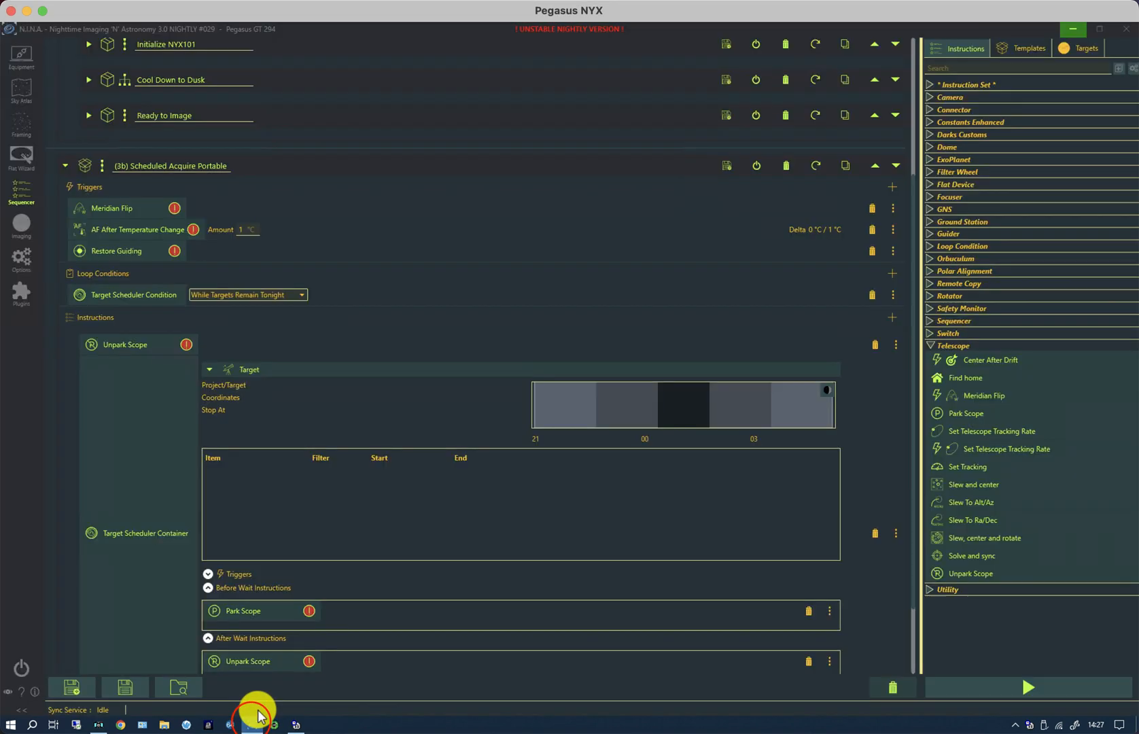
pyautogui.moveTo(237, 473)
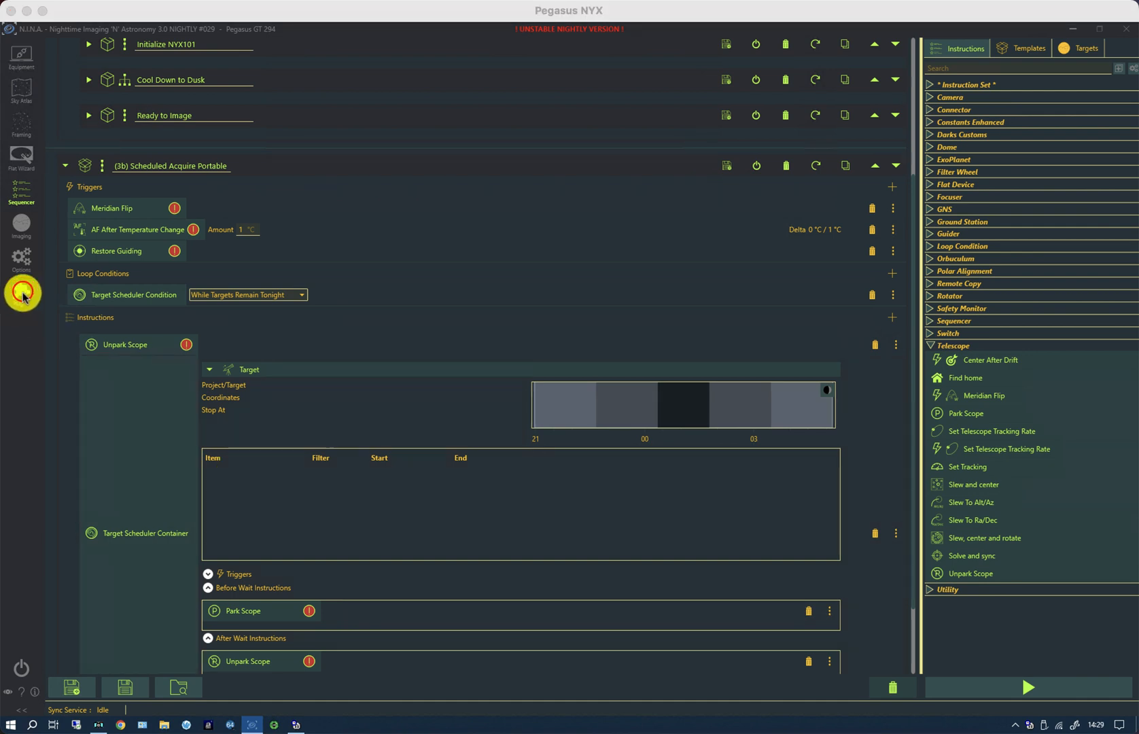
# - Run the scheduler preview for 2023-07-24 listing the night's Messier Marathon LRGB targets
pyautogui.click(21, 282)
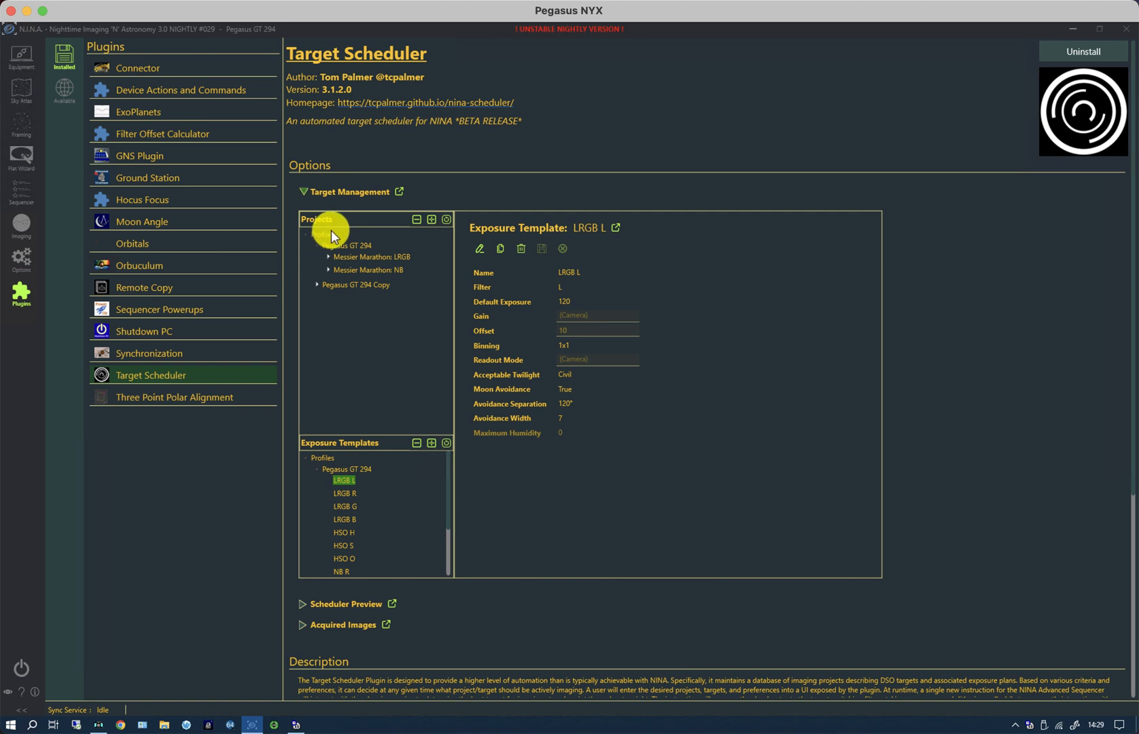
pyautogui.moveTo(322, 189)
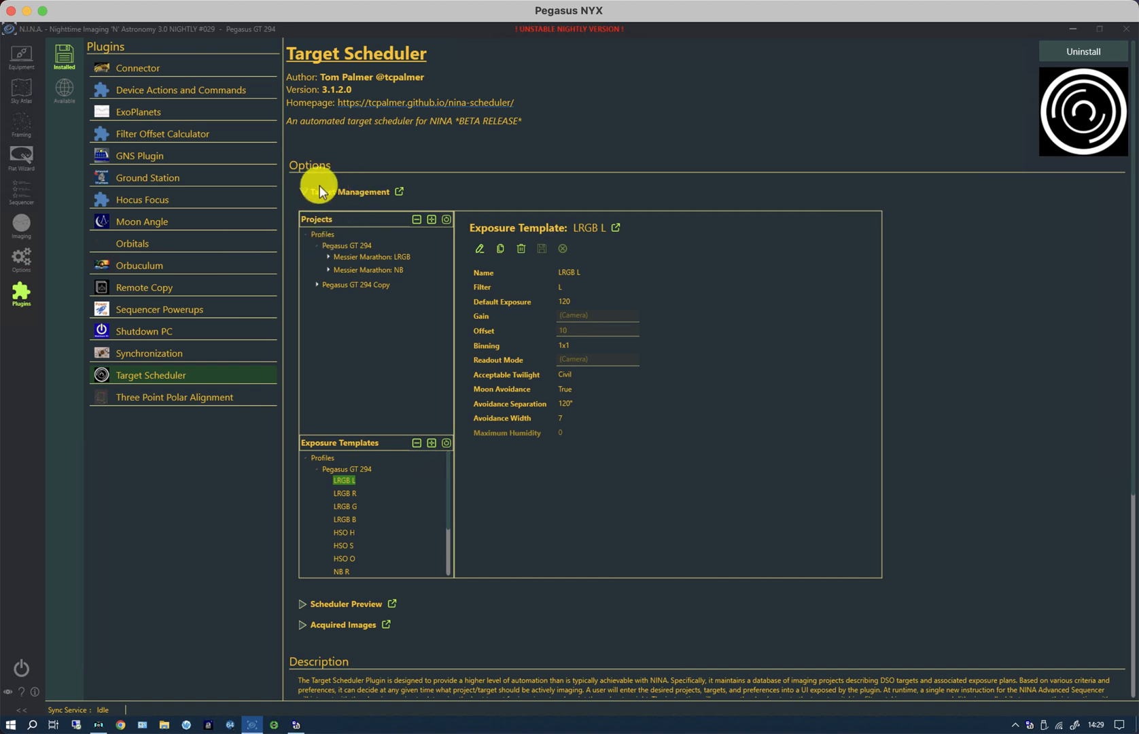
pyautogui.moveTo(303, 196)
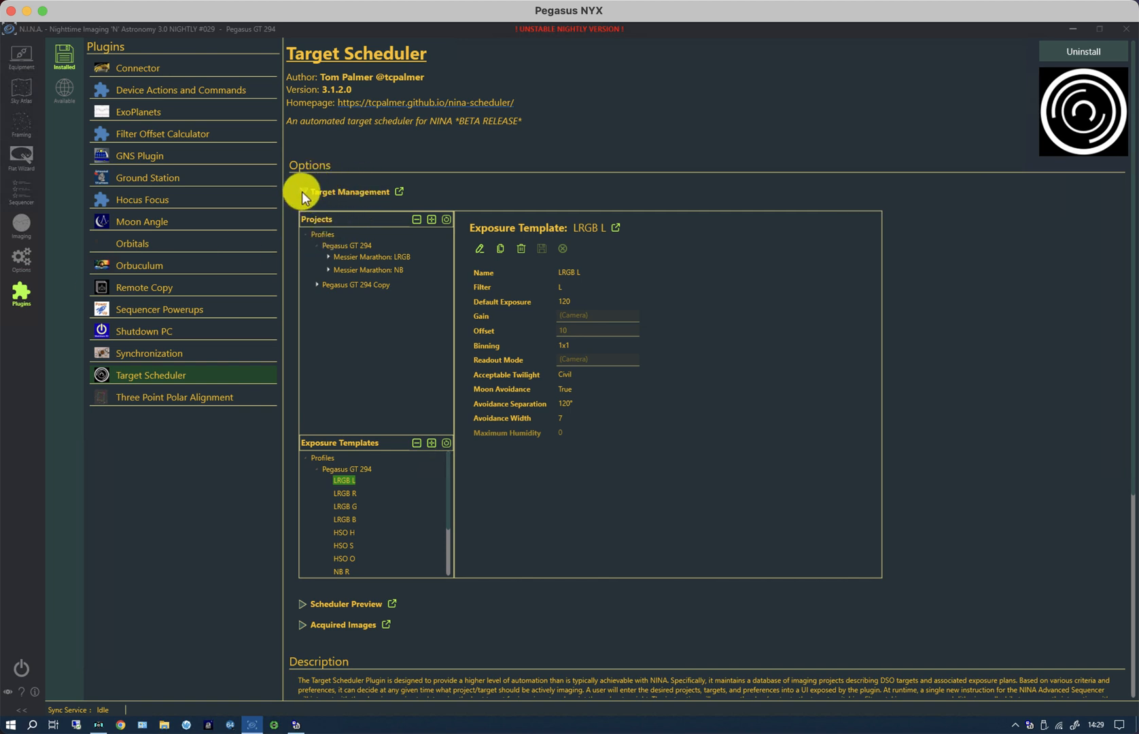
pyautogui.click(300, 191)
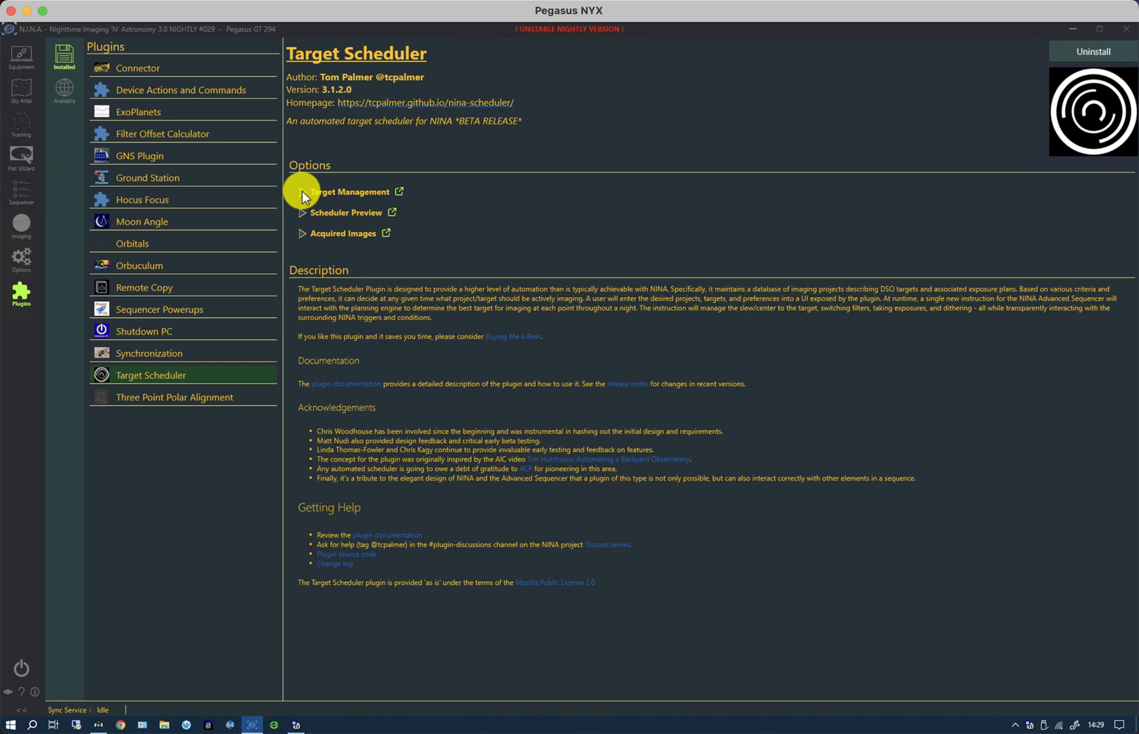
pyautogui.moveTo(303, 215)
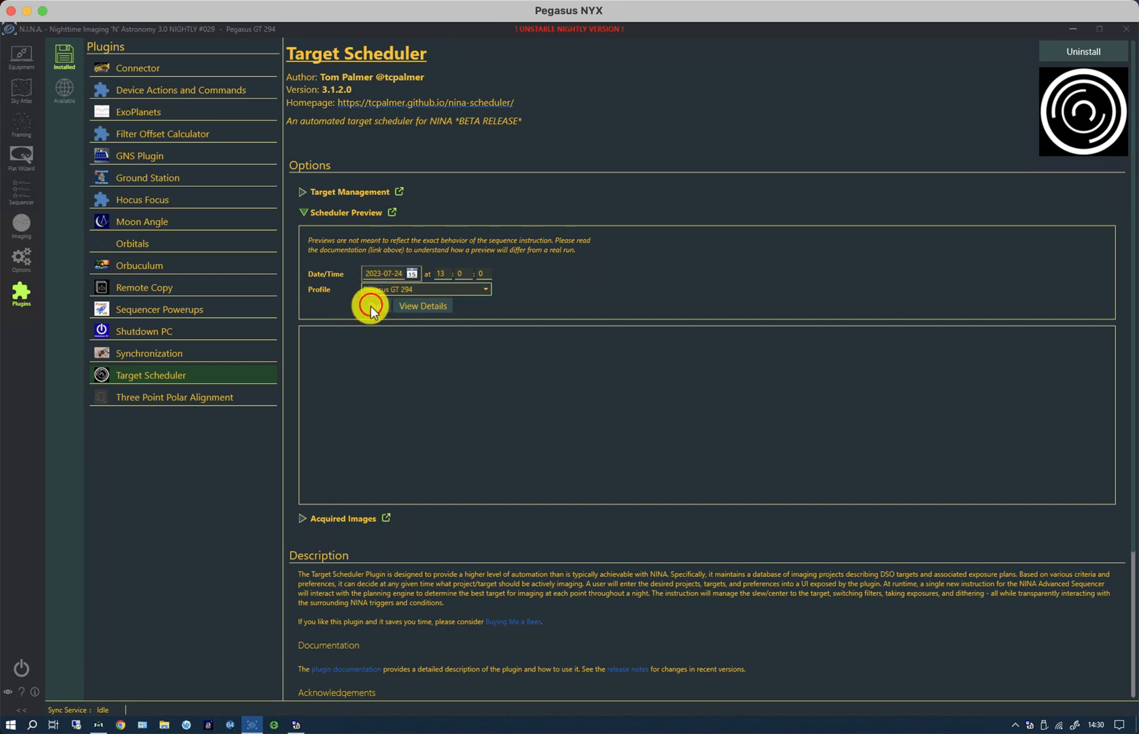
pyautogui.click(375, 306)
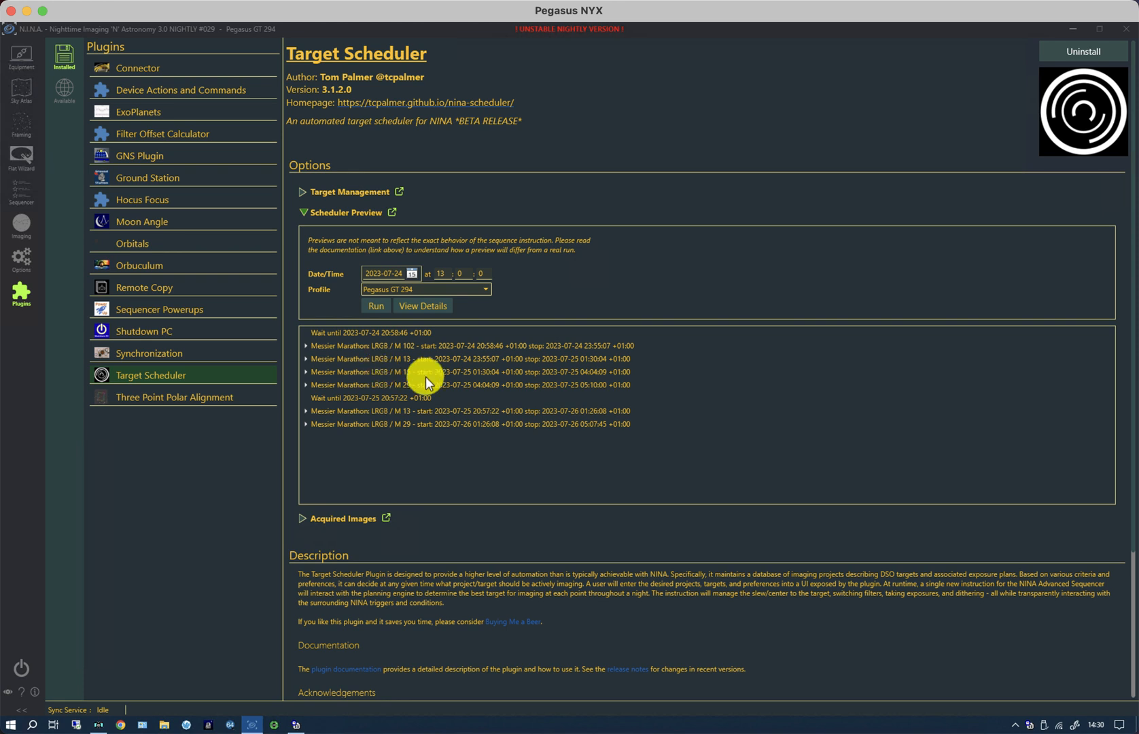
pyautogui.moveTo(416, 375)
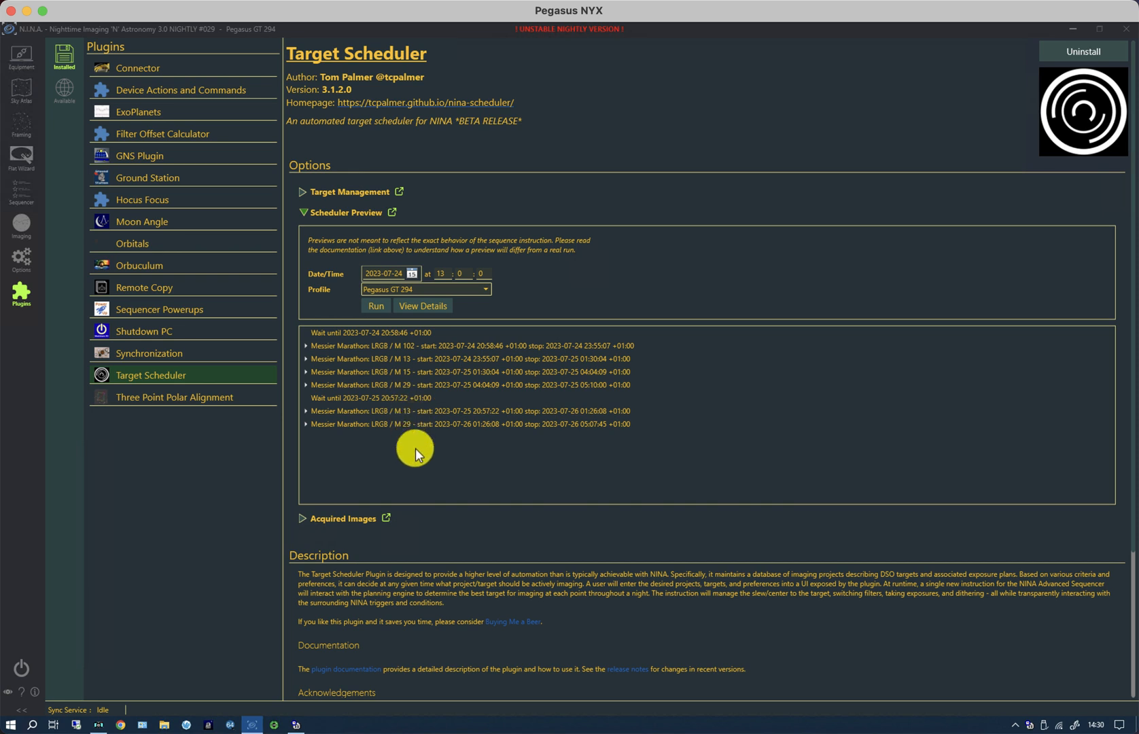
pyautogui.moveTo(304, 359)
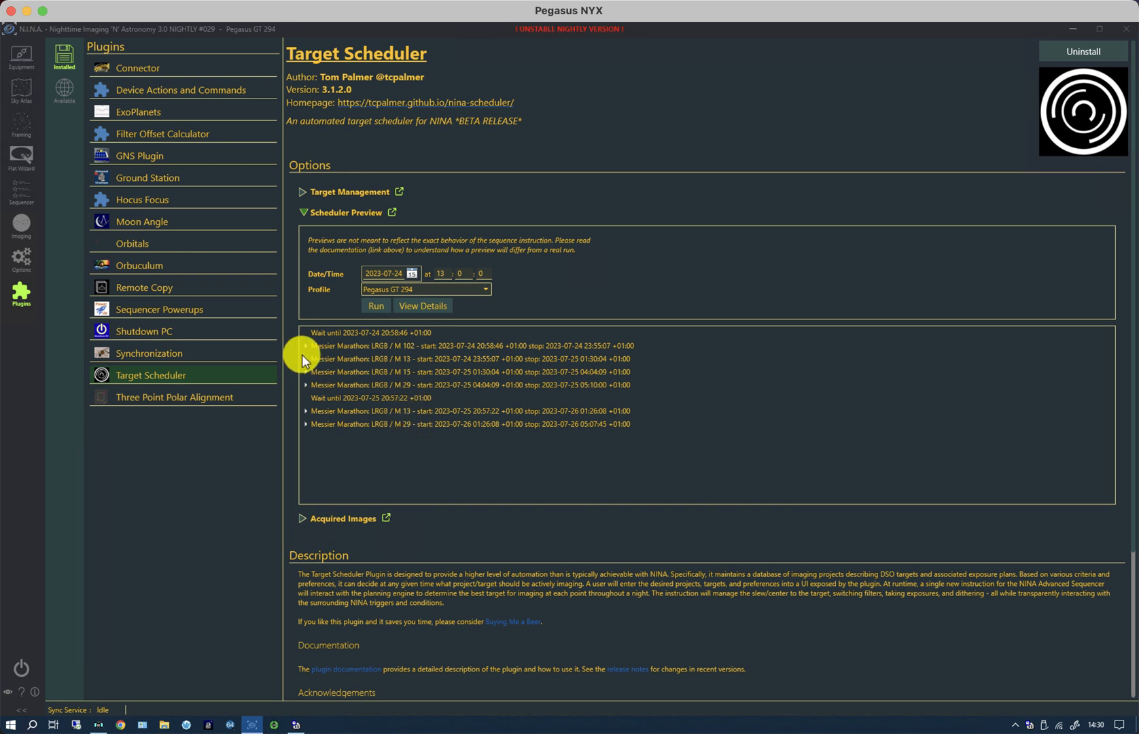
# - Inspect the M 102 entry's instructions, then close the scheduler preview section
pyautogui.click(304, 345)
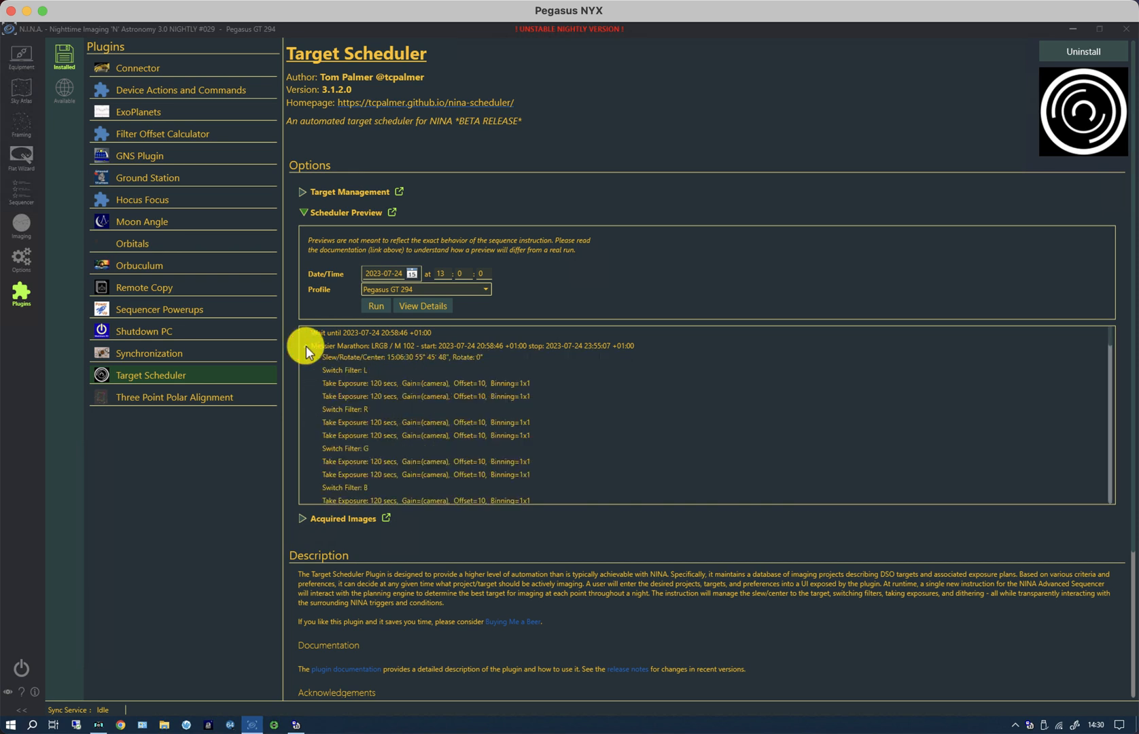
pyautogui.moveTo(376, 415)
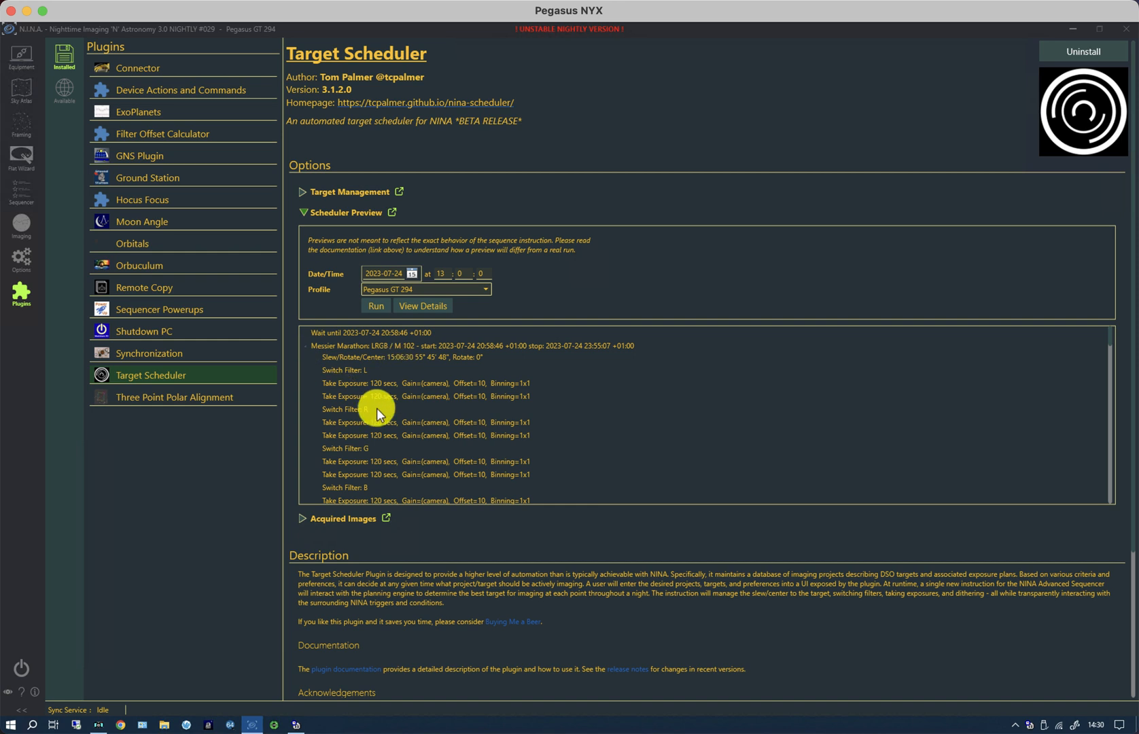
pyautogui.moveTo(406, 463)
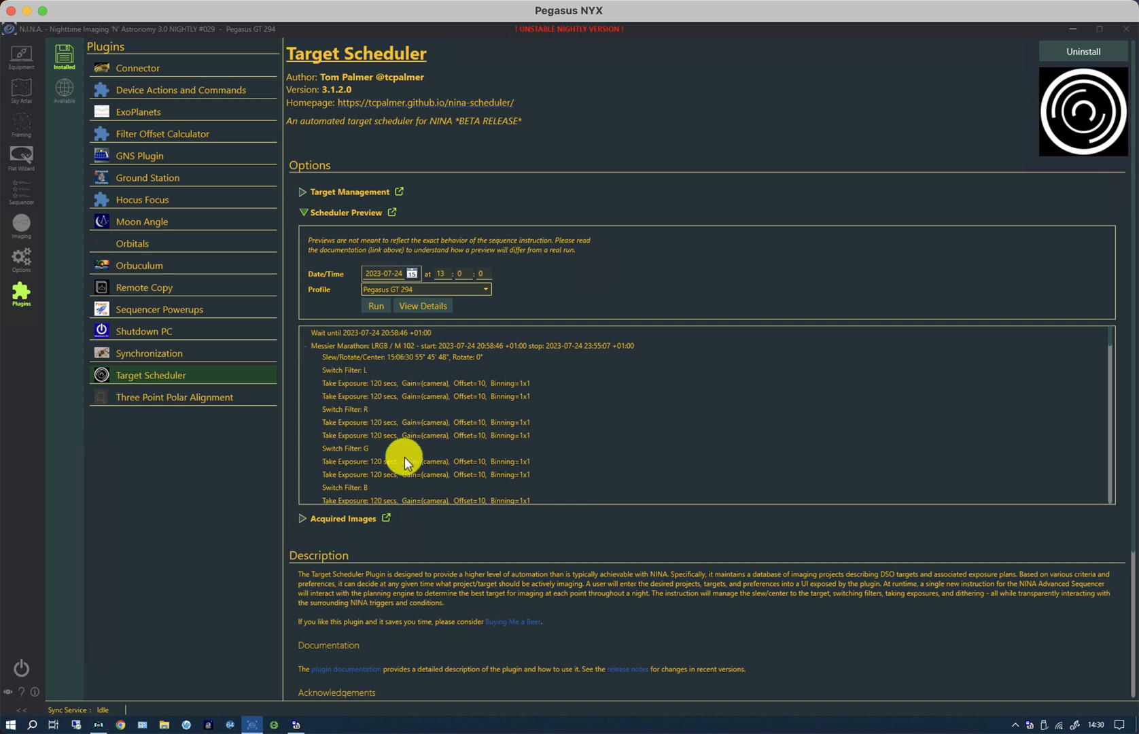
pyautogui.moveTo(313, 358)
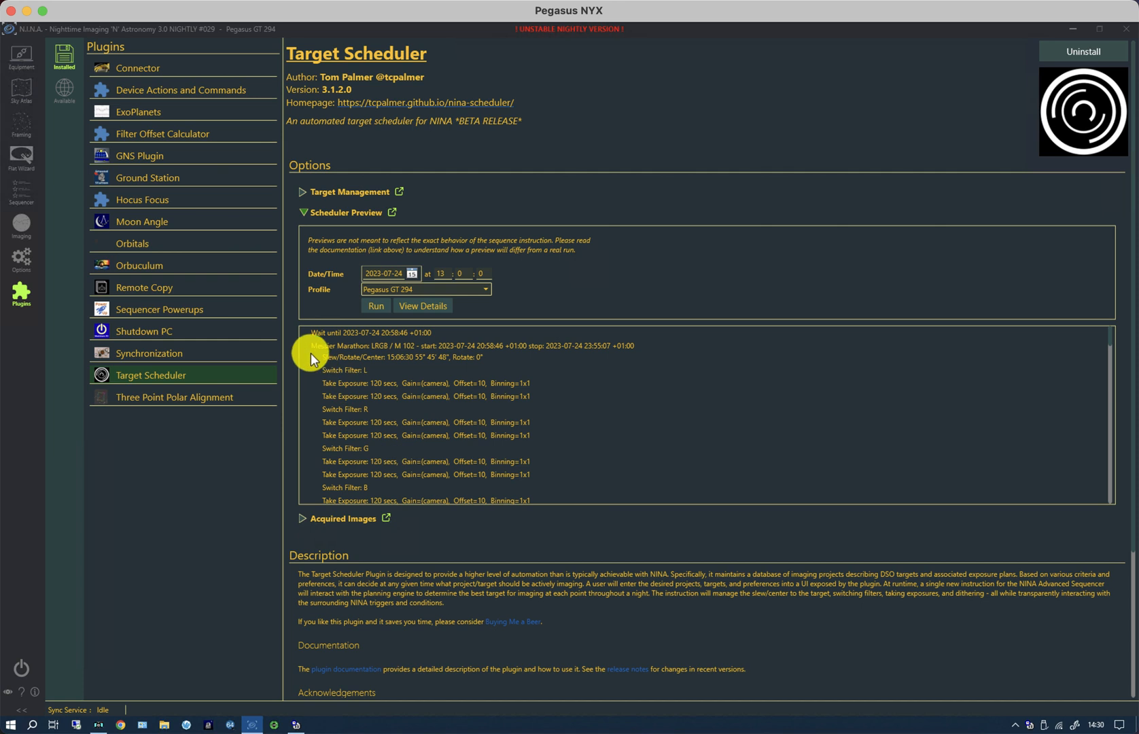
pyautogui.moveTo(310, 350)
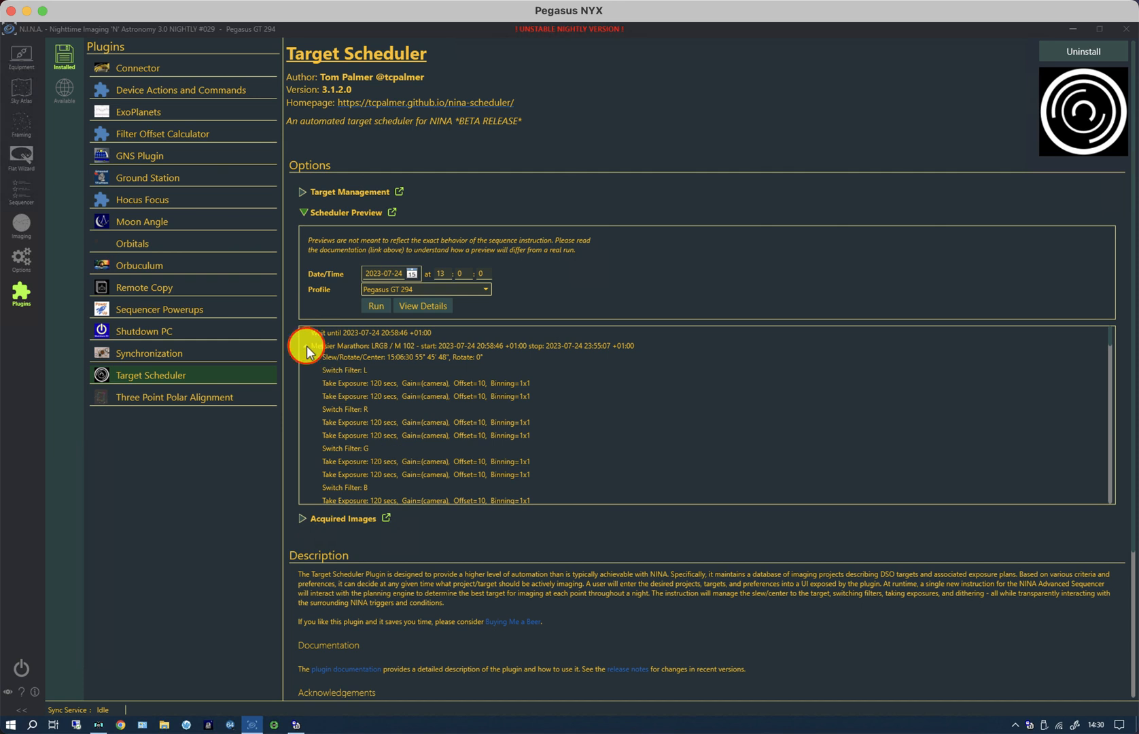
pyautogui.click(308, 345)
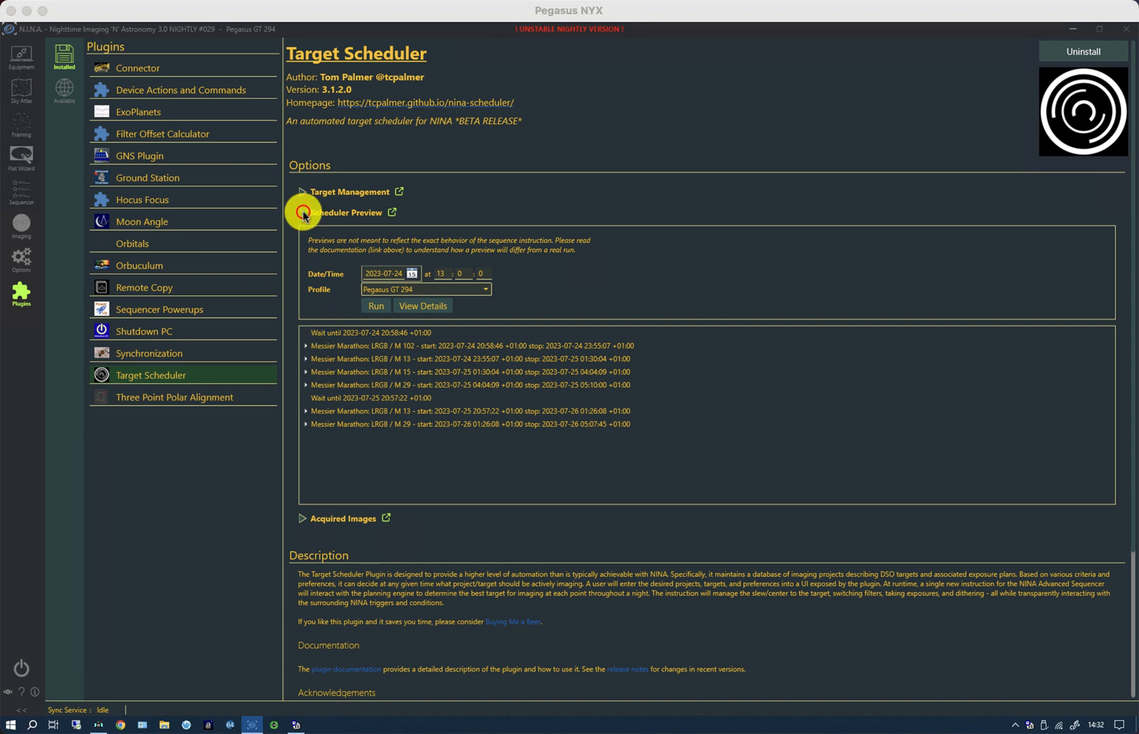
pyautogui.click(301, 214)
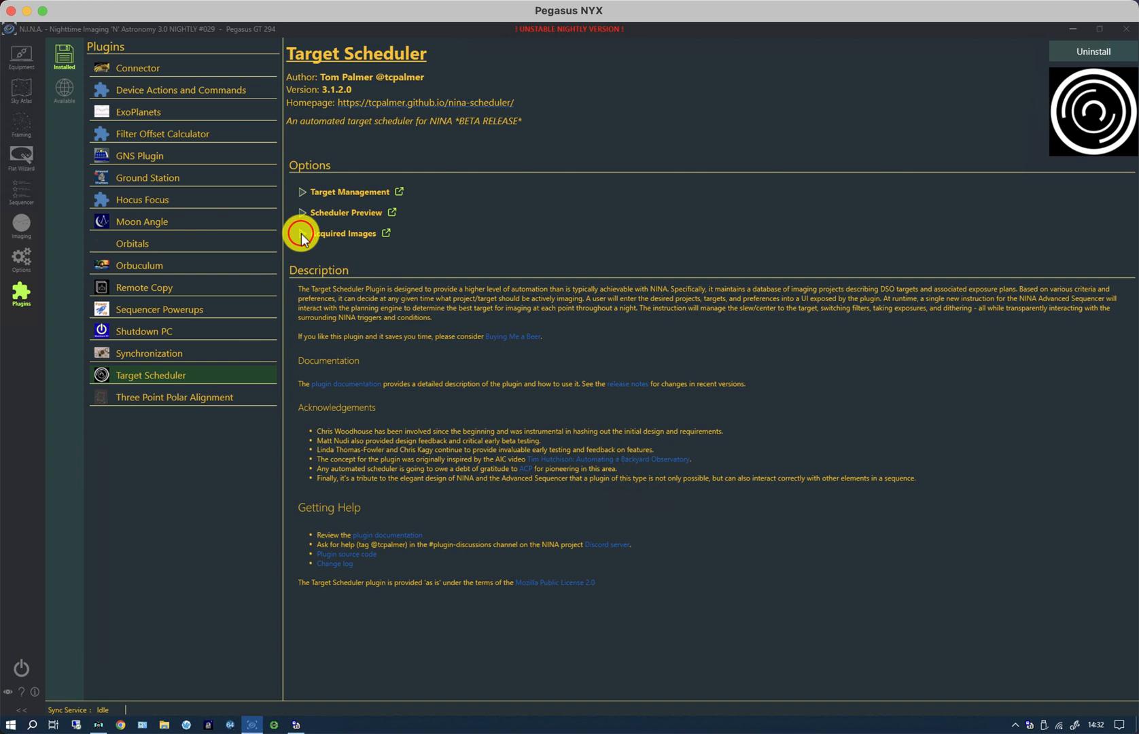
# - Filter acquired images to the Messier Marathon: LRGB project with an earlier start date
pyautogui.click(303, 234)
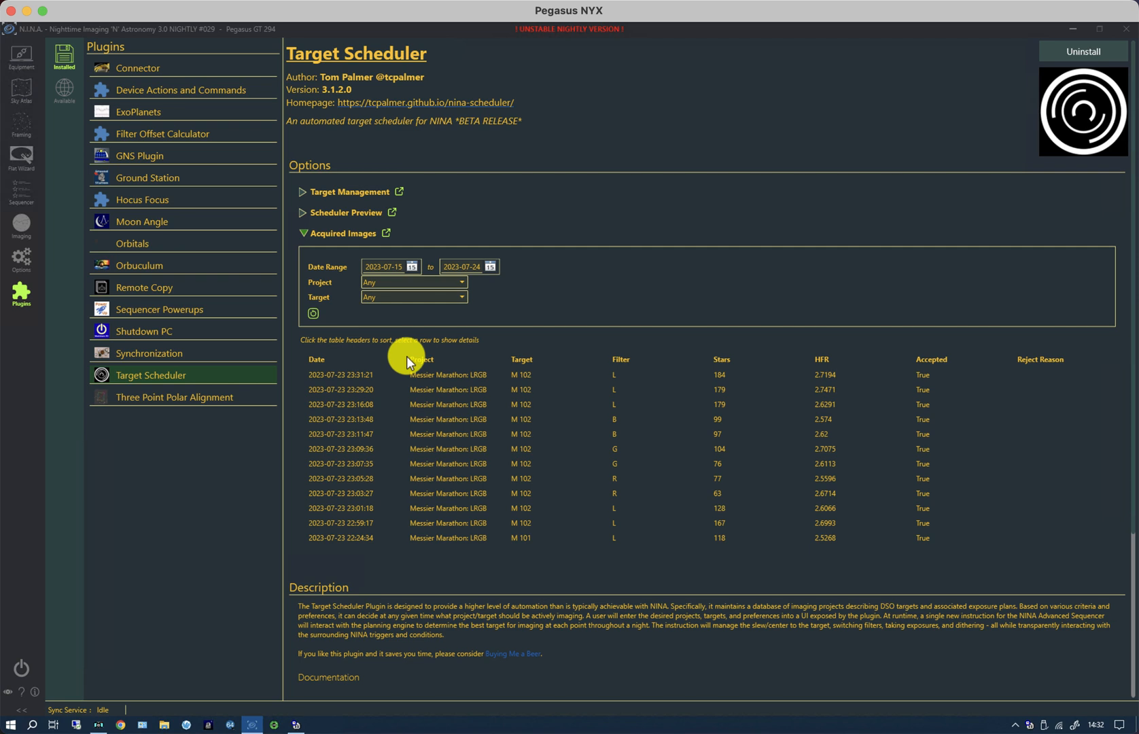
pyautogui.click(413, 281)
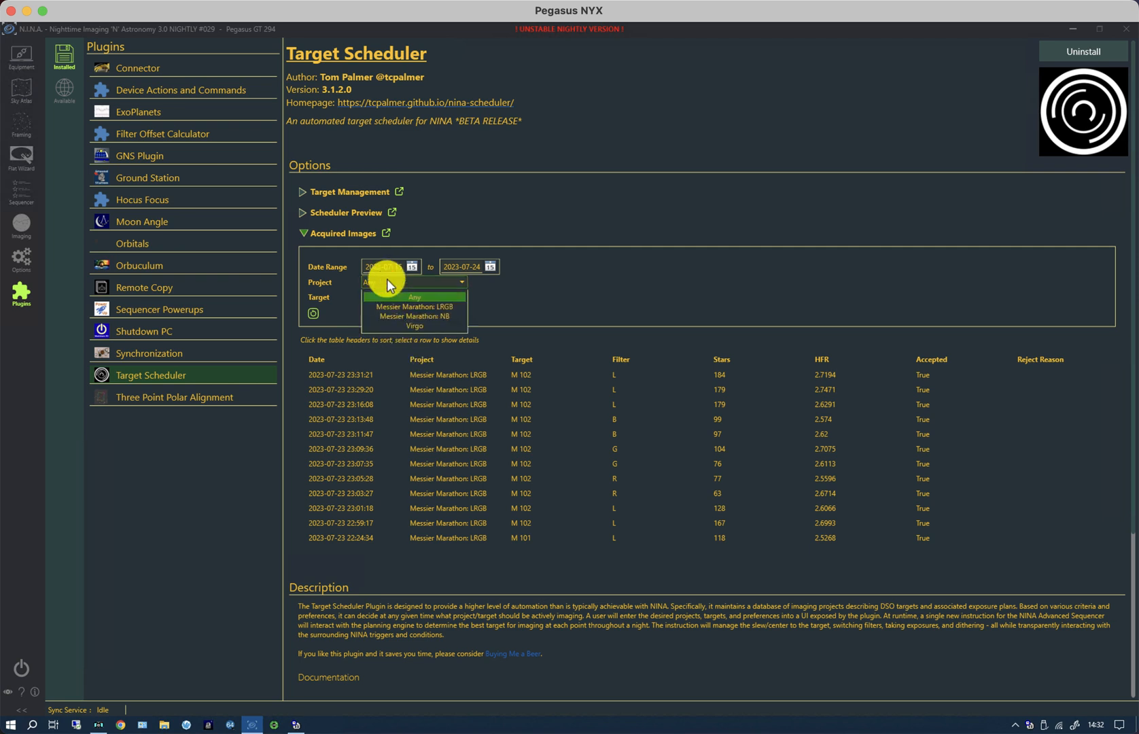
pyautogui.click(415, 282)
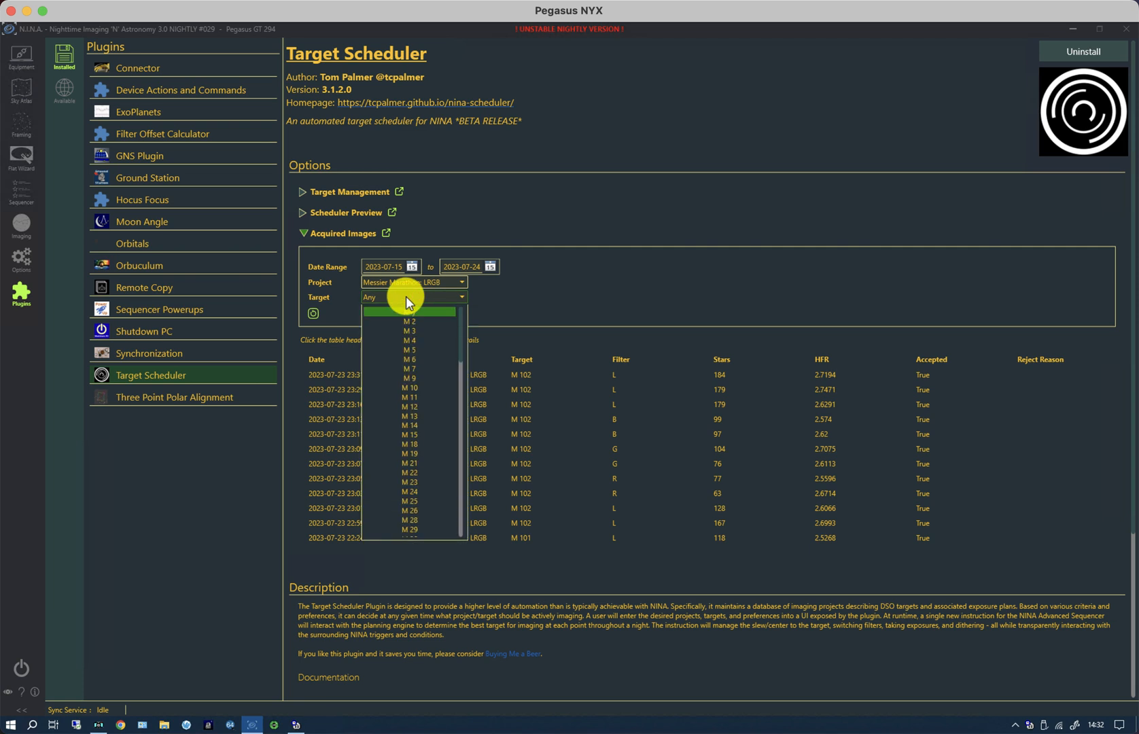
pyautogui.click(409, 414)
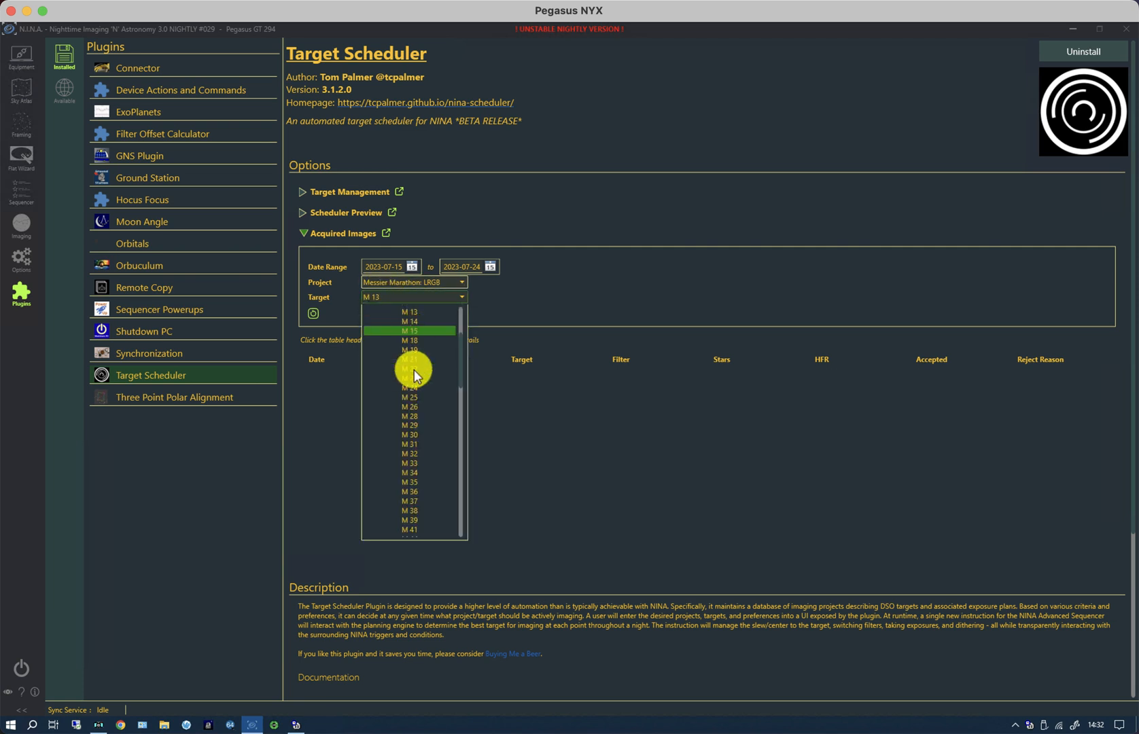
pyautogui.click(409, 311)
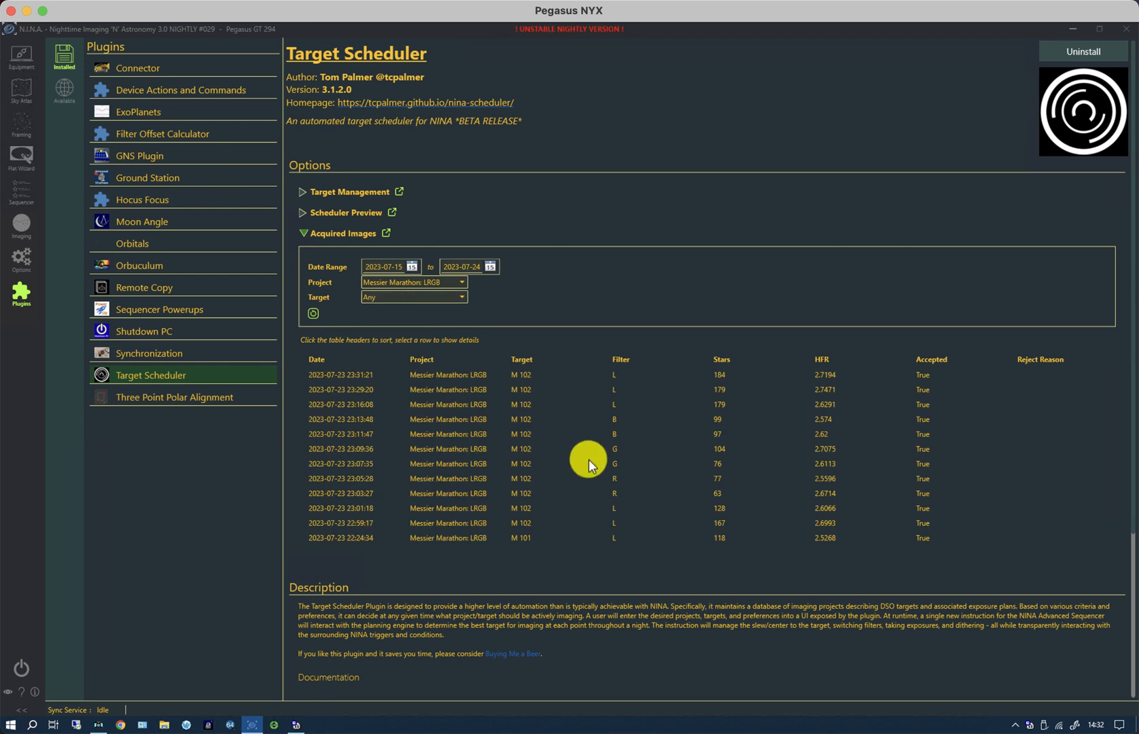
pyautogui.moveTo(504, 380)
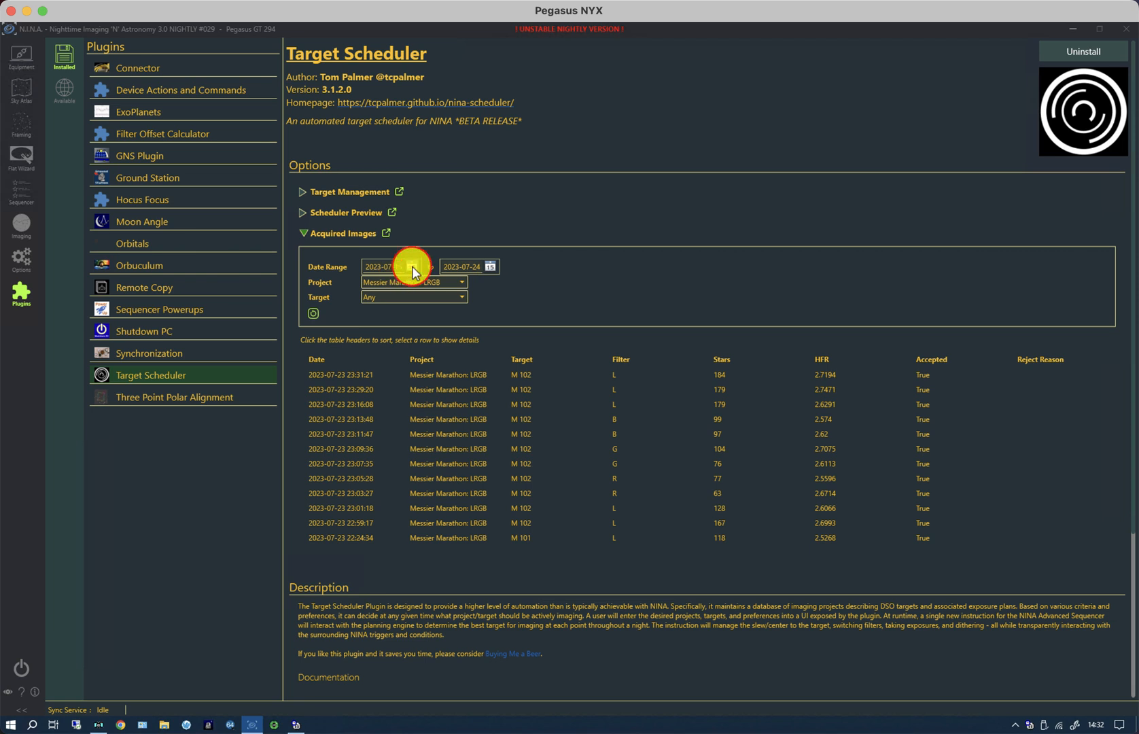
pyautogui.click(413, 267)
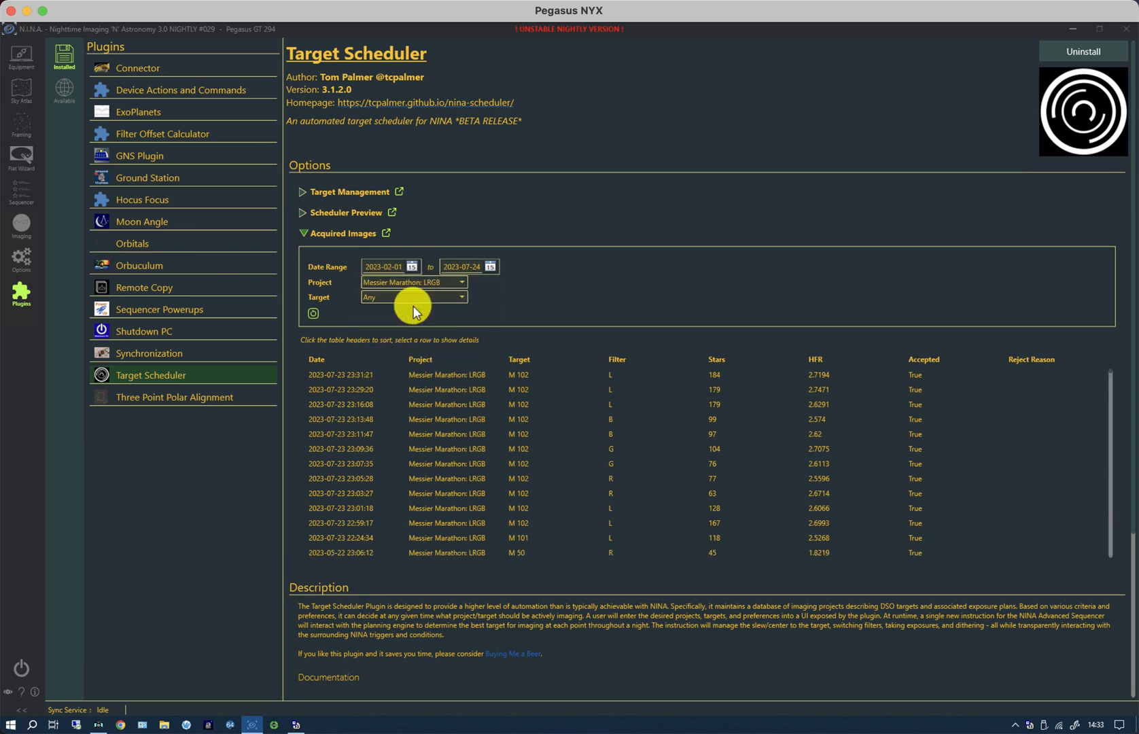
pyautogui.moveTo(1110, 375)
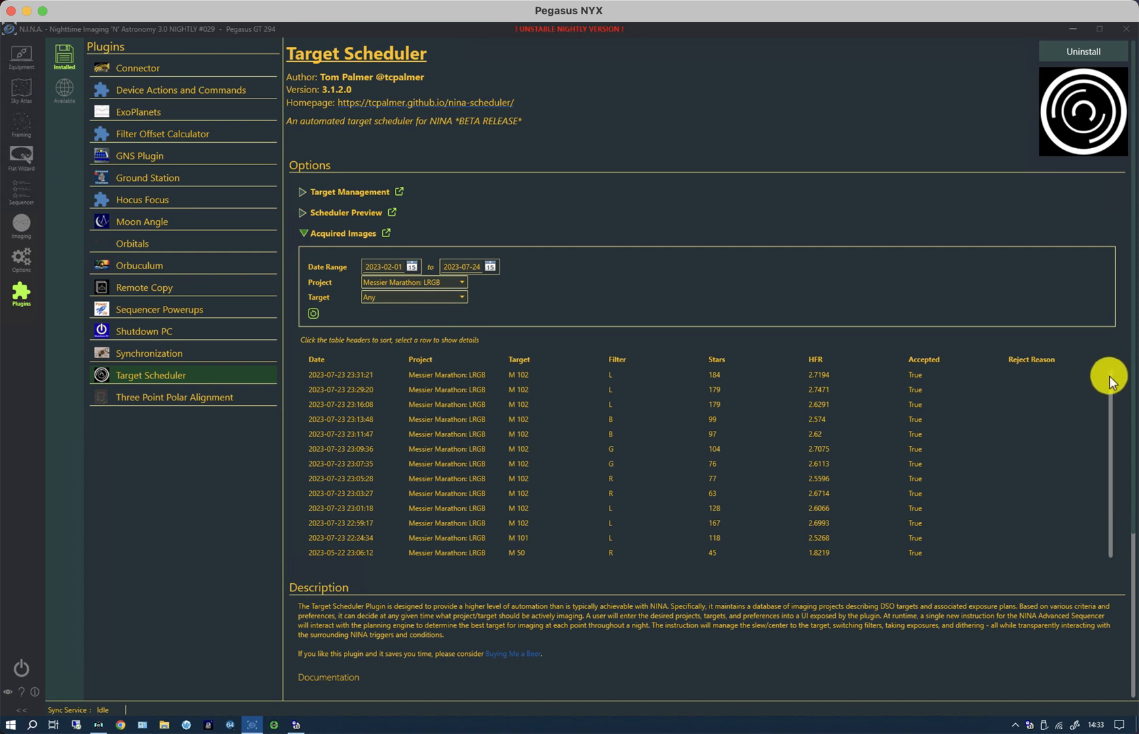
# - Browse the target filter choices and leave it at Any, listing the M 96 exposures
pyautogui.scroll(-3)
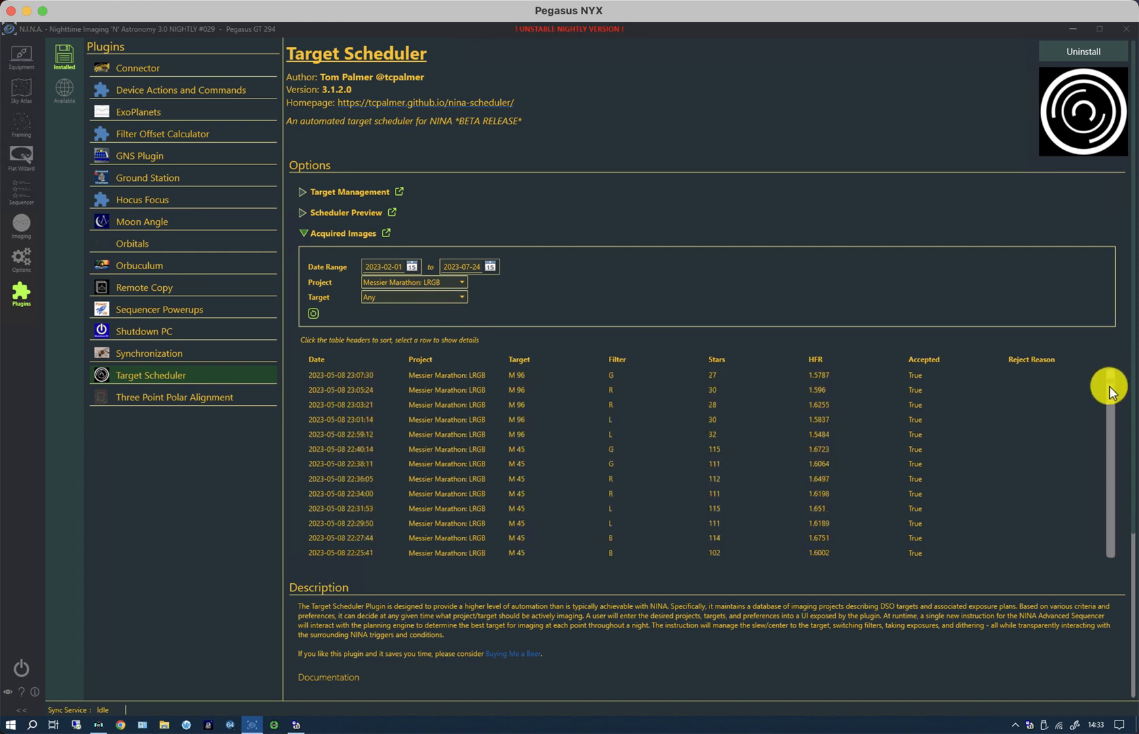
pyautogui.scroll(-3)
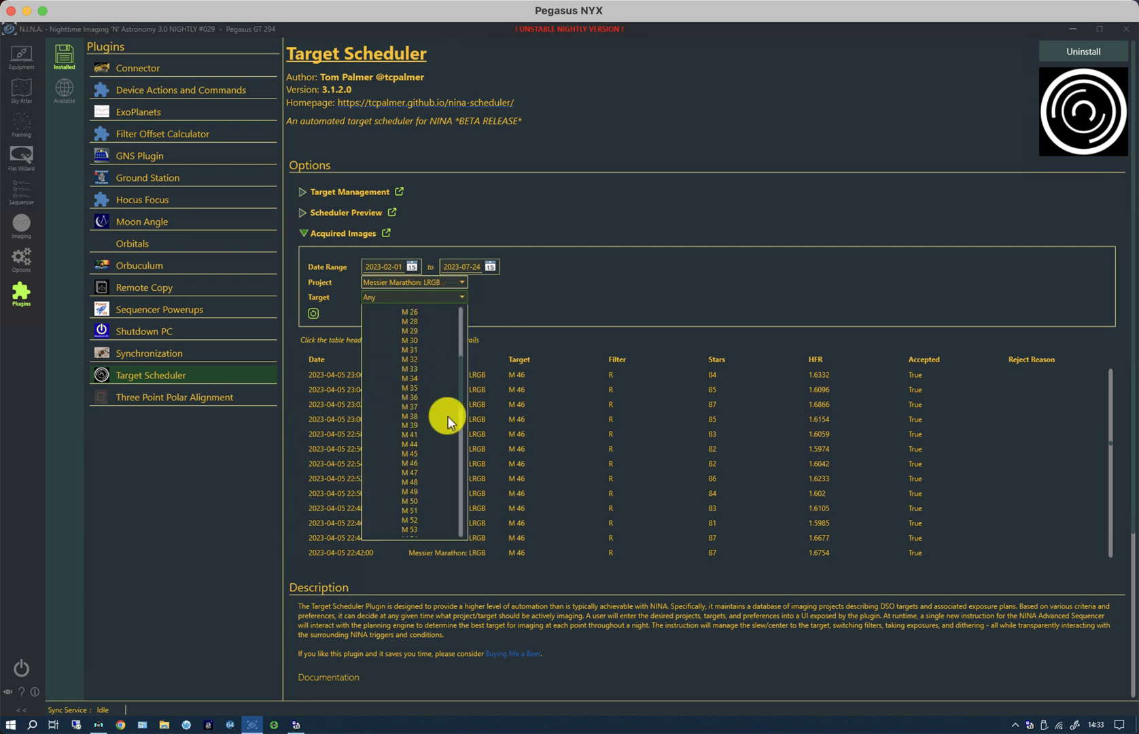
pyautogui.scroll(-3)
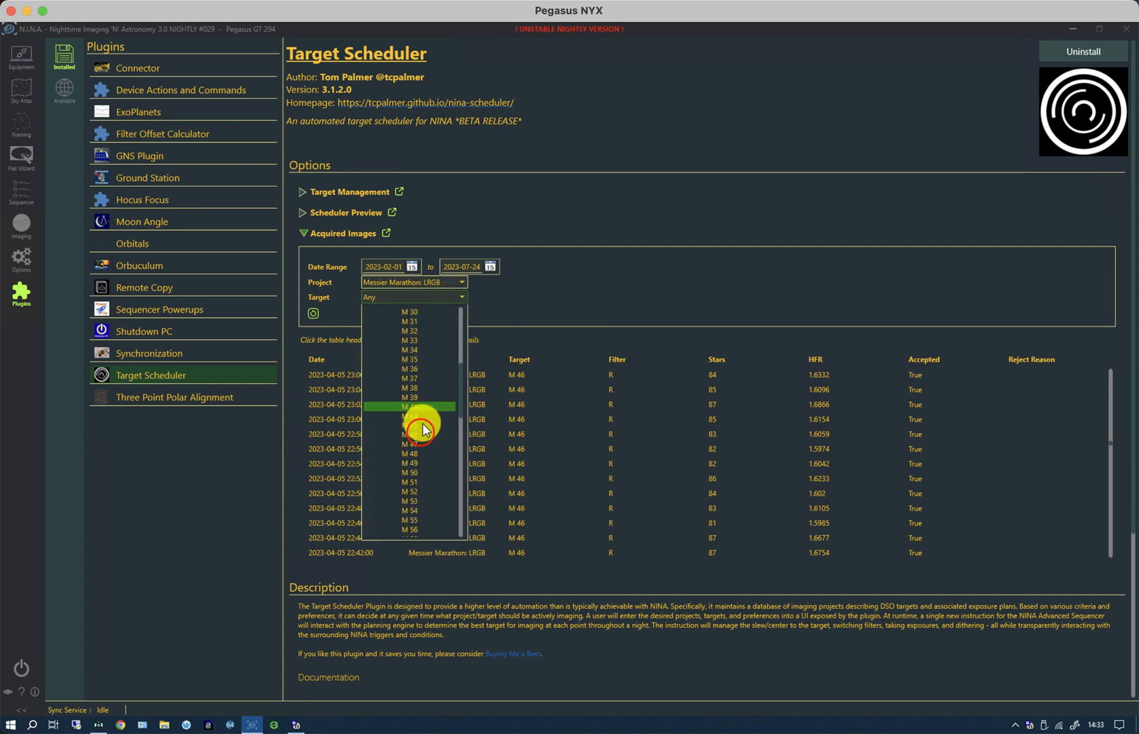
pyautogui.click(411, 405)
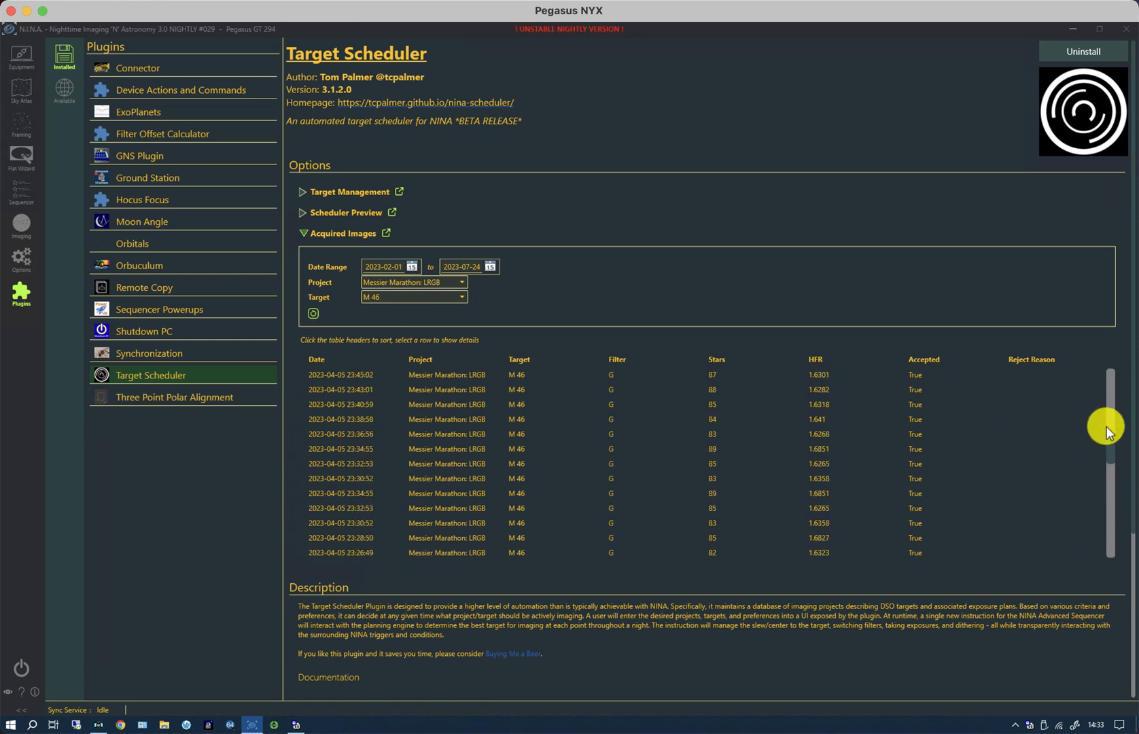
pyautogui.scroll(-3)
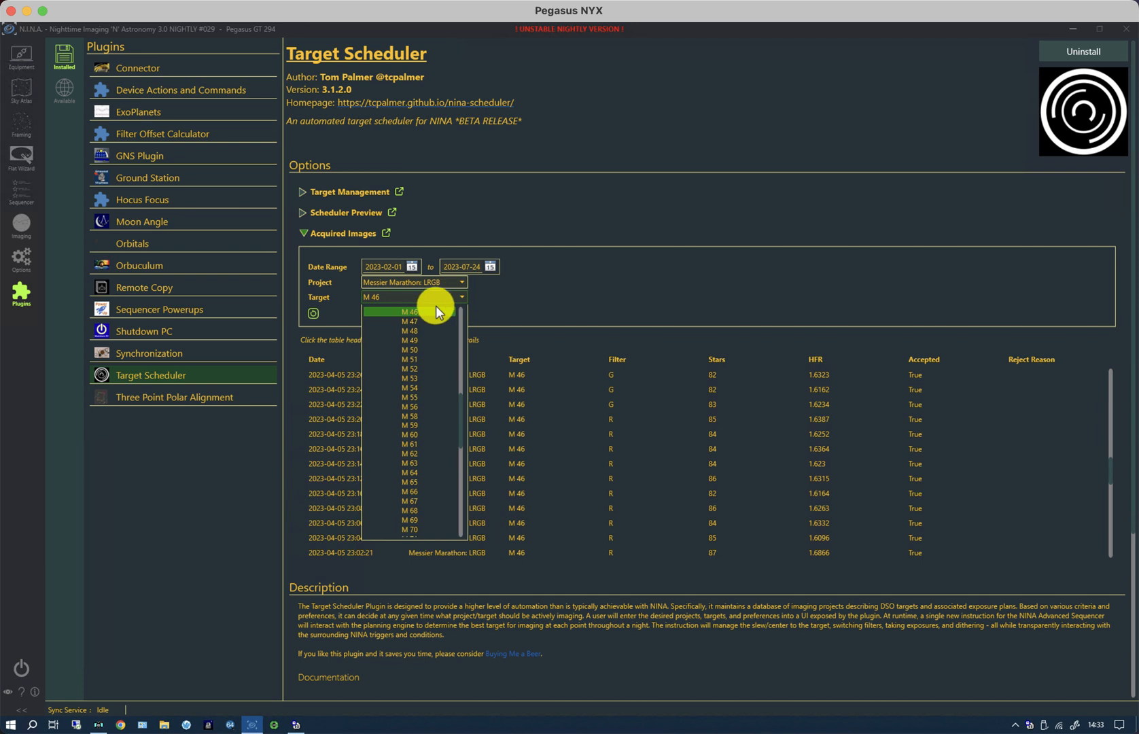
pyautogui.click(411, 311)
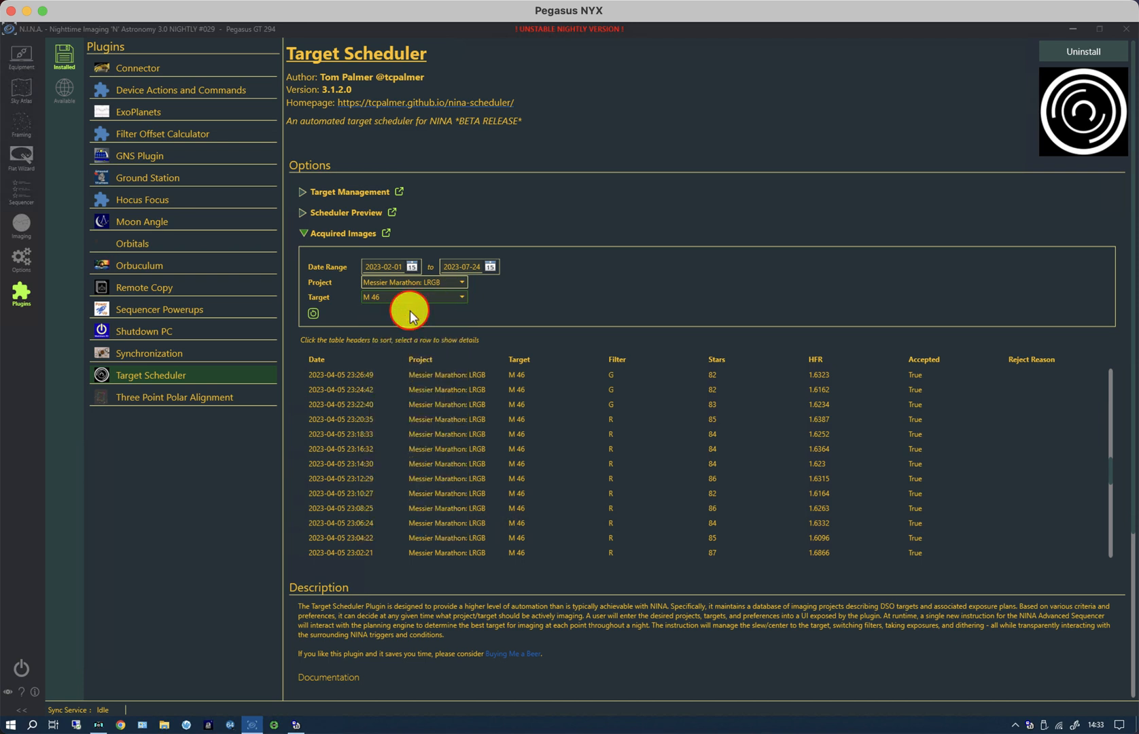
pyautogui.moveTo(568, 311)
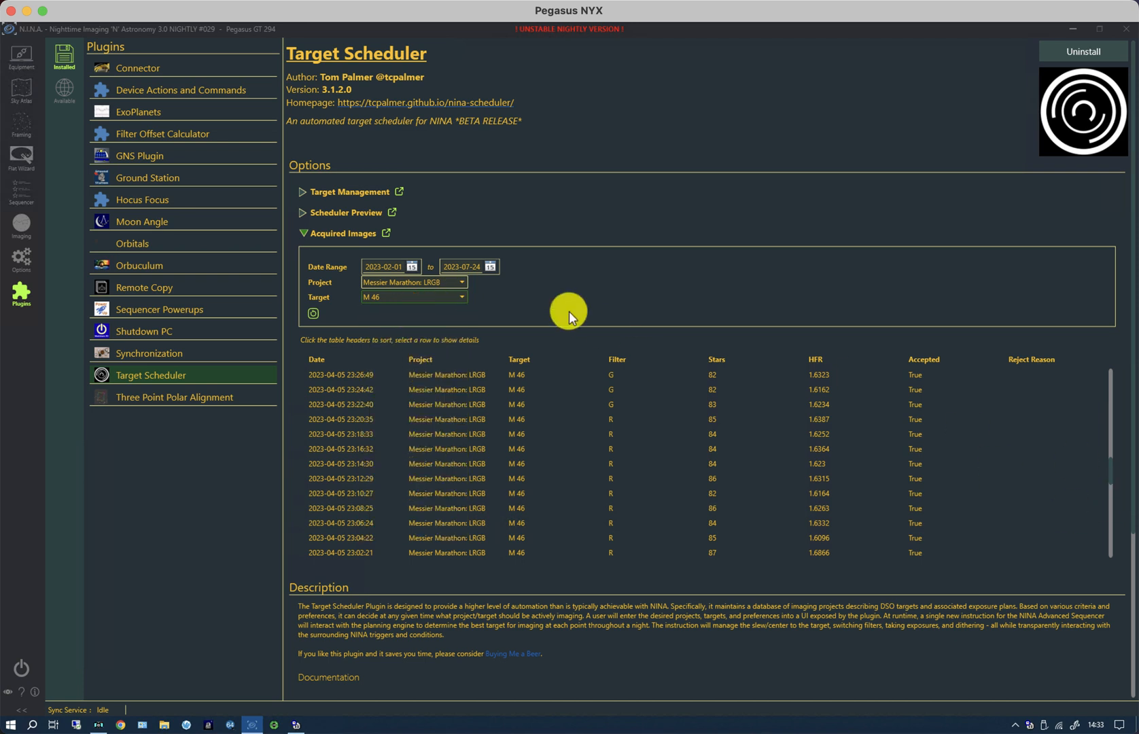
pyautogui.click(415, 297)
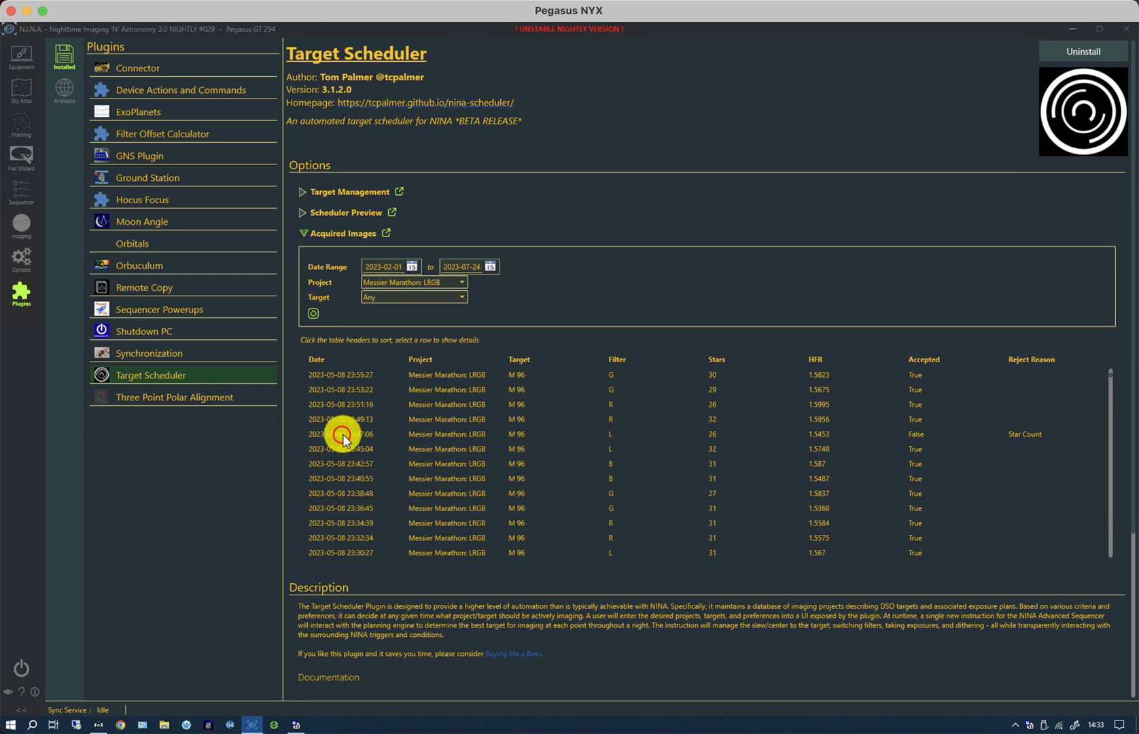
# - Expand the rejected 23:47:06 M 96 exposure to show filter L, 26 stars and HFR 1.5453
pyautogui.click(353, 433)
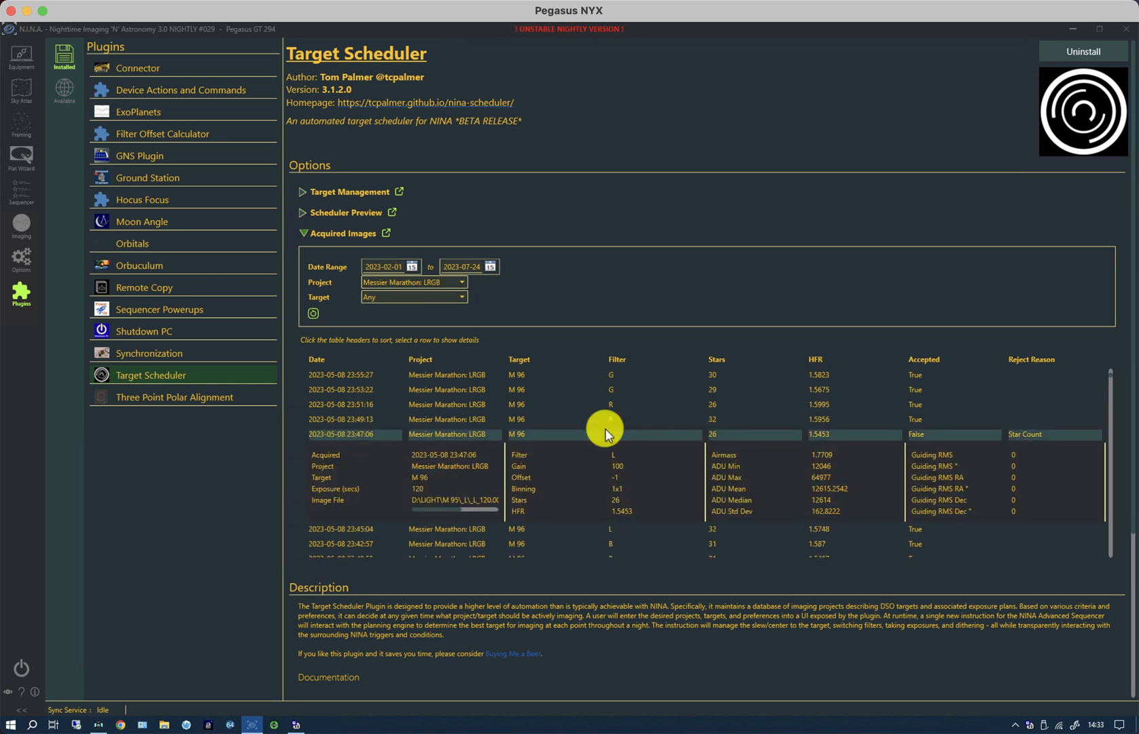
pyautogui.moveTo(619, 347)
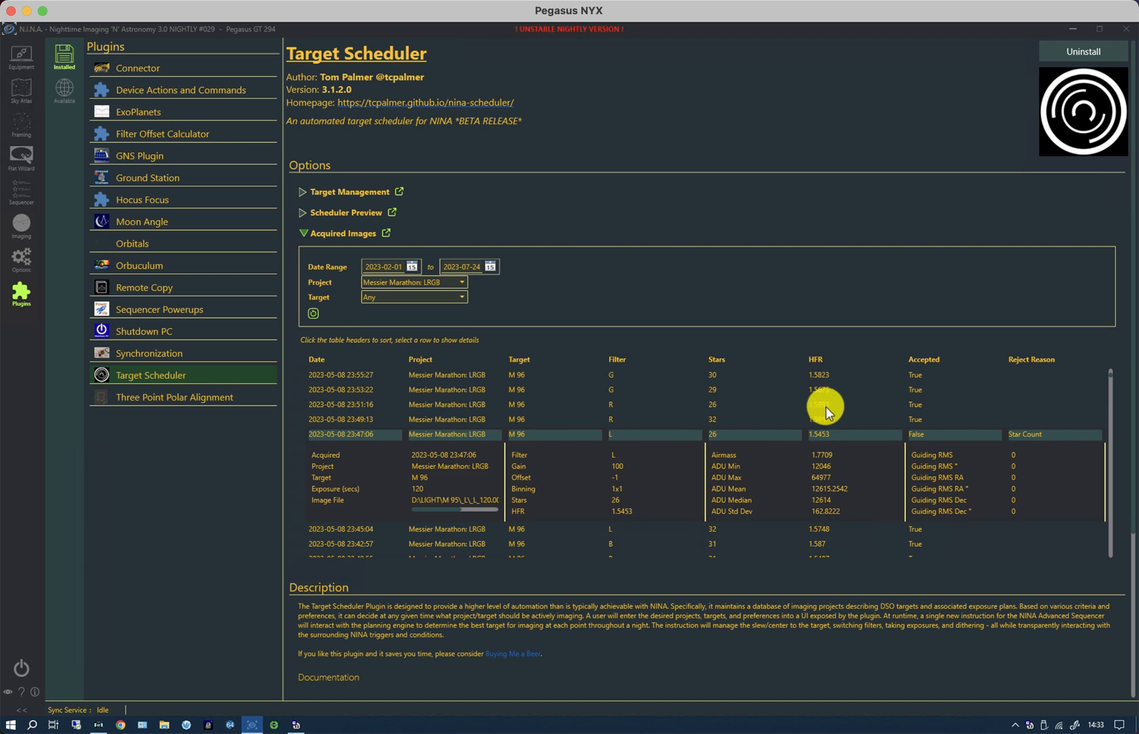
pyautogui.moveTo(933, 443)
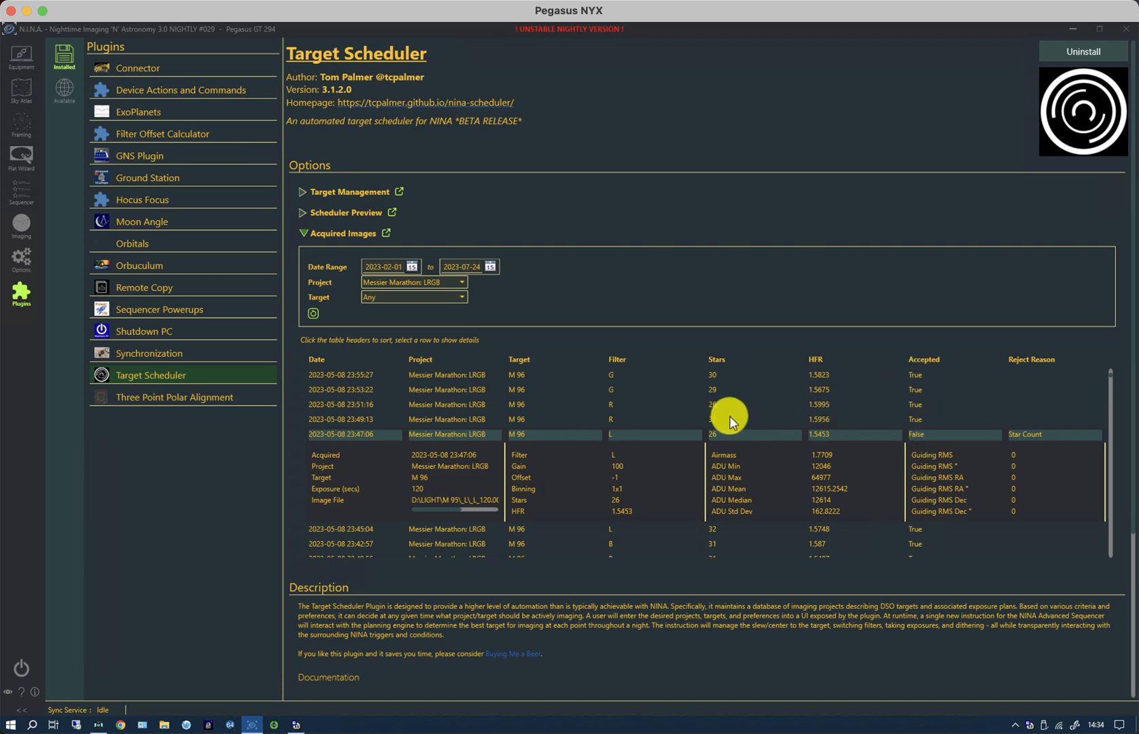
pyautogui.moveTo(728, 424)
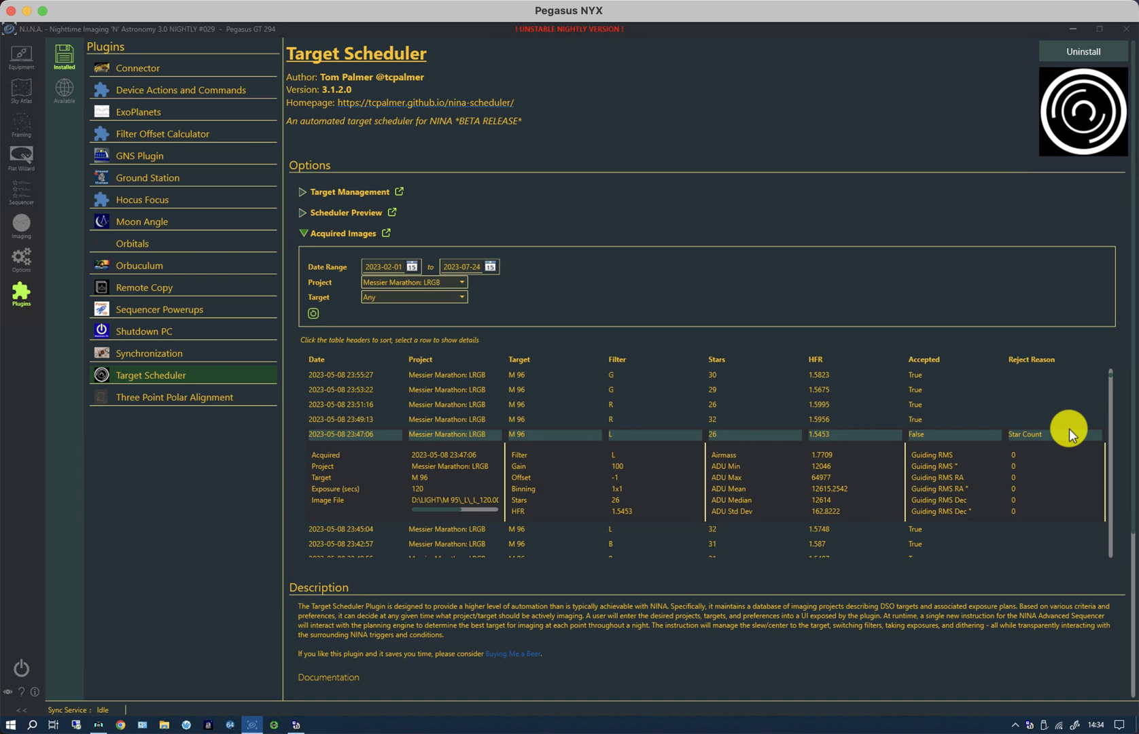
pyautogui.moveTo(985, 22)
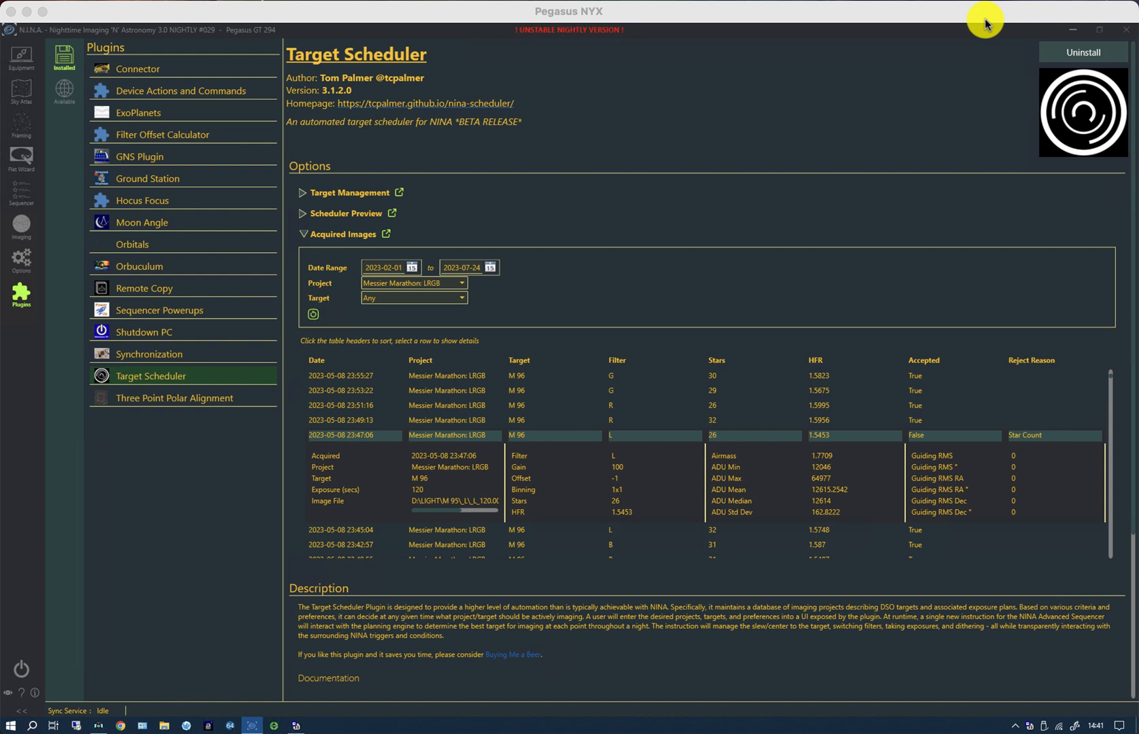
pyautogui.moveTo(984, 30)
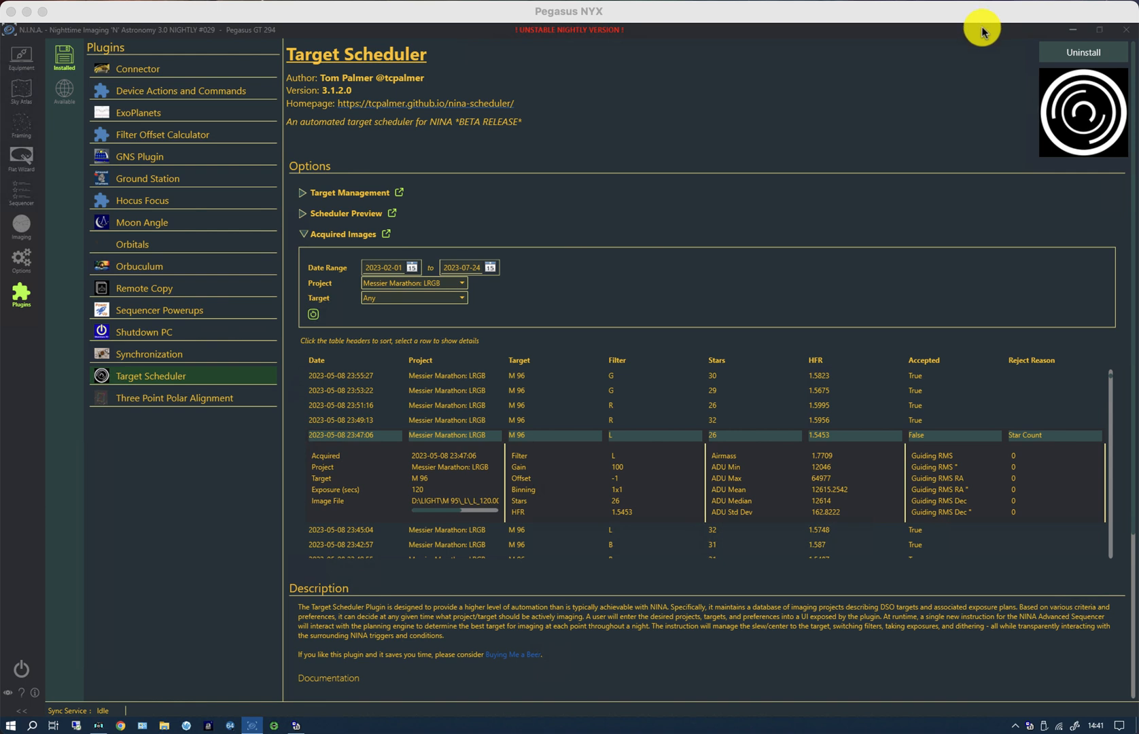
pyautogui.moveTo(900, 426)
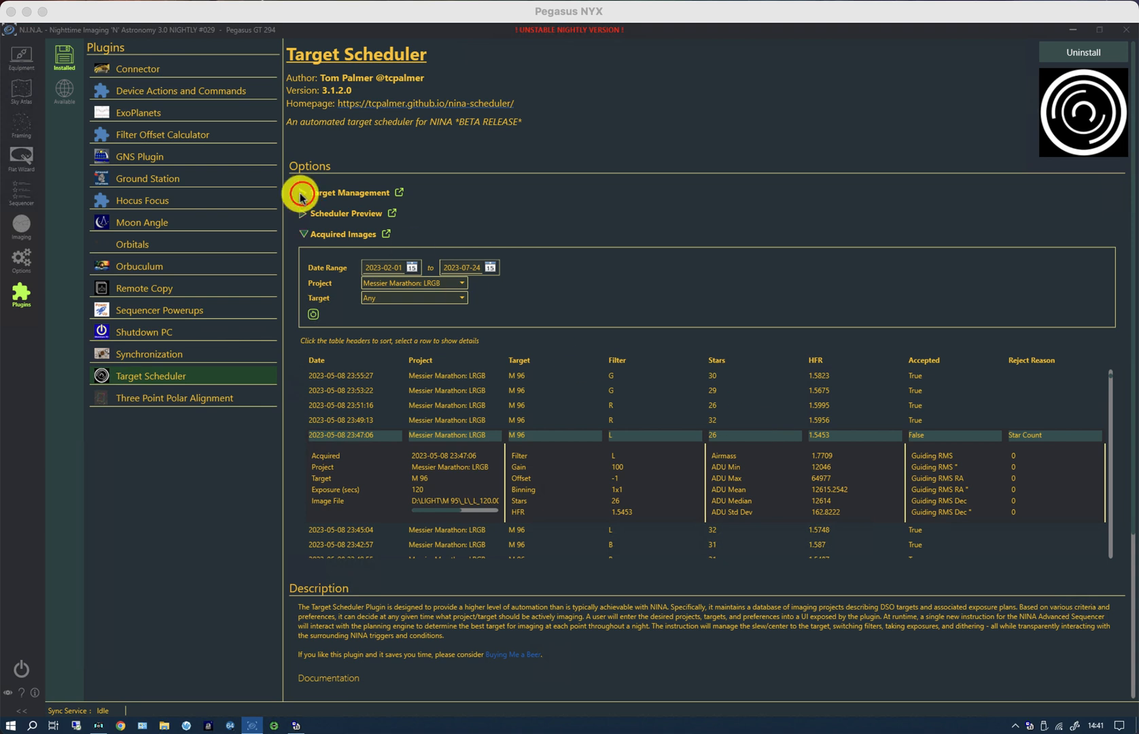
# - Show the Pegasus GT 294 profile preferences in Target Management, including RMS Pixel Threshold 8
pyautogui.click(307, 193)
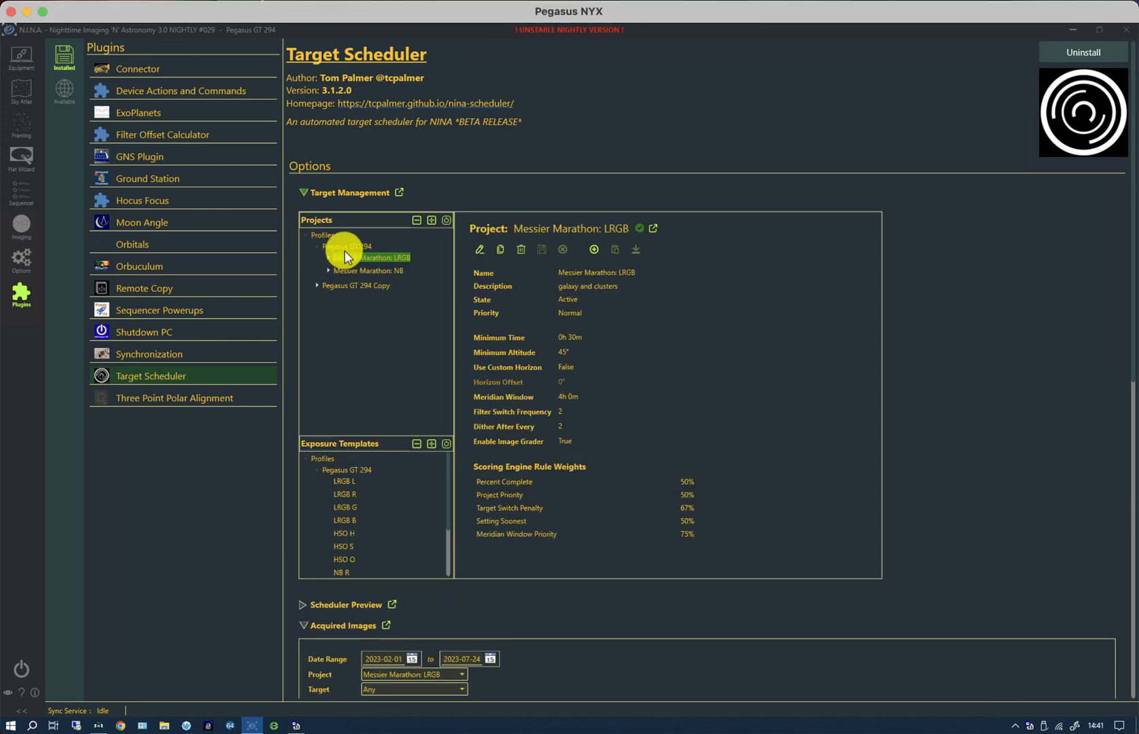
pyautogui.click(349, 246)
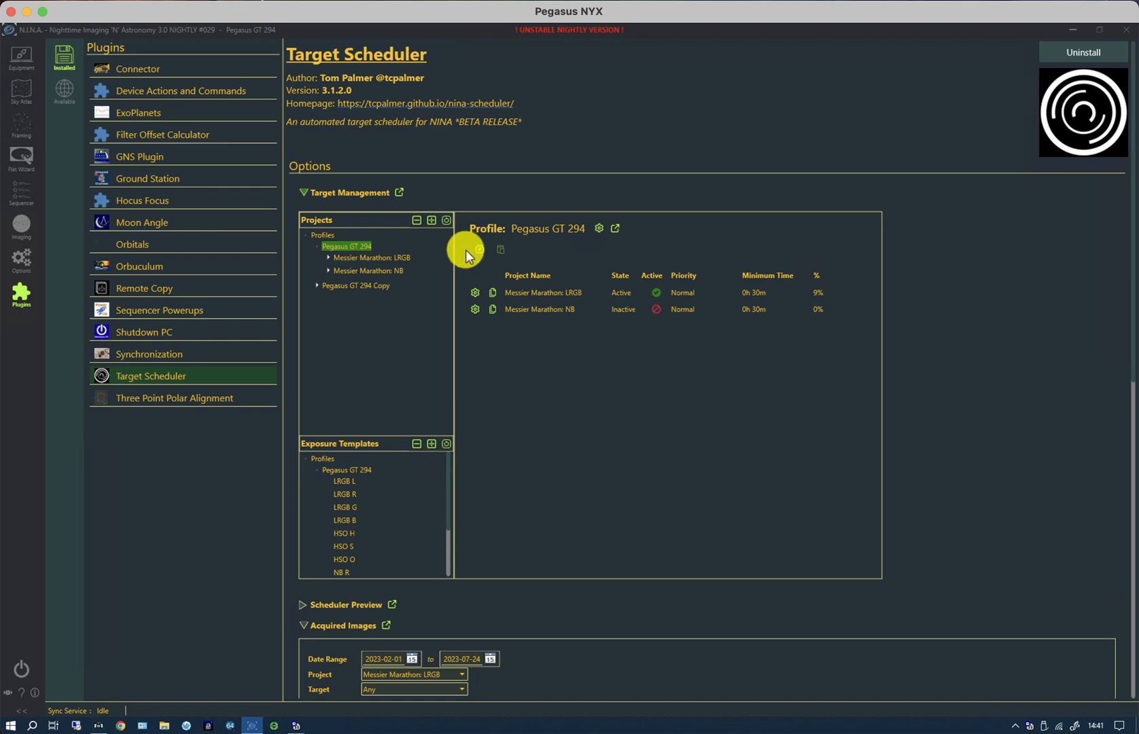
pyautogui.click(598, 228)
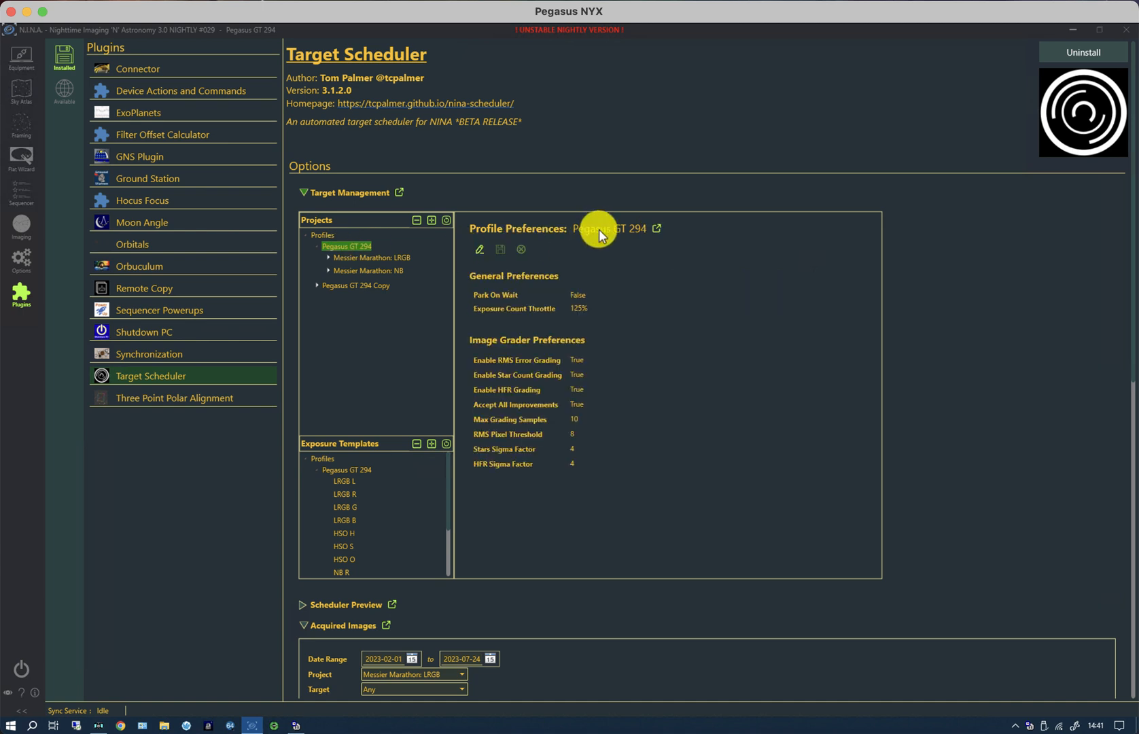
pyautogui.moveTo(571, 361)
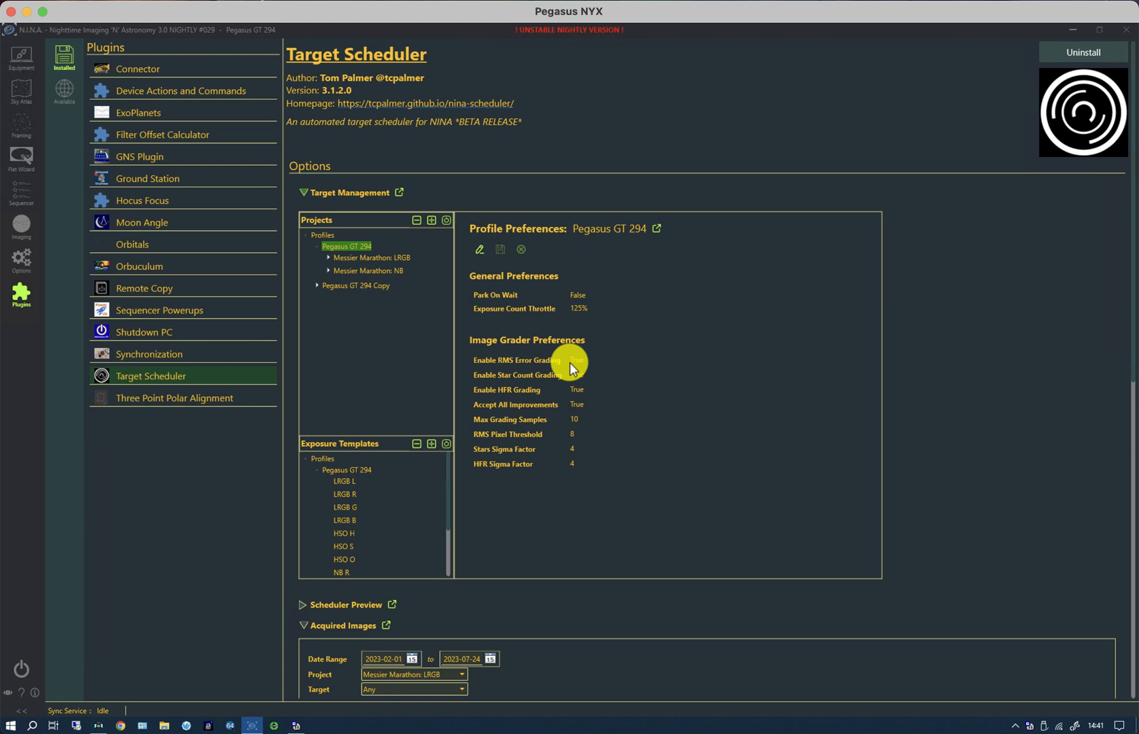
pyautogui.moveTo(571, 363)
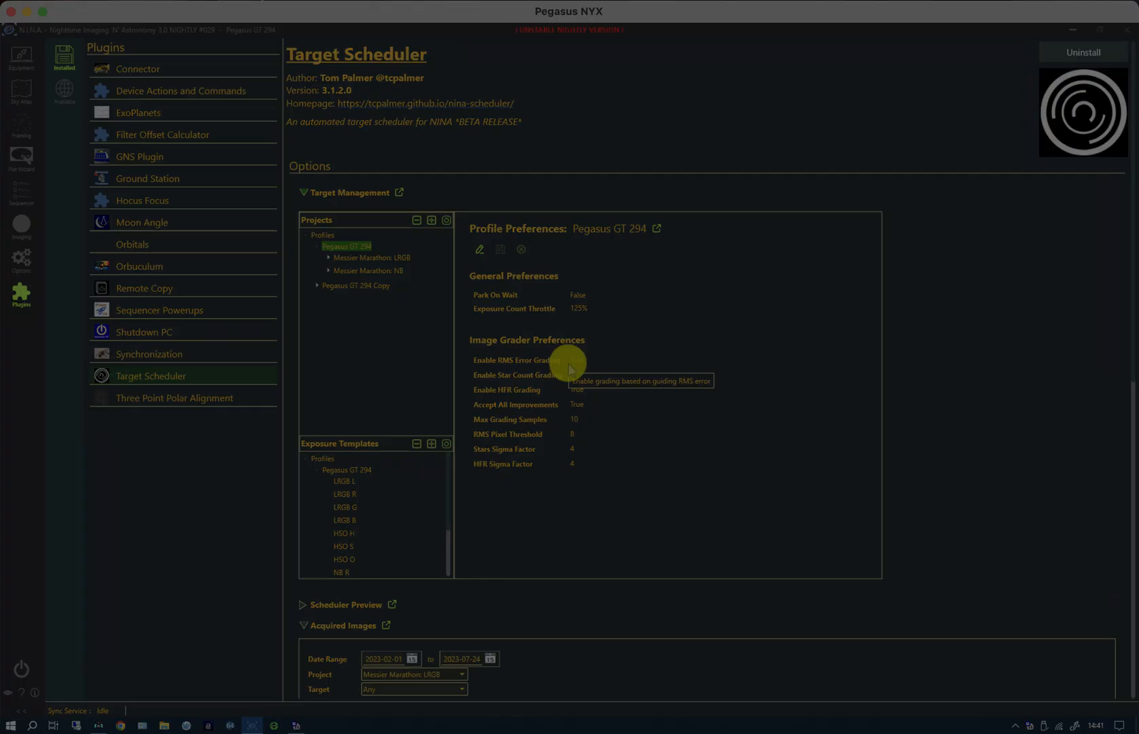
pyautogui.moveTo(741, 413)
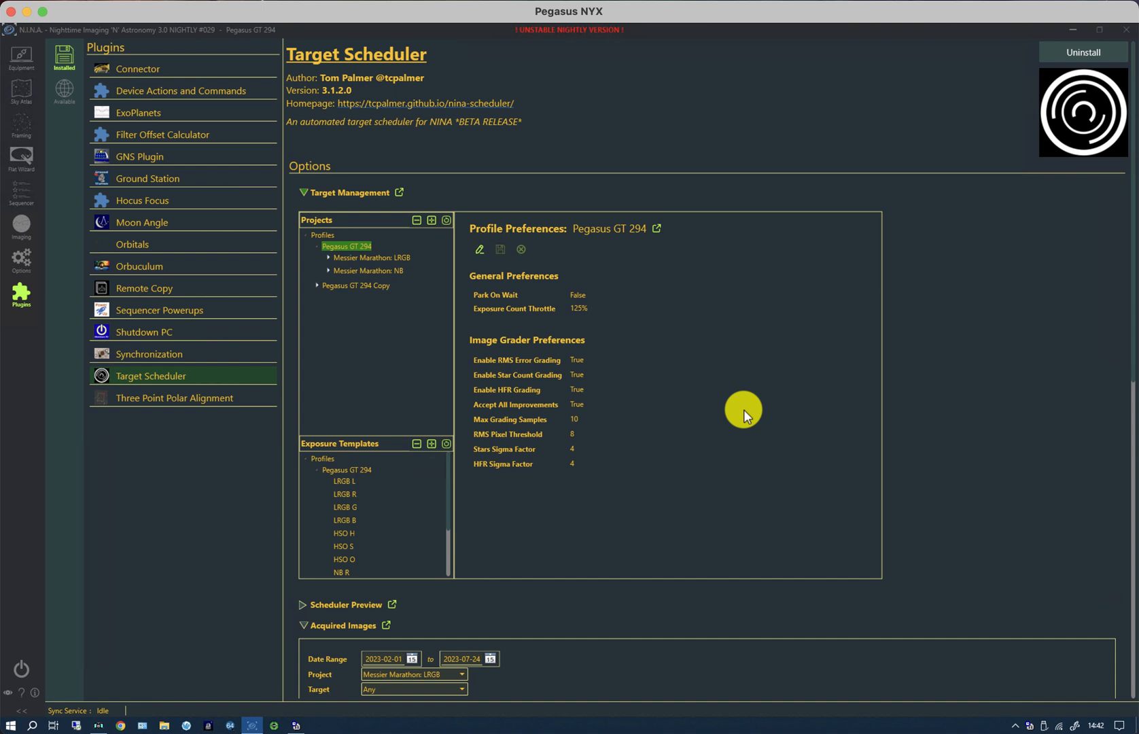
pyautogui.moveTo(737, 403)
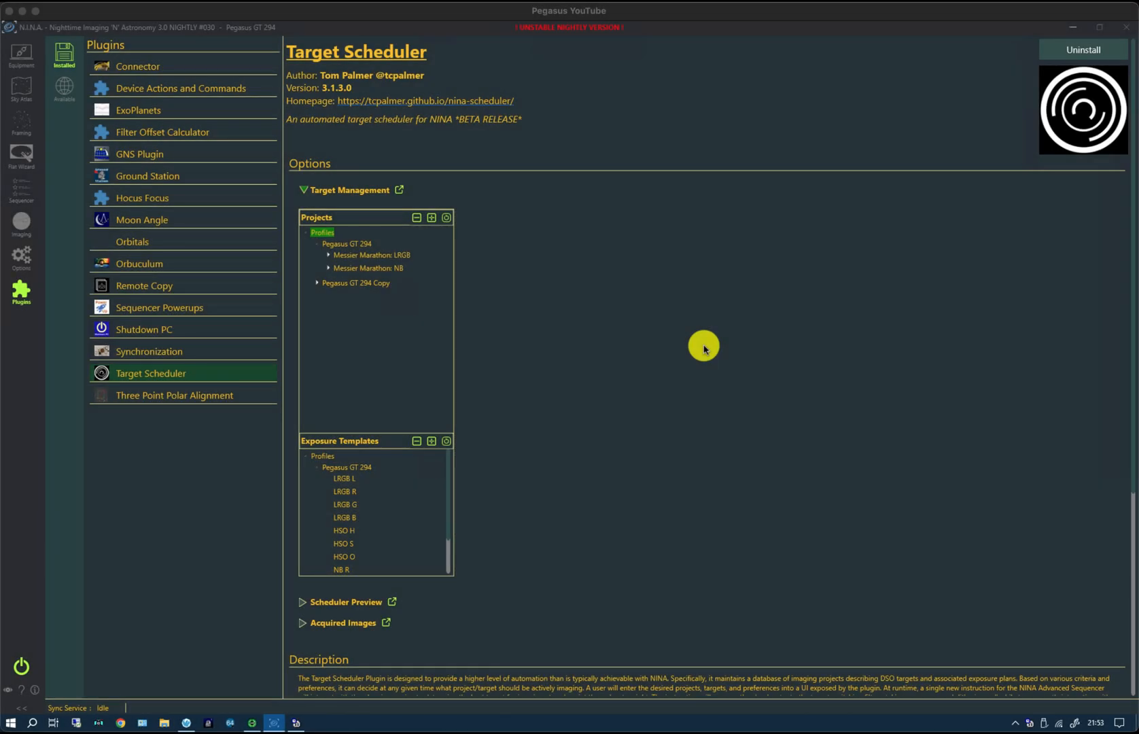
pyautogui.moveTo(602, 278)
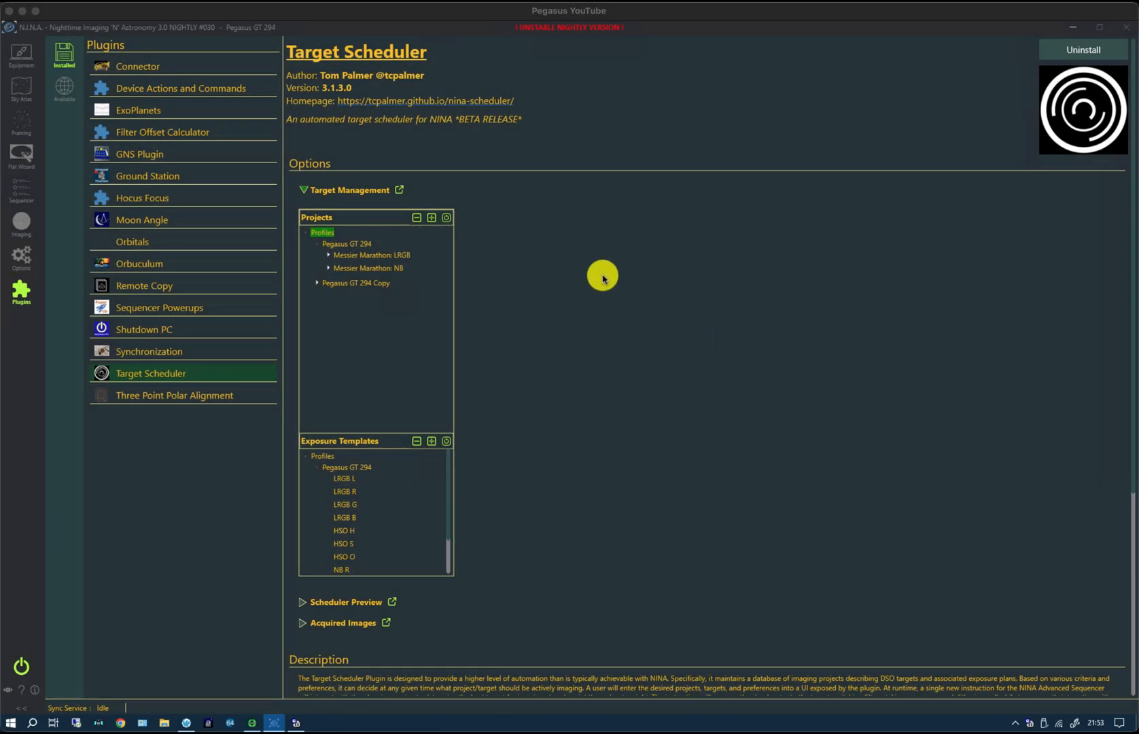
pyautogui.moveTo(356, 260)
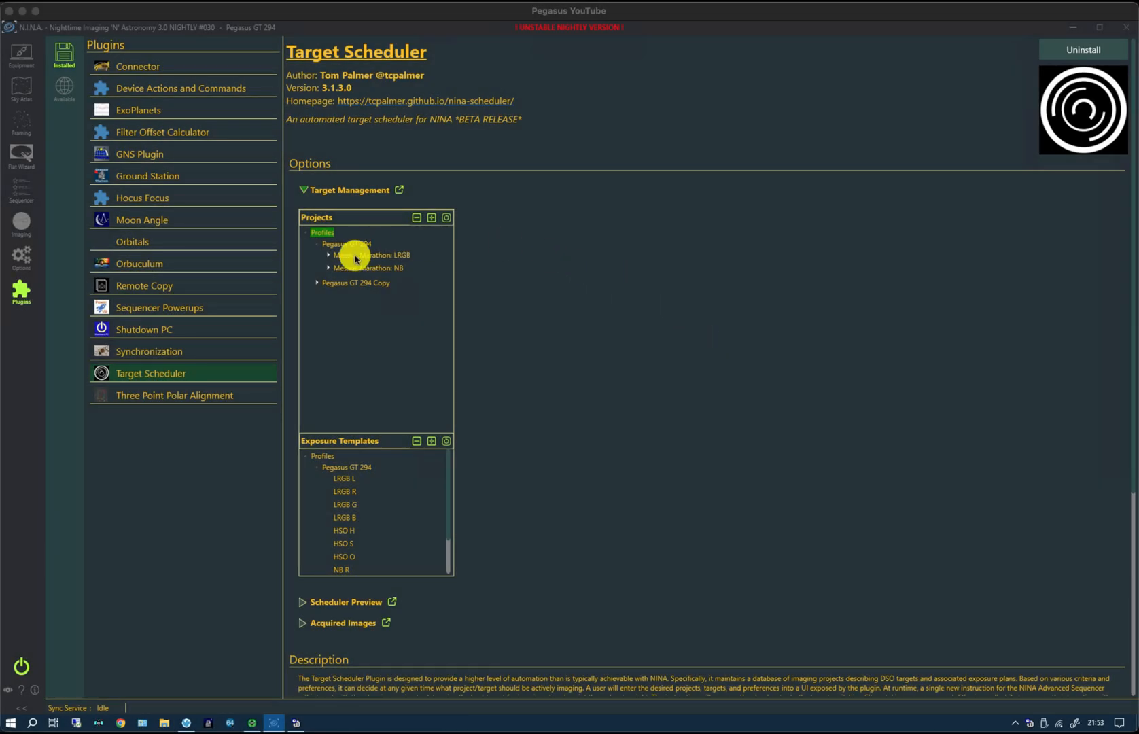
pyautogui.moveTo(391, 248)
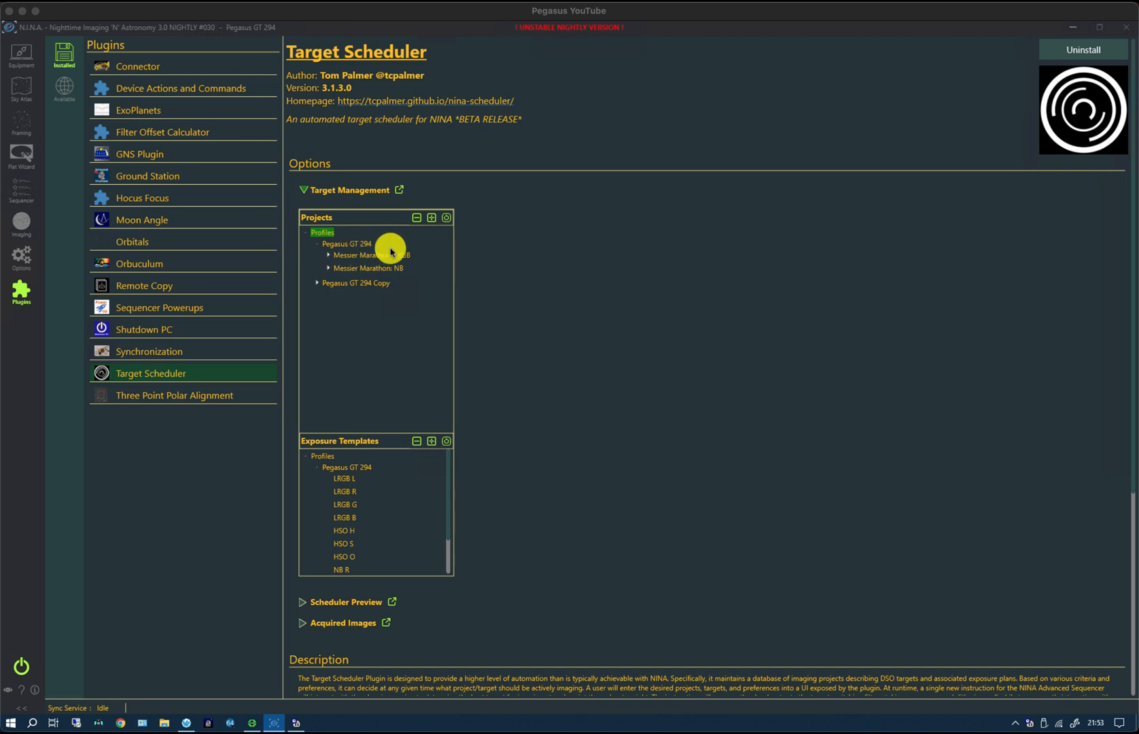
pyautogui.moveTo(351, 276)
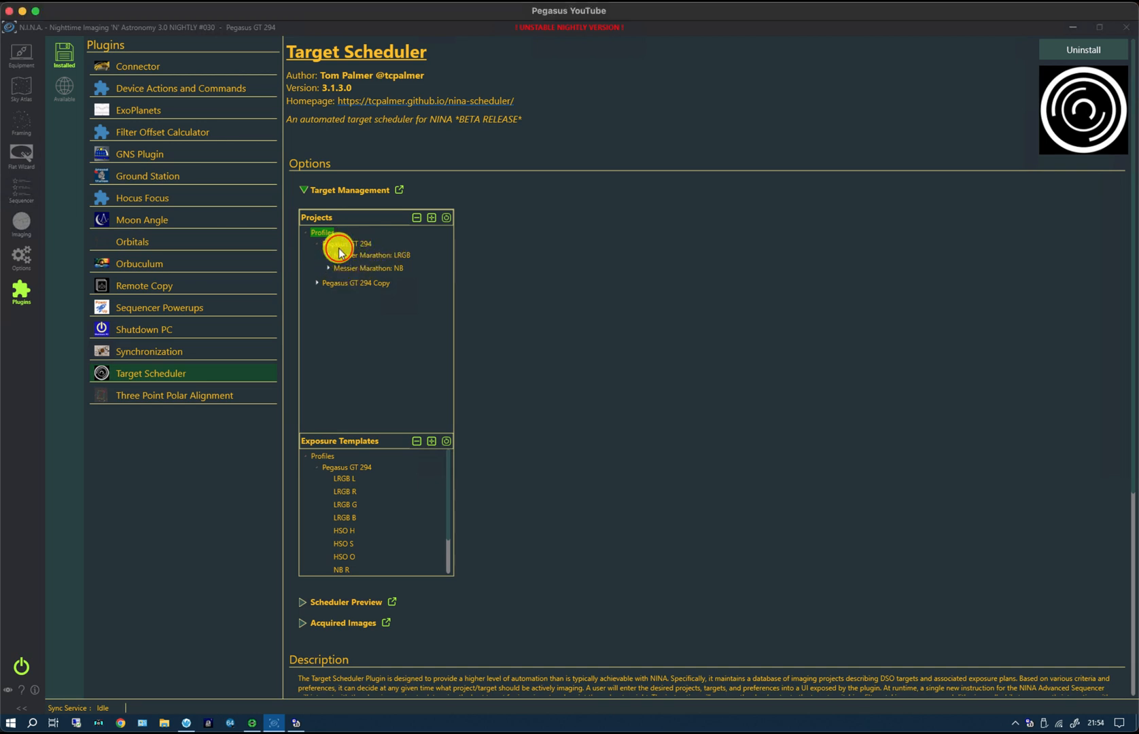
# - View the Messier Marathon: LRGB project settings, where Enable Image Grader is False
pyautogui.click(347, 243)
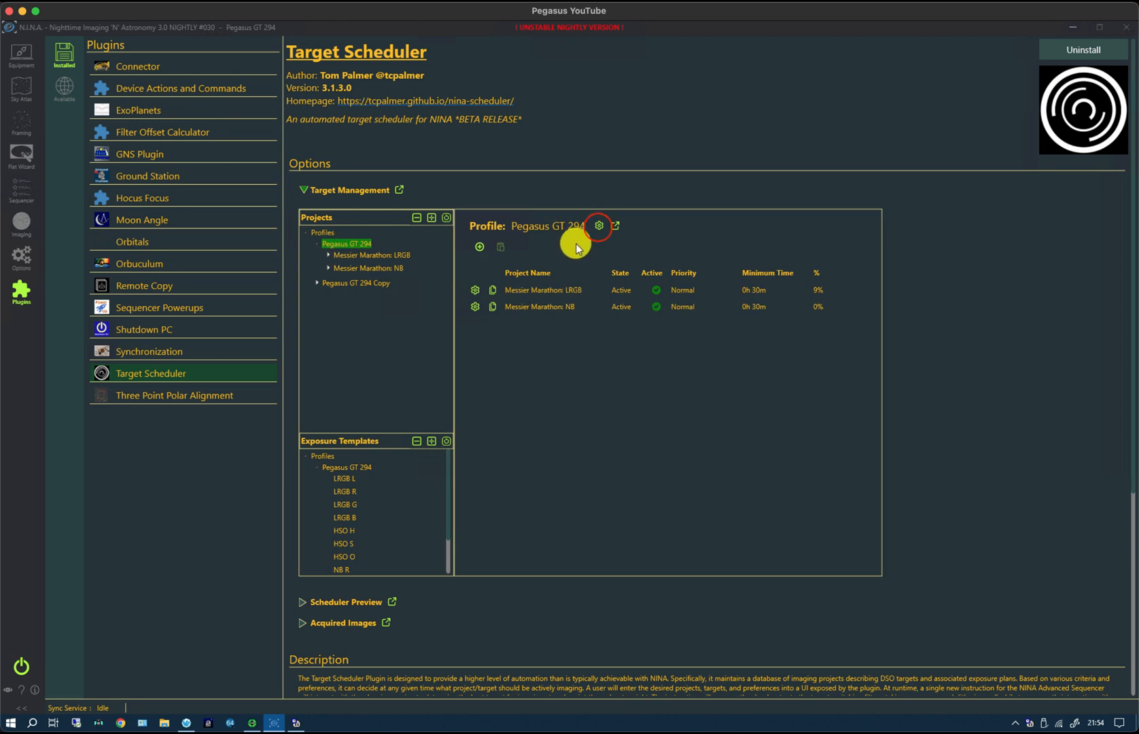
pyautogui.click(597, 225)
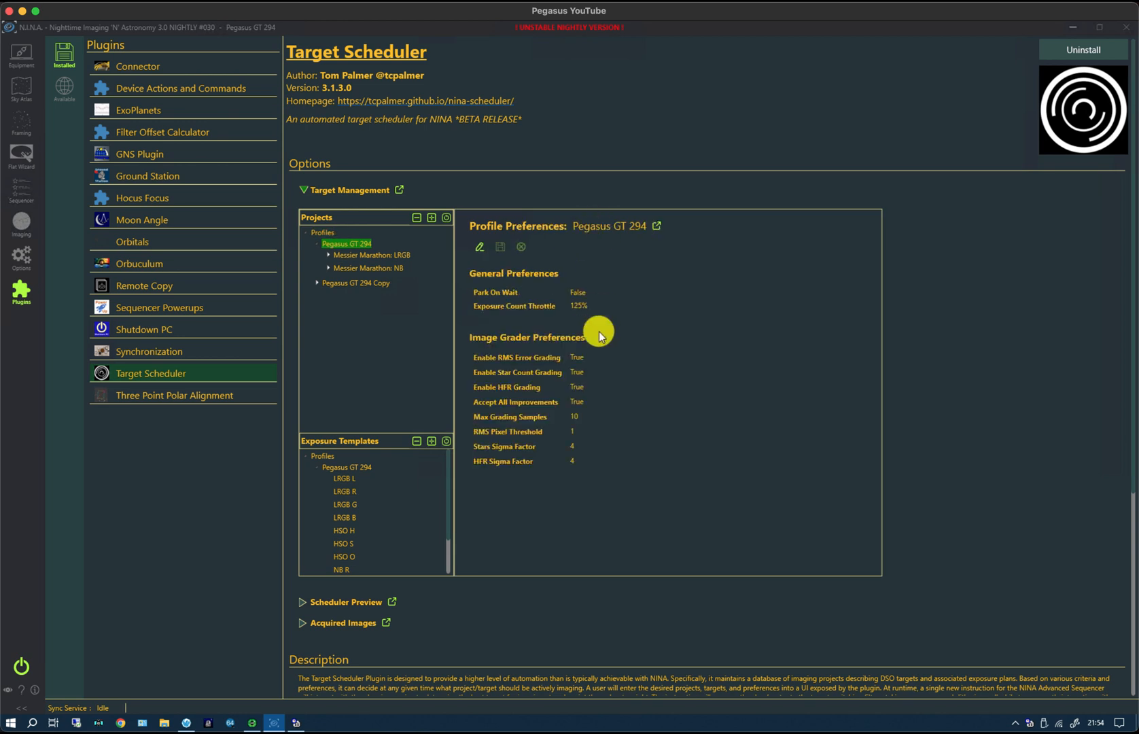
pyautogui.moveTo(545, 415)
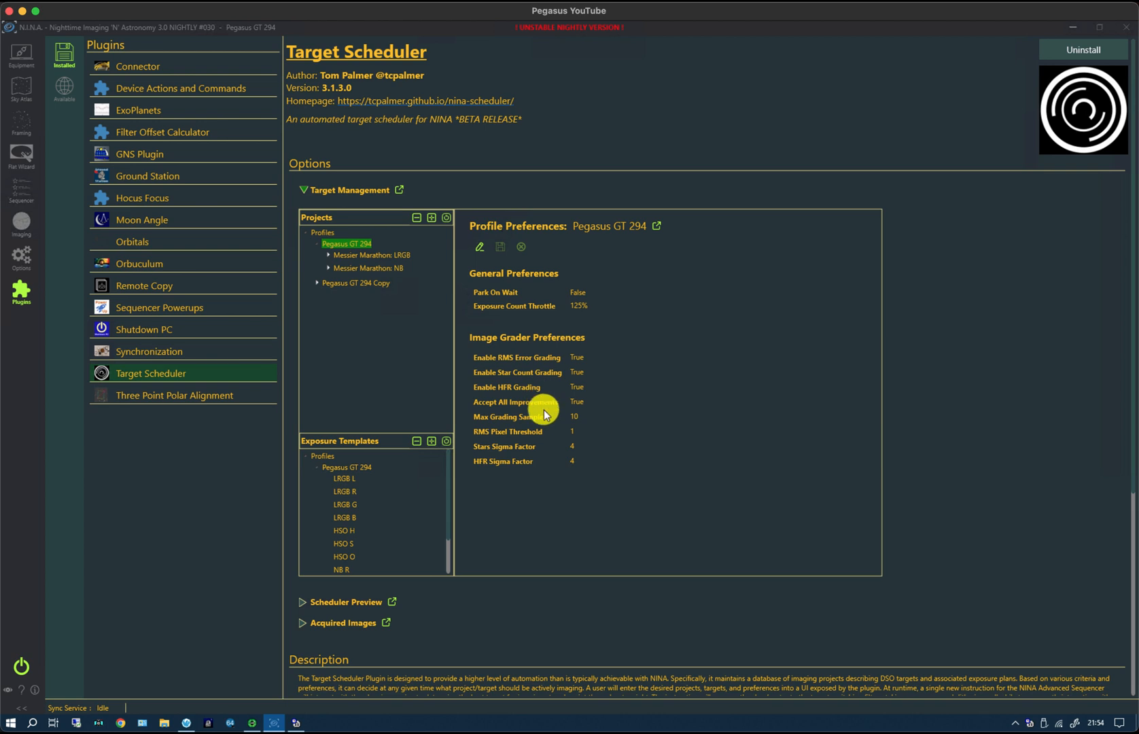
pyautogui.moveTo(545, 422)
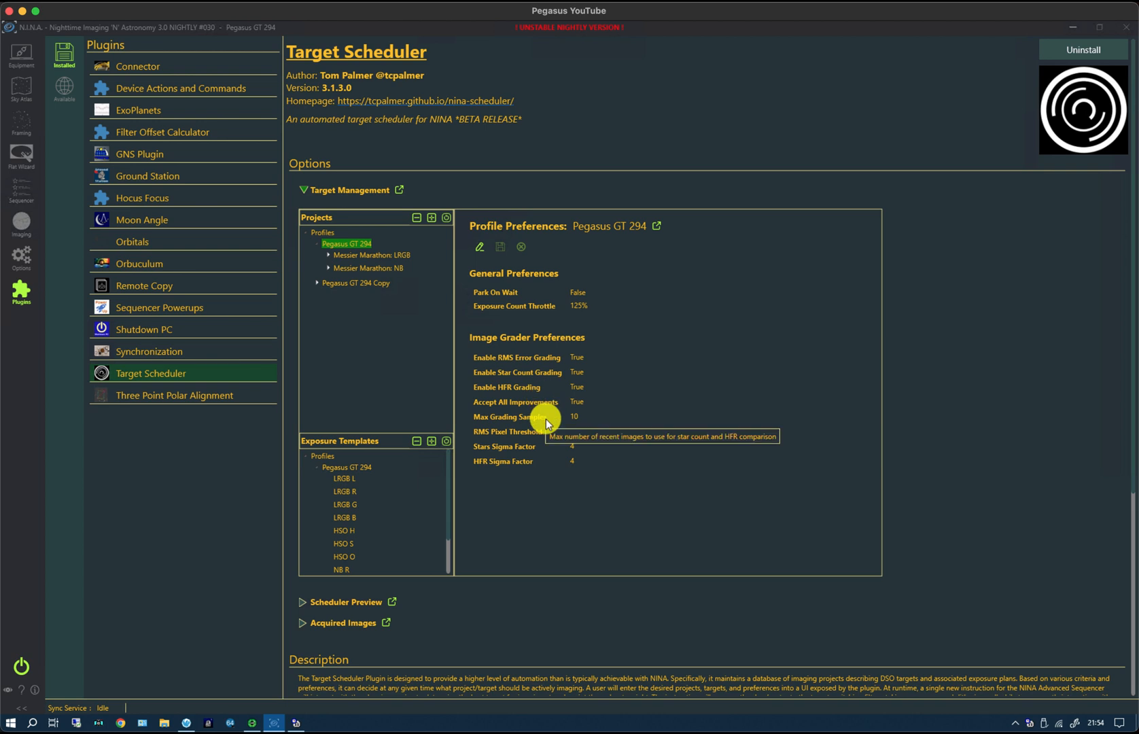
pyautogui.click(371, 254)
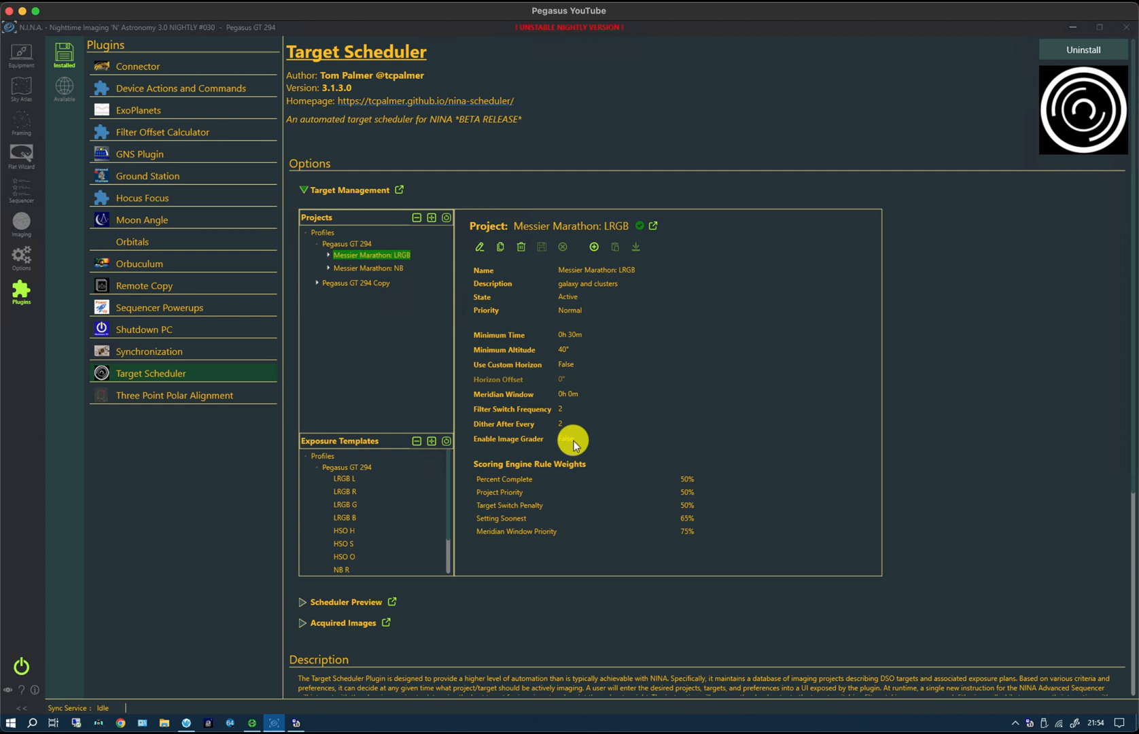
pyautogui.moveTo(345, 284)
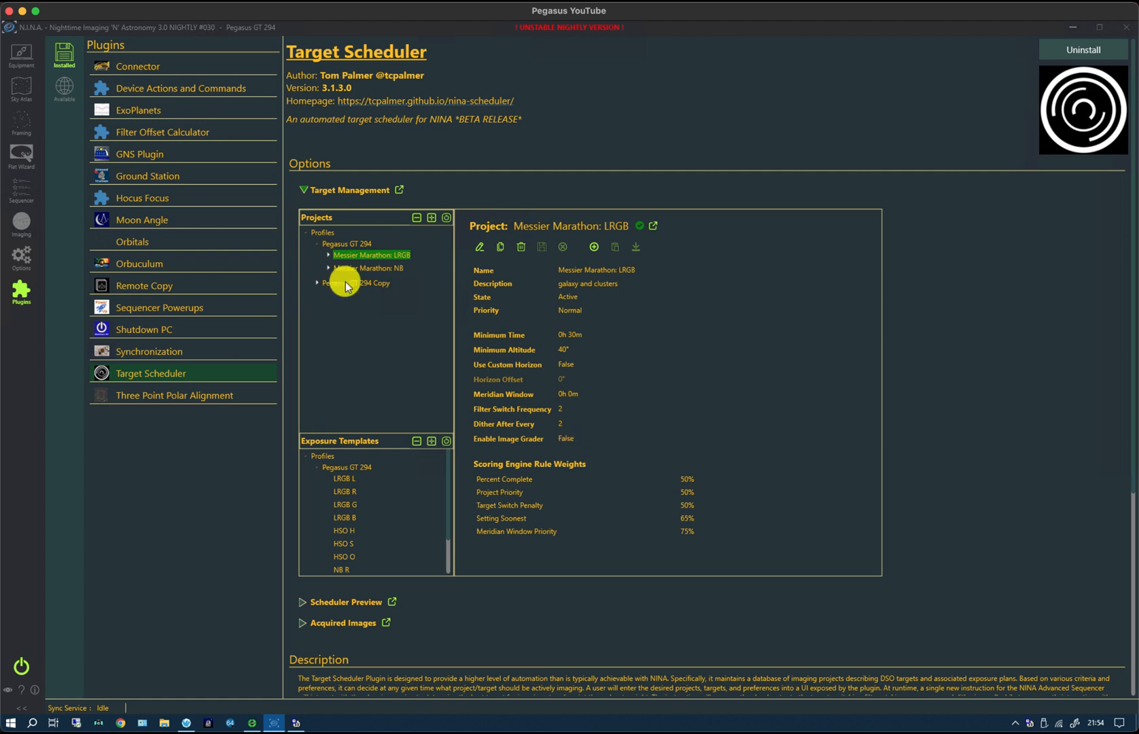
pyautogui.moveTo(303, 190)
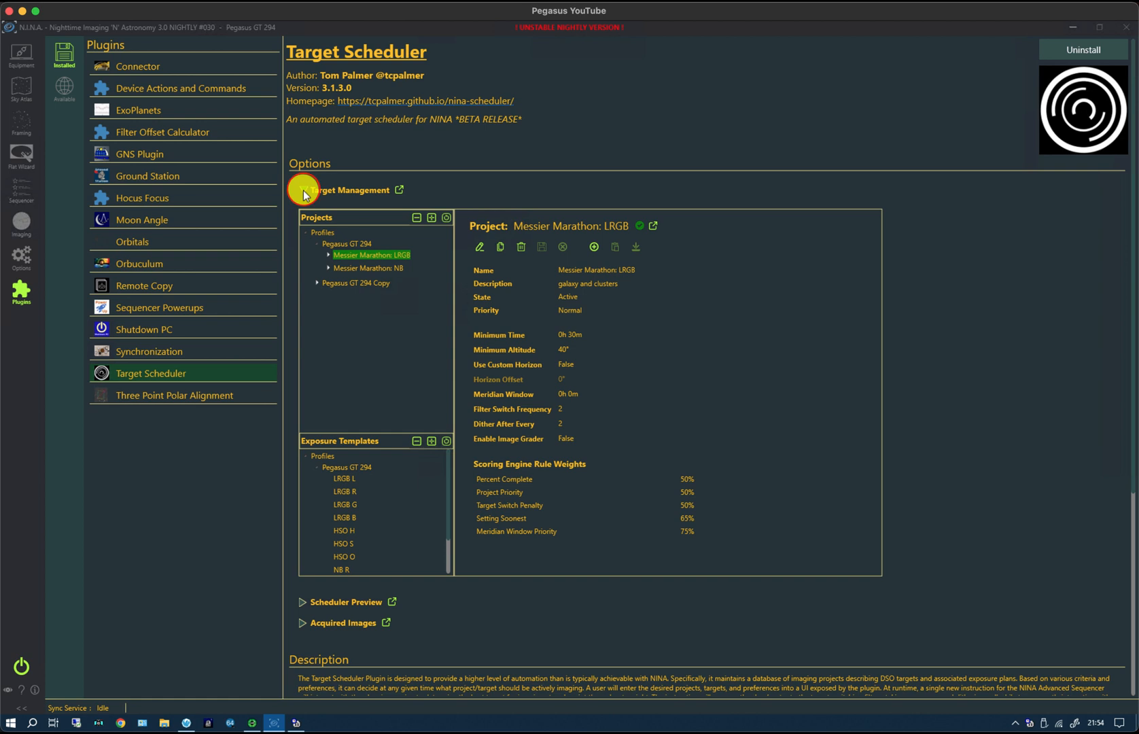
pyautogui.click(303, 190)
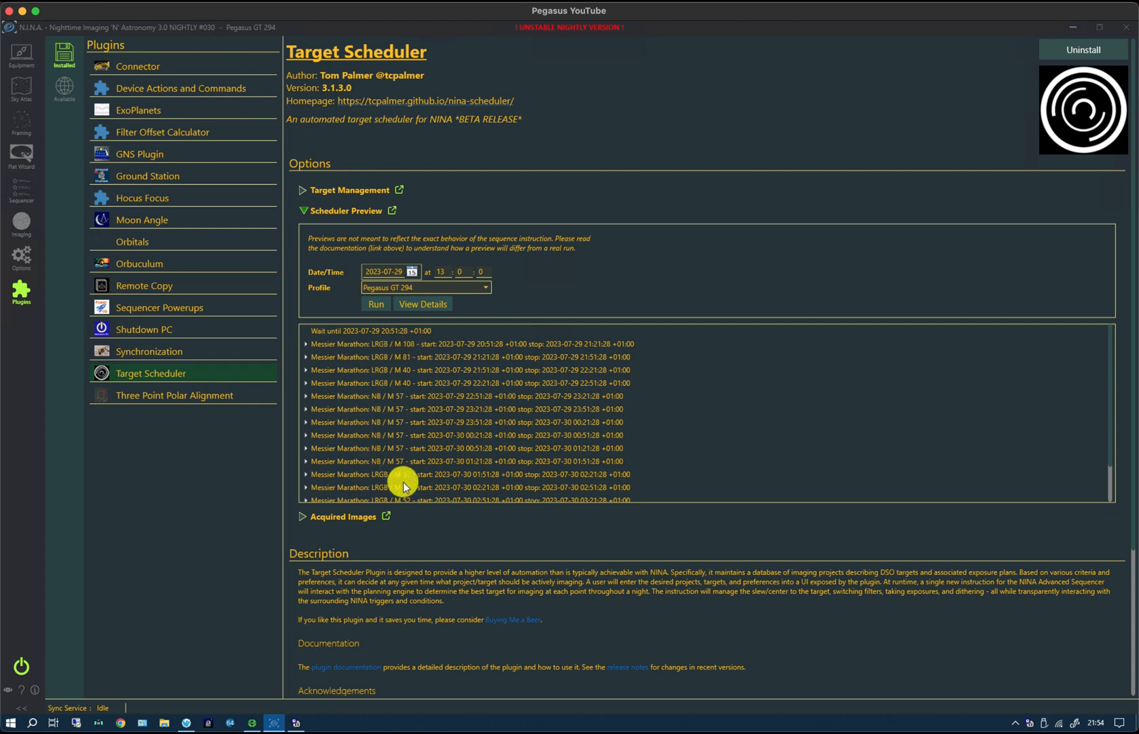
pyautogui.moveTo(522, 441)
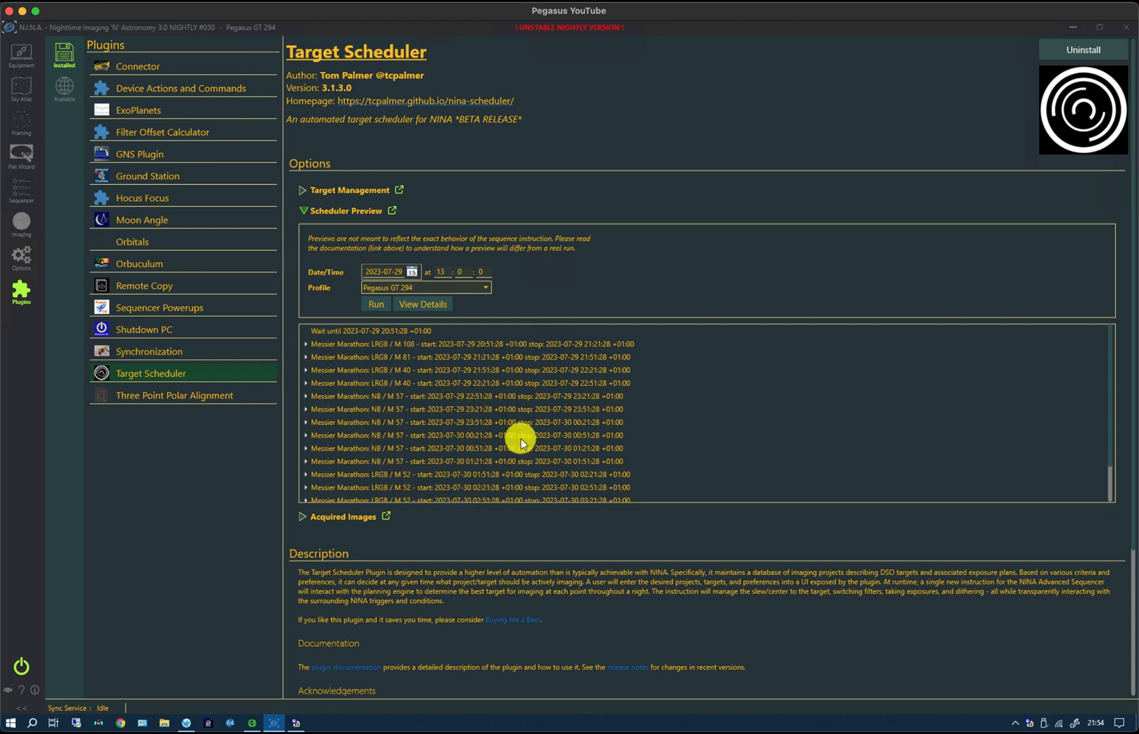
pyautogui.moveTo(94, 274)
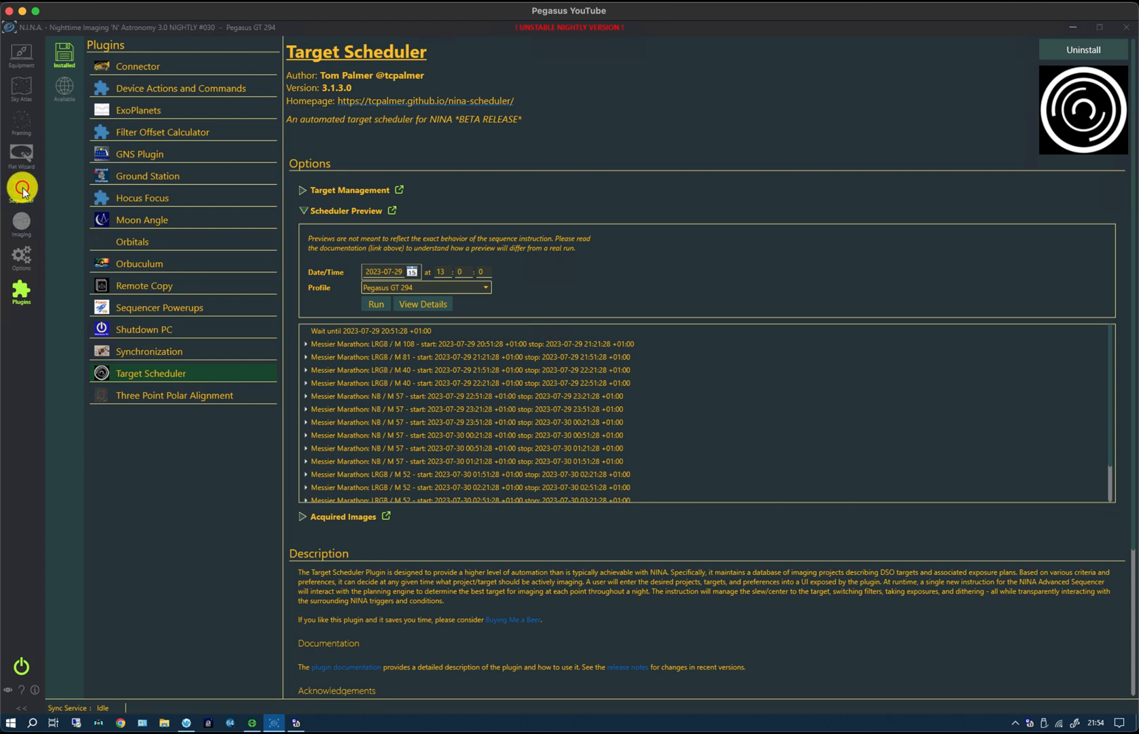
# - Review the Start Up Portable, Initialize NYX101 and Ready to Image instruction sets in the Sequencer
pyautogui.click(21, 188)
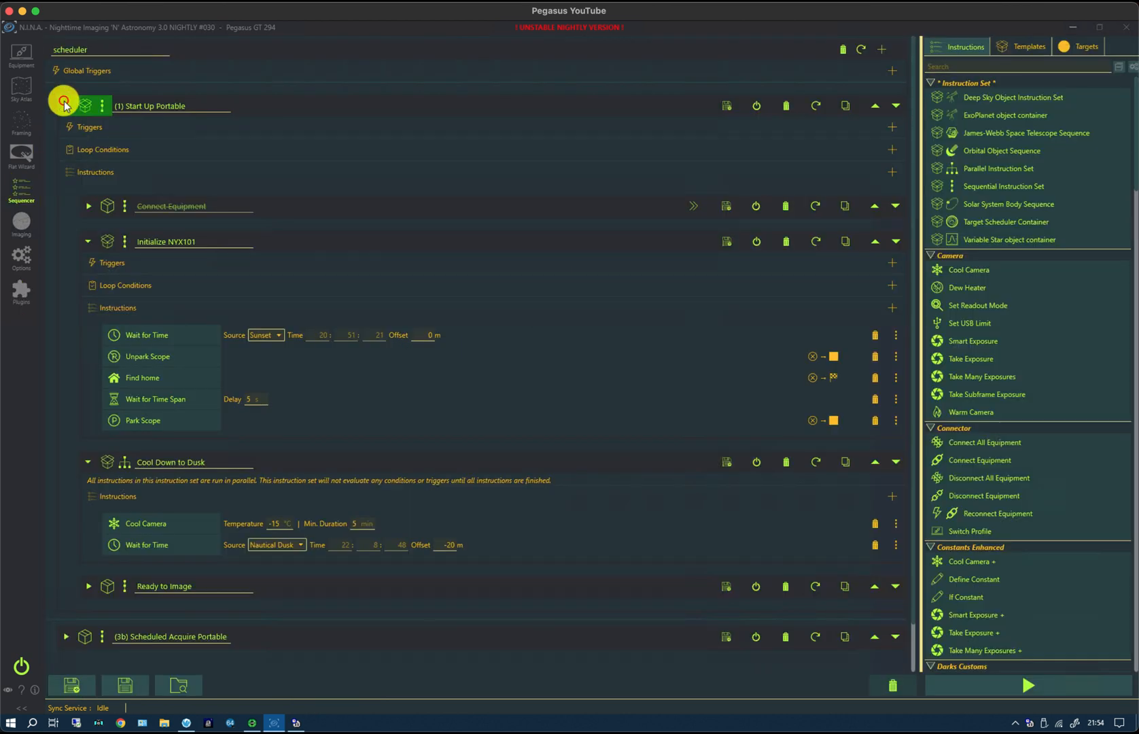
pyautogui.click(65, 106)
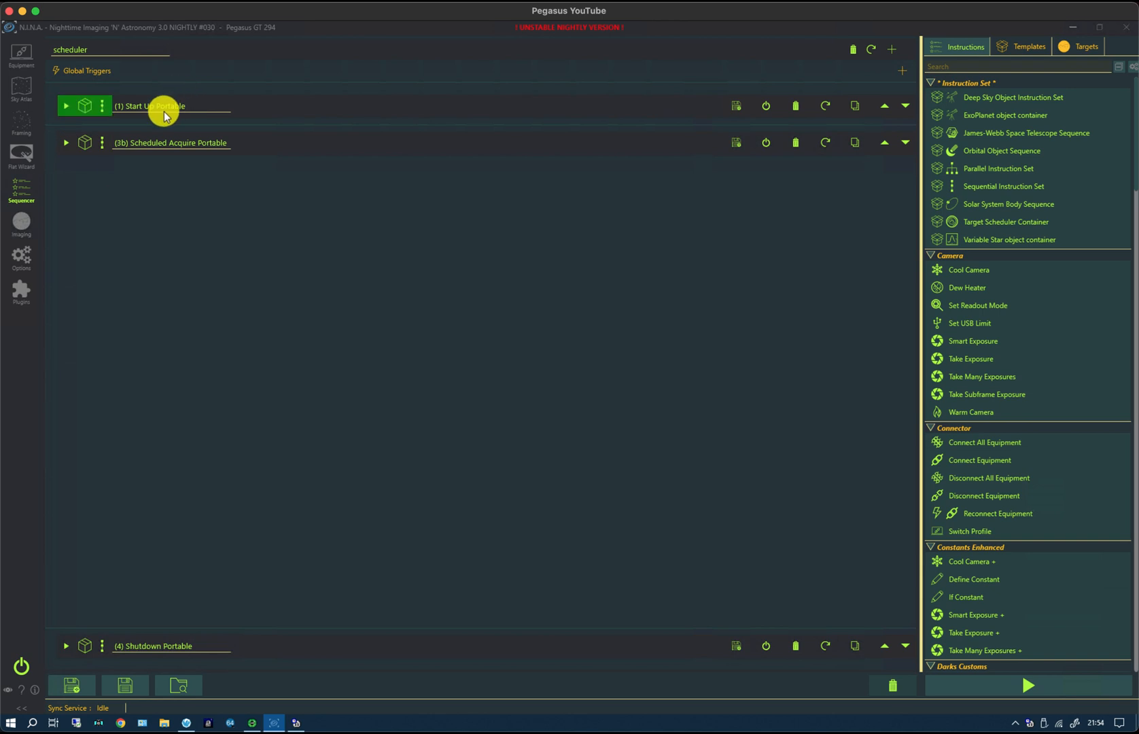
pyautogui.moveTo(165, 425)
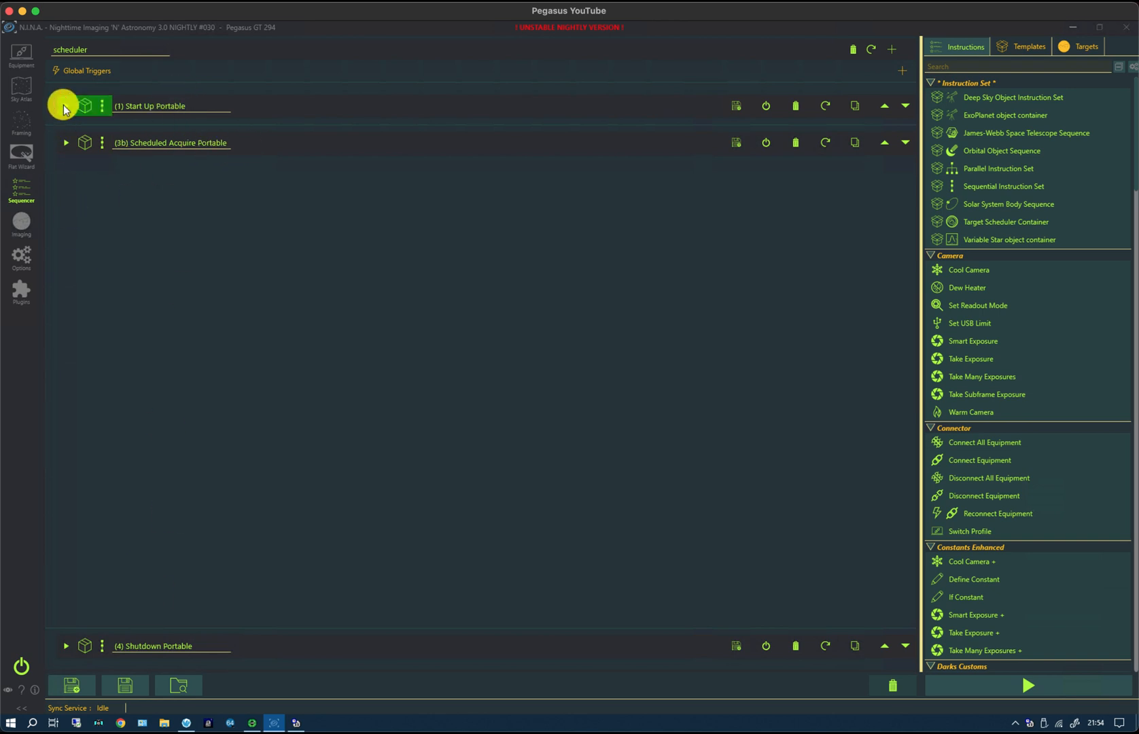
pyautogui.click(65, 106)
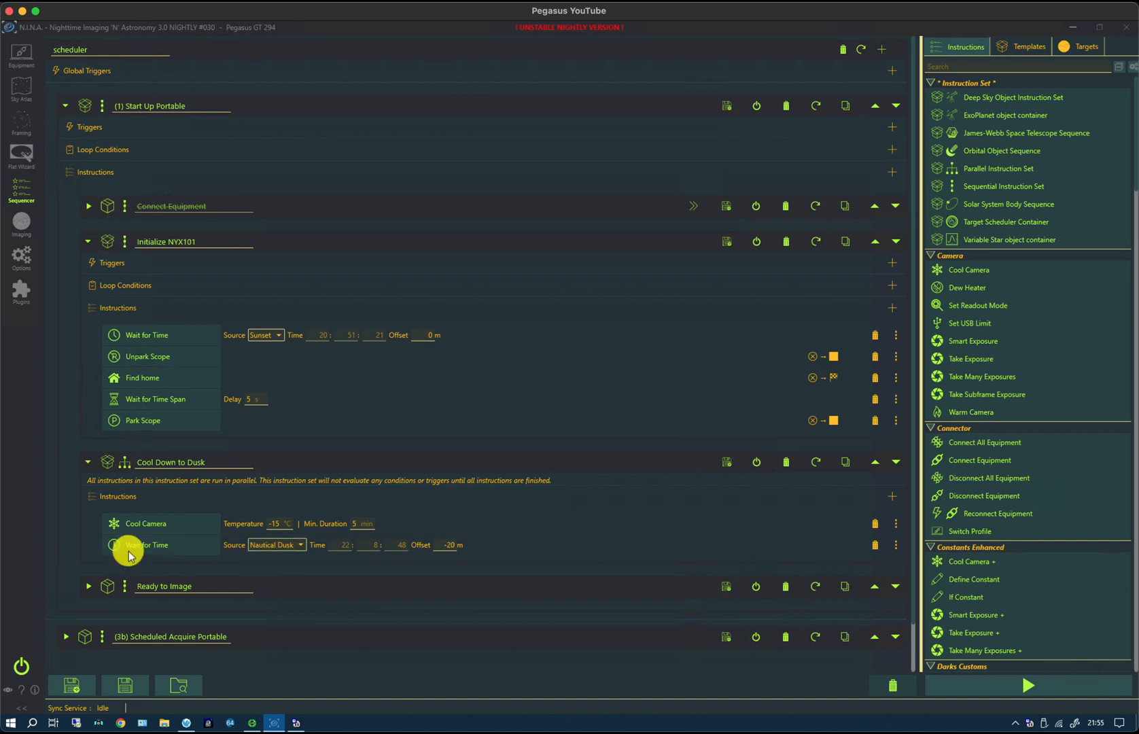
pyautogui.click(87, 242)
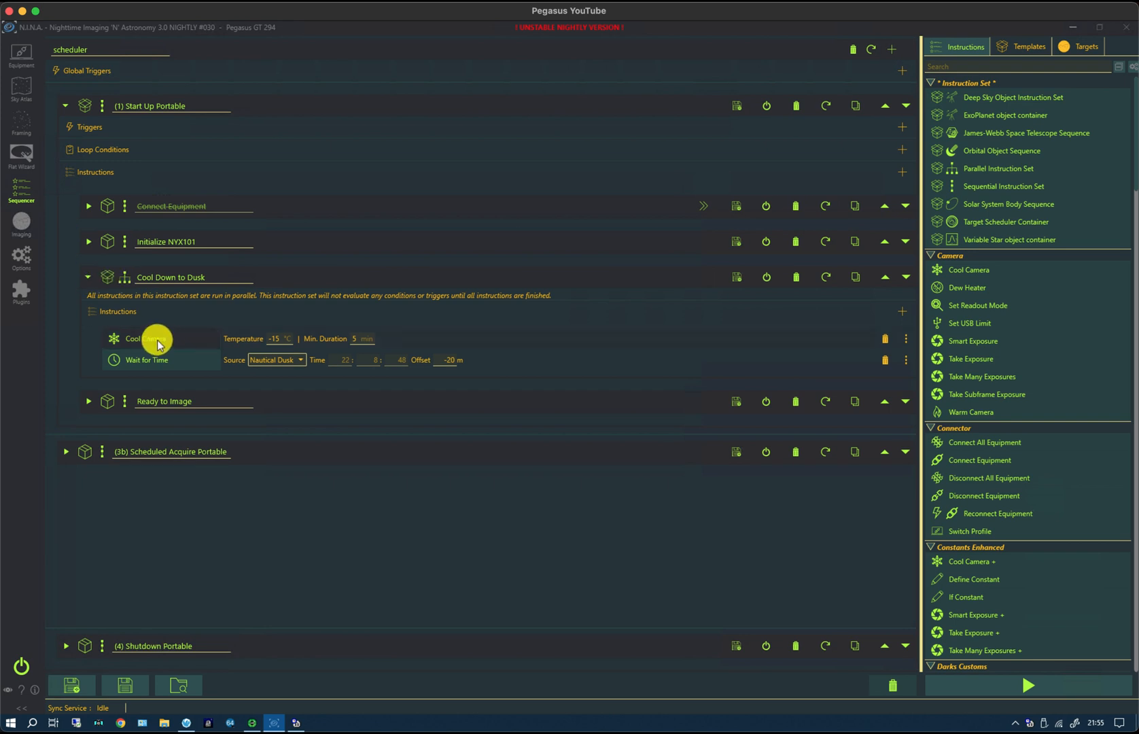
pyautogui.moveTo(243, 372)
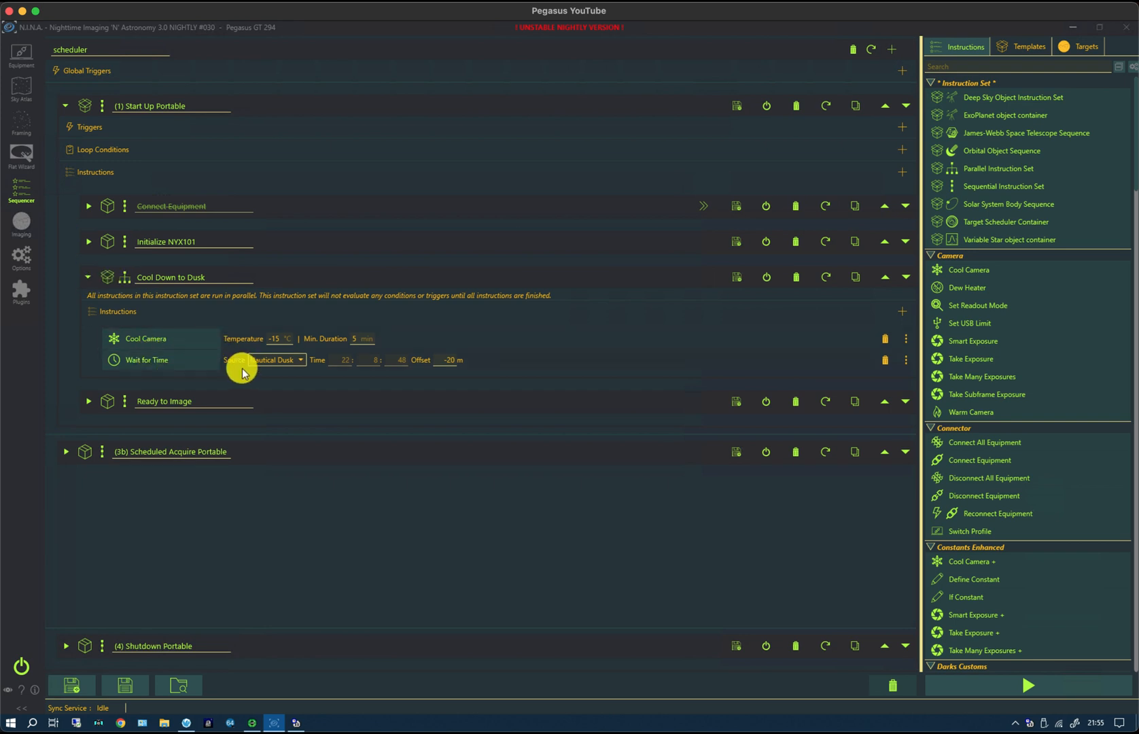
pyautogui.click(88, 401)
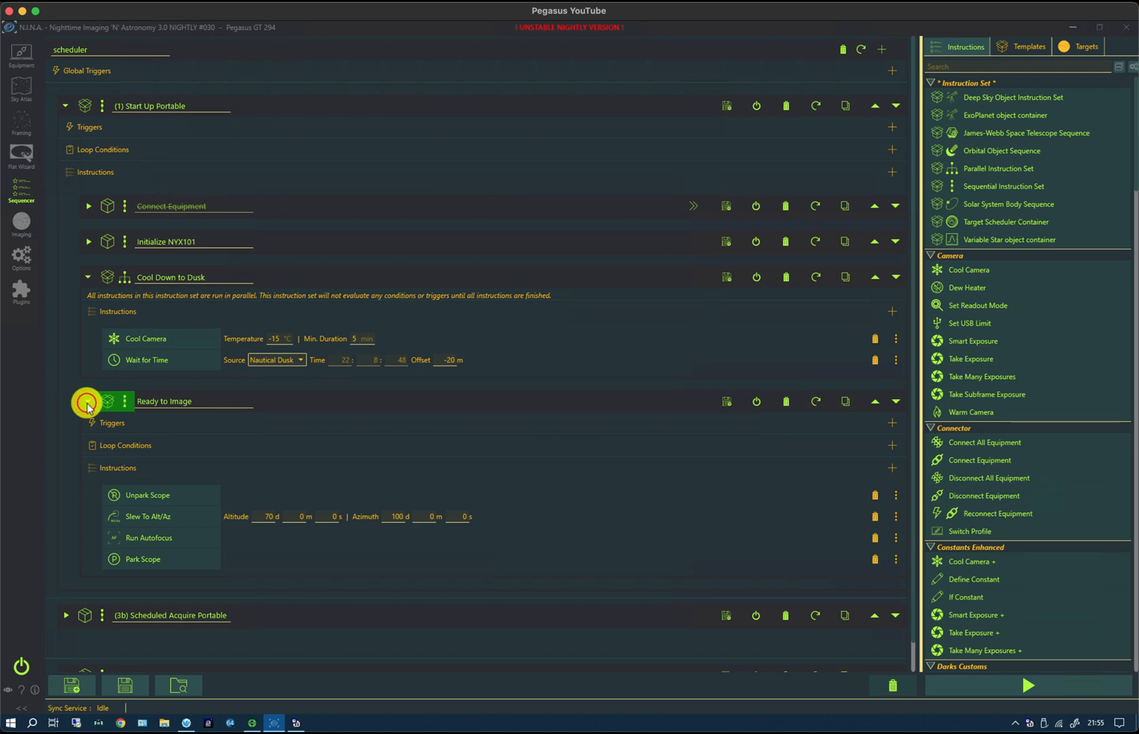
pyautogui.click(89, 401)
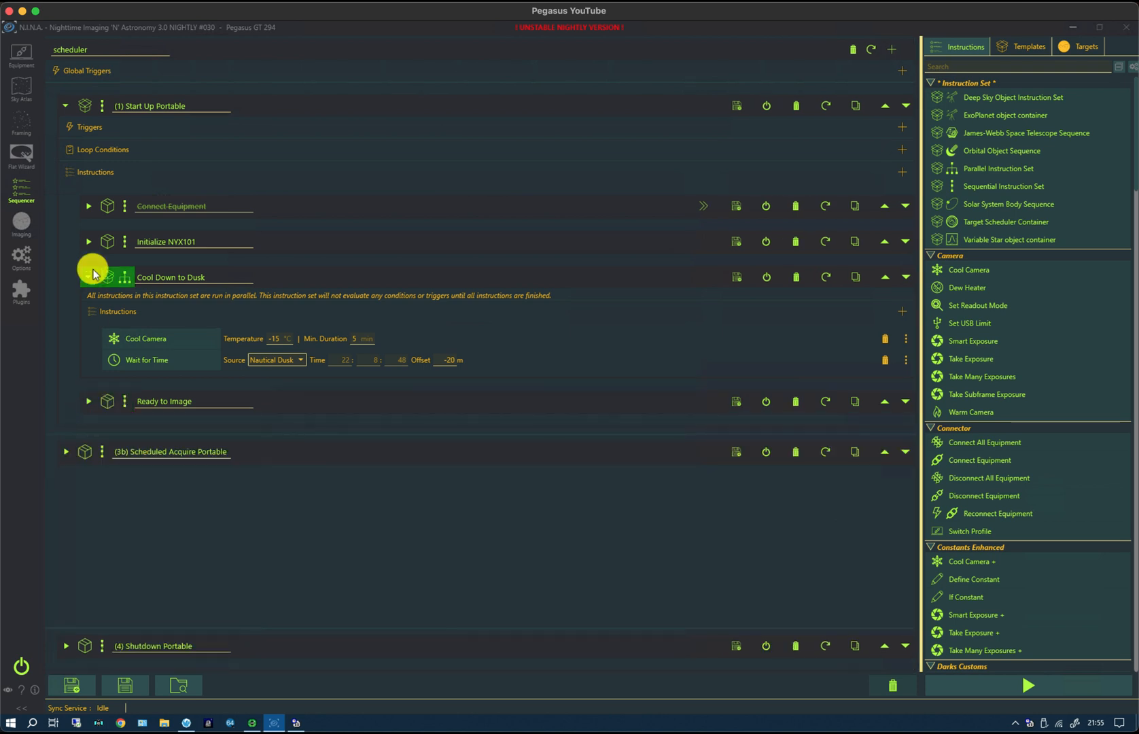
pyautogui.moveTo(1064, 696)
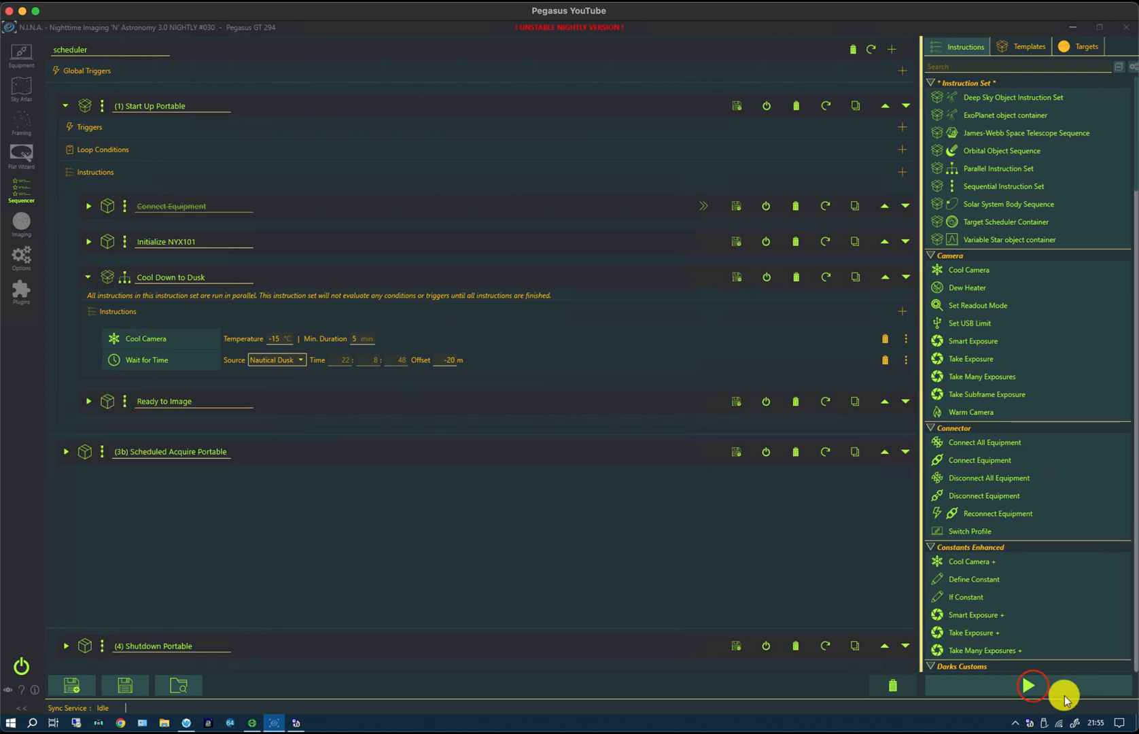
# - Start the whole sequence and watch Initialize NYX101 progress toward Target Scheduler on M 40
pyautogui.click(1031, 684)
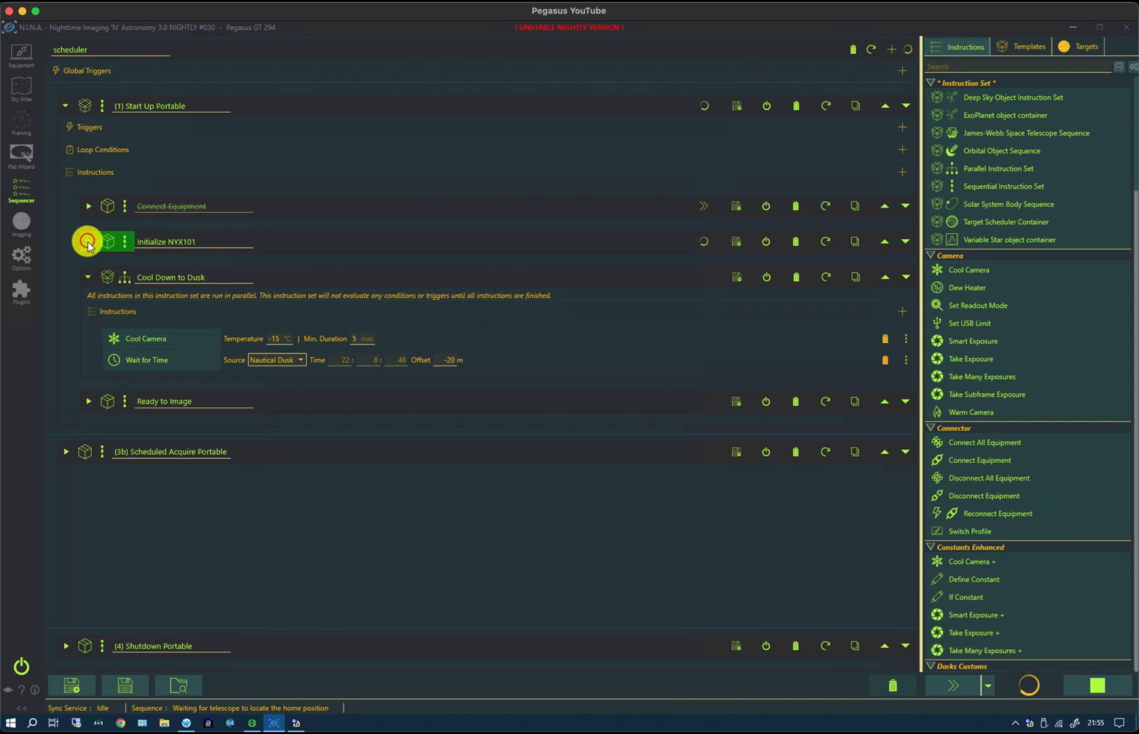
pyautogui.click(86, 241)
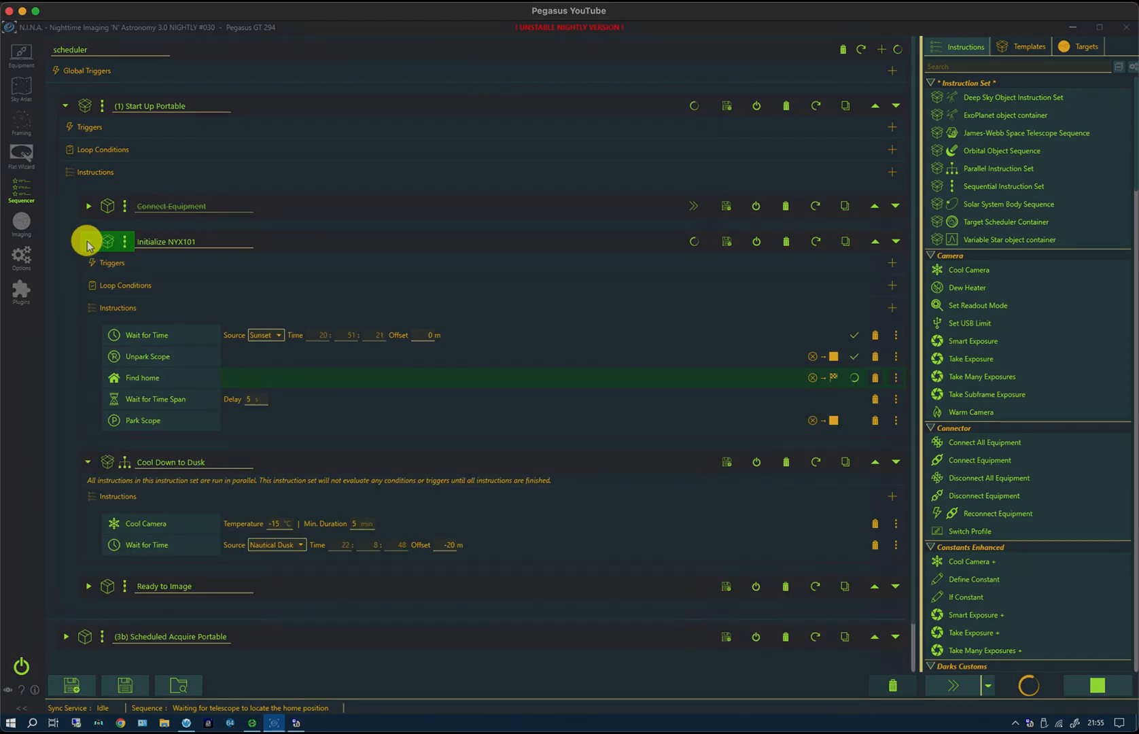
pyautogui.scroll(-3)
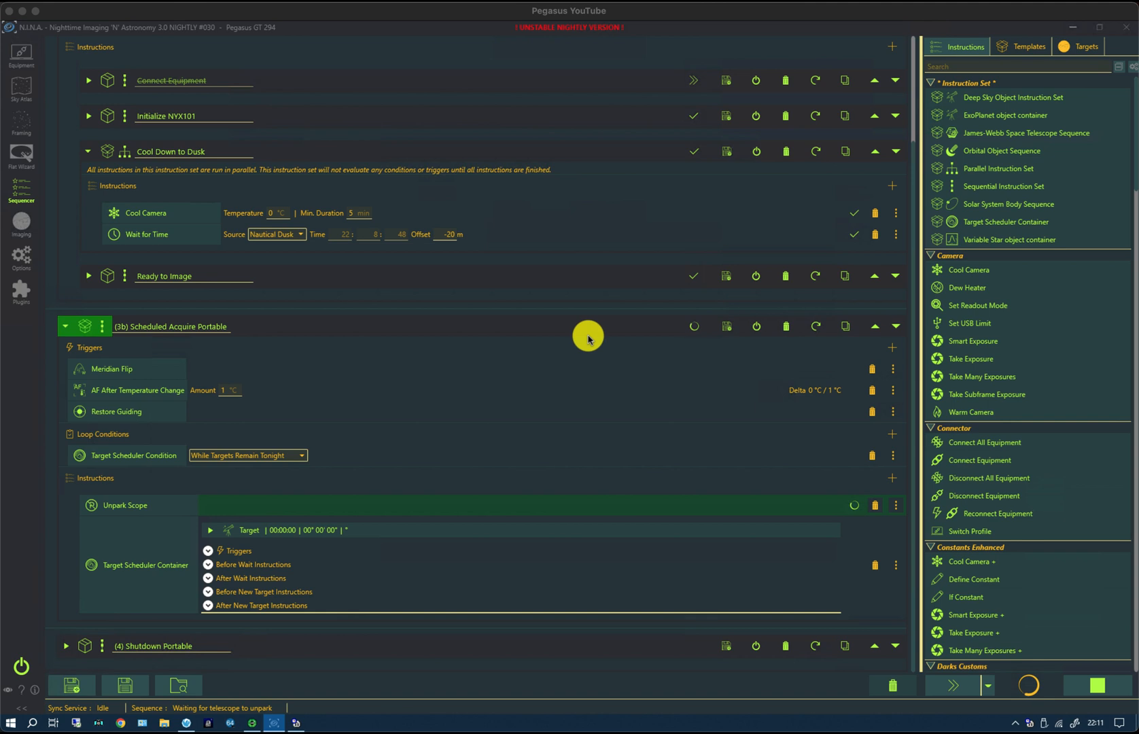
pyautogui.moveTo(640, 385)
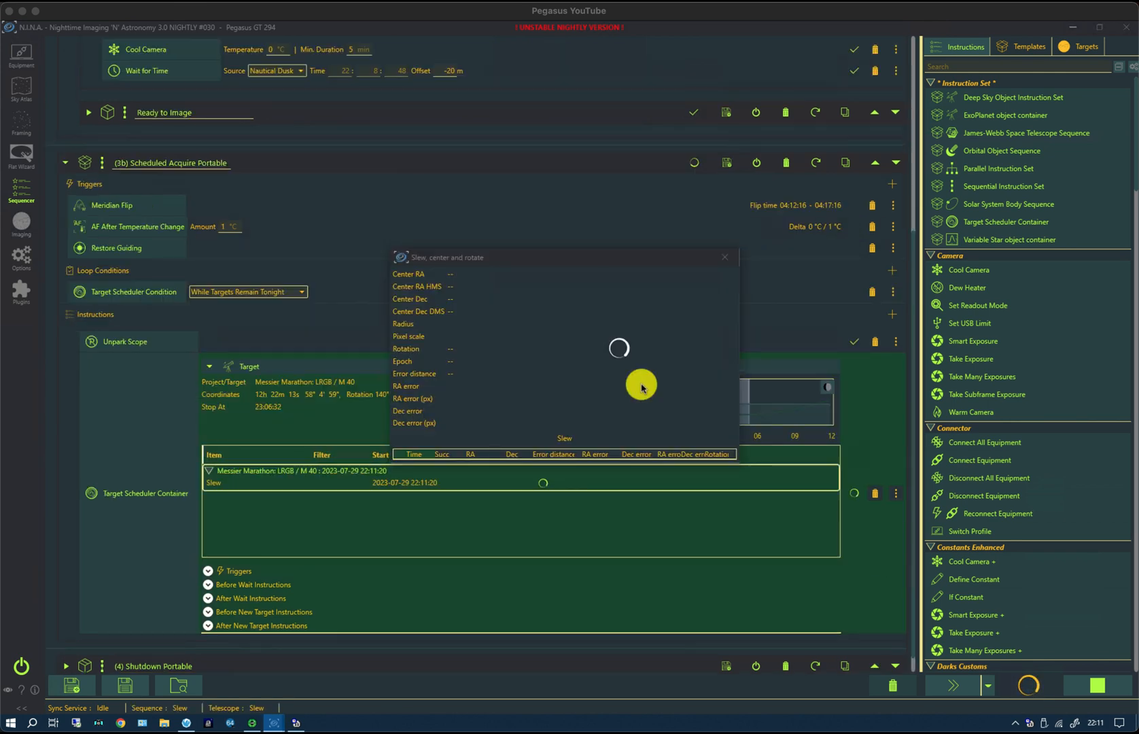
pyautogui.moveTo(625, 350)
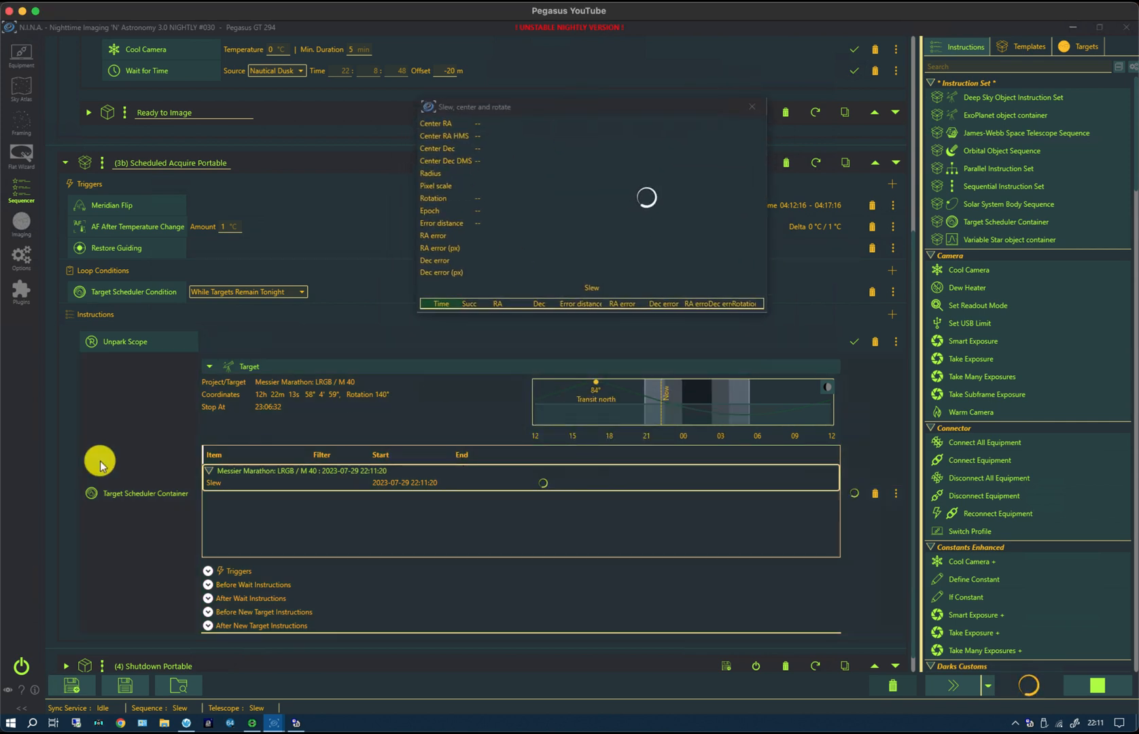
pyautogui.moveTo(194, 547)
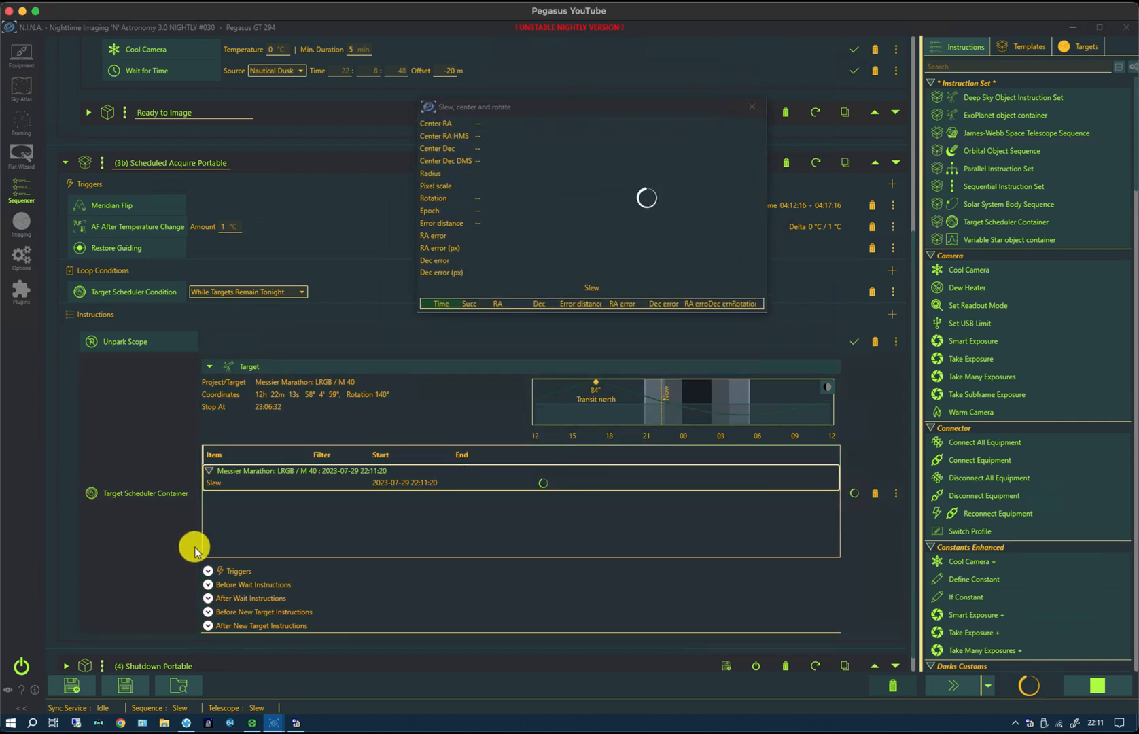
pyautogui.moveTo(513, 476)
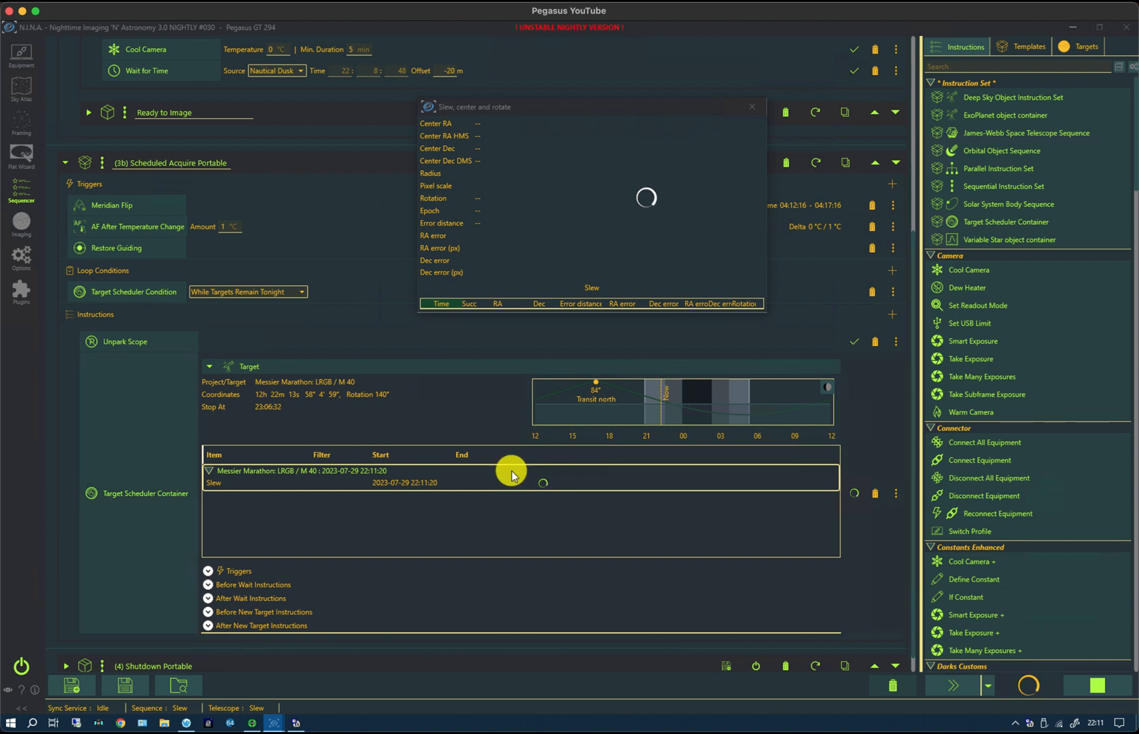
pyautogui.moveTo(679, 415)
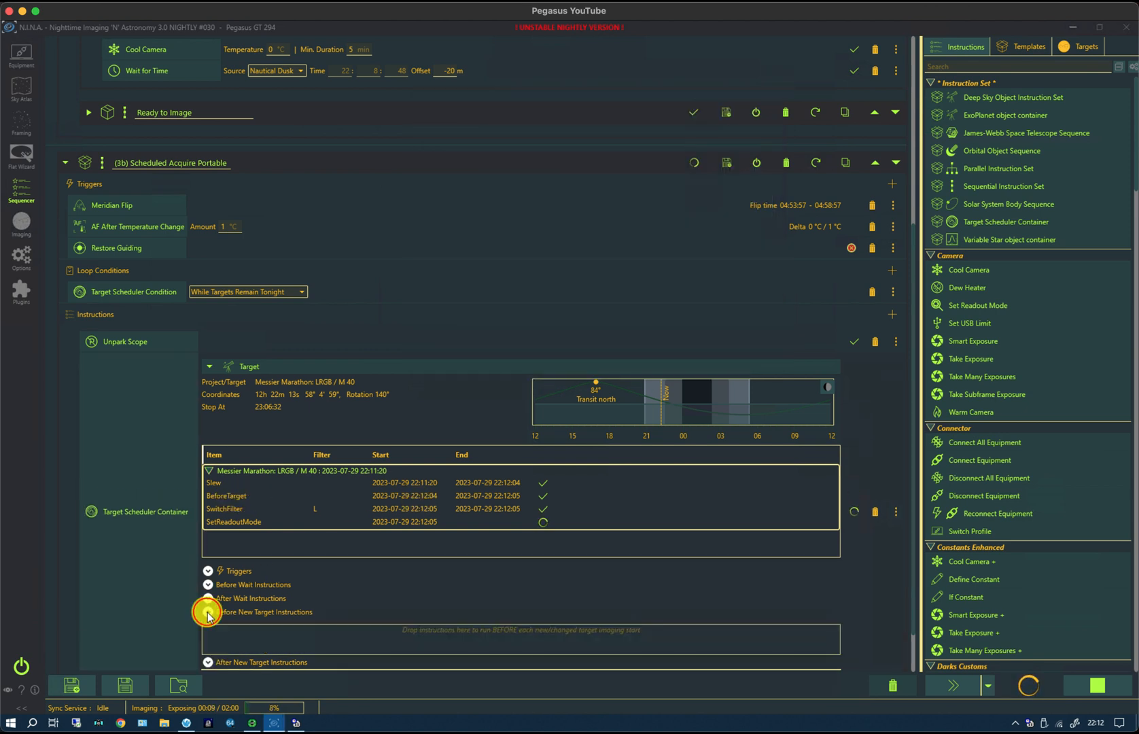
# - Collapse Before New Target Instructions to watch the M 40 L exposure under way
pyautogui.click(208, 611)
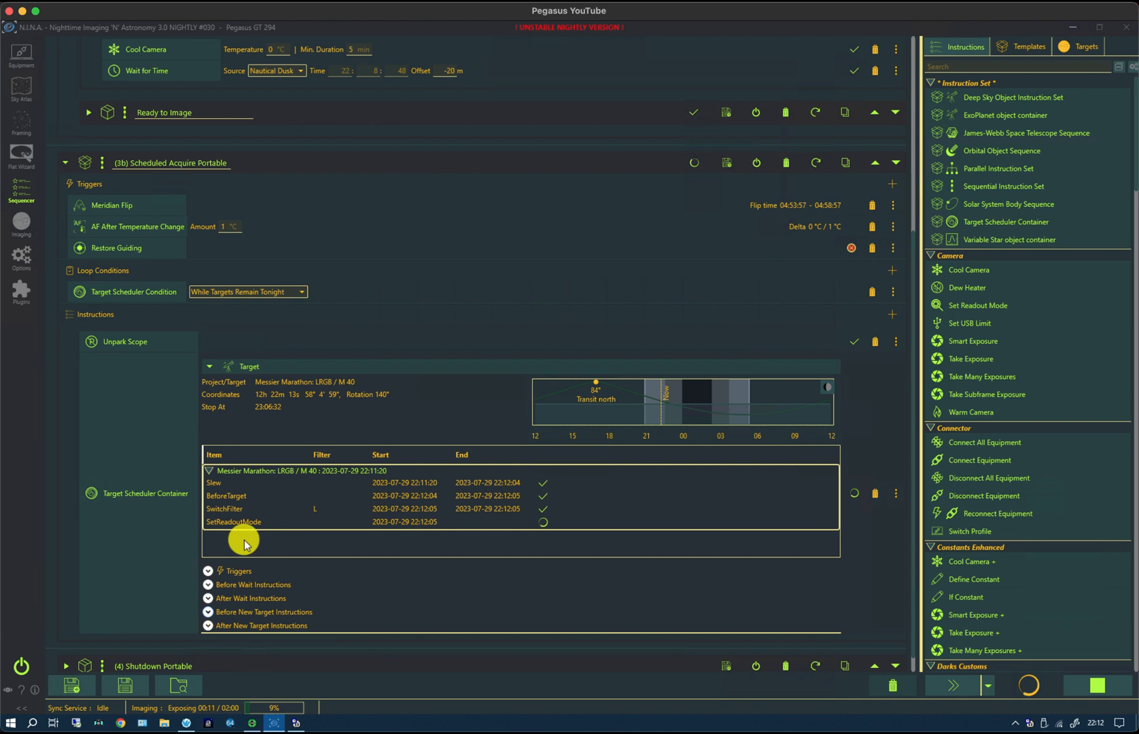
pyautogui.moveTo(318, 516)
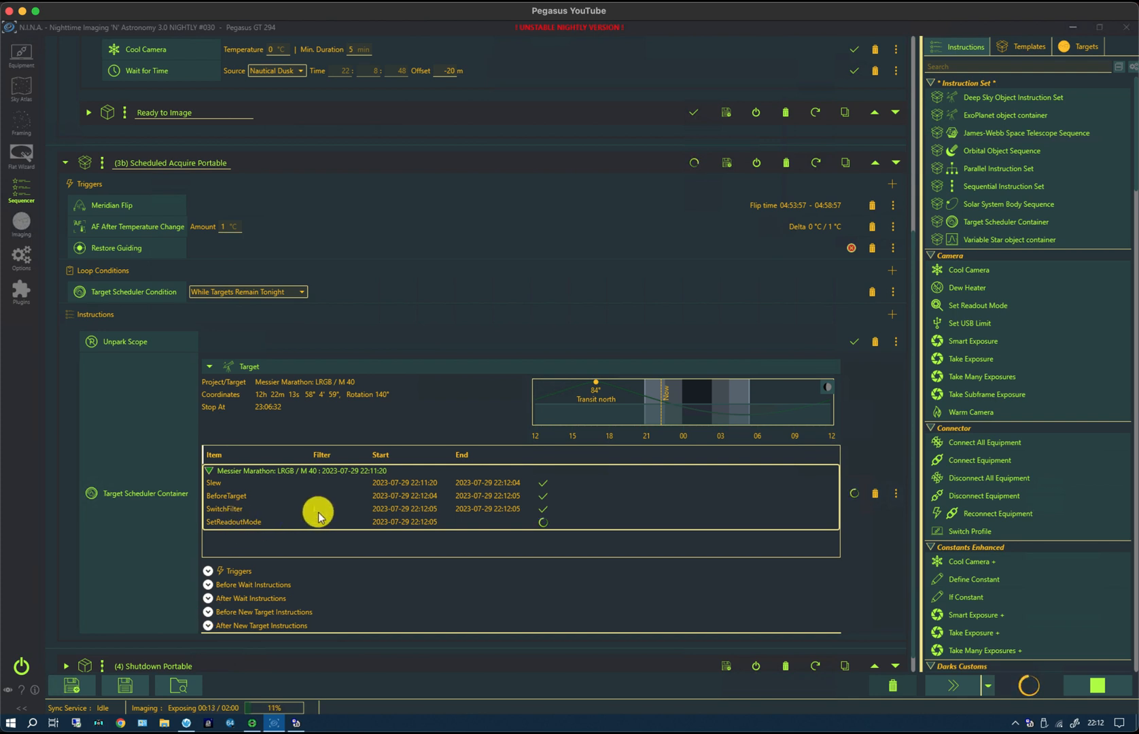
pyautogui.moveTo(258, 525)
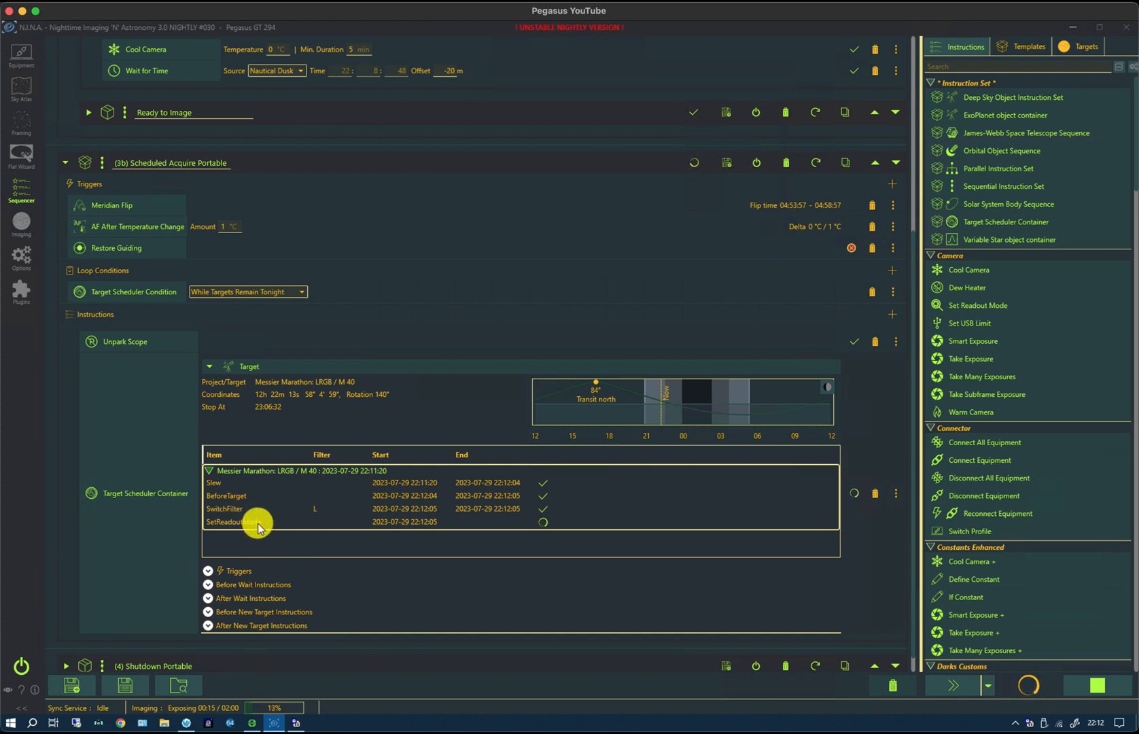
pyautogui.moveTo(378, 567)
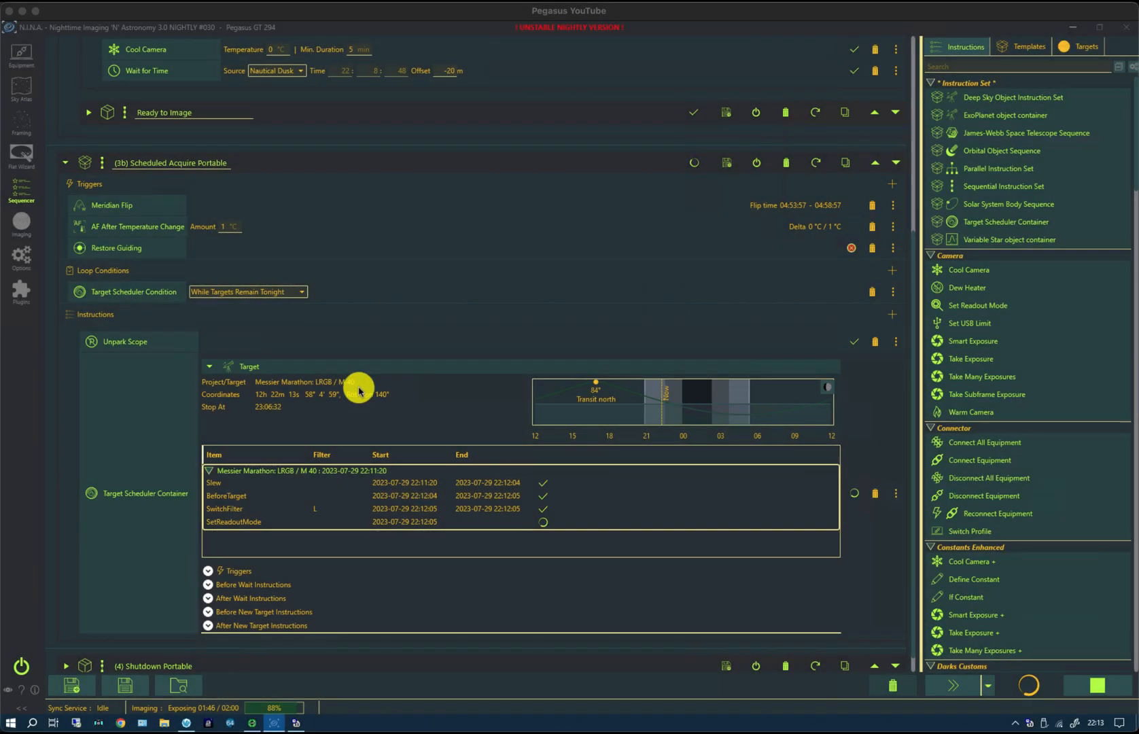
pyautogui.moveTo(260, 413)
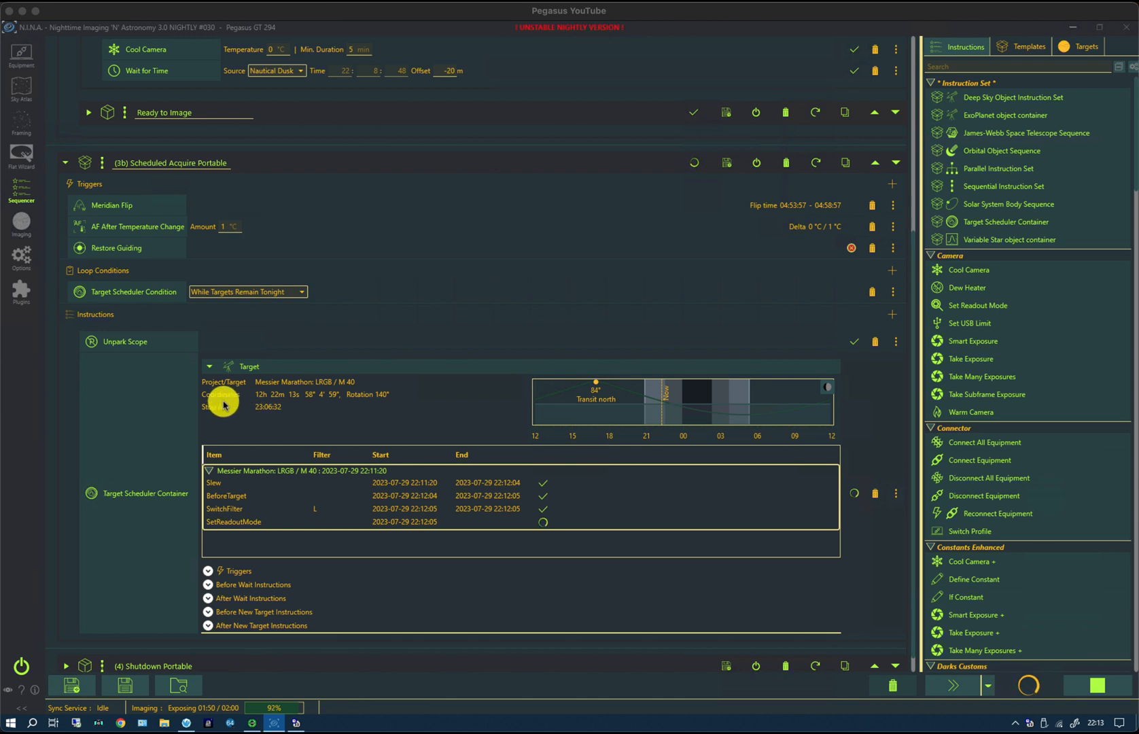
pyautogui.moveTo(257, 414)
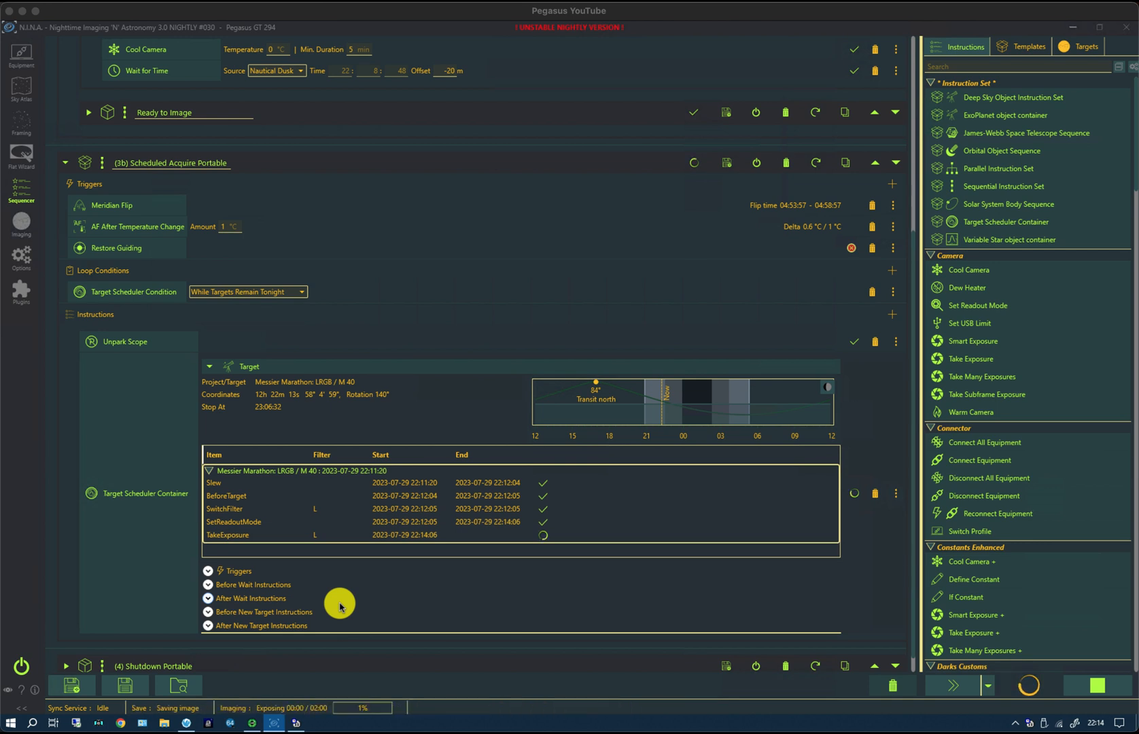
pyautogui.moveTo(316, 546)
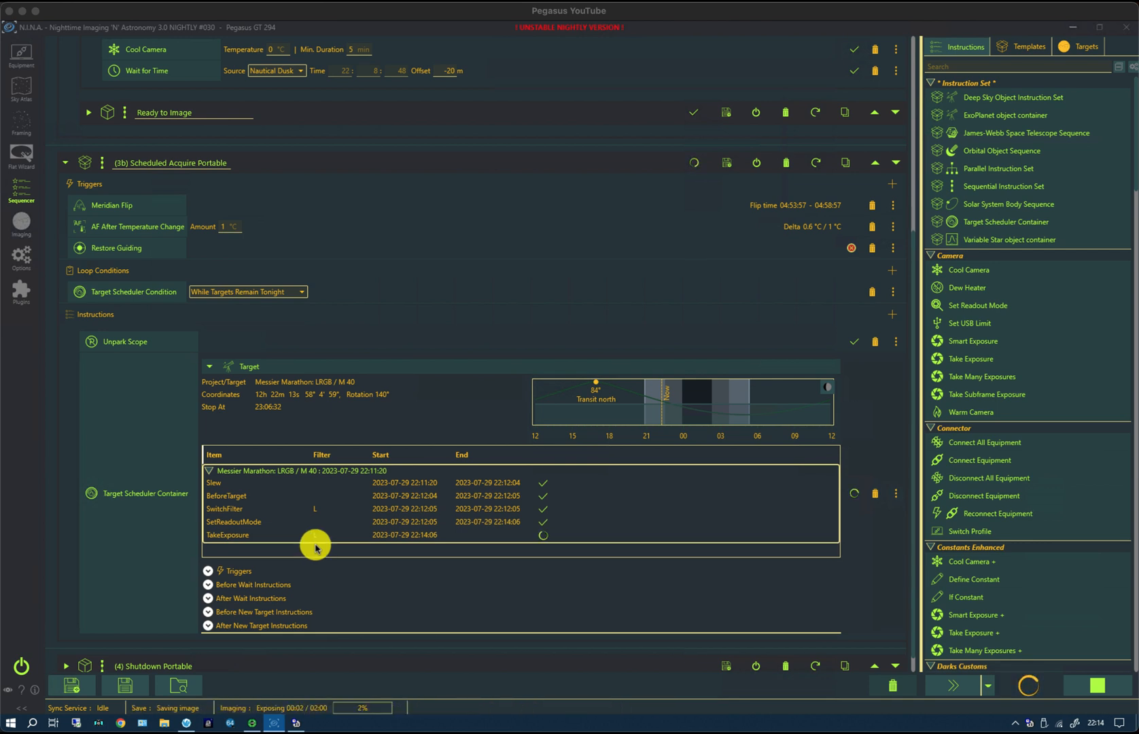
pyautogui.moveTo(217, 540)
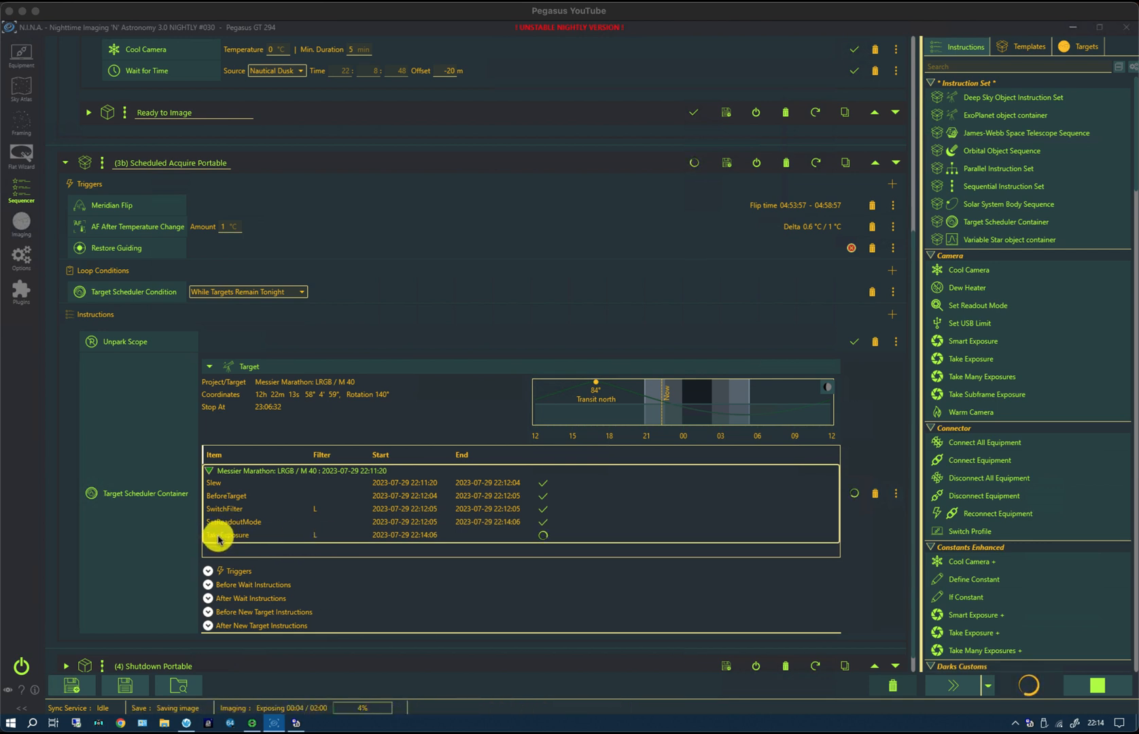
pyautogui.moveTo(708, 541)
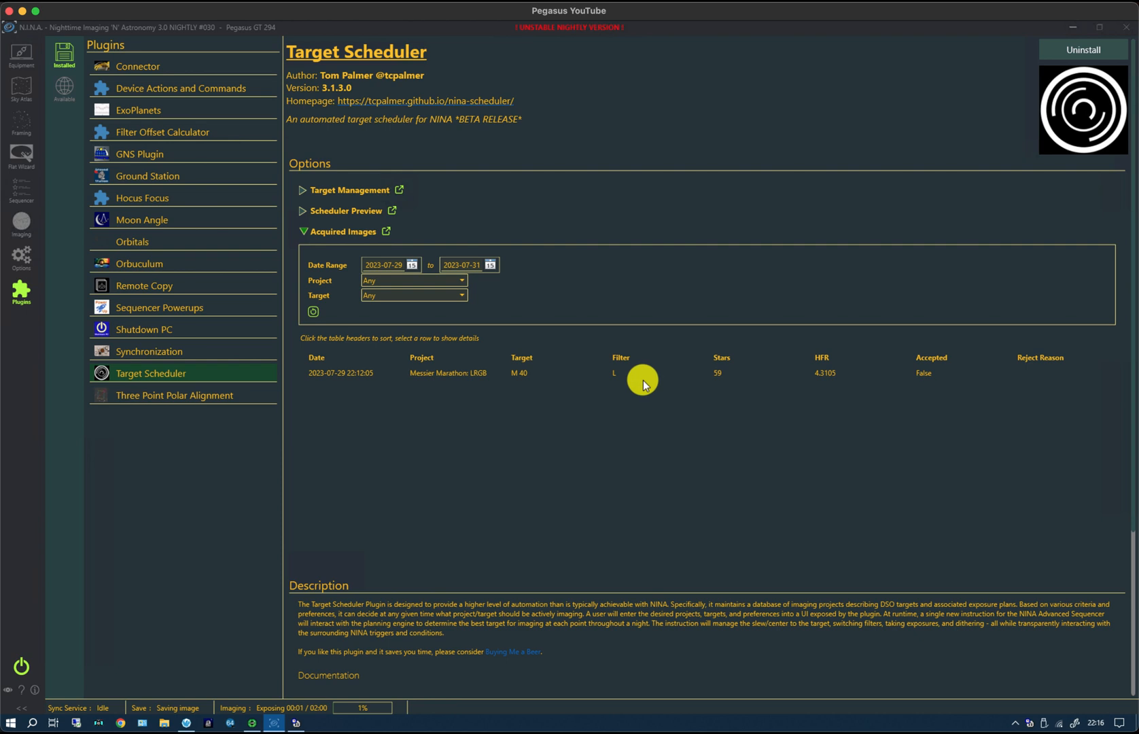
pyautogui.moveTo(927, 373)
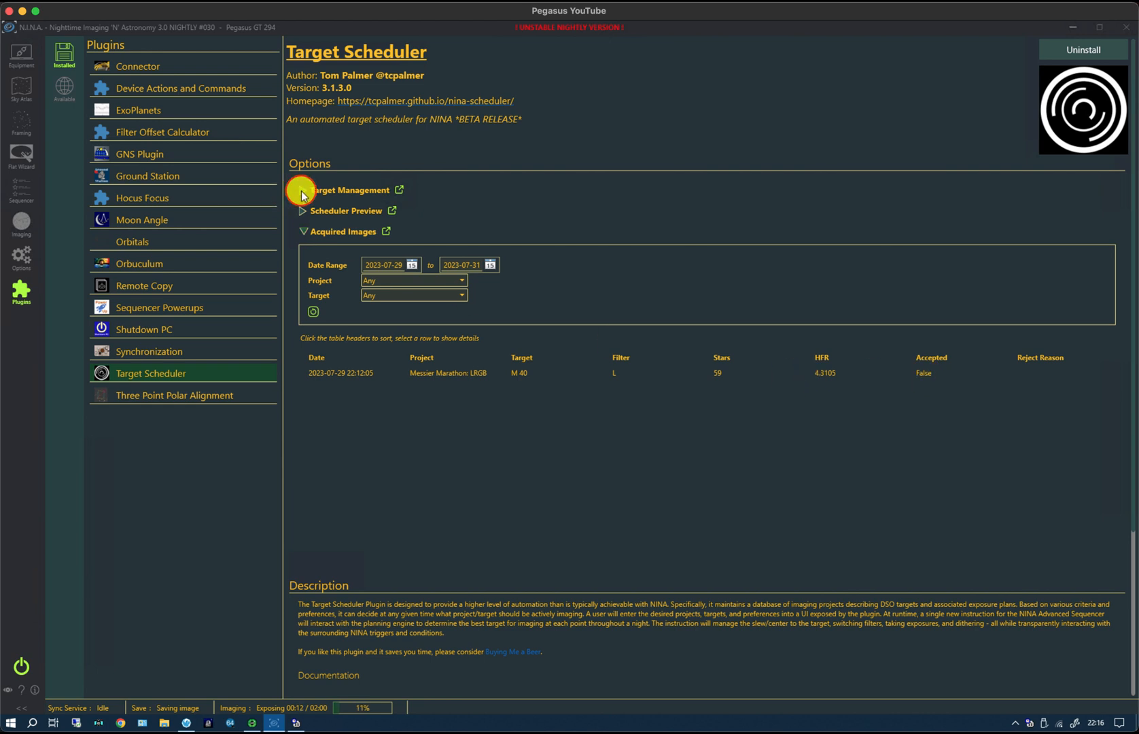
# - Show target M 40's exposure plans in the Messier Marathon: LRGB project: LRGB at 120 s, 20 desired, none accepted
pyautogui.click(302, 190)
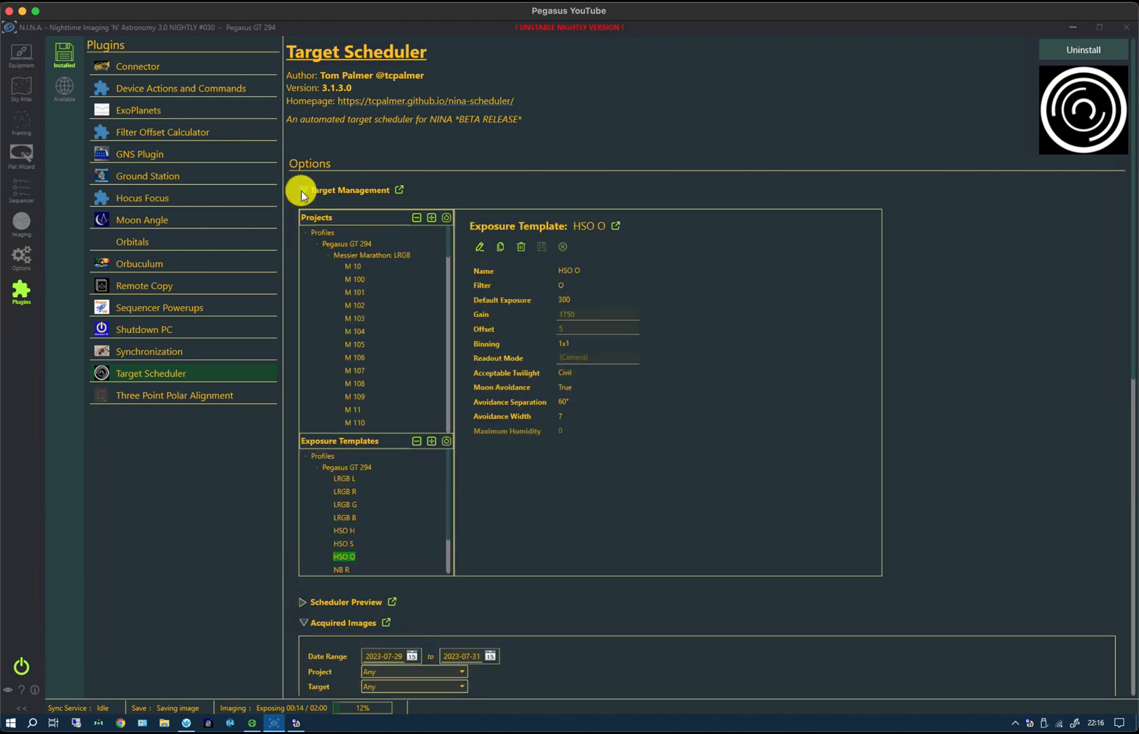
pyautogui.click(370, 255)
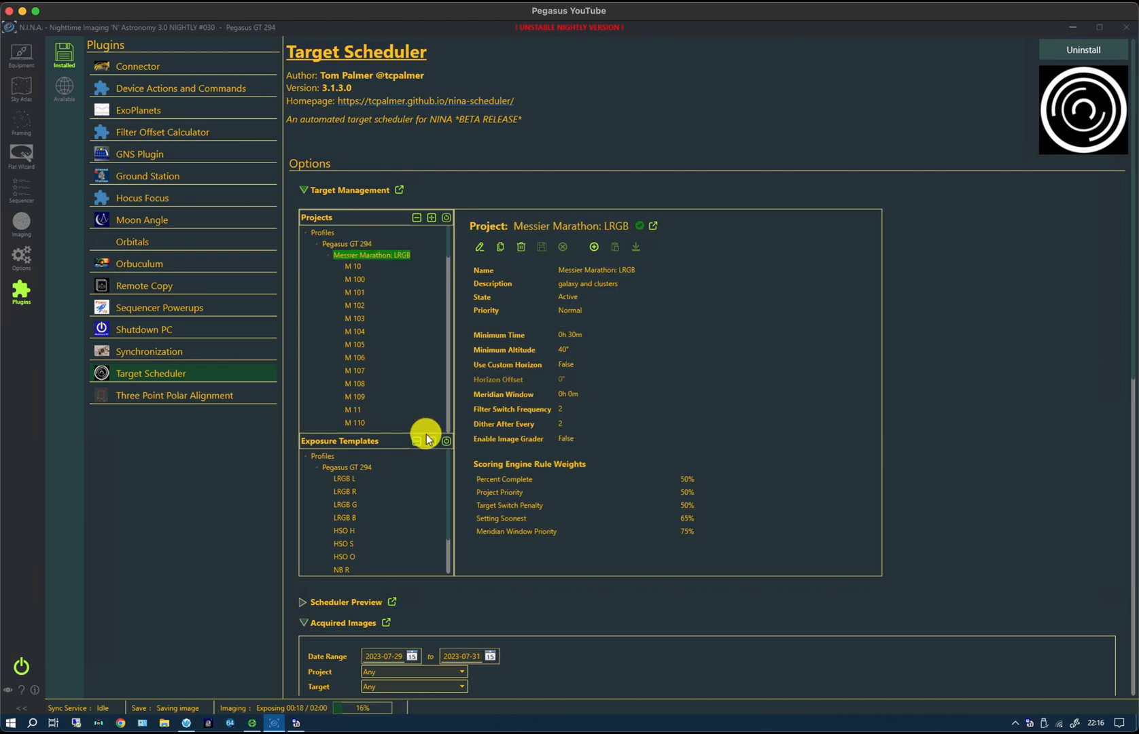
pyautogui.moveTo(570, 443)
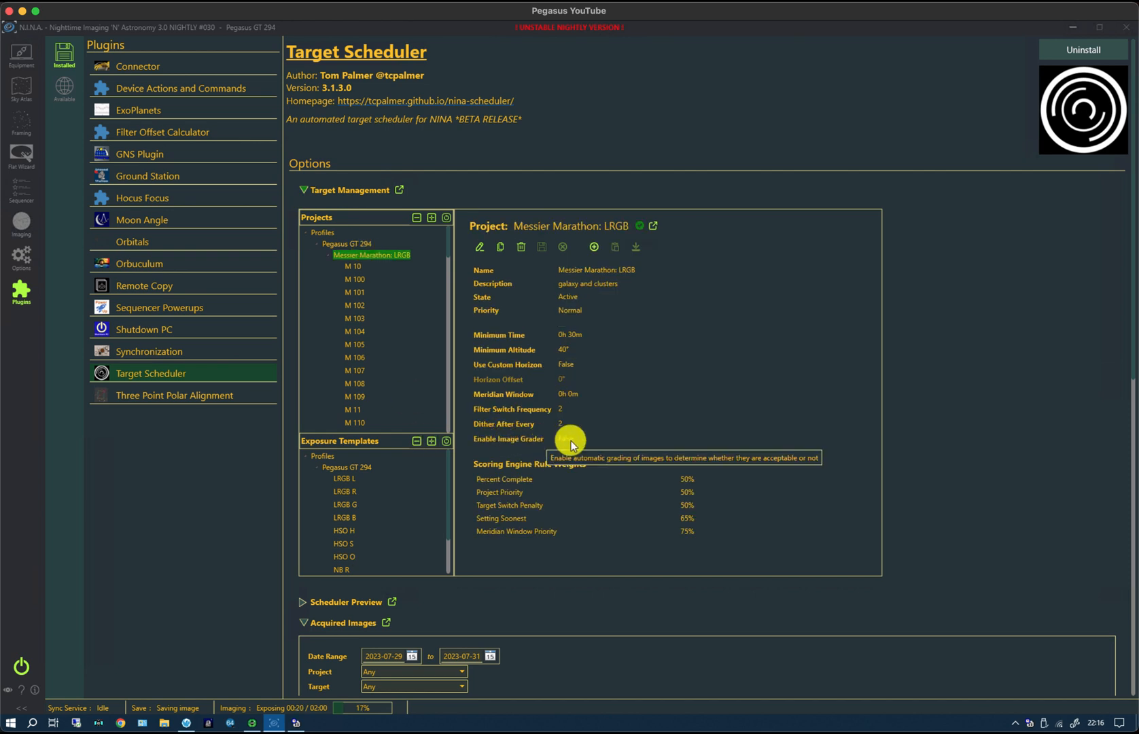
pyautogui.moveTo(446, 255)
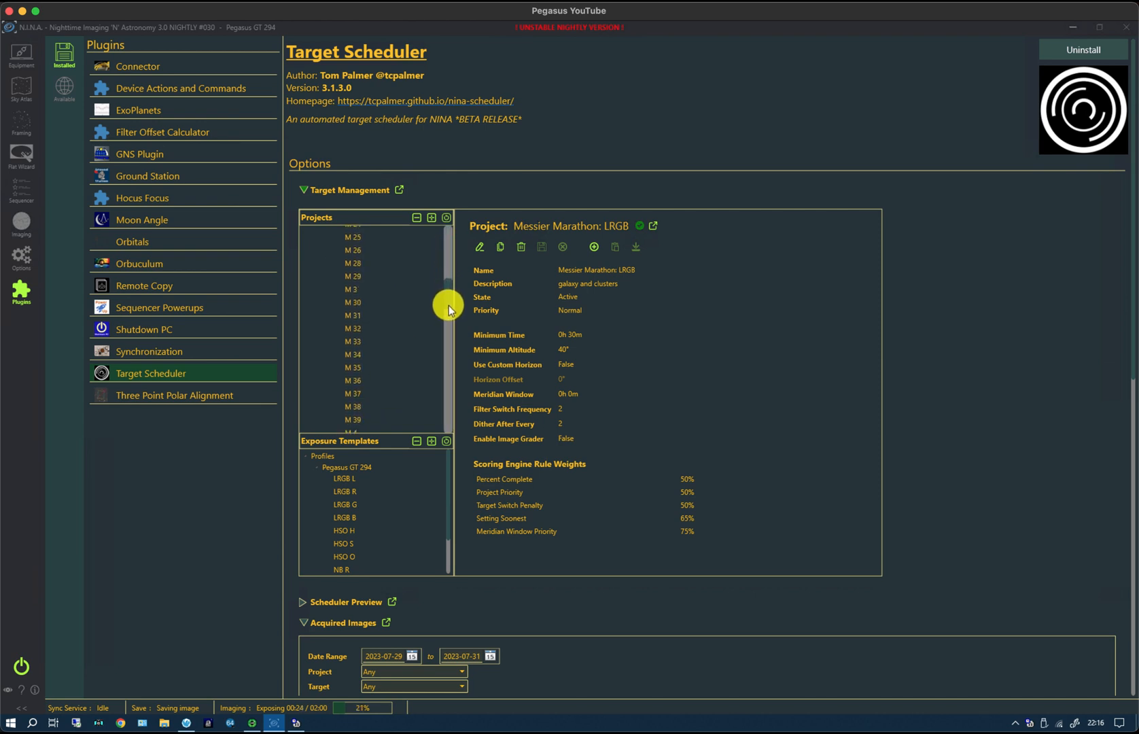
pyautogui.scroll(-3)
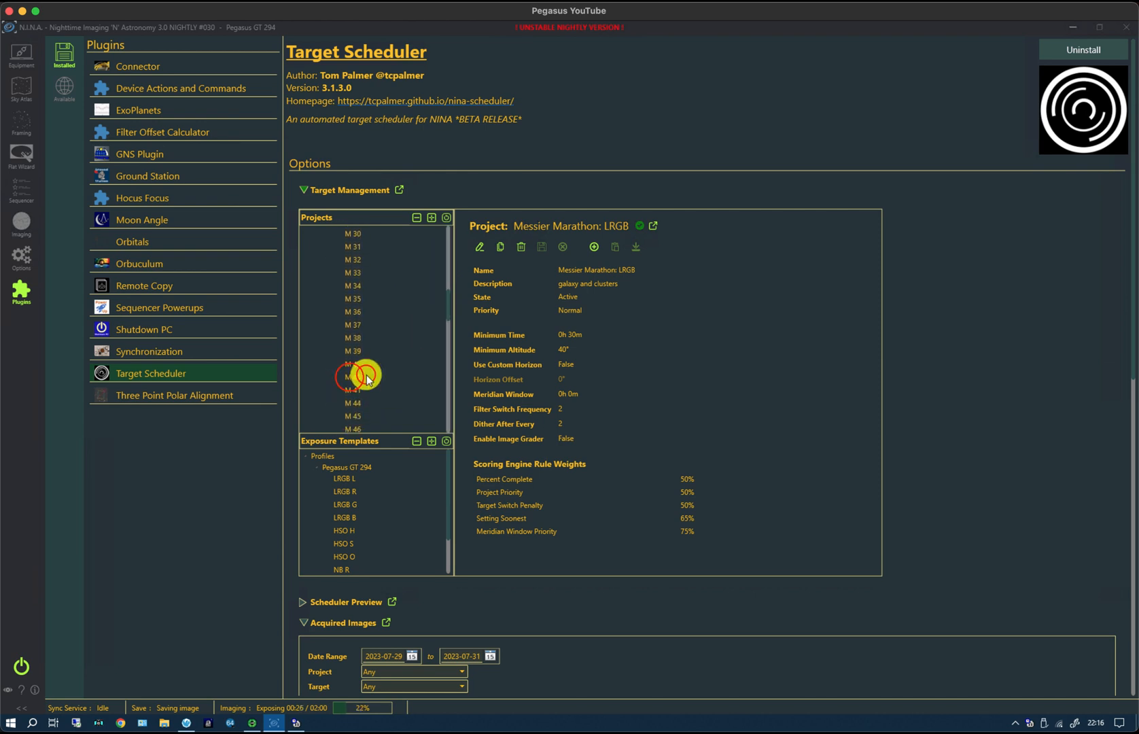
pyautogui.click(352, 377)
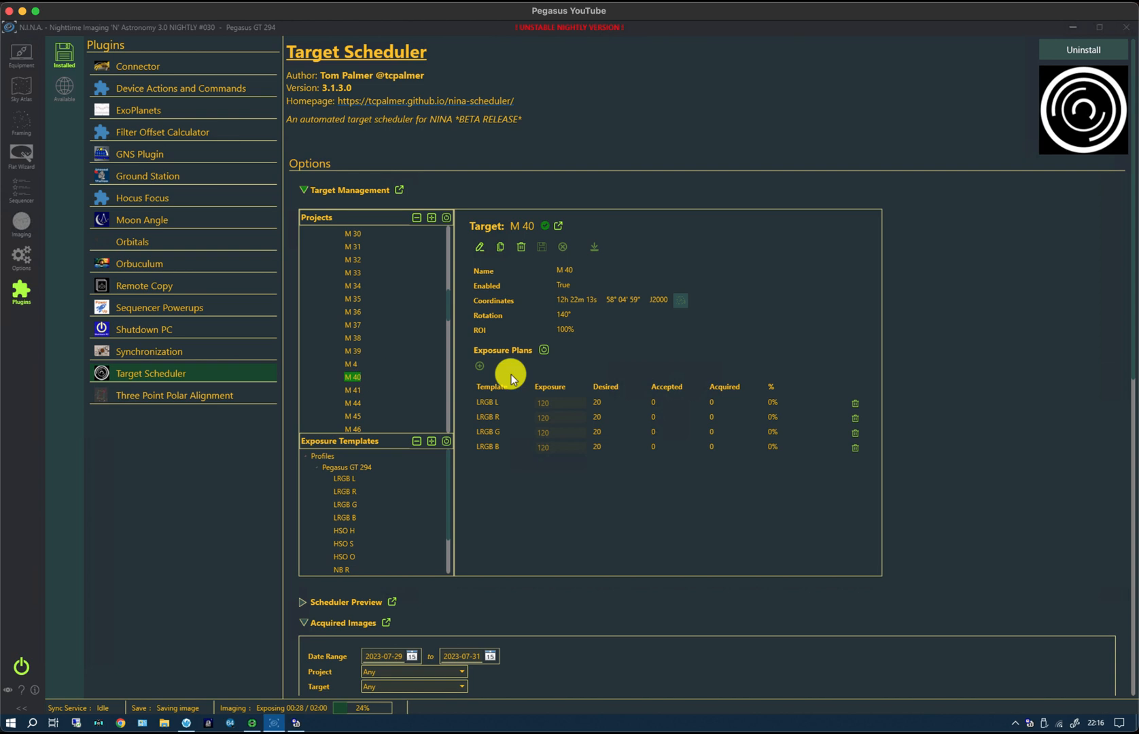
pyautogui.moveTo(491, 309)
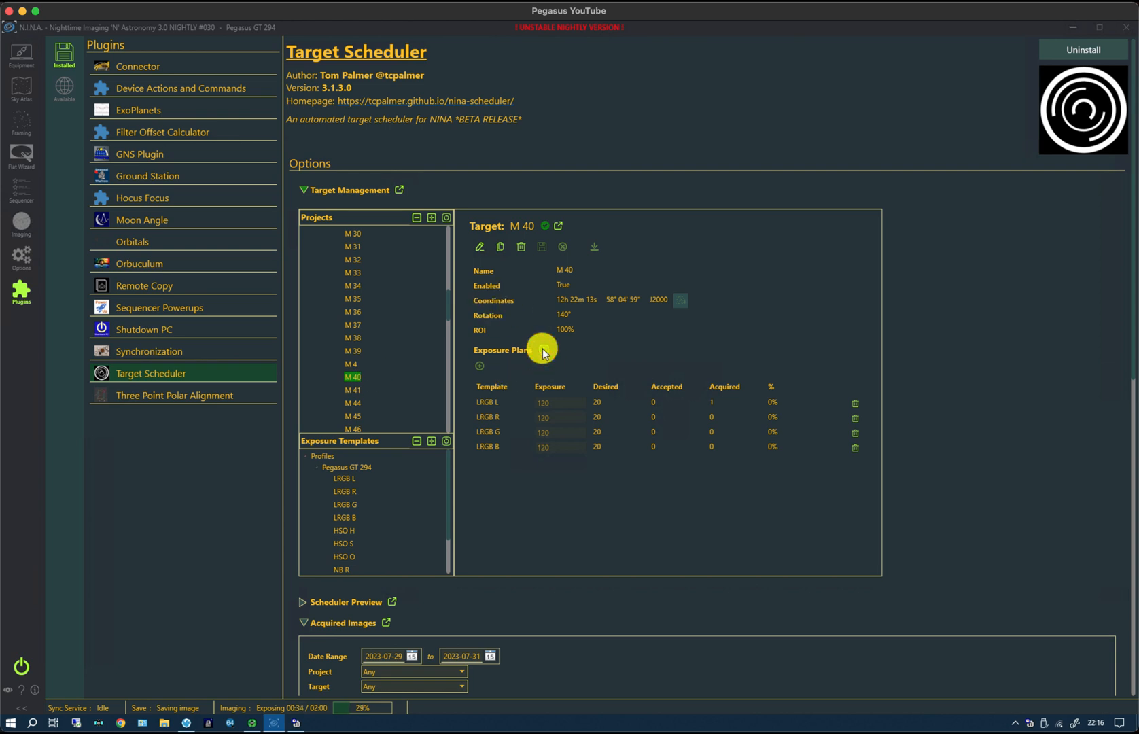
pyautogui.moveTo(690, 389)
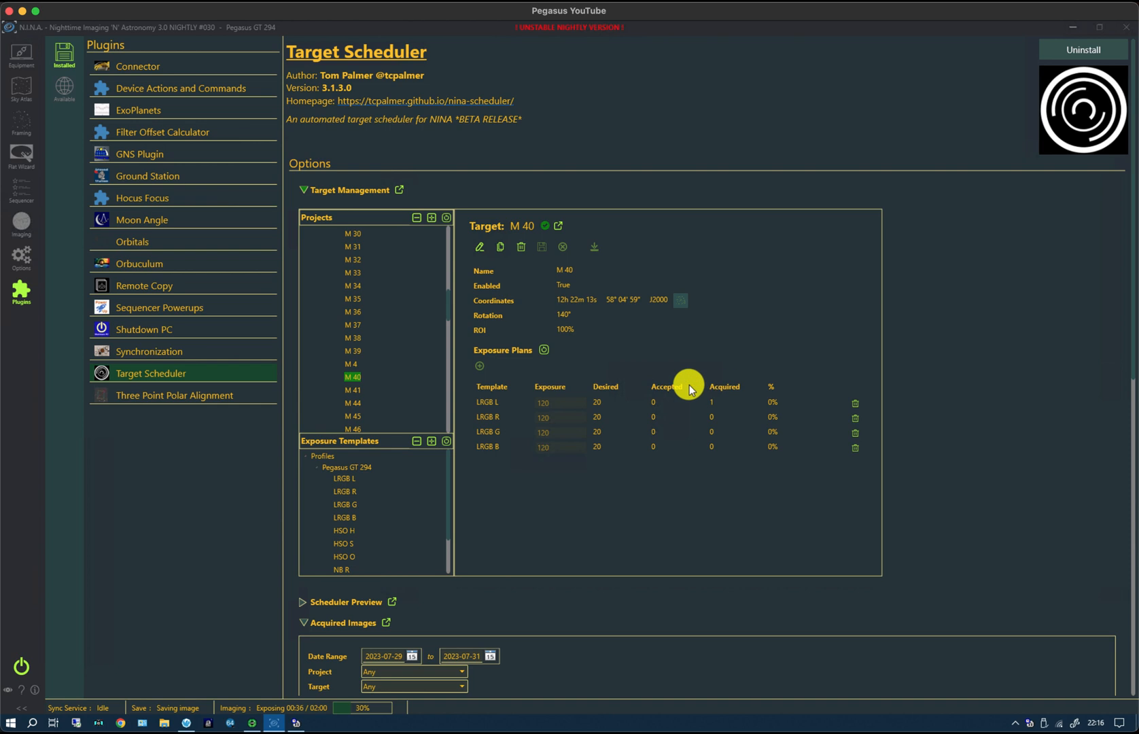
pyautogui.moveTo(711, 403)
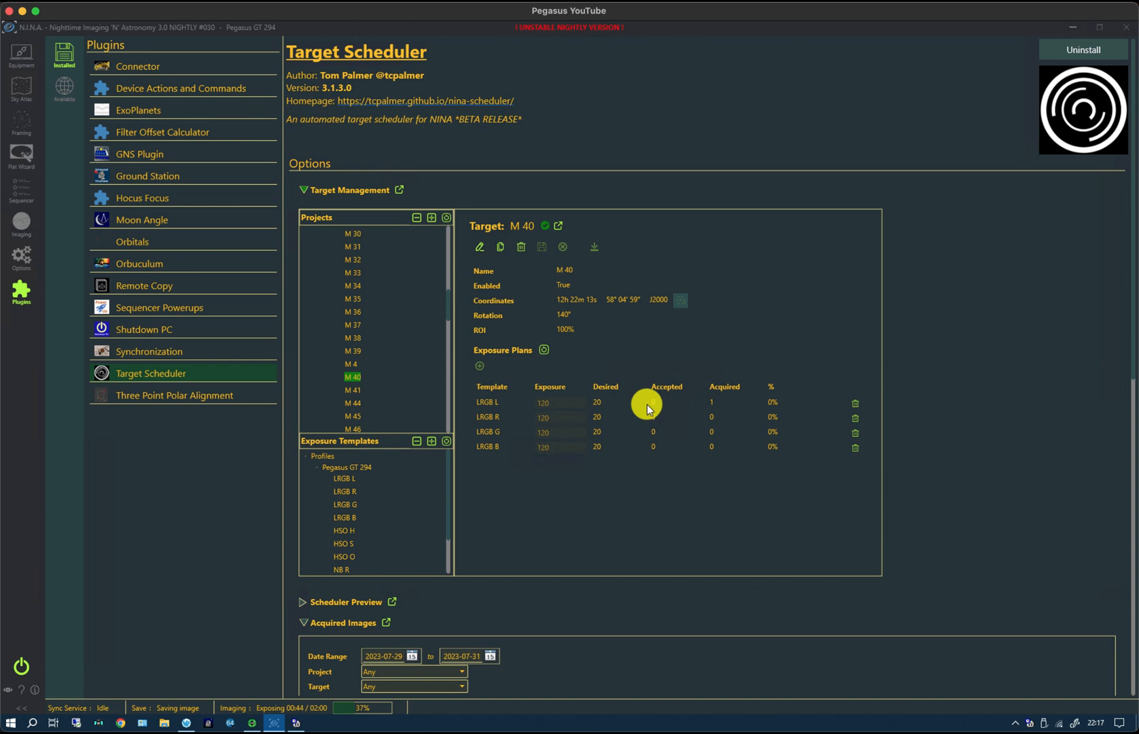
pyautogui.moveTo(655, 405)
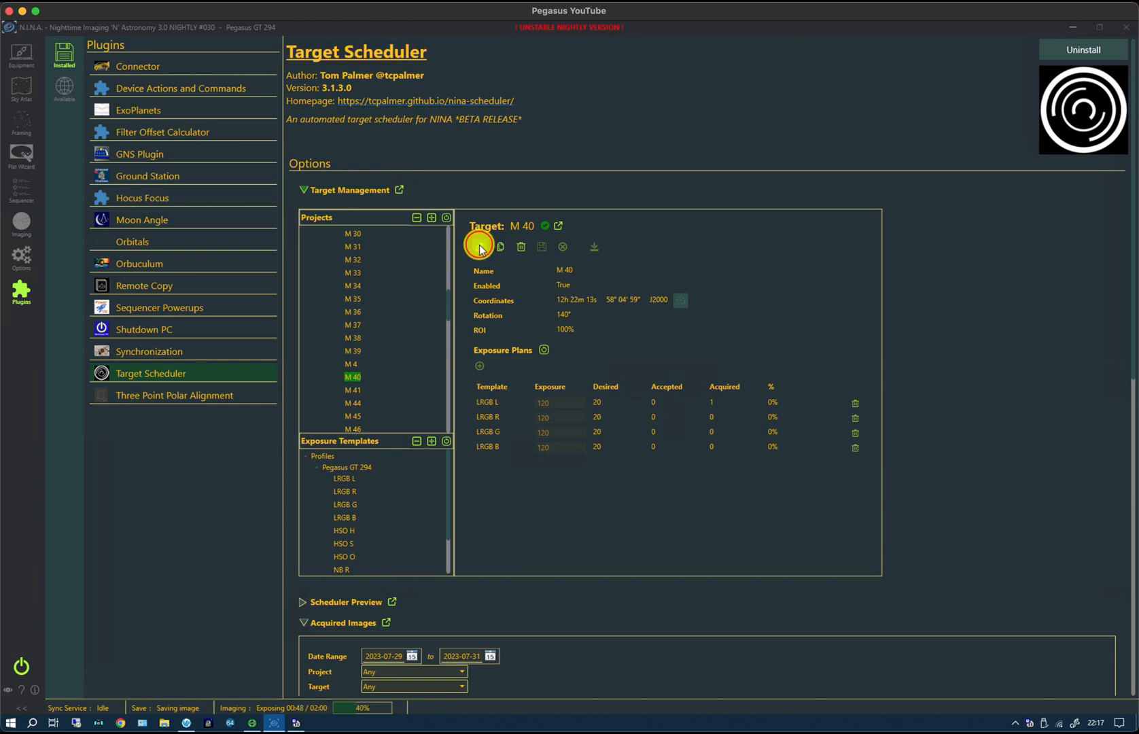
# - Set M 40's LRGB L Accepted count to 1, save it and collapse Target Management
pyautogui.click(480, 246)
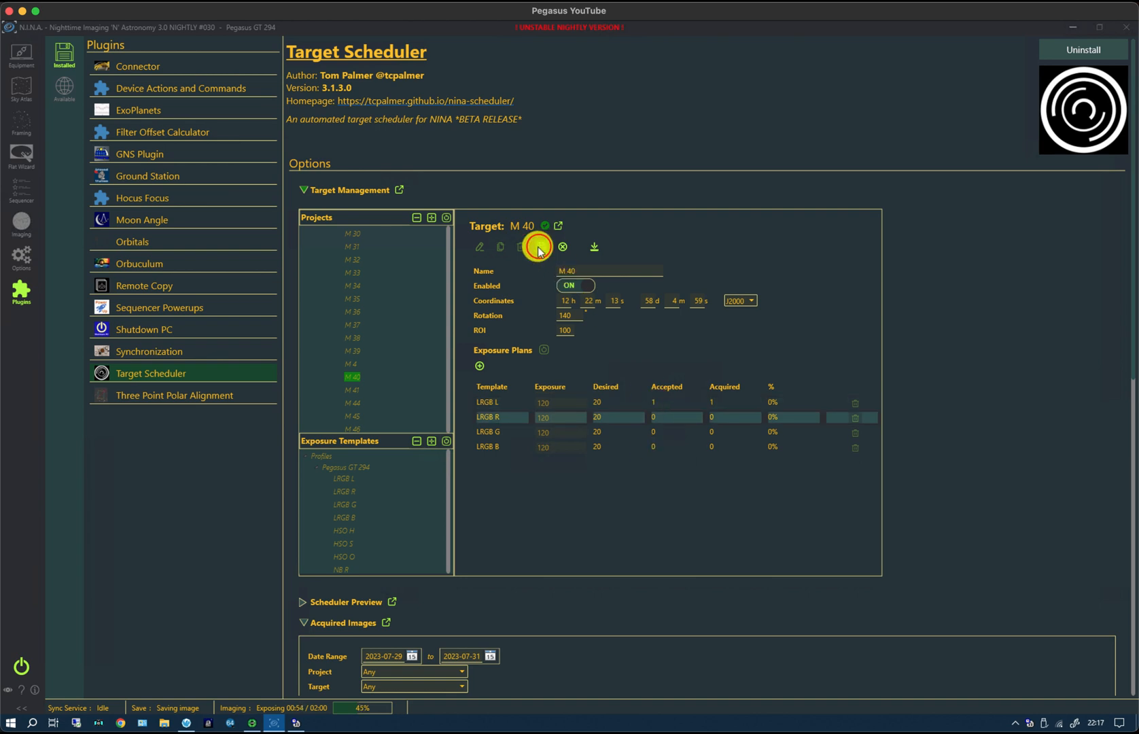
pyautogui.click(537, 248)
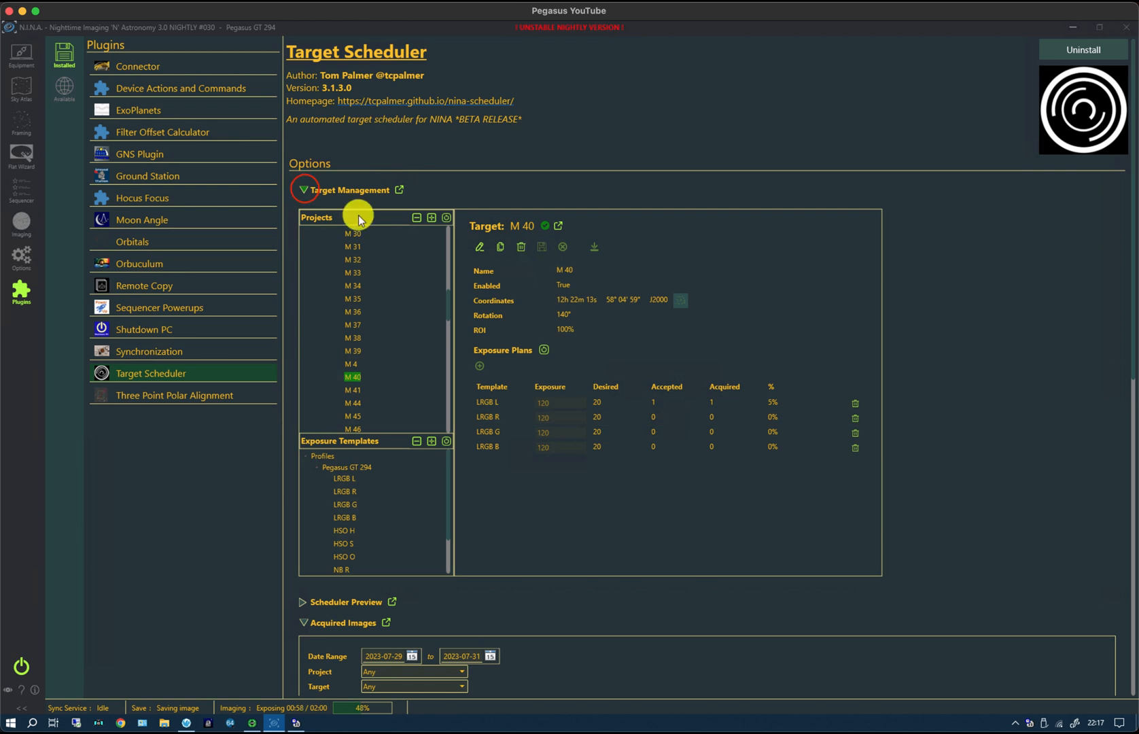
pyautogui.click(305, 190)
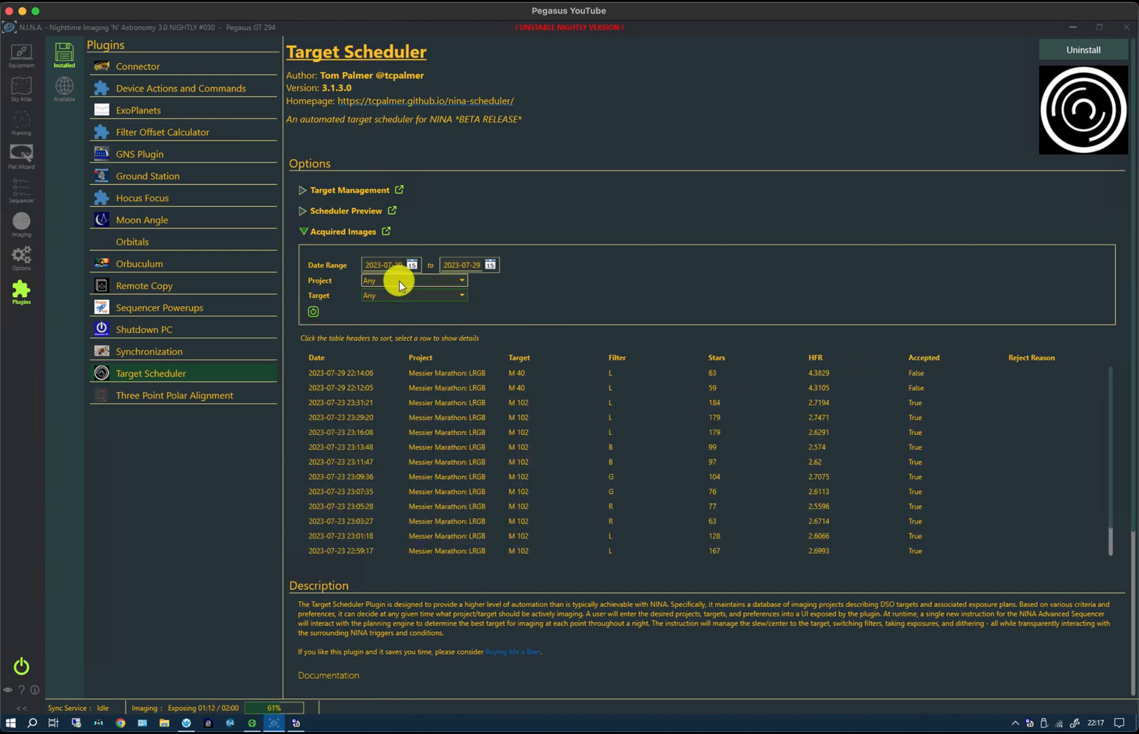
# - Pick a new Date Range start date, then return to the running M 40 sequence
pyautogui.click(412, 265)
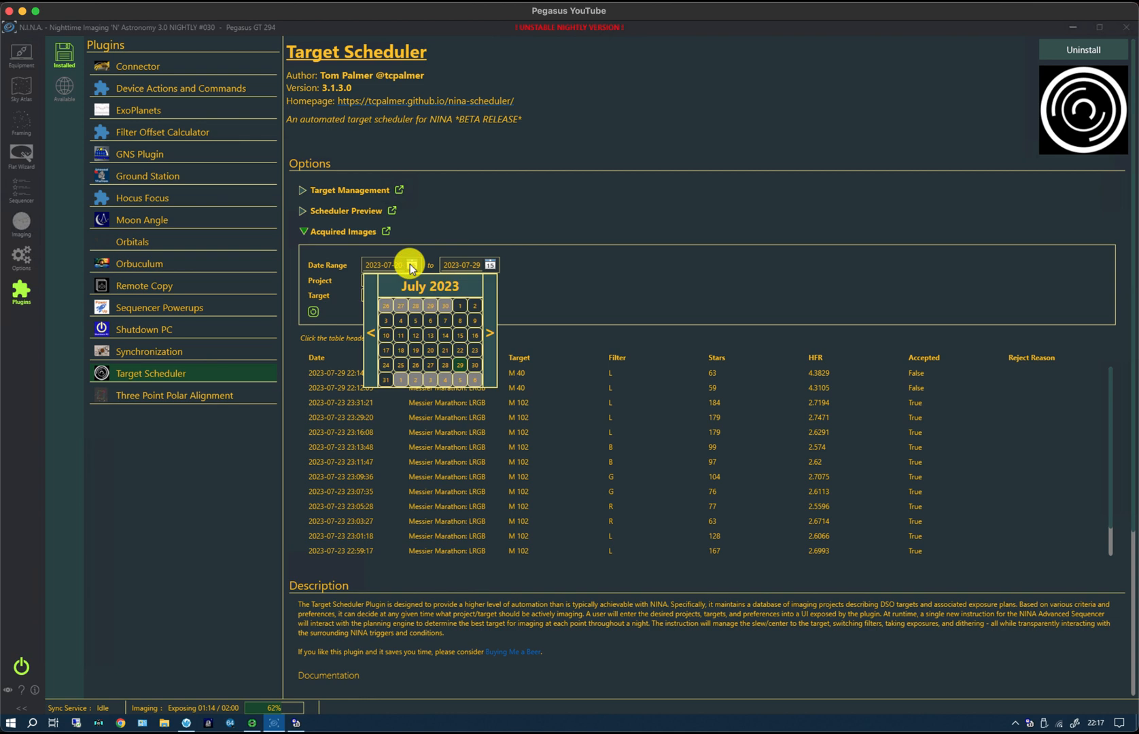
pyautogui.click(459, 364)
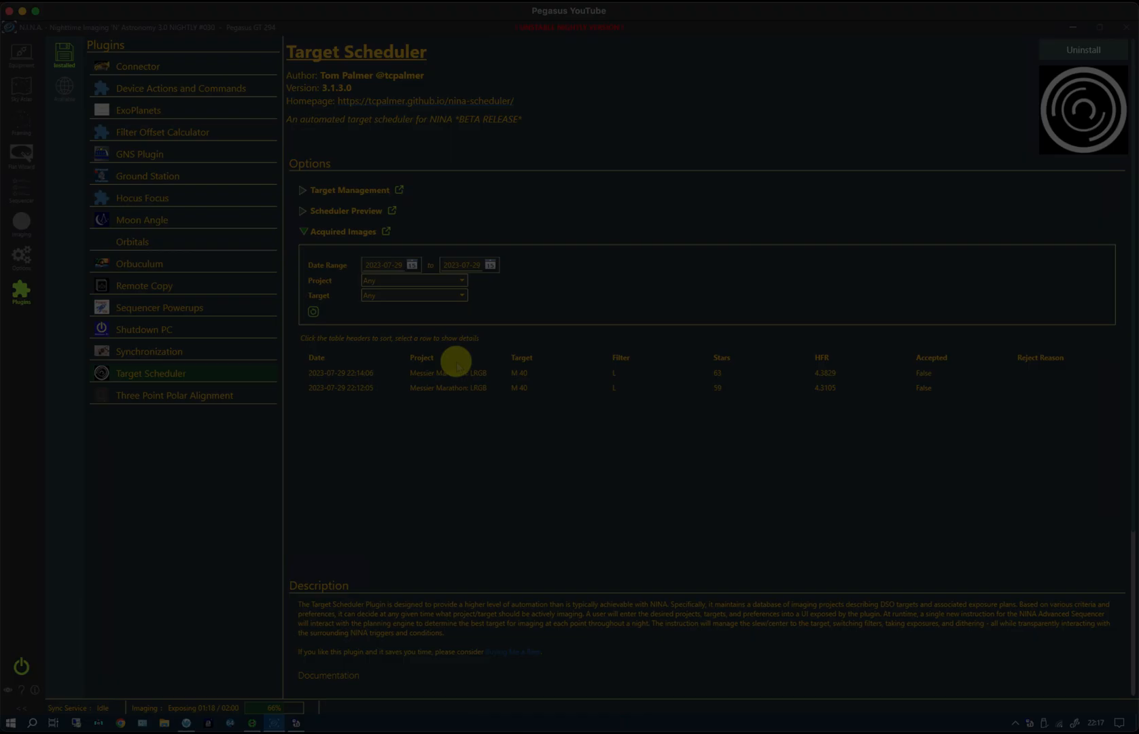
pyautogui.click(21, 187)
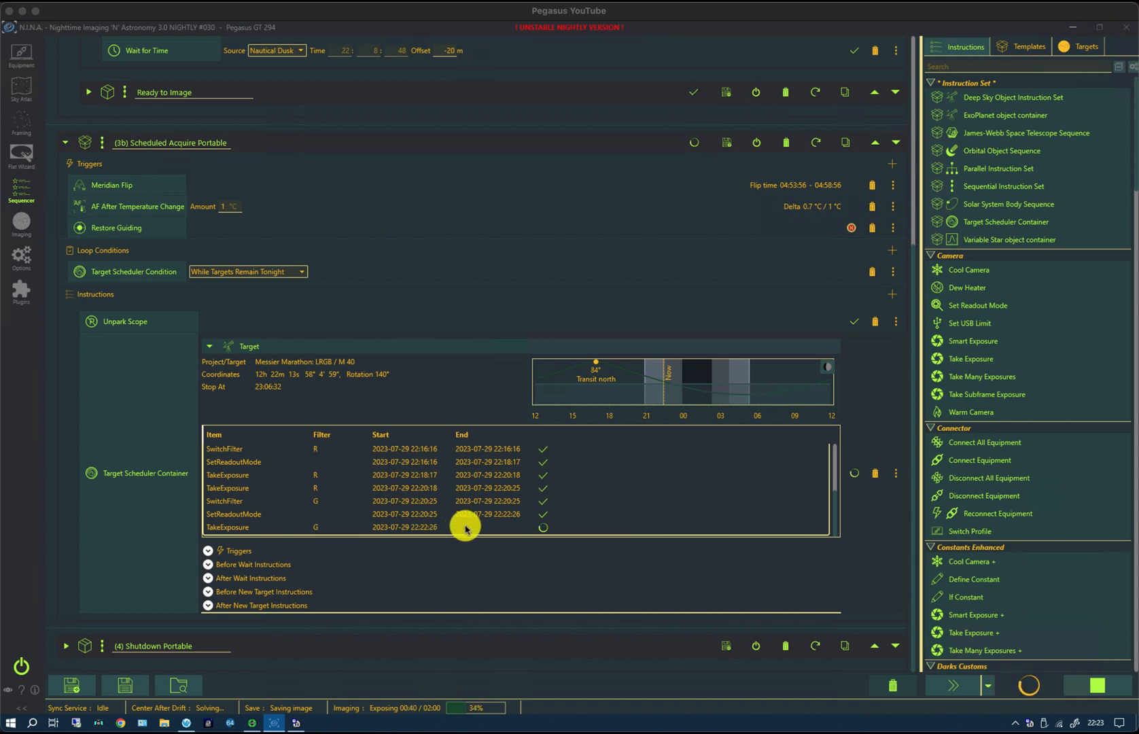
pyautogui.moveTo(49, 307)
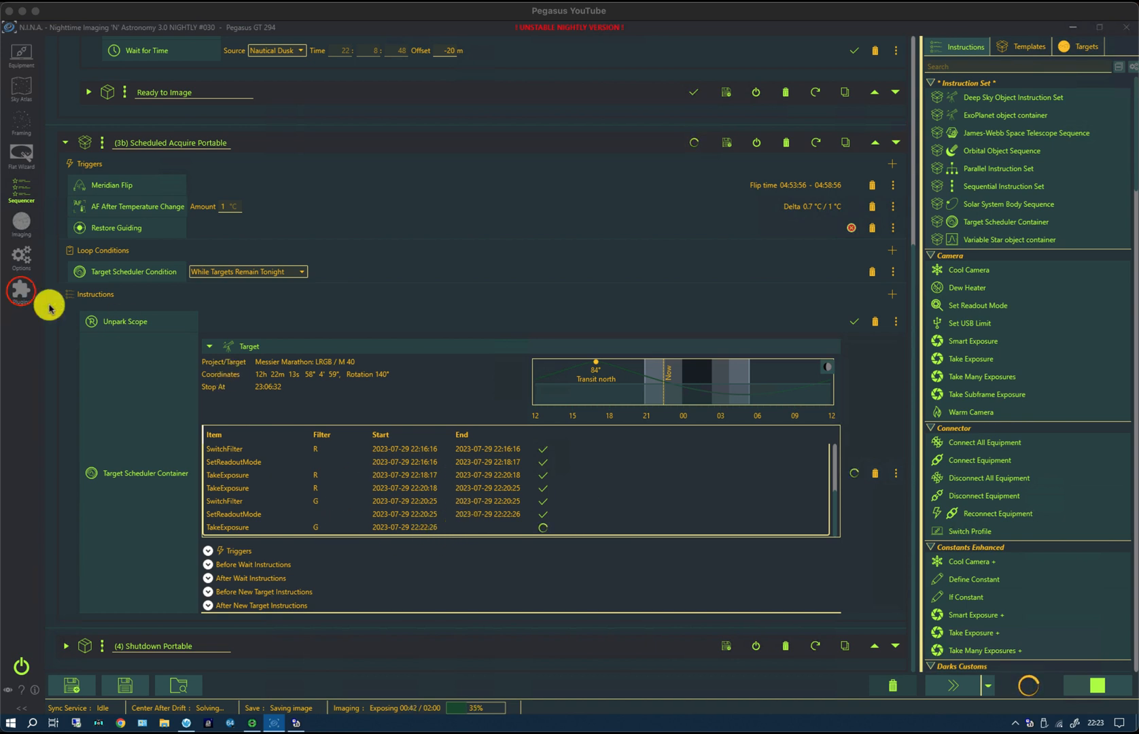
# - Return to the Target Scheduler plugin page with Target Management expanded on the Messier Marathon: LRGB project
pyautogui.click(20, 287)
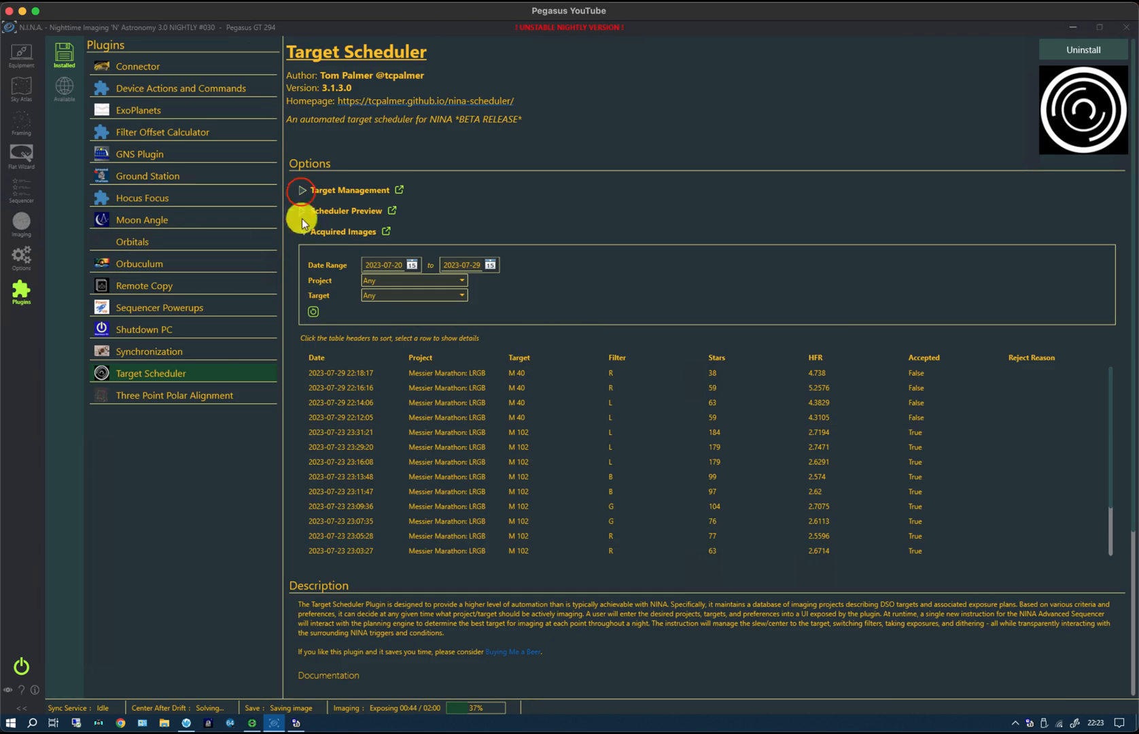
pyautogui.click(302, 191)
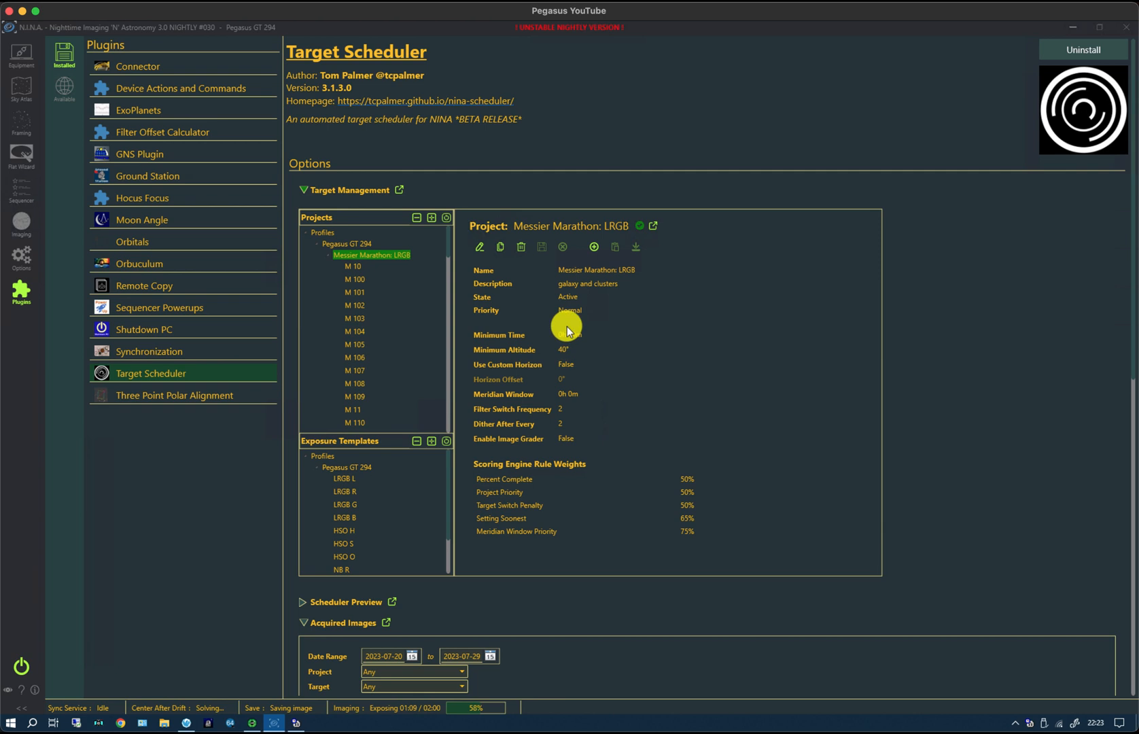
pyautogui.moveTo(464, 405)
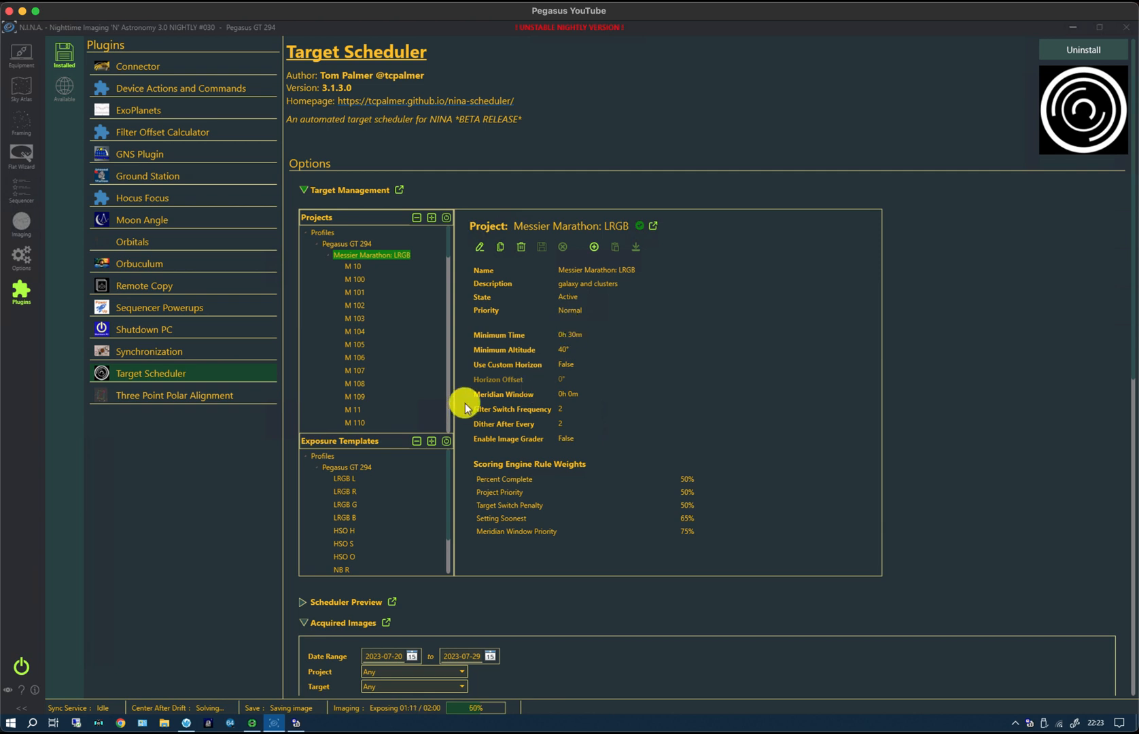
pyautogui.moveTo(534, 412)
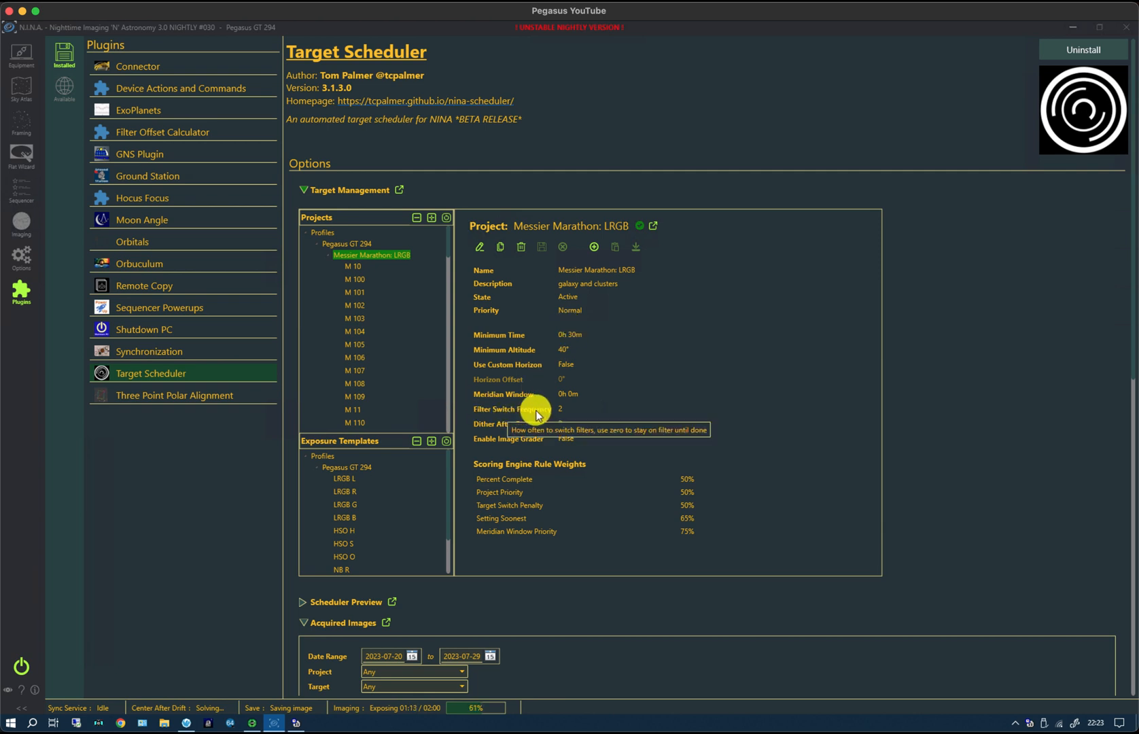
pyautogui.moveTo(560, 428)
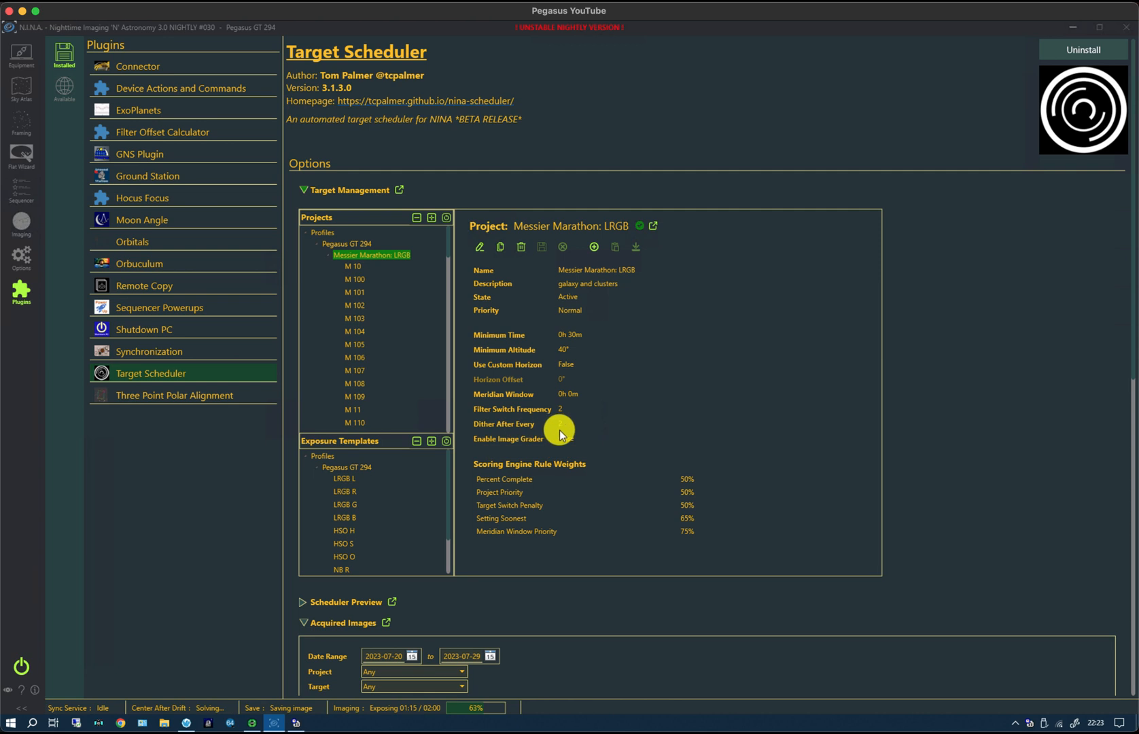
pyautogui.moveTo(561, 431)
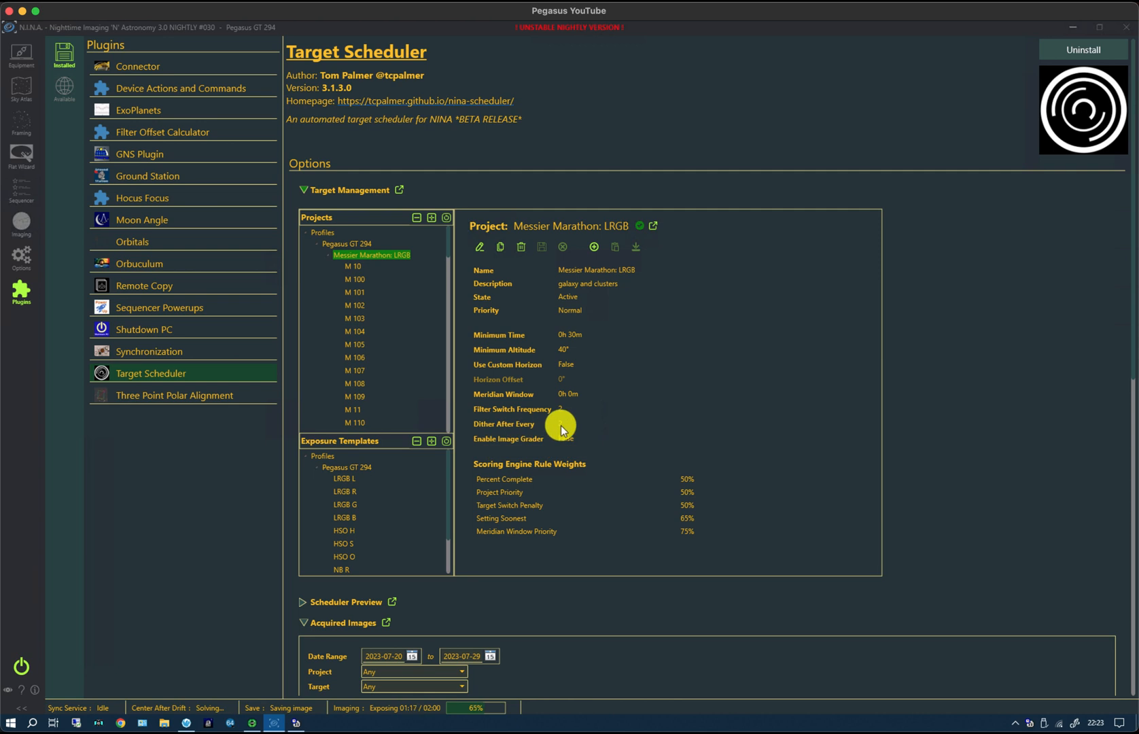
pyautogui.moveTo(37, 260)
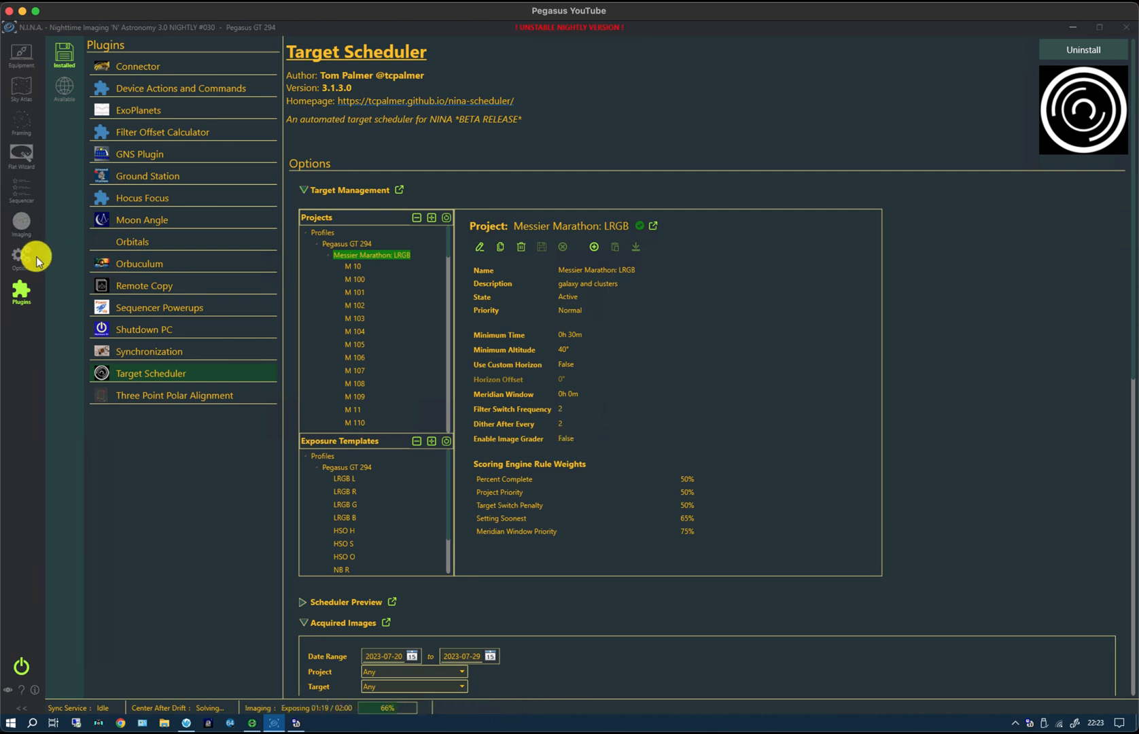
pyautogui.moveTo(21, 184)
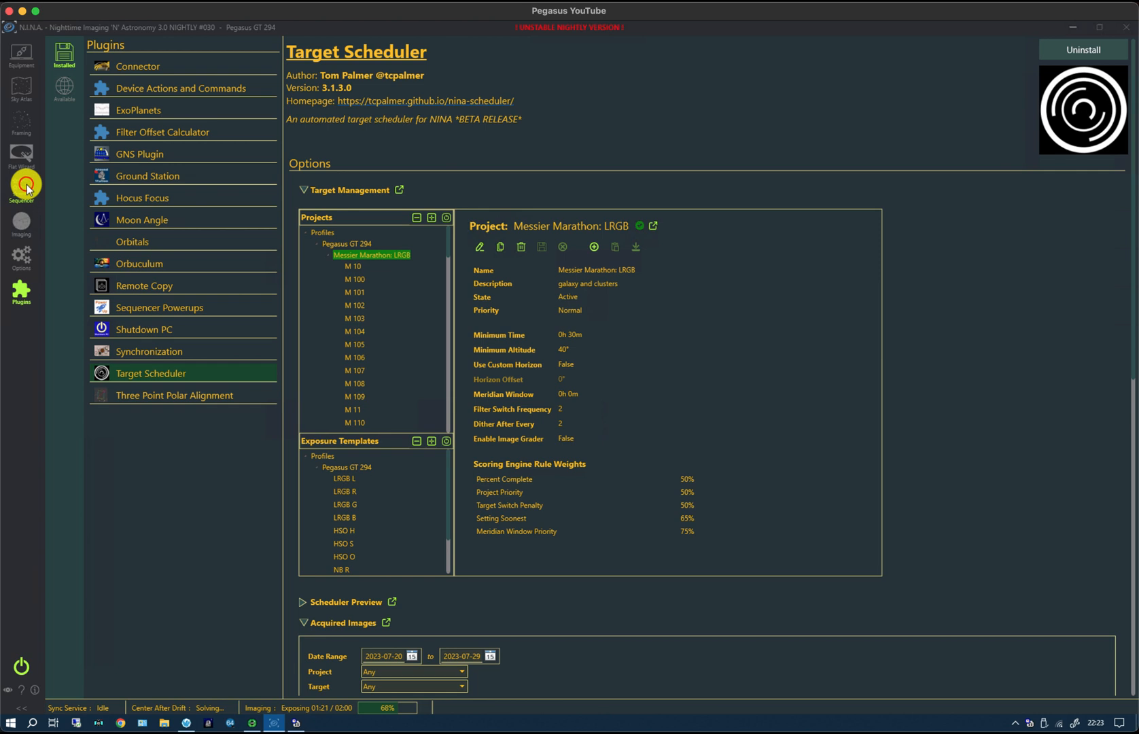
# - Return to the running sequence, where M 40's R exposures finish and a G exposure begins
pyautogui.click(20, 184)
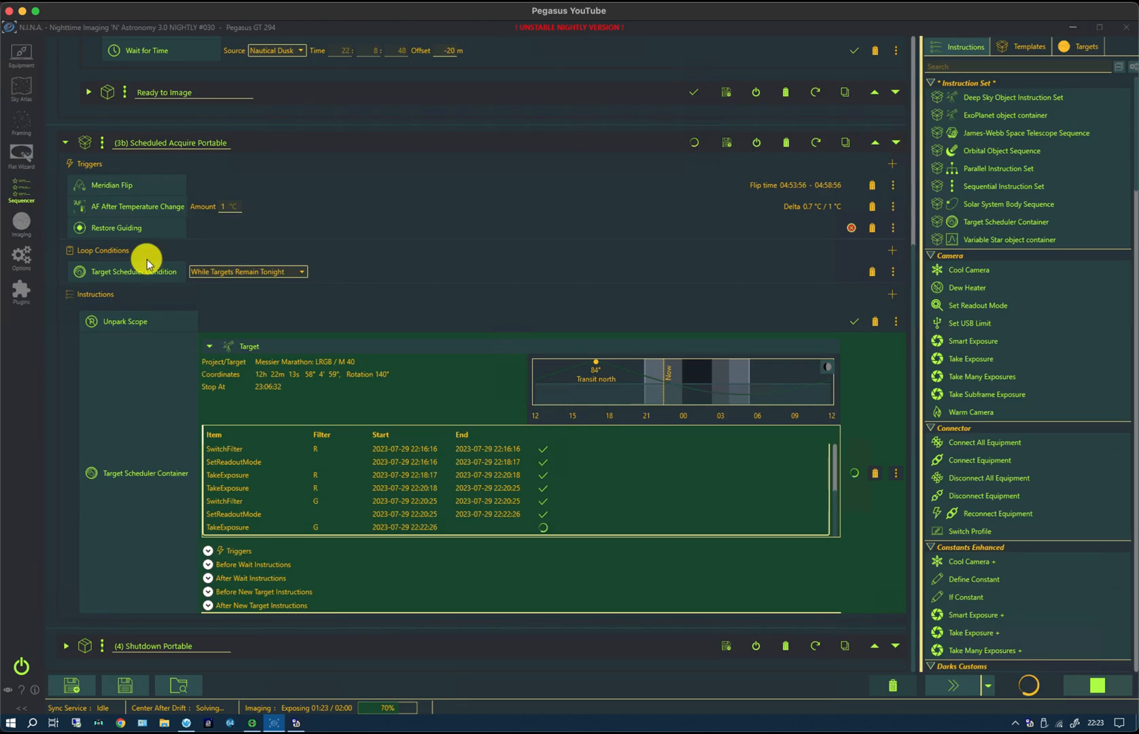
pyautogui.moveTo(371, 381)
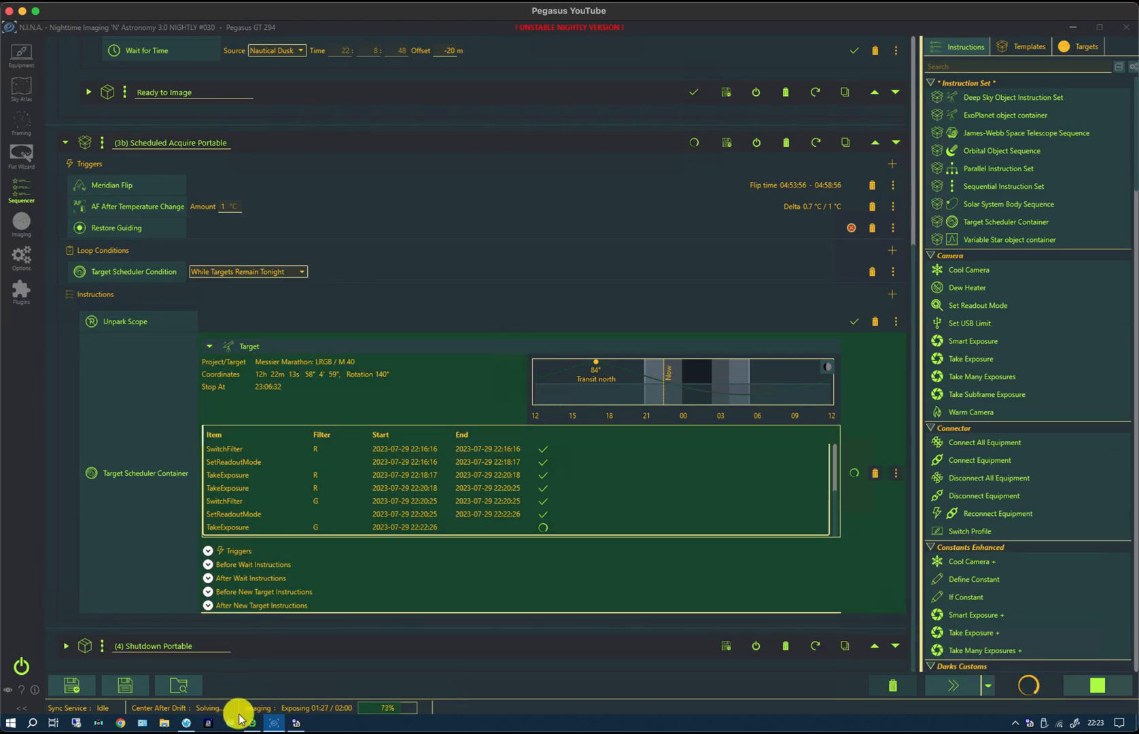
pyautogui.moveTo(239, 717)
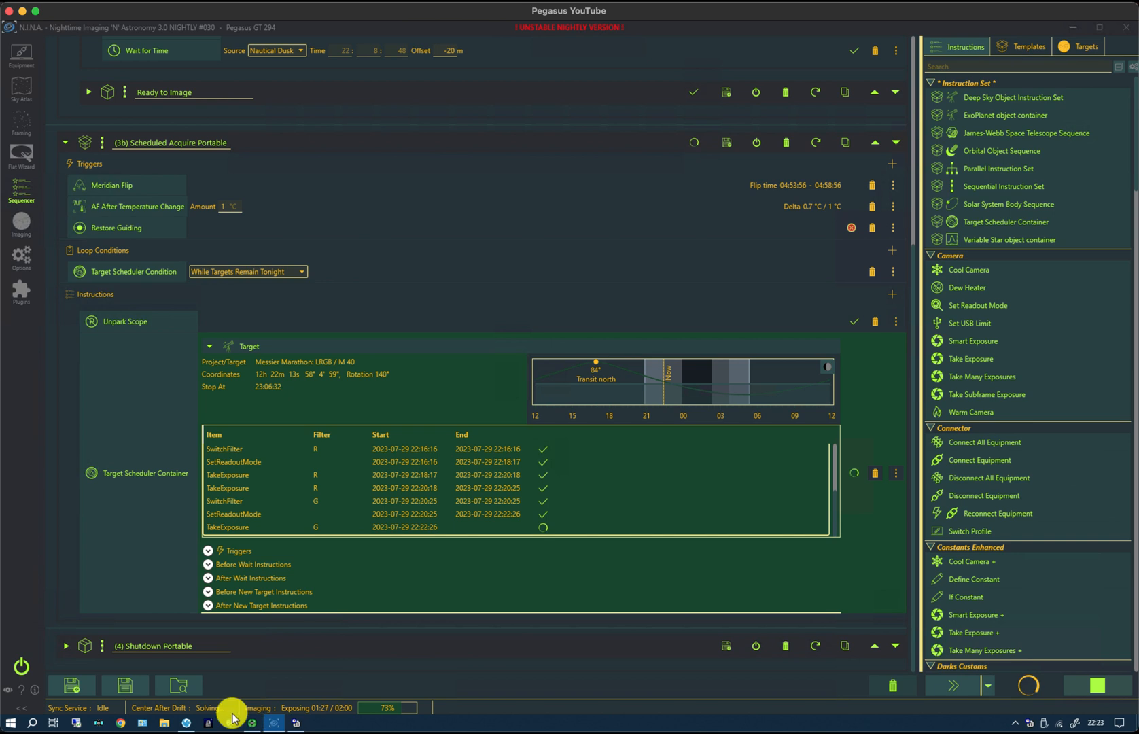